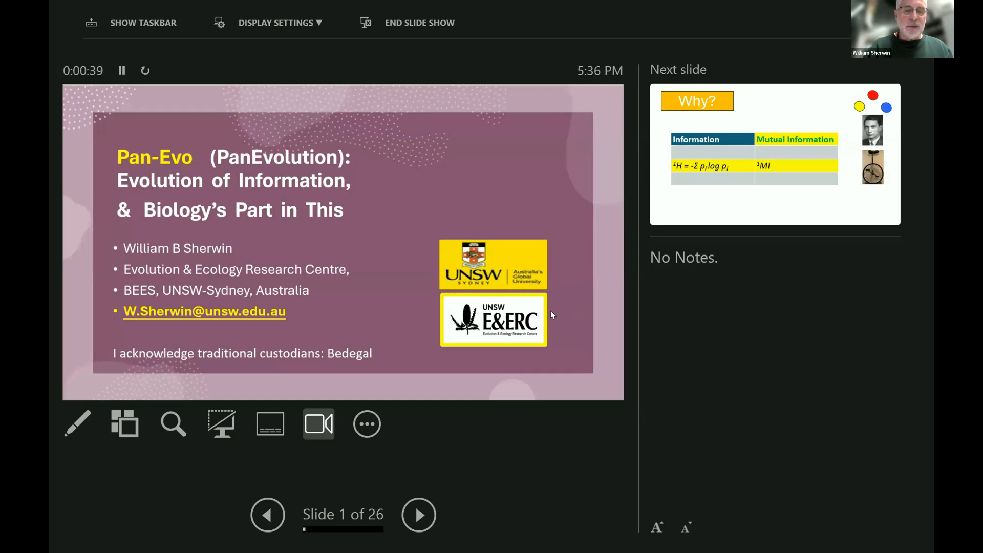
Advance from the Pan-Evo title slide to slide 2, the Why? information table.
click(418, 515)
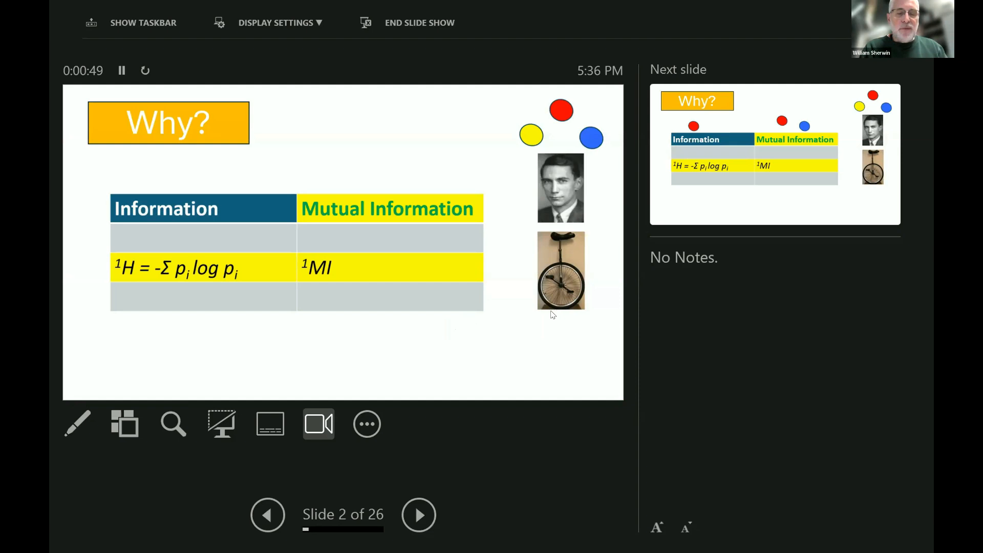
mouse_move(555, 173)
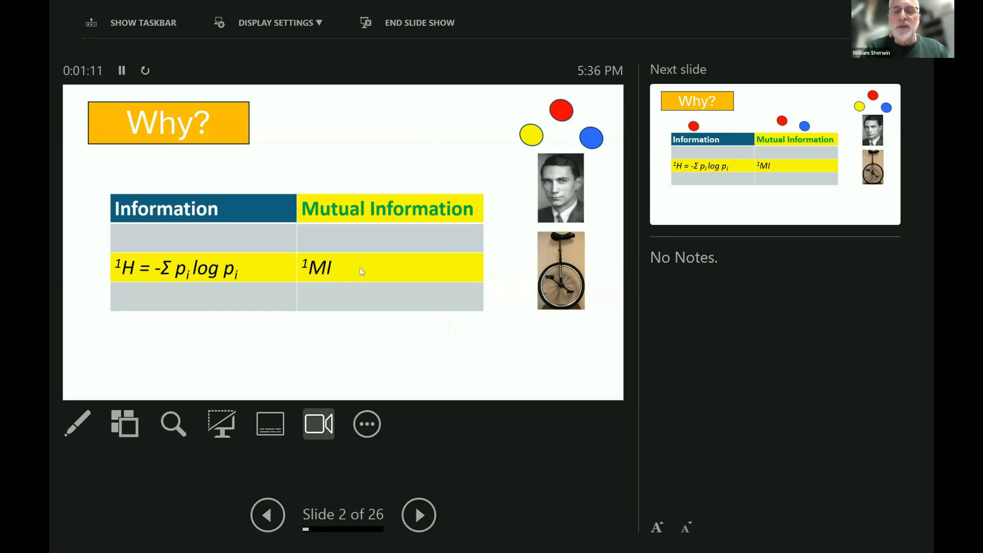
Step through slides 3-5, revealing the coloured dots, remaining entropy rows and contributor photos.
click(419, 515)
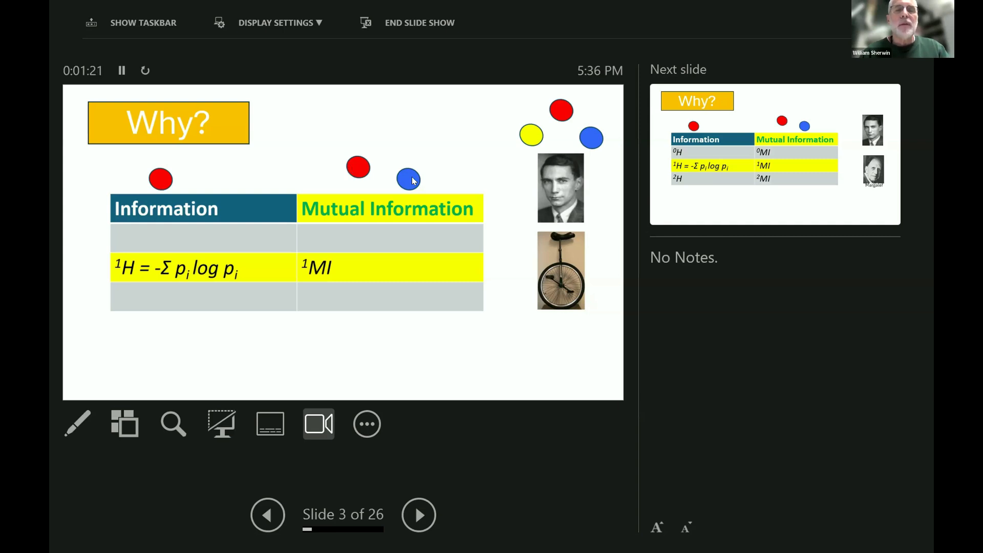
mouse_move(415, 189)
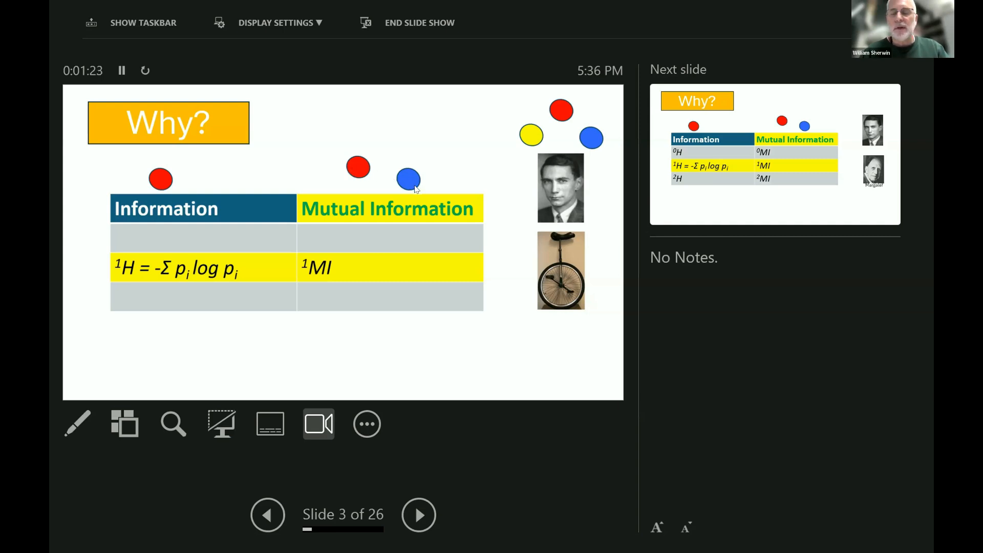
mouse_move(377, 185)
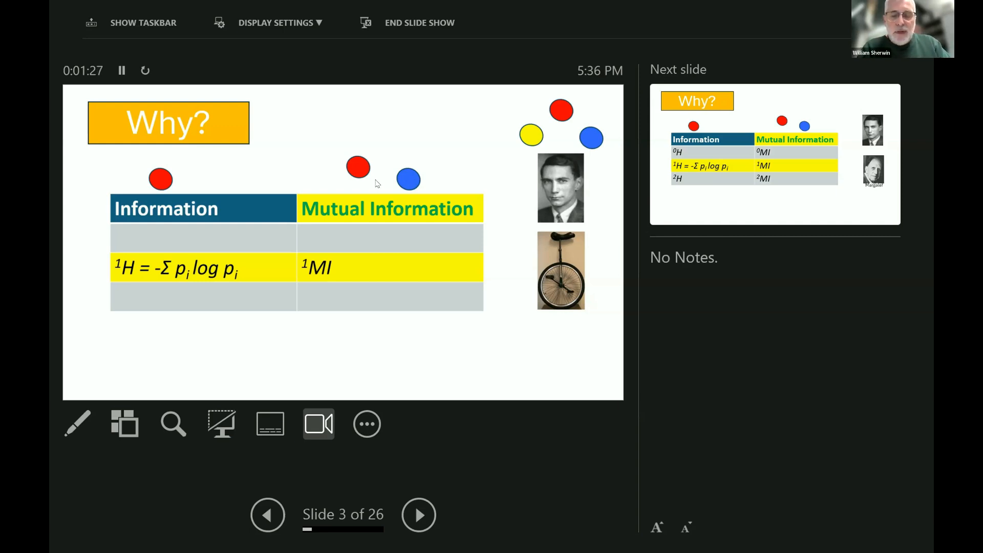
mouse_move(370, 183)
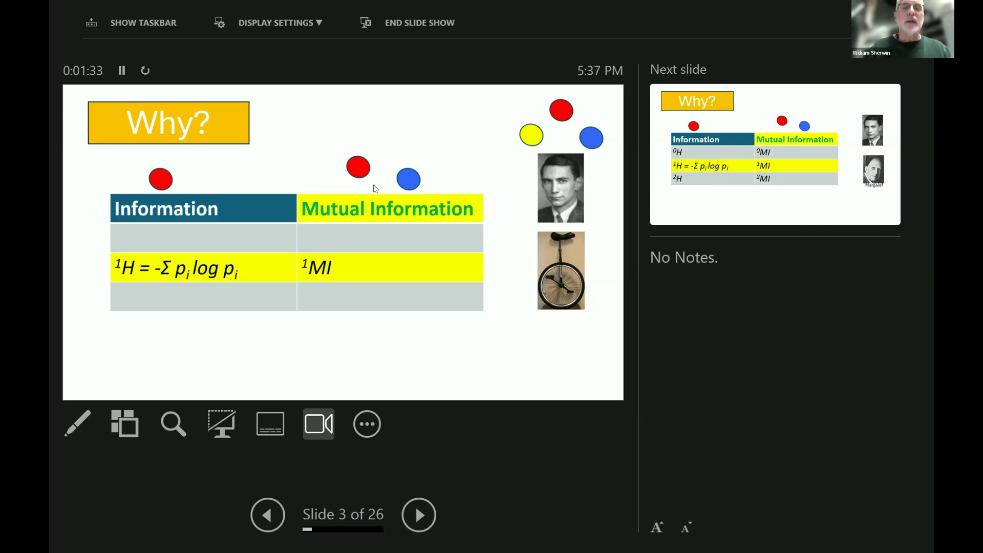
mouse_move(360, 161)
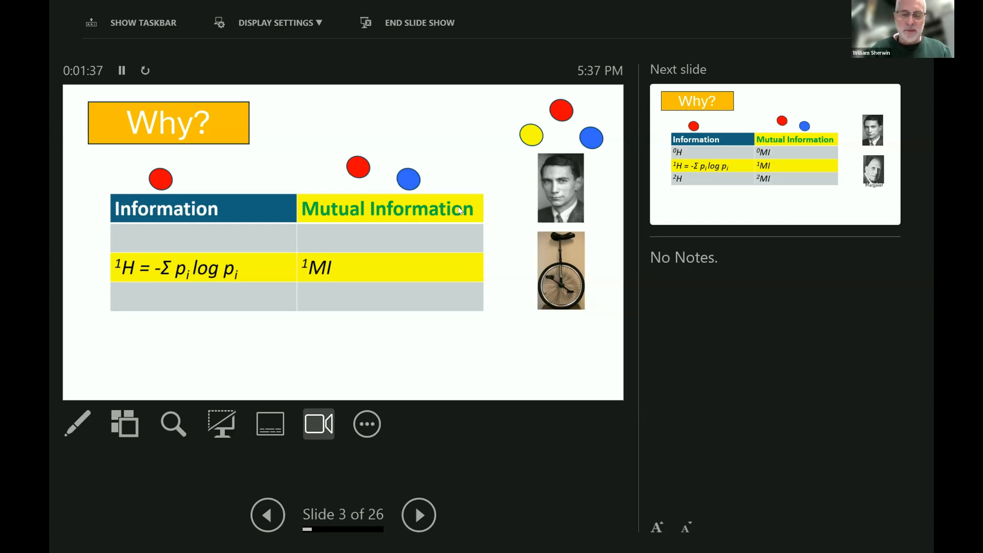
click(418, 514)
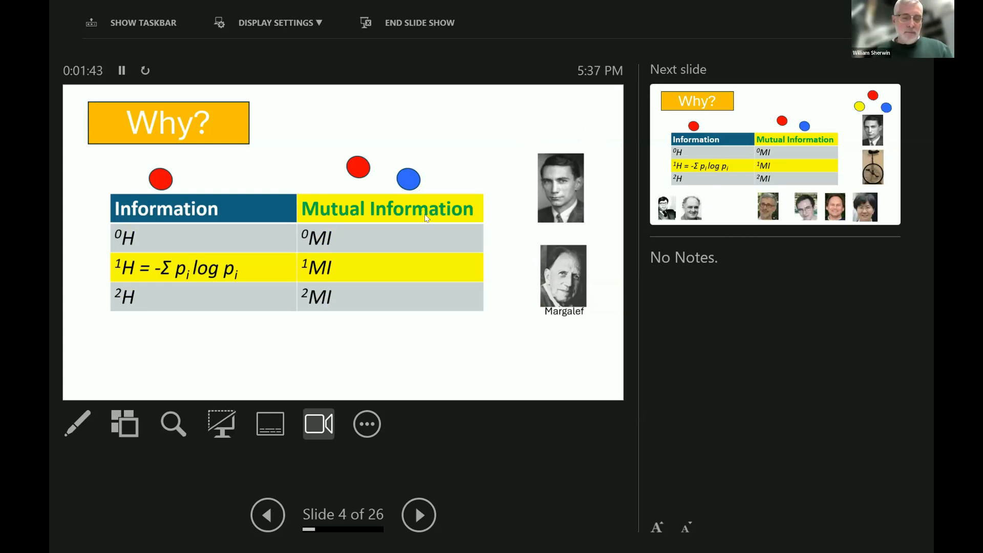
mouse_move(432, 220)
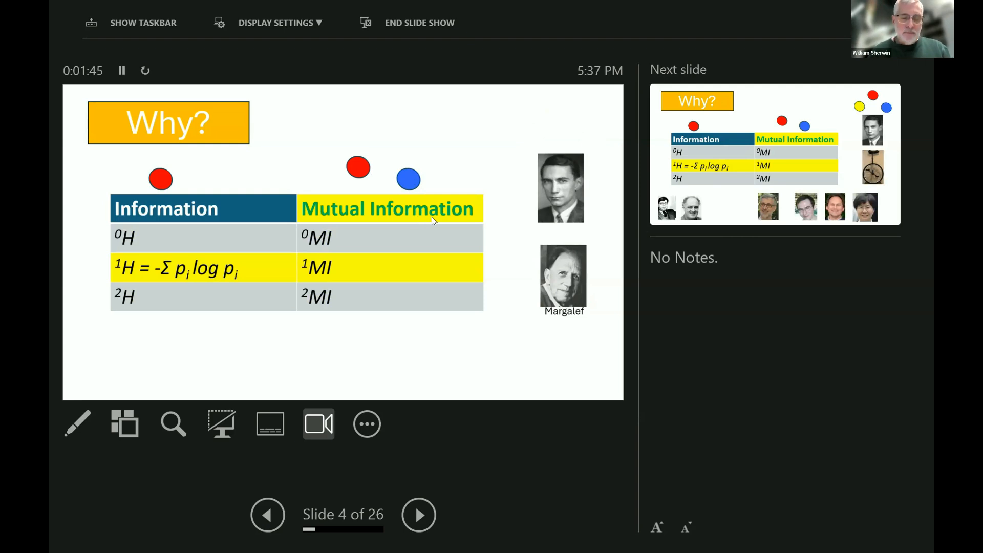
click(418, 515)
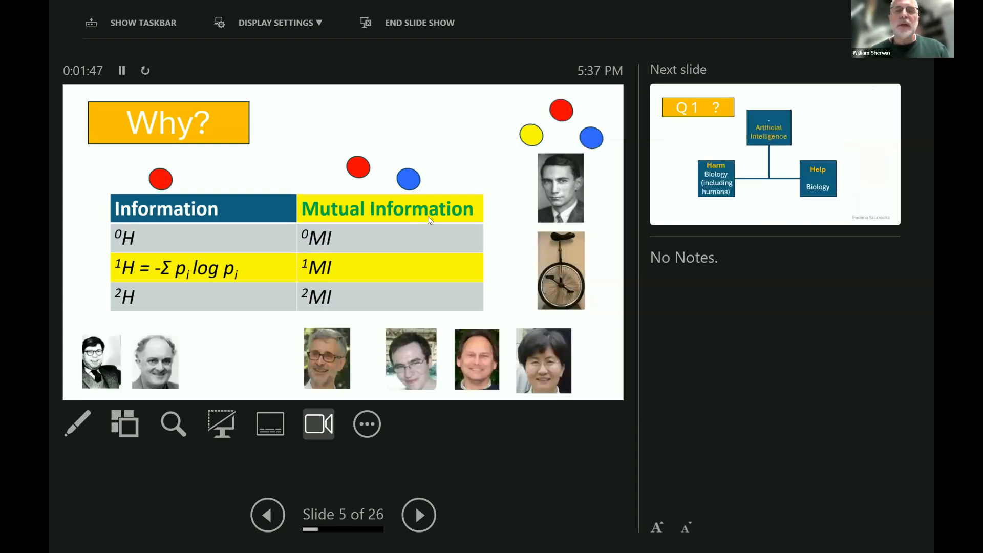
mouse_move(415, 220)
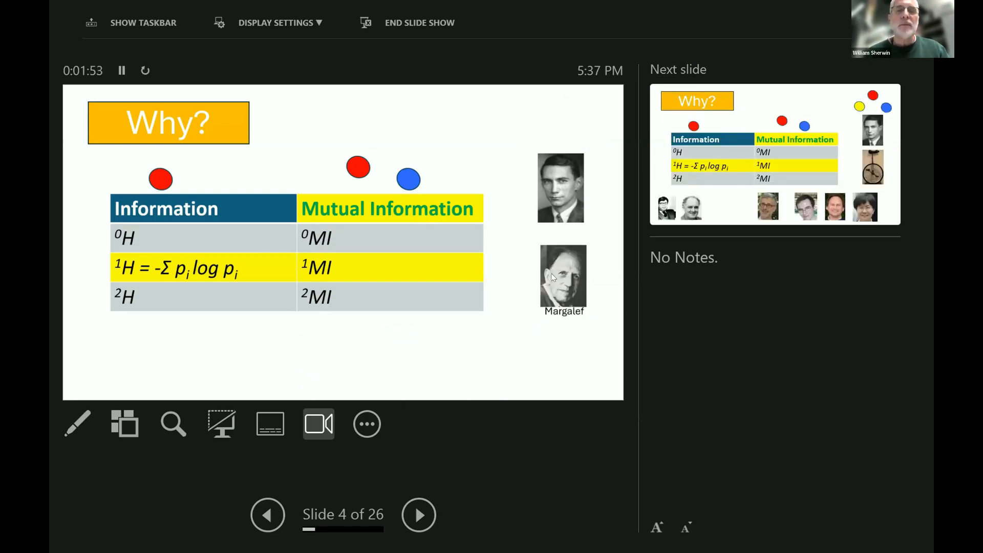
mouse_move(572, 287)
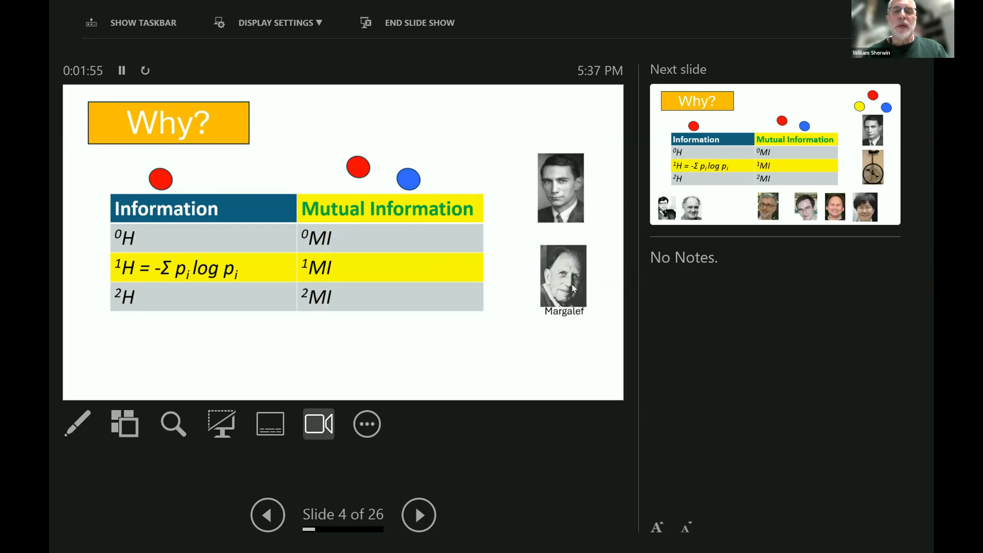
mouse_move(495, 279)
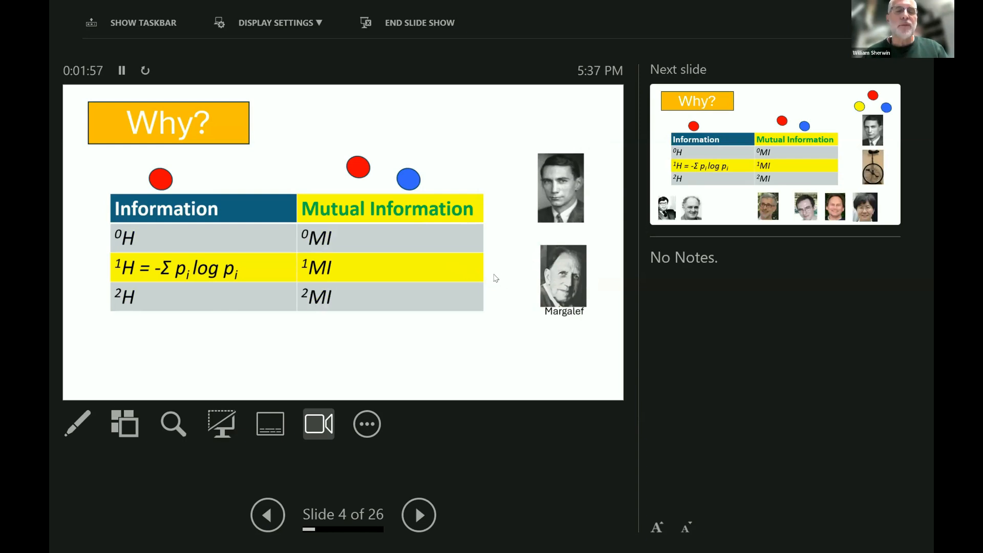
mouse_move(502, 300)
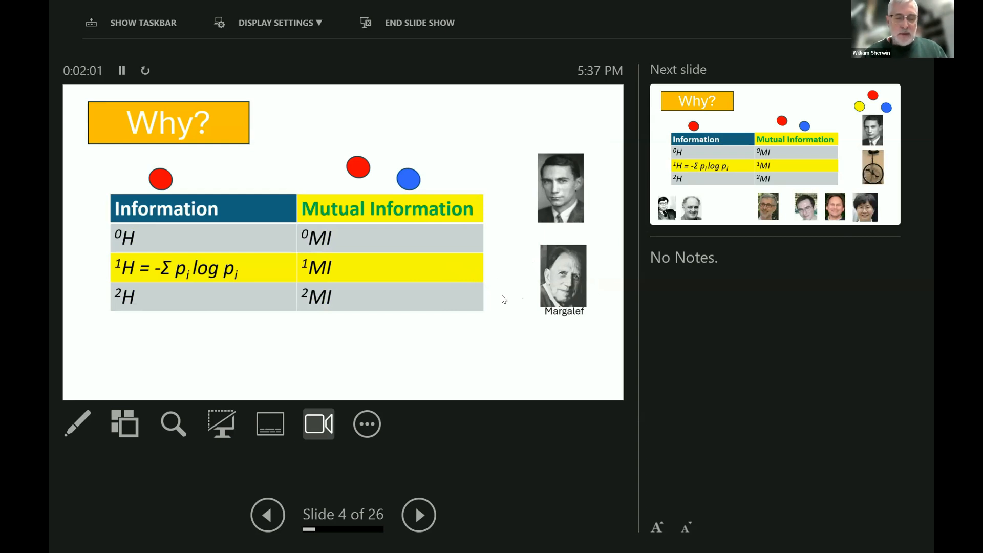
mouse_move(161, 248)
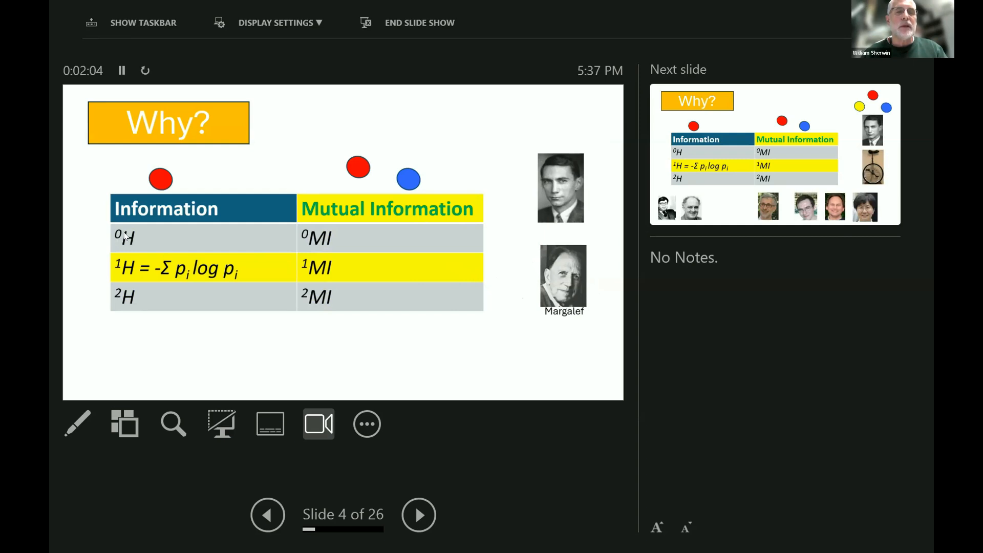
mouse_move(101, 323)
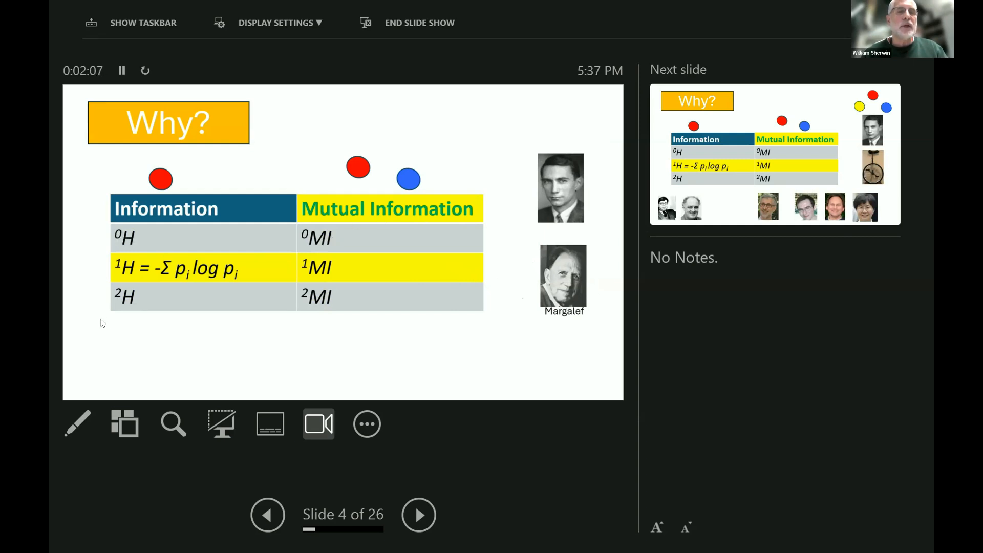
mouse_move(334, 302)
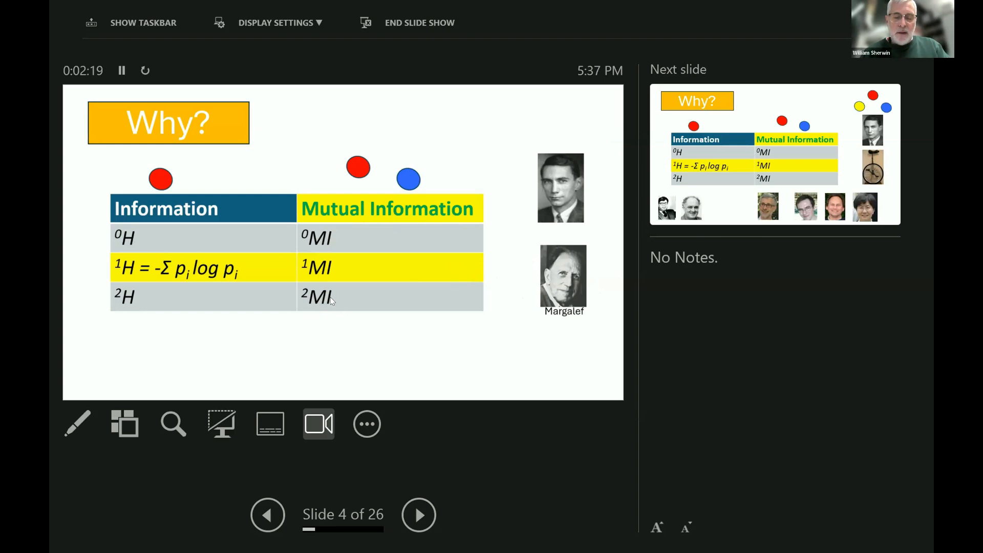
mouse_move(108, 265)
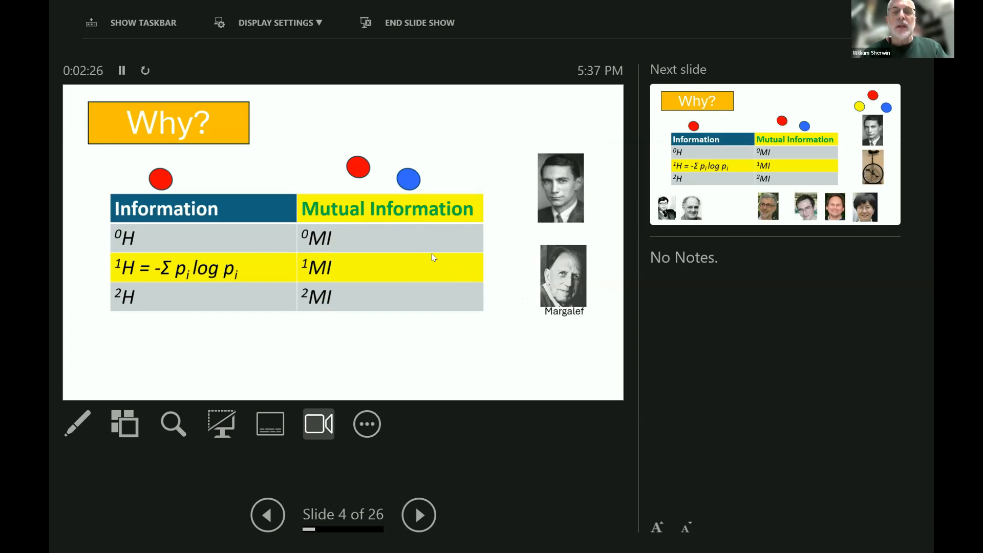
mouse_move(551, 194)
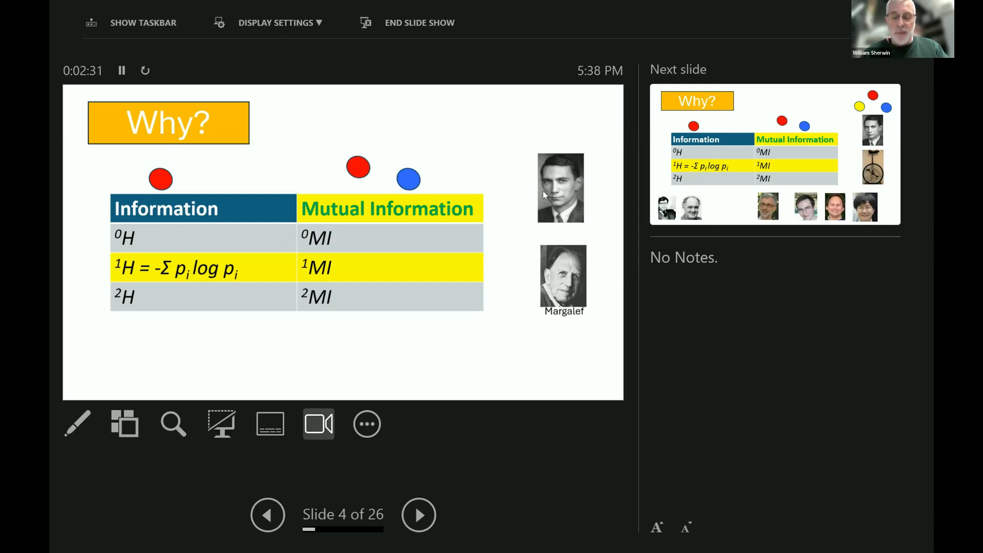
Advance to slide 5, adding researcher portraits beneath the Why? table.
click(418, 514)
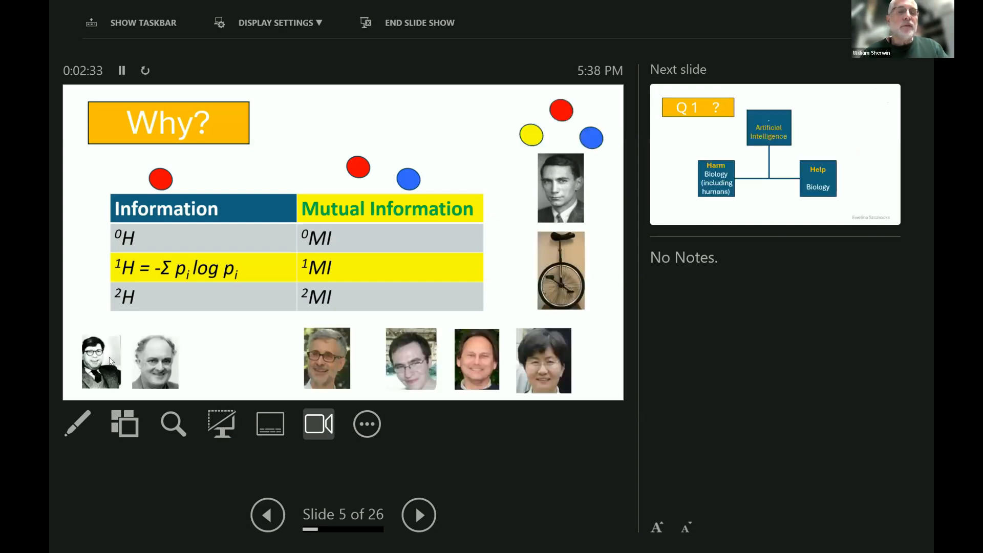
mouse_move(164, 358)
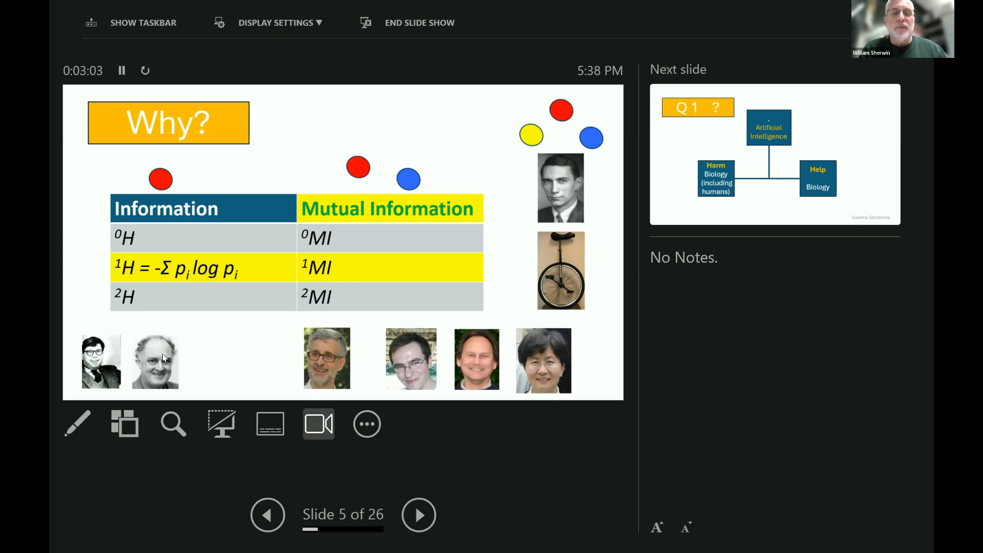
mouse_move(49, 456)
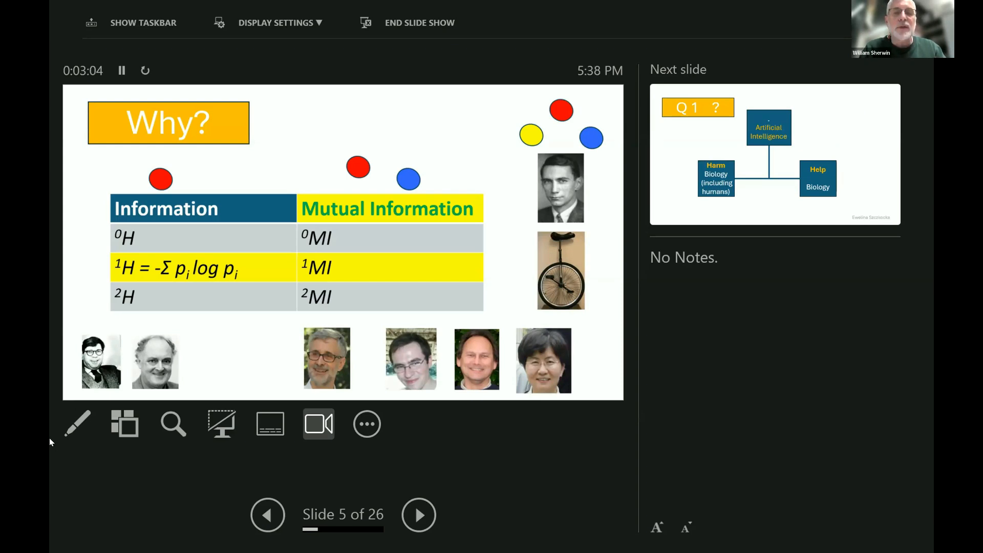
mouse_move(485, 369)
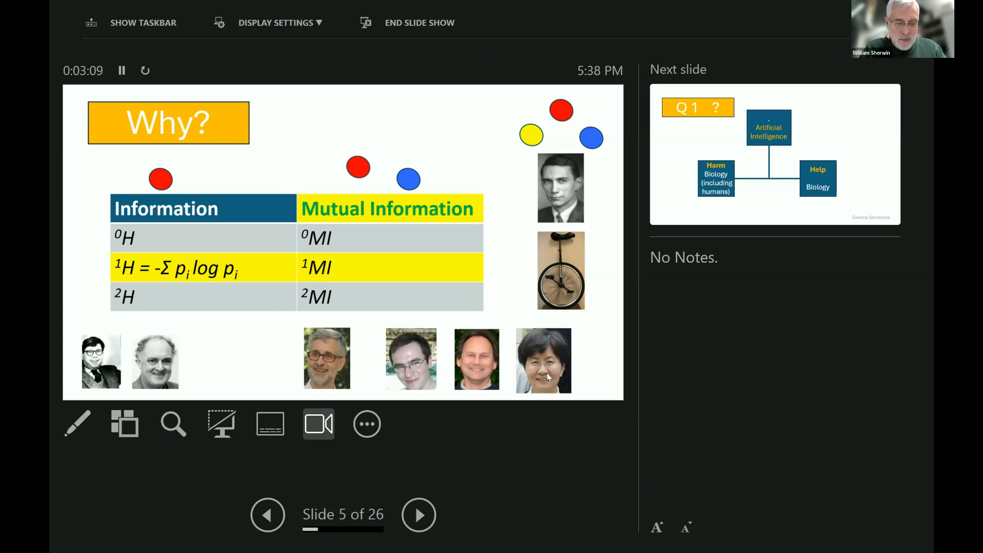
mouse_move(511, 354)
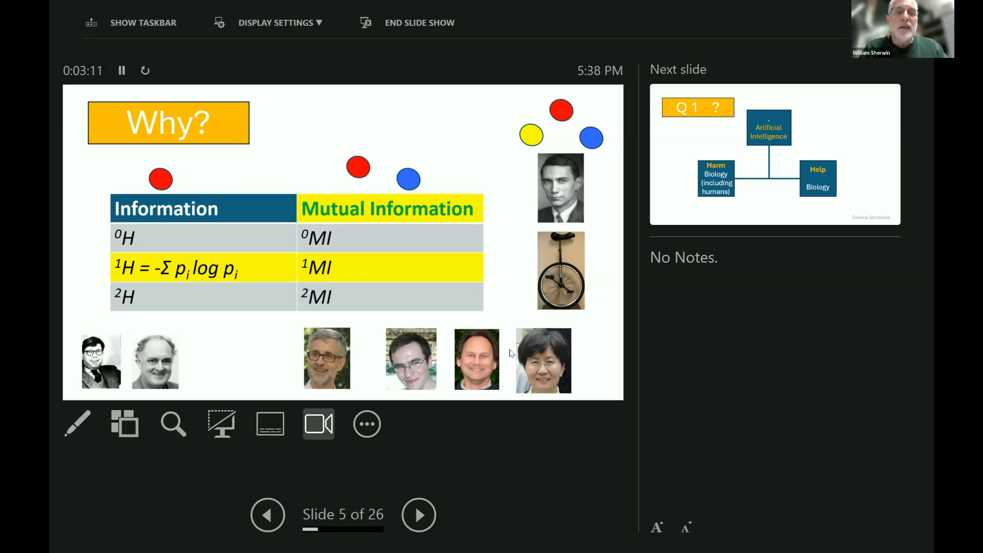
mouse_move(397, 264)
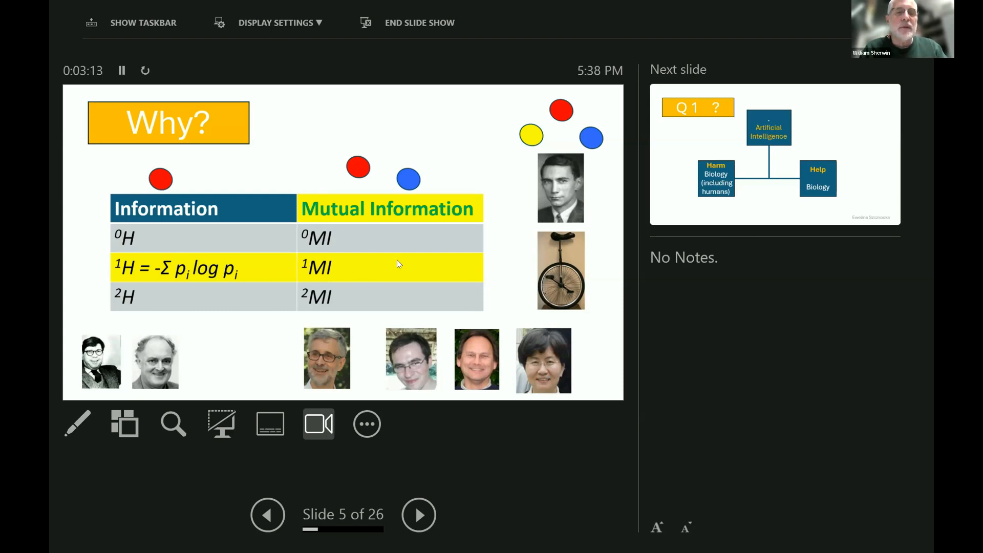
mouse_move(419, 302)
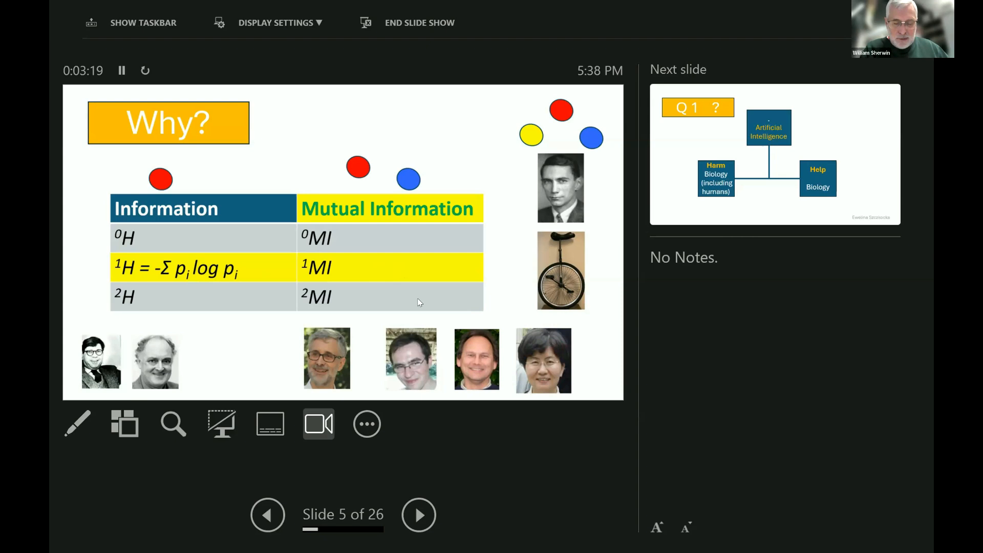
mouse_move(271, 233)
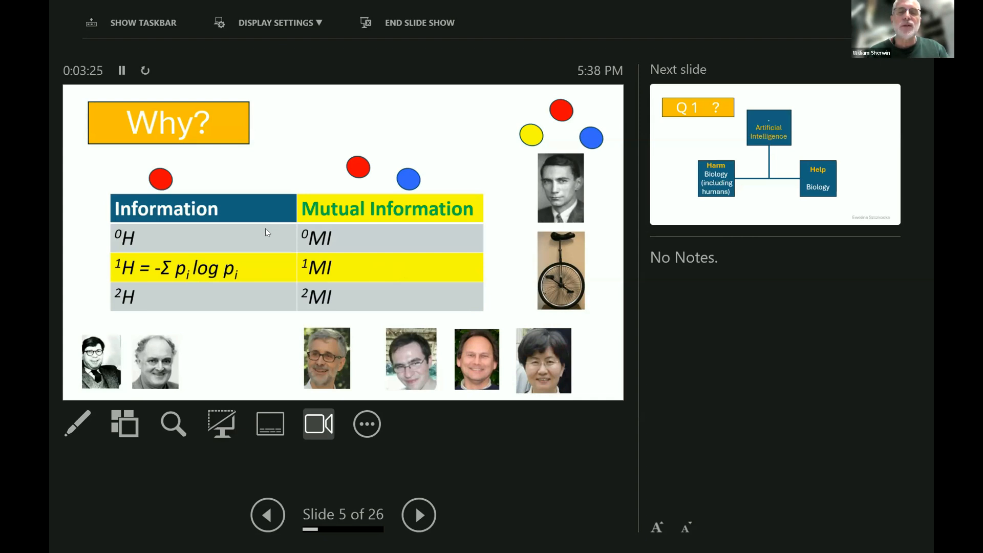
Move through the Q1 and Q zero slides to slide 8, Similar – Information circled in red.
click(418, 516)
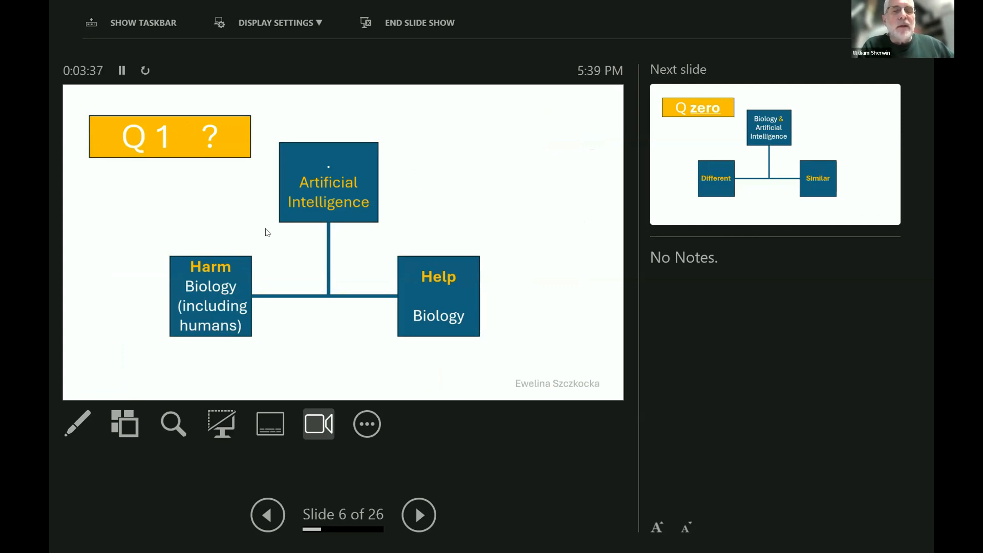
mouse_move(53, 132)
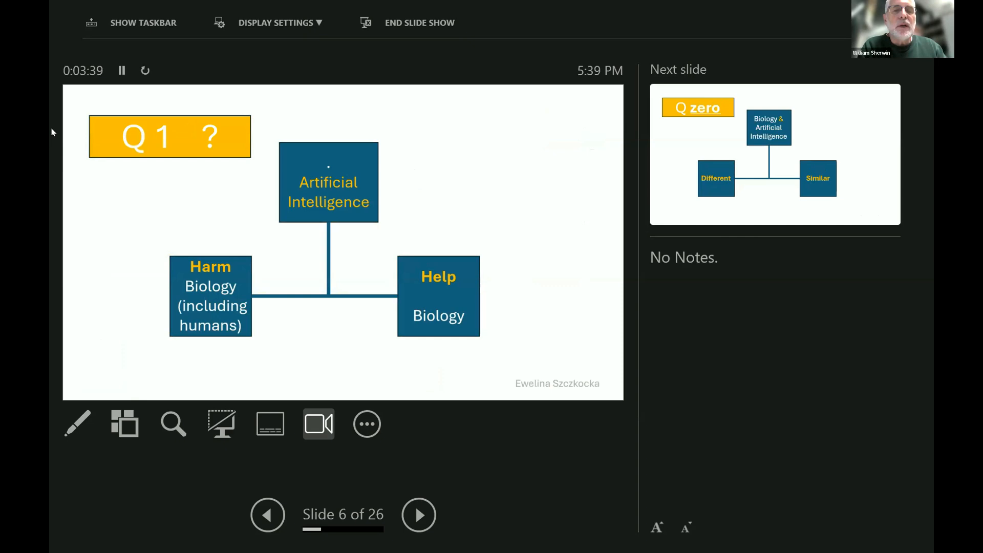
mouse_move(182, 300)
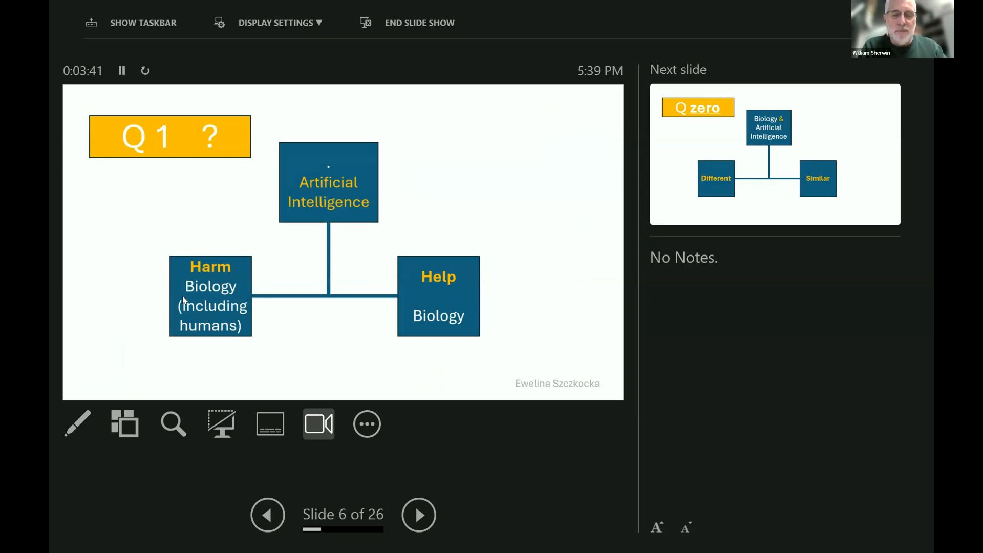
mouse_move(164, 286)
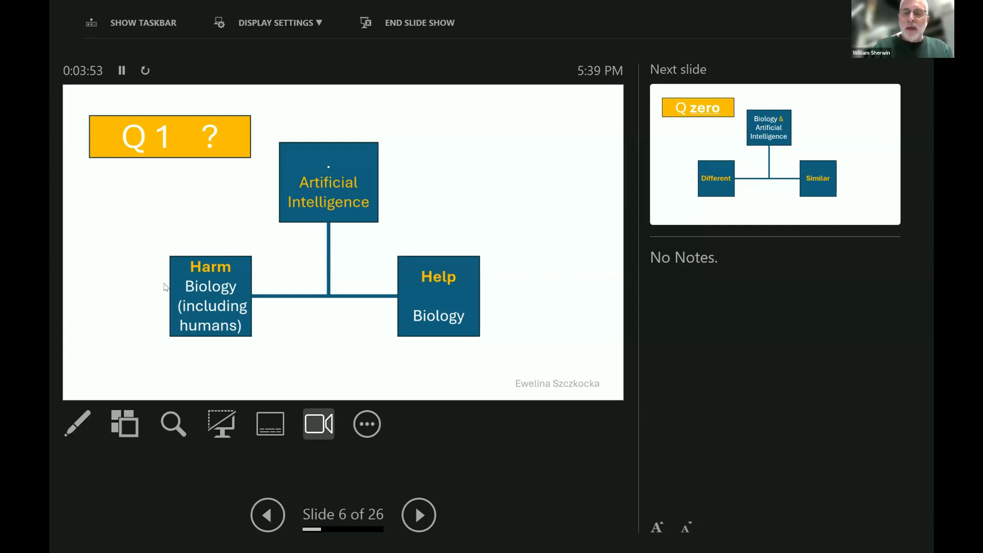
click(418, 515)
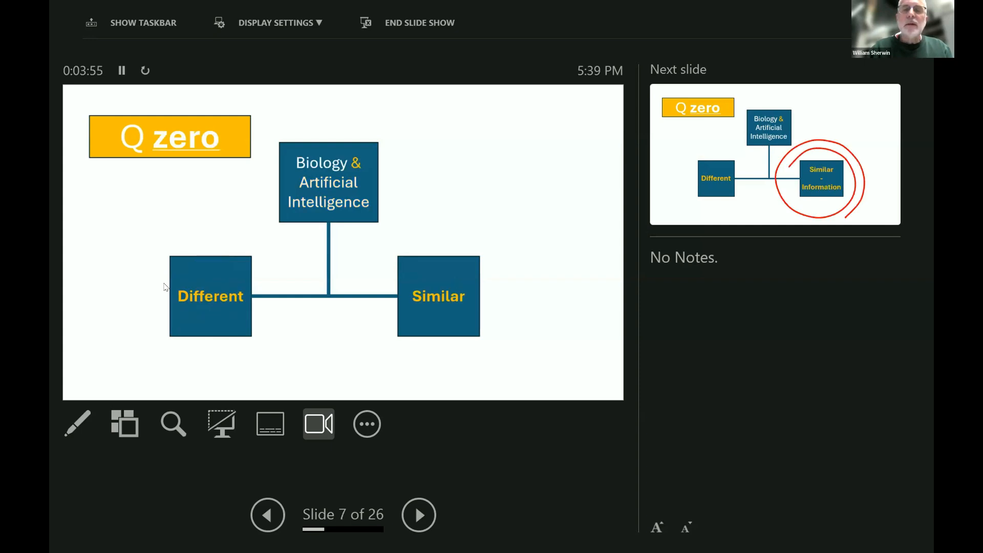
mouse_move(411, 274)
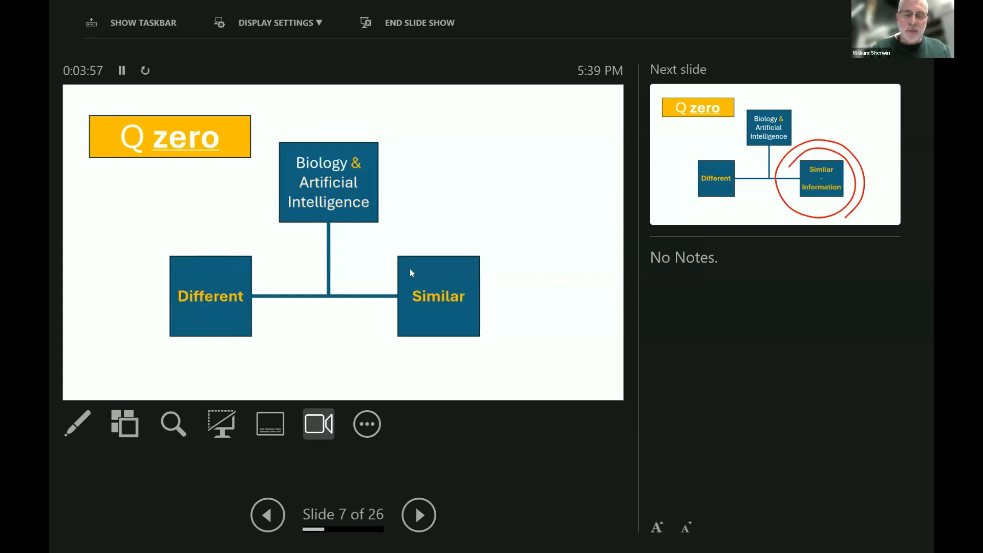
mouse_move(405, 265)
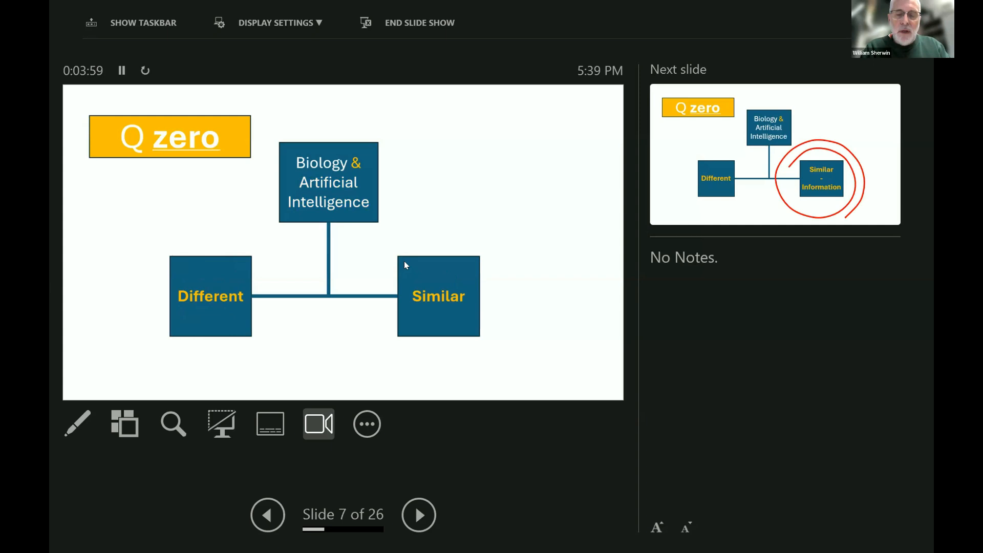
mouse_move(348, 203)
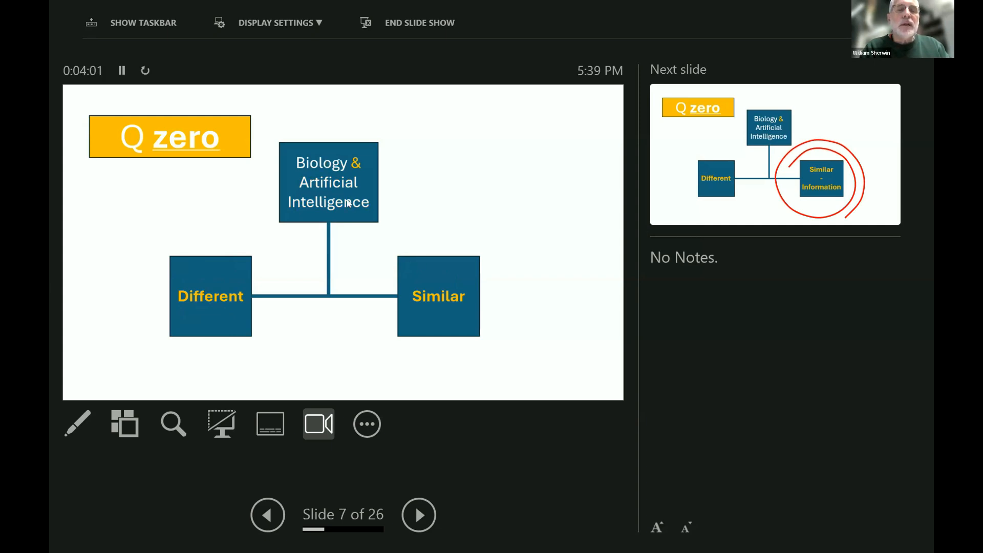
mouse_move(348, 213)
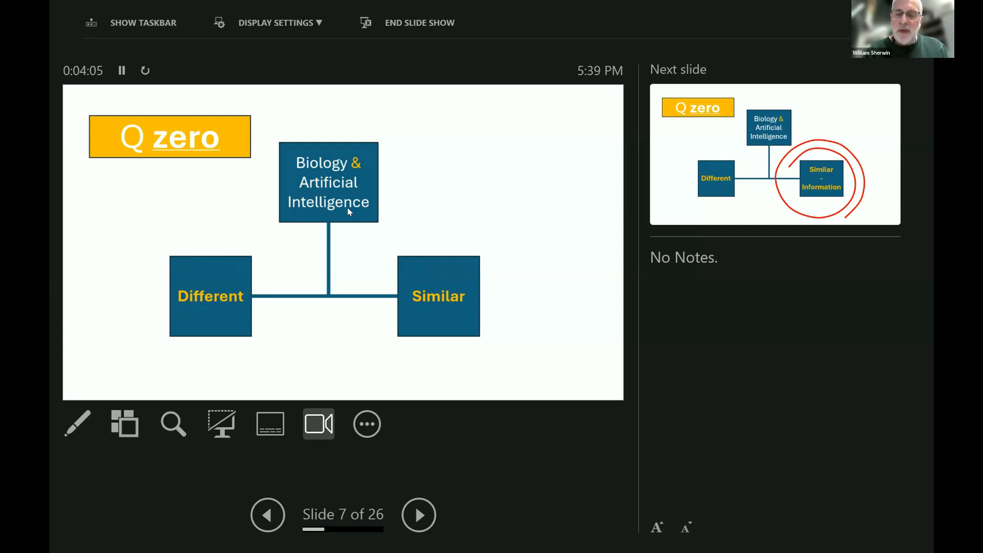
click(418, 515)
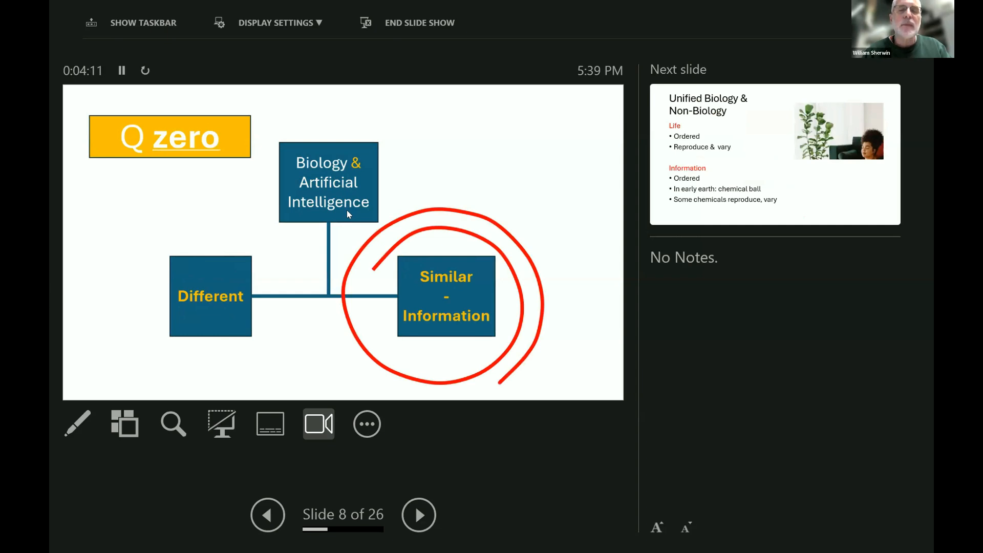
Advance to slide 9, Unified Biology & Non-Biology with Life and Information traits.
click(419, 514)
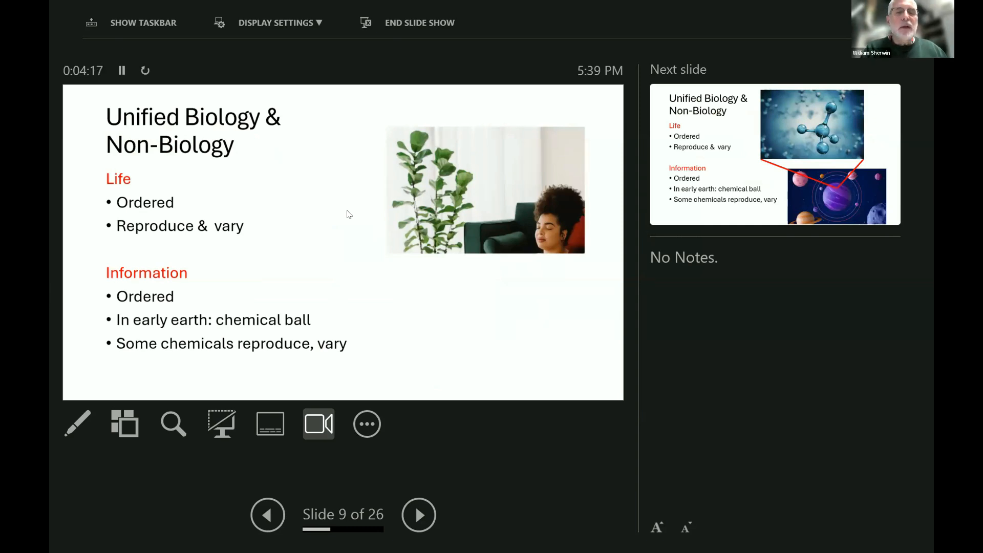
mouse_move(111, 191)
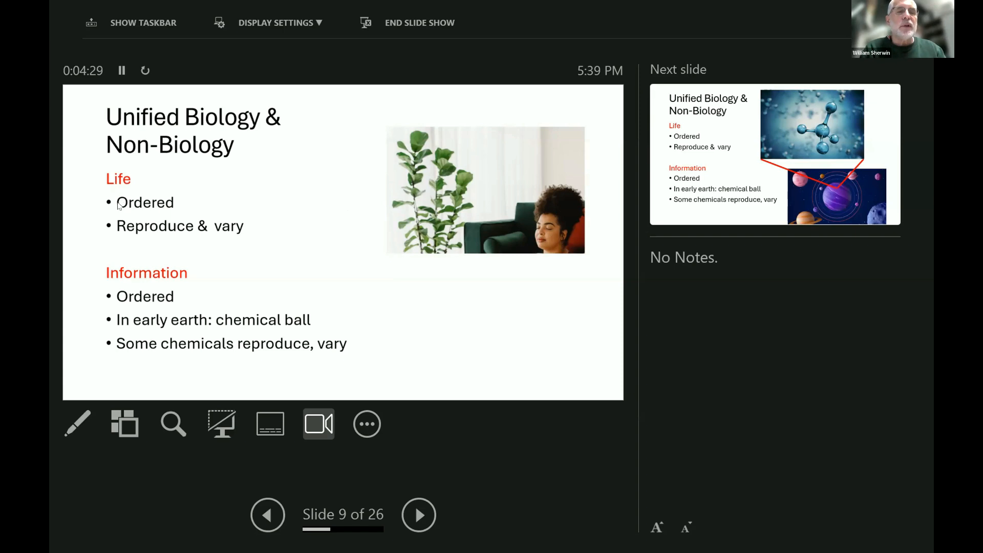
mouse_move(415, 206)
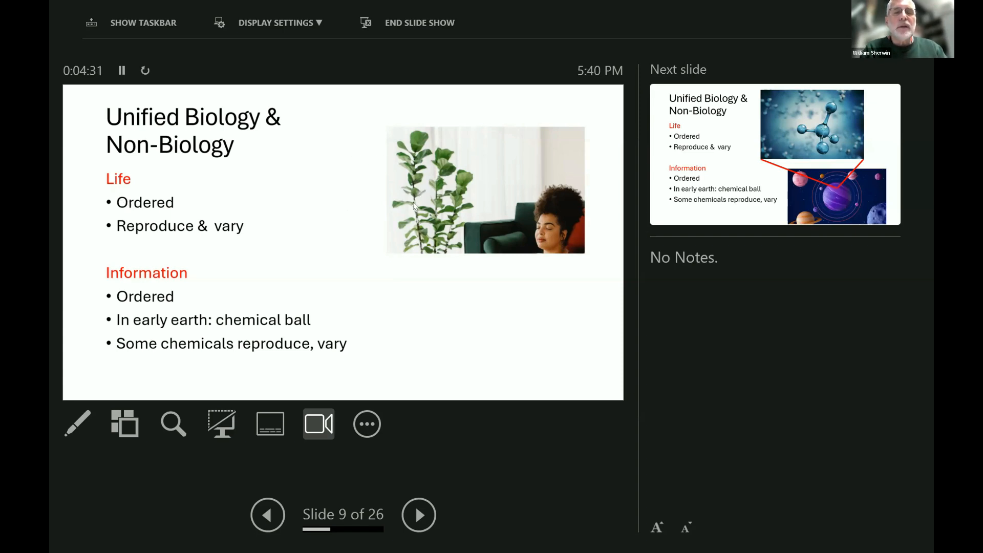
mouse_move(574, 205)
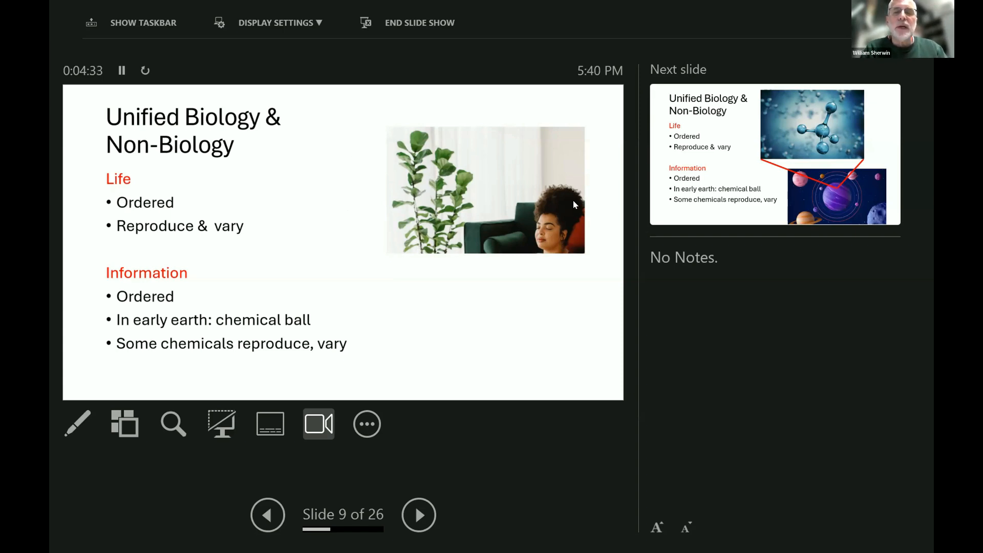
mouse_move(569, 211)
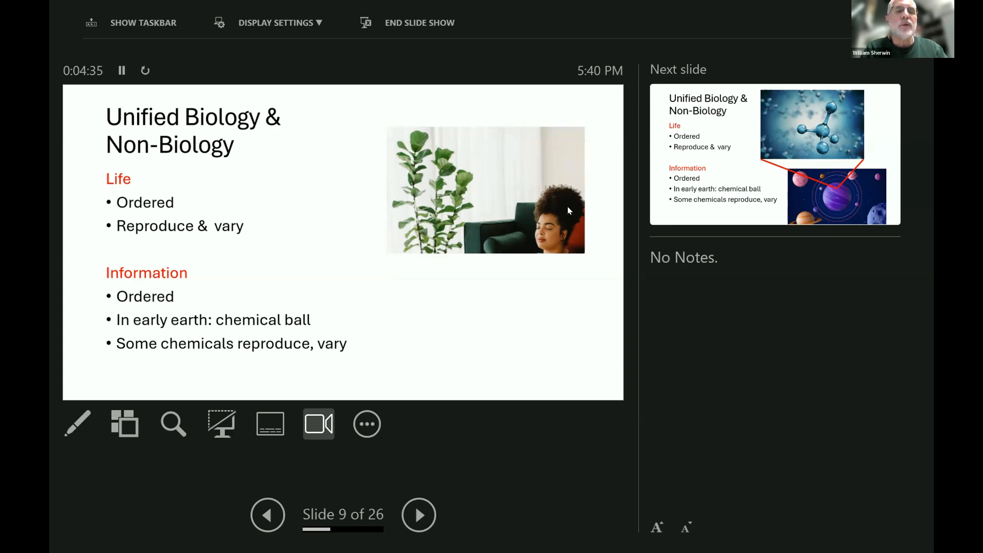
mouse_move(142, 231)
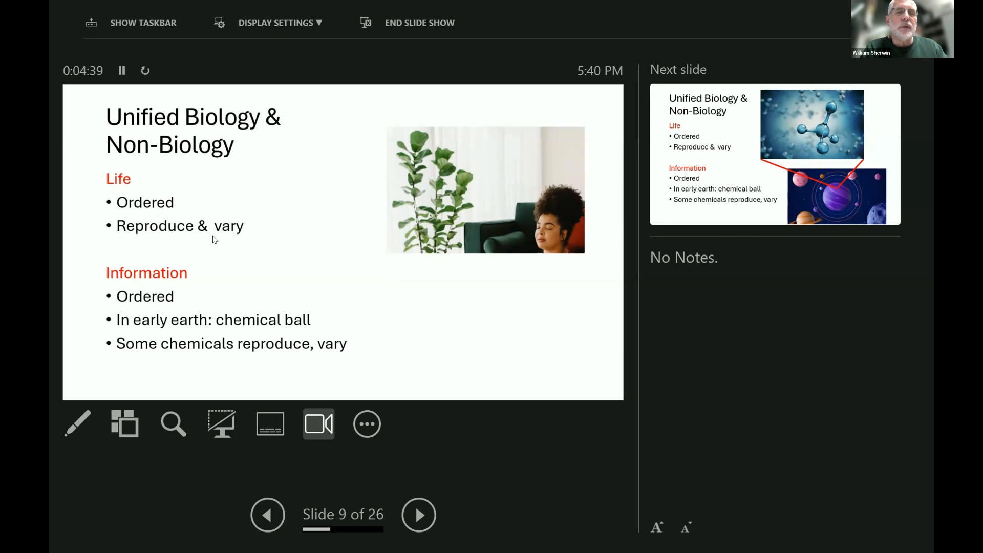
mouse_move(238, 239)
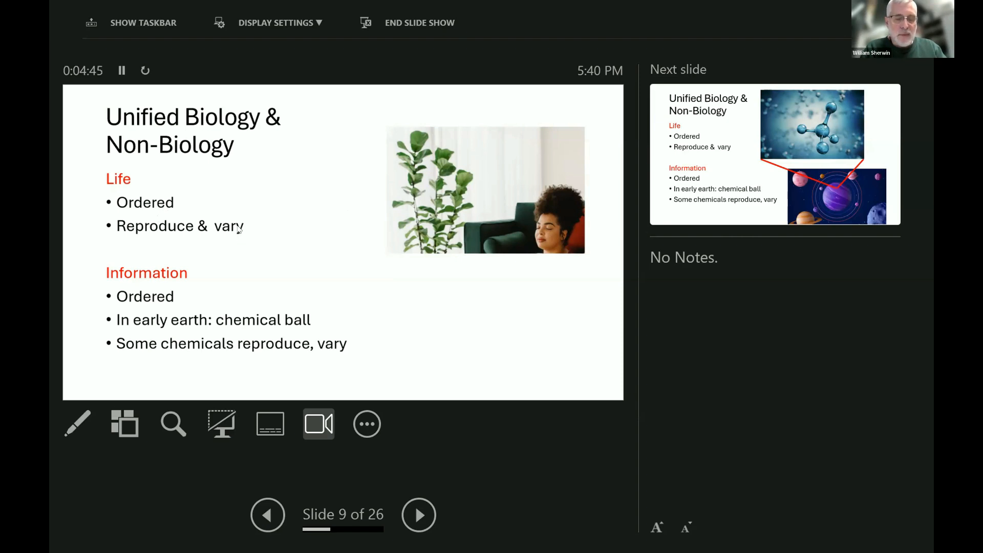
mouse_move(137, 307)
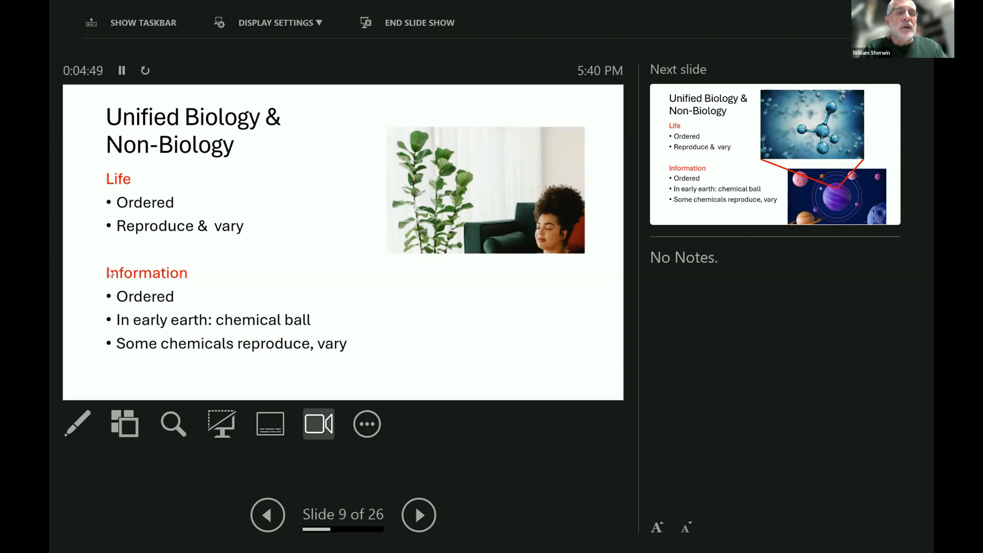
mouse_move(187, 278)
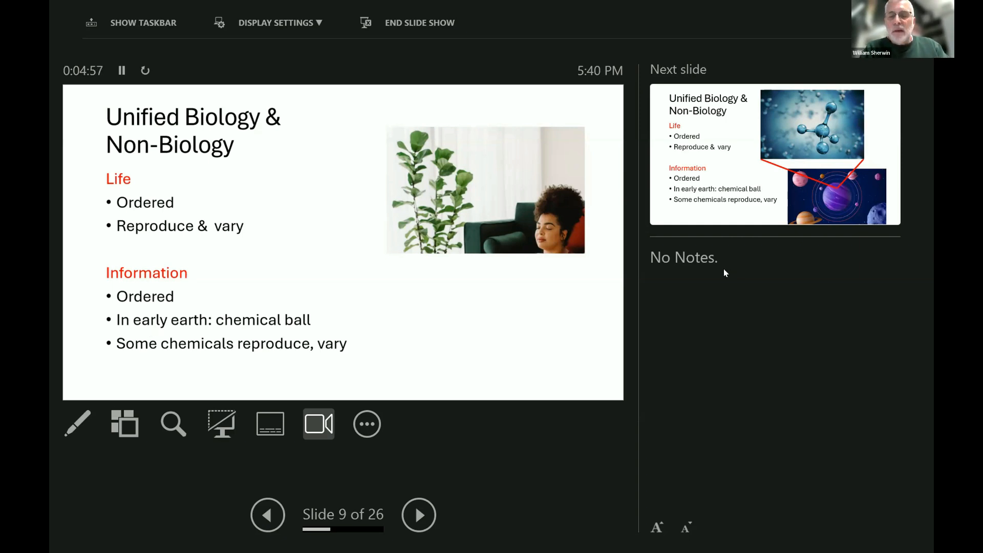
Advance to slide 10, bringing in the molecule and planet images linked by red lines.
click(419, 514)
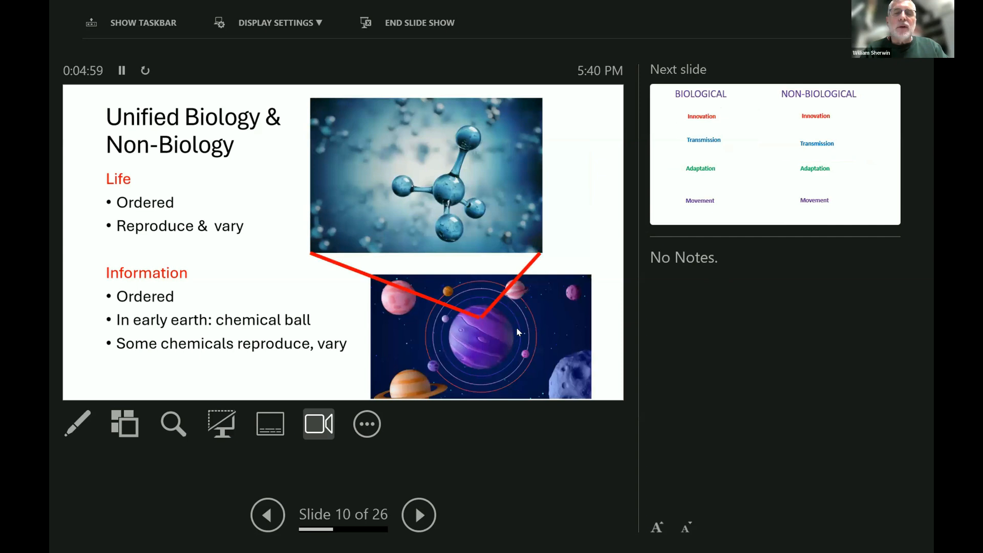
mouse_move(468, 263)
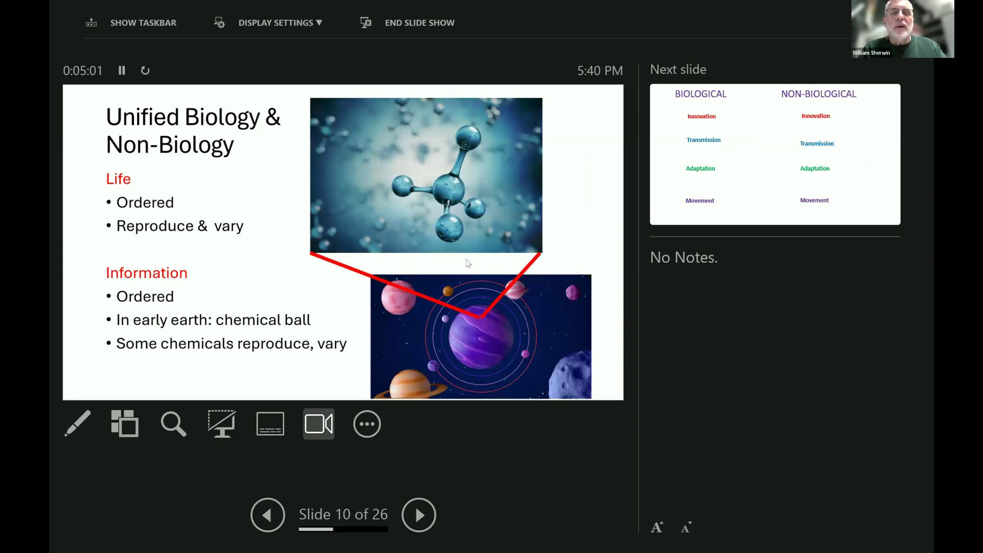
mouse_move(444, 224)
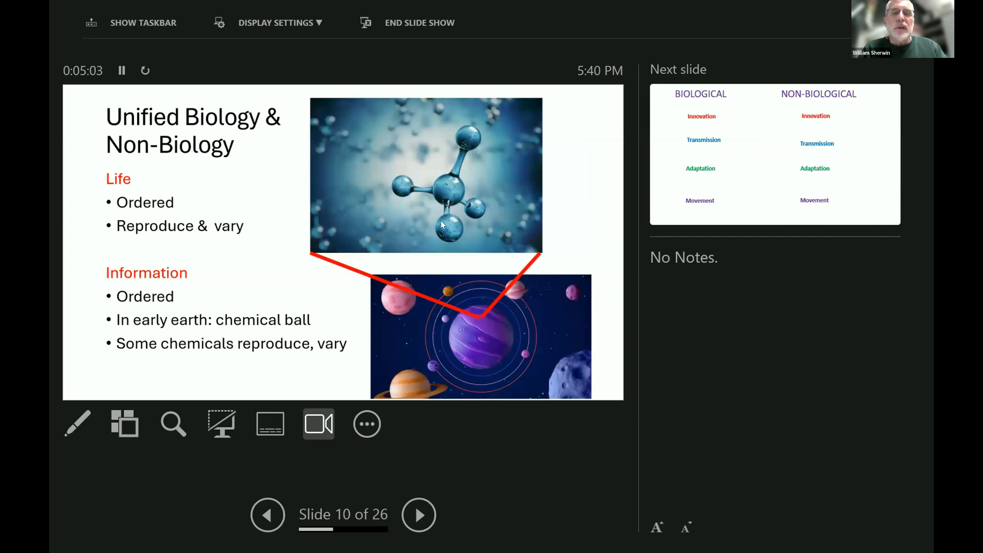
mouse_move(436, 206)
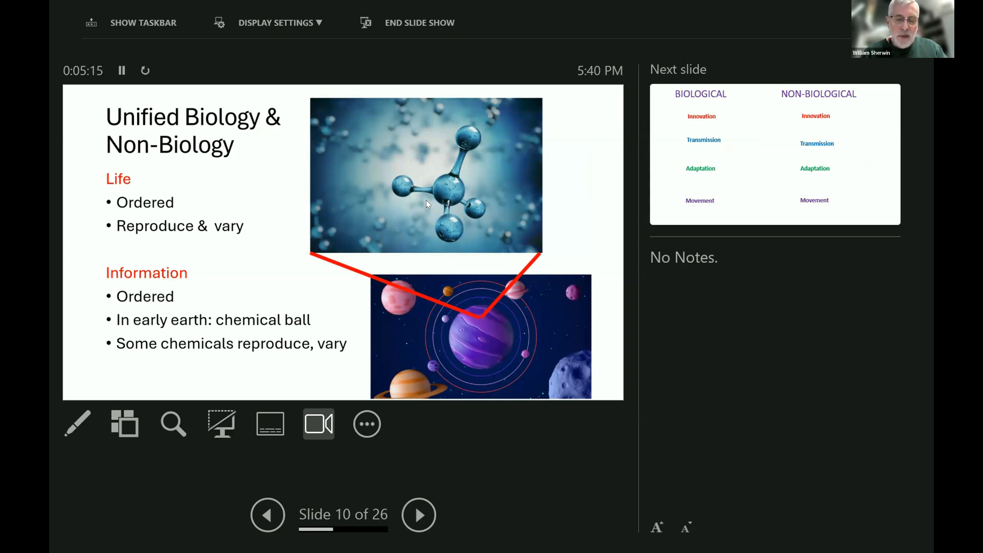
mouse_move(422, 206)
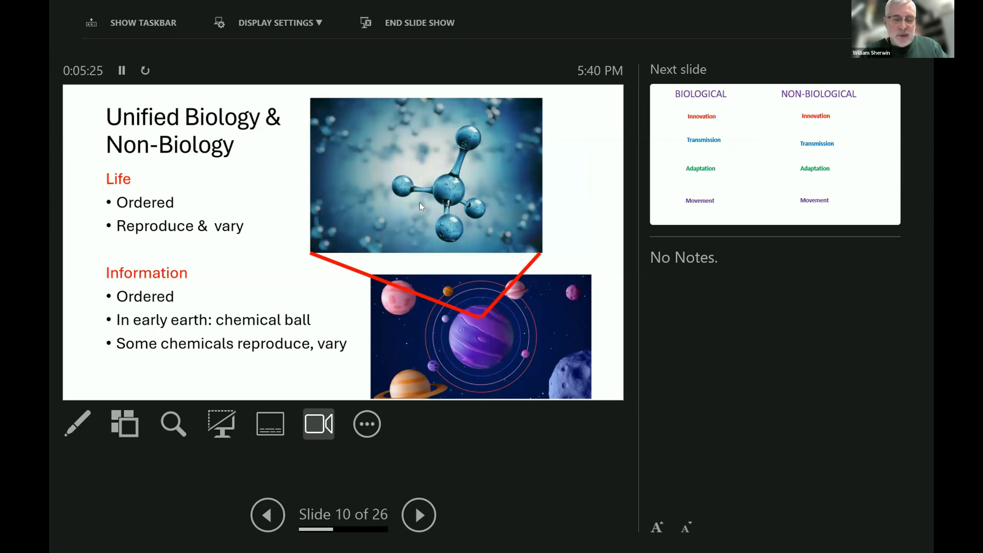
Advance to slide 11, the Biological versus Non-Biological comparison of four traits.
click(419, 516)
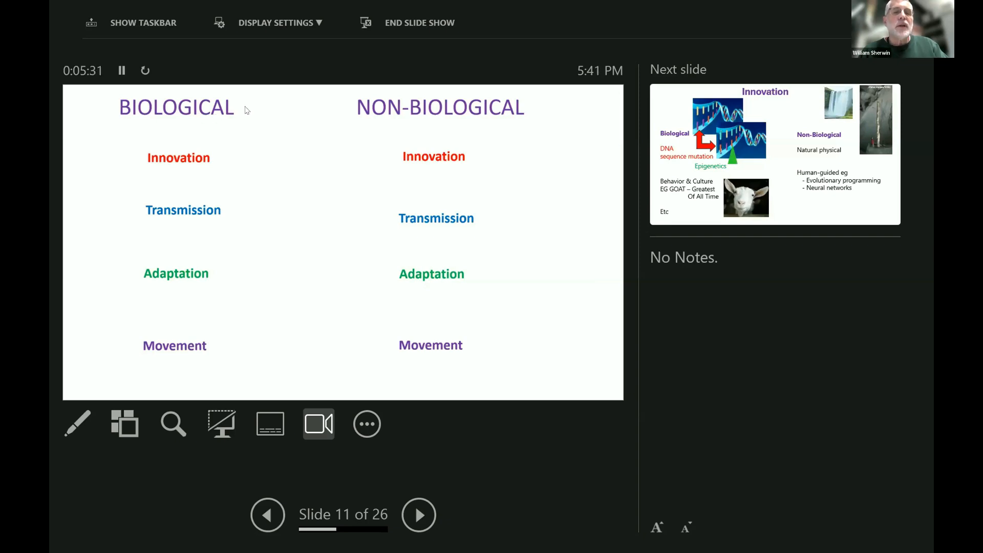
mouse_move(517, 136)
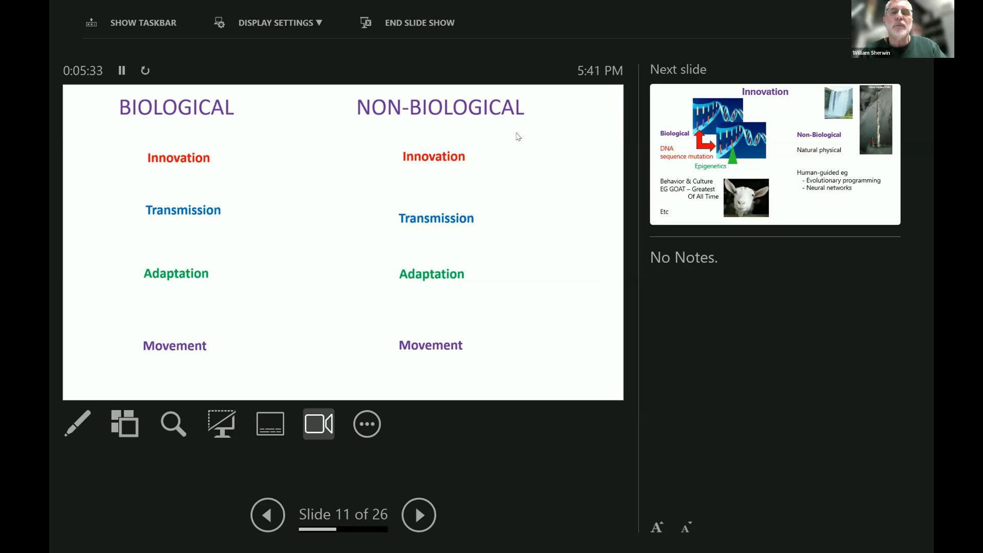
mouse_move(206, 195)
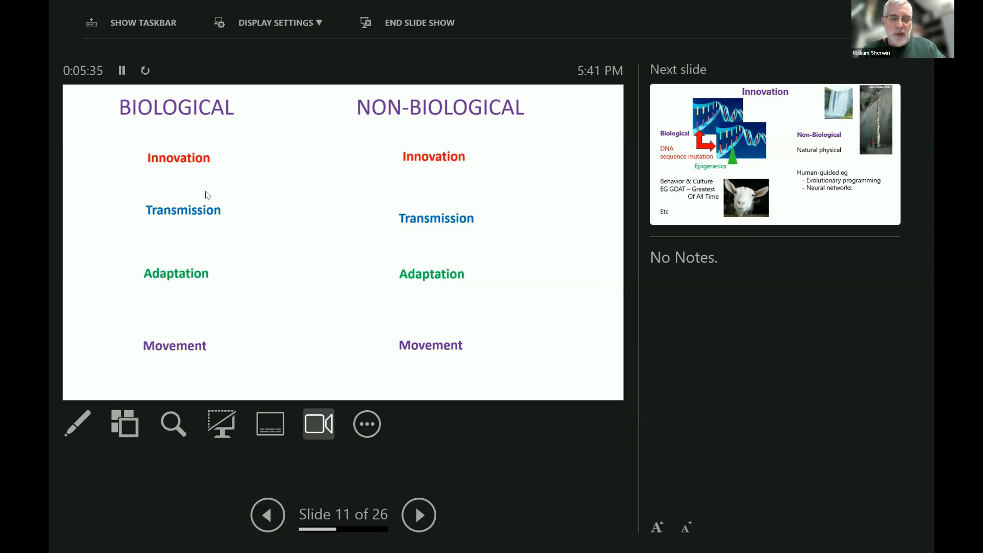
mouse_move(136, 200)
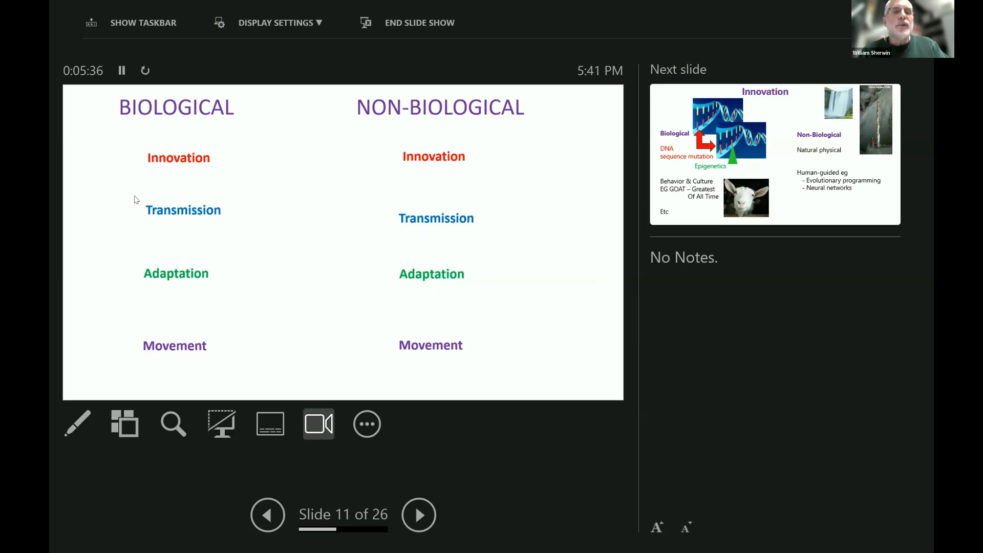
mouse_move(475, 160)
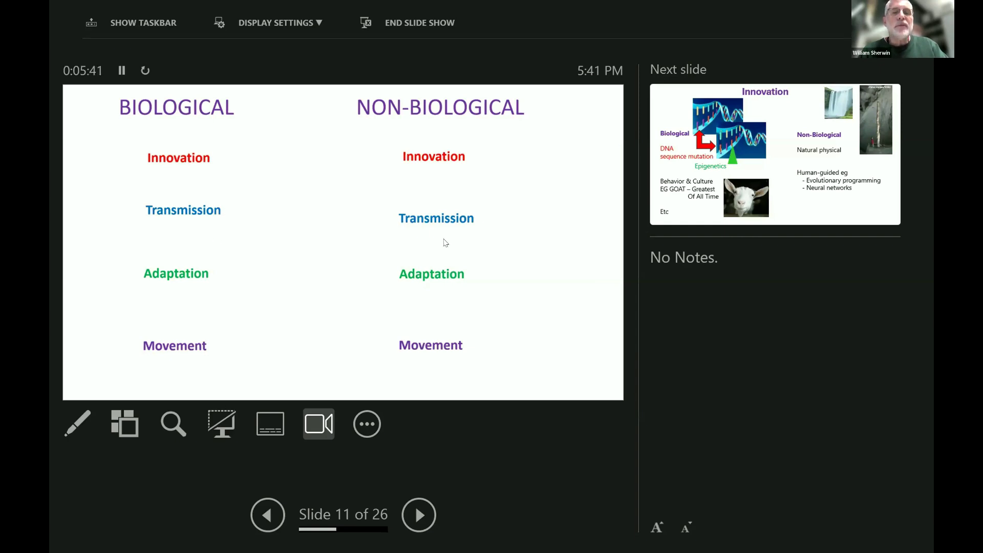
mouse_move(221, 366)
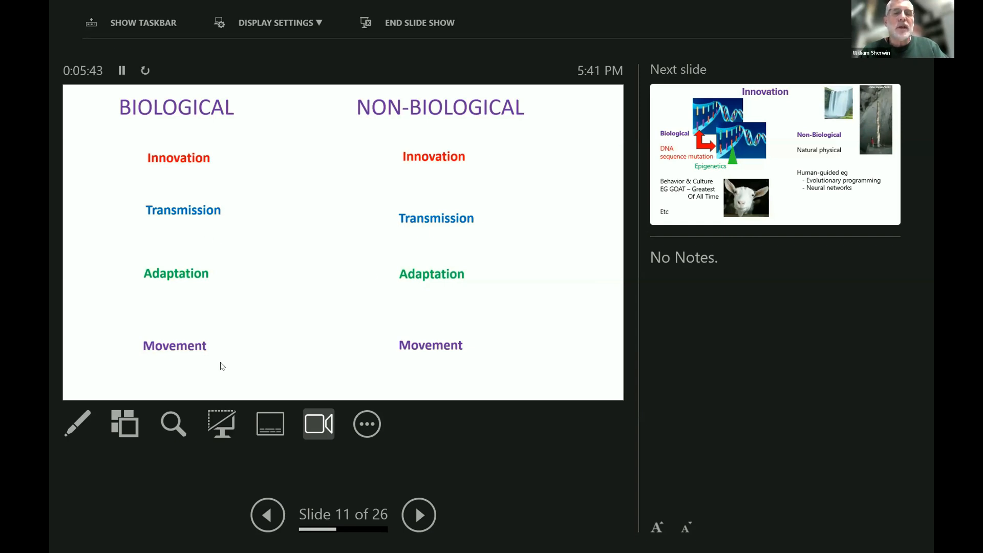
mouse_move(333, 345)
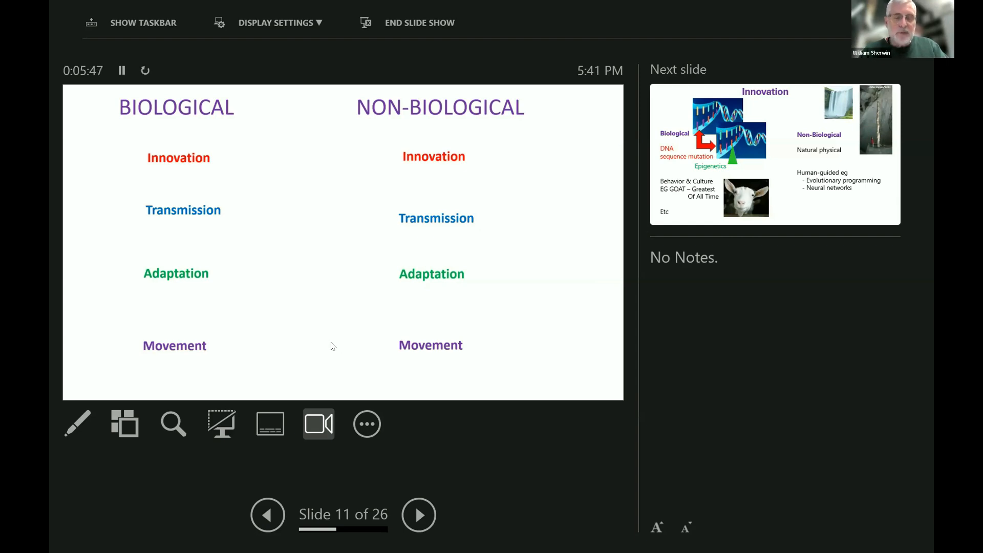
click(418, 515)
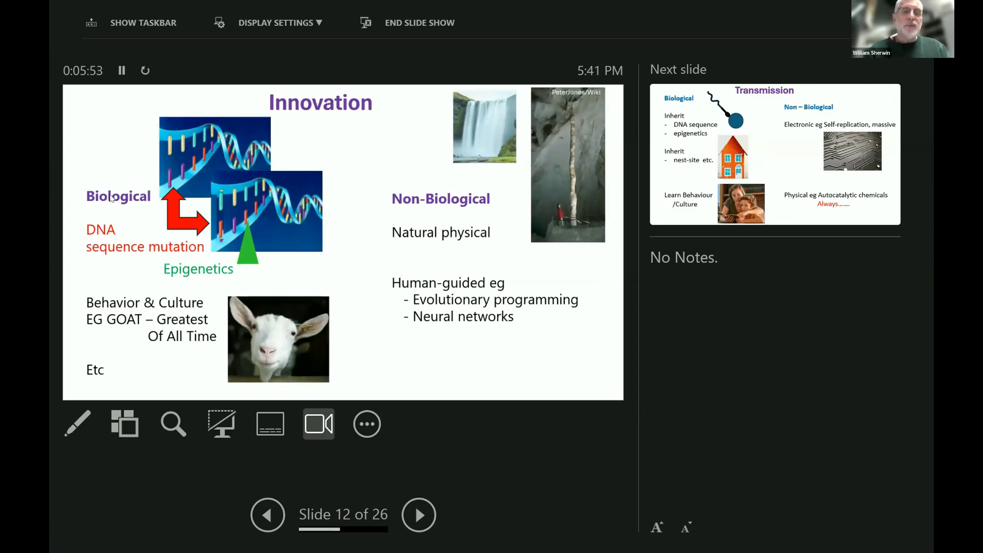
mouse_move(173, 154)
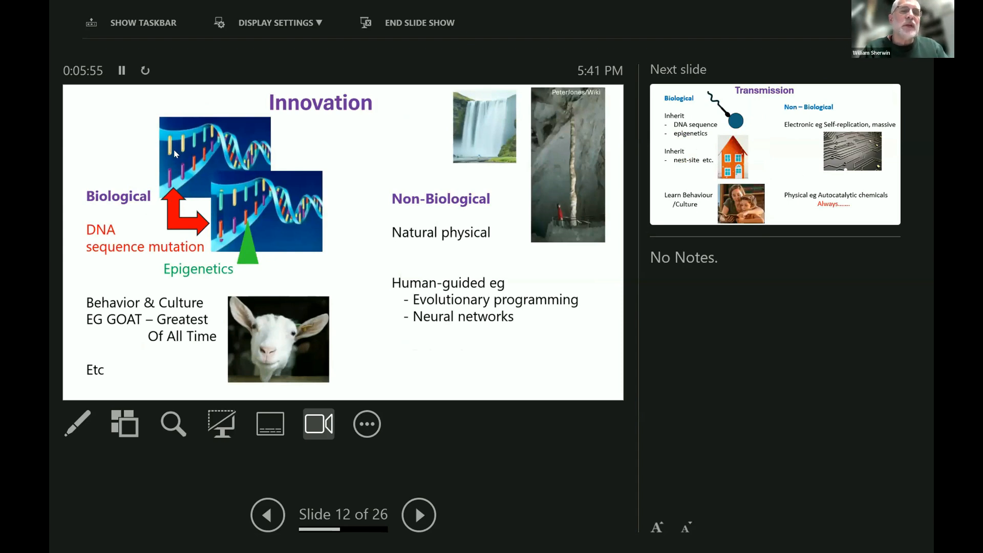
mouse_move(171, 146)
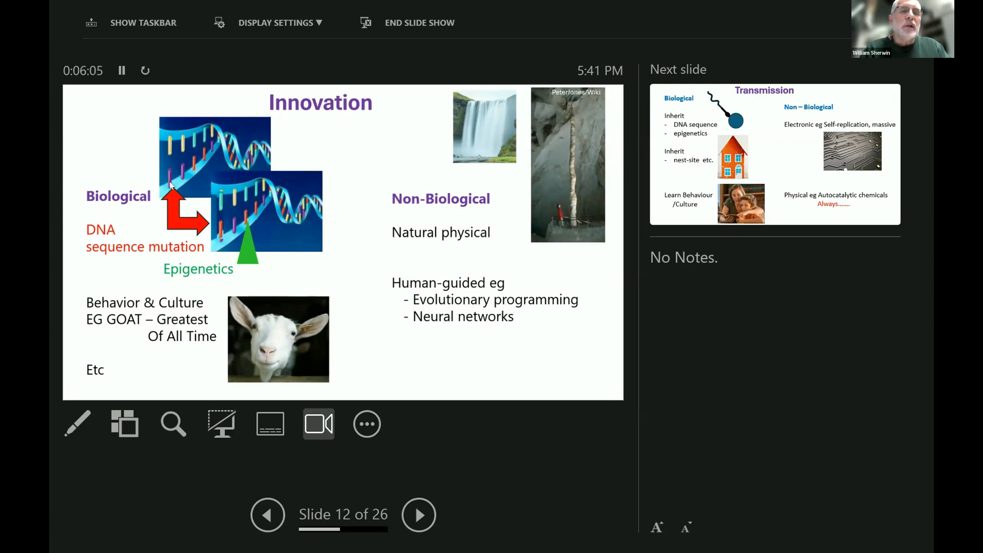
mouse_move(219, 198)
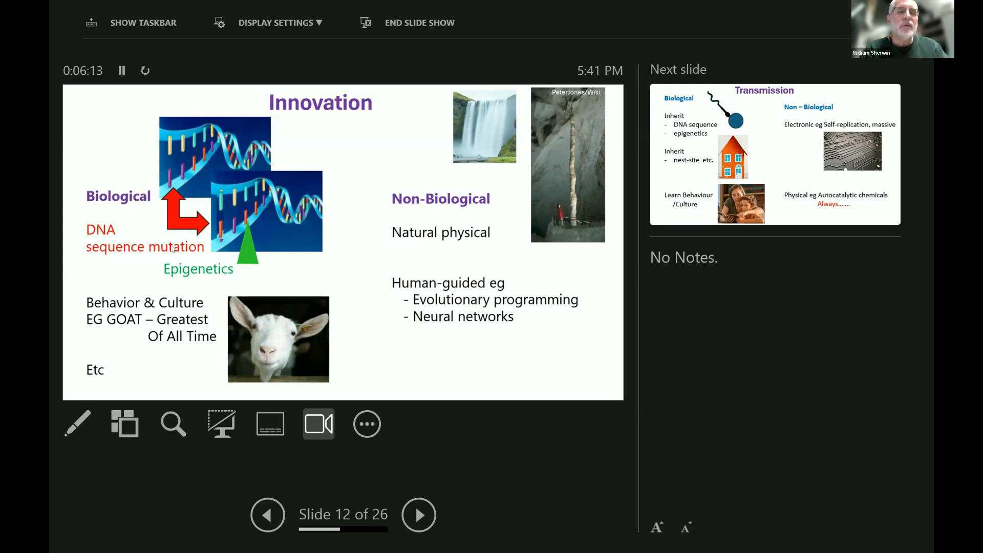
mouse_move(215, 273)
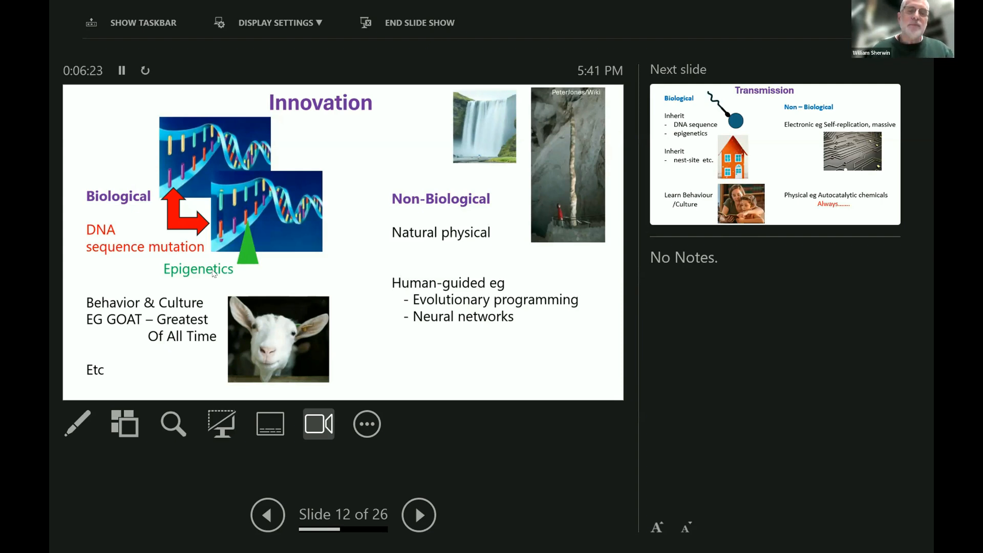
mouse_move(172, 279)
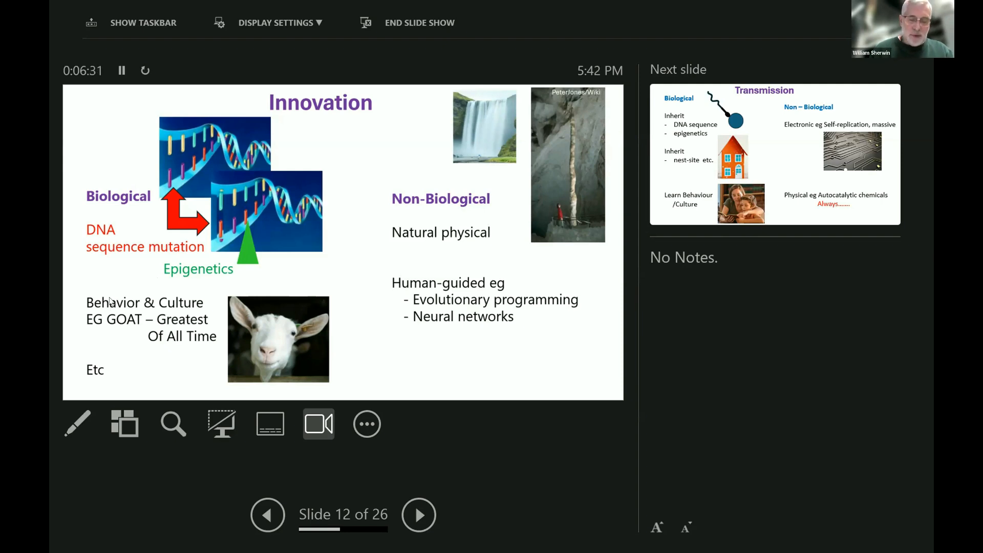
mouse_move(147, 311)
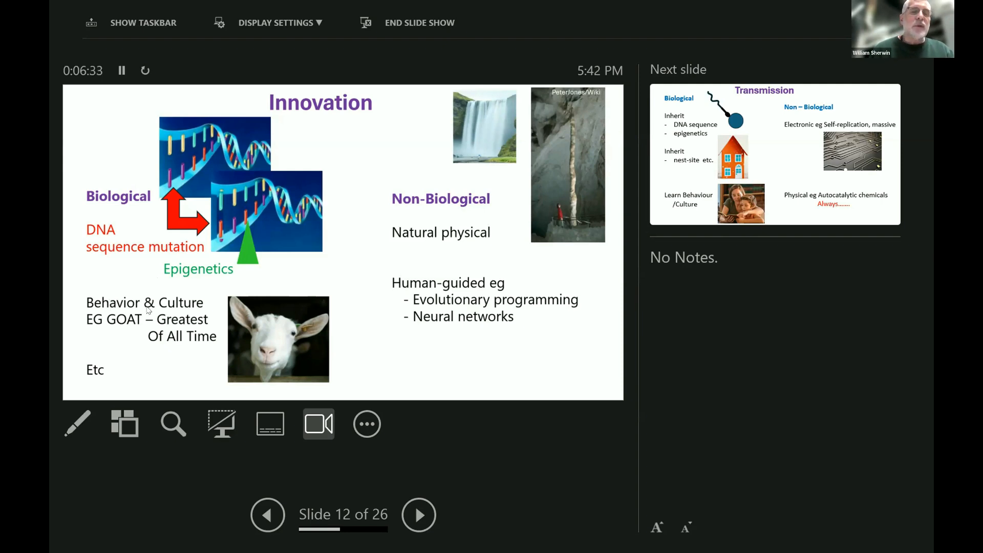
mouse_move(192, 322)
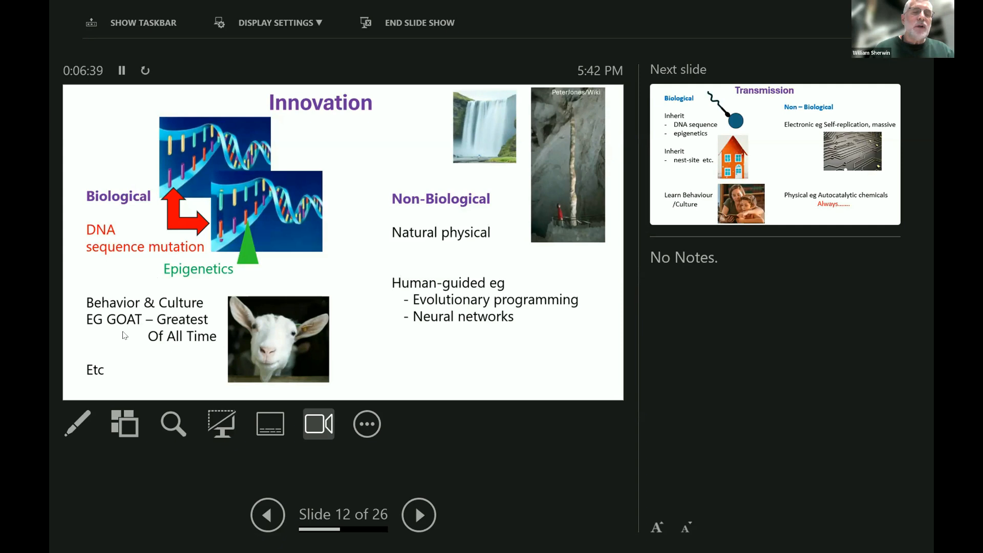
mouse_move(275, 345)
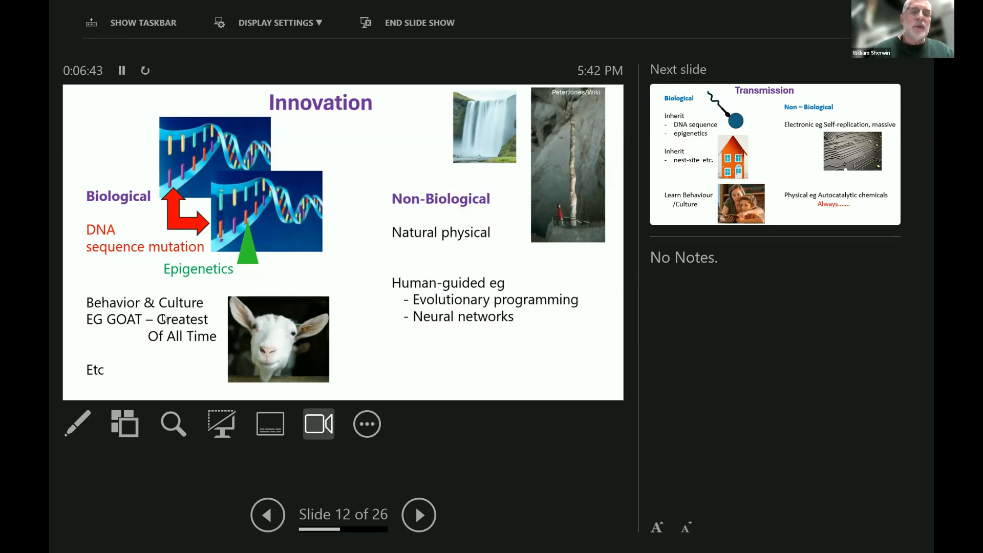
mouse_move(77, 389)
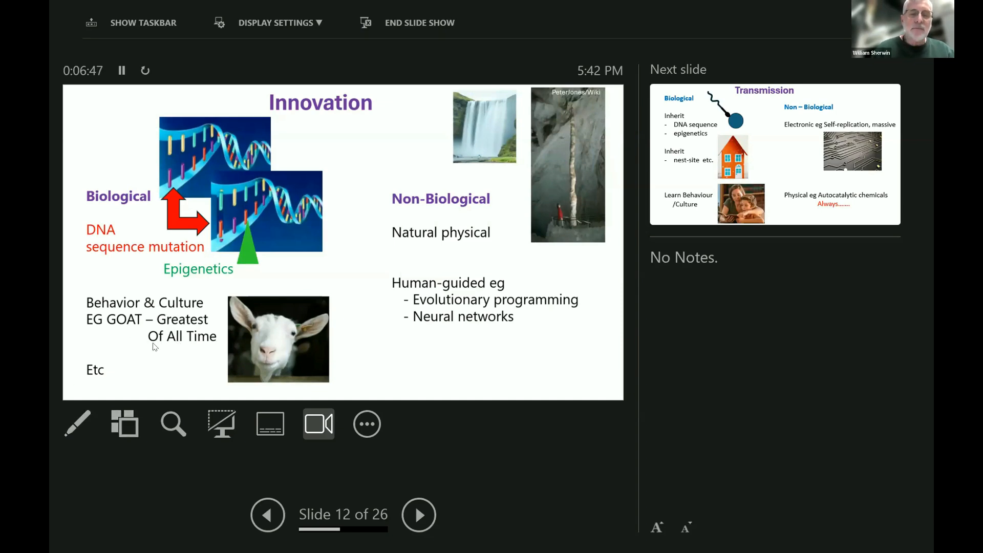
mouse_move(413, 144)
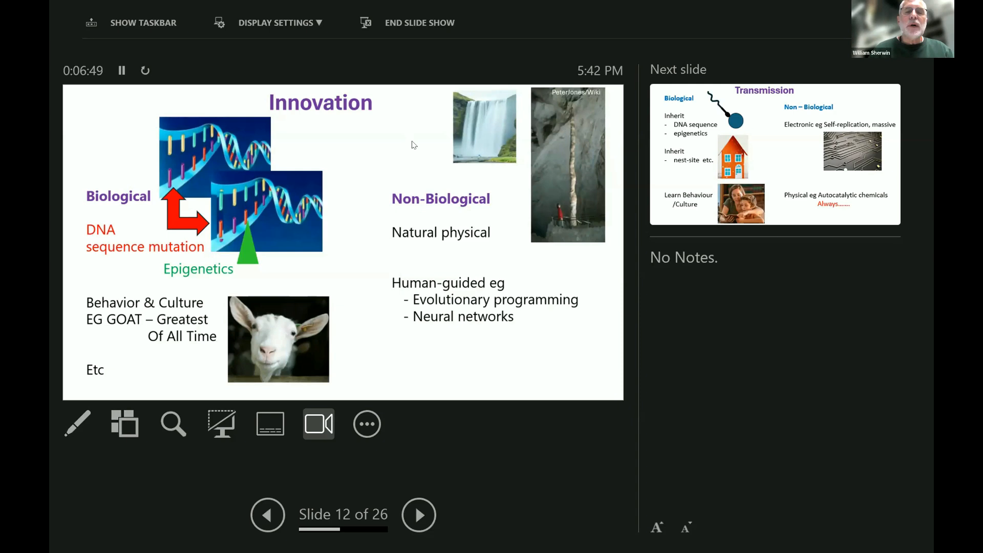
mouse_move(399, 155)
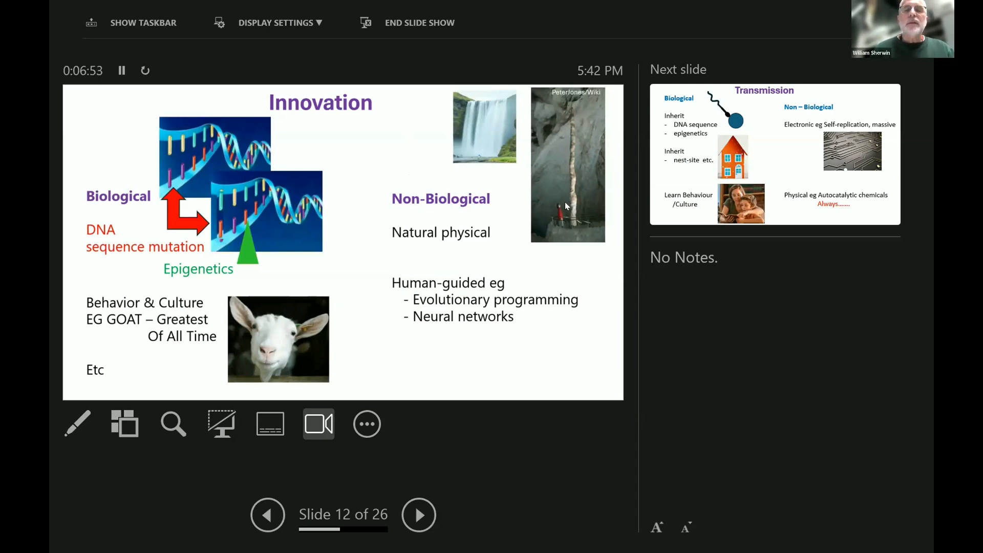
mouse_move(573, 115)
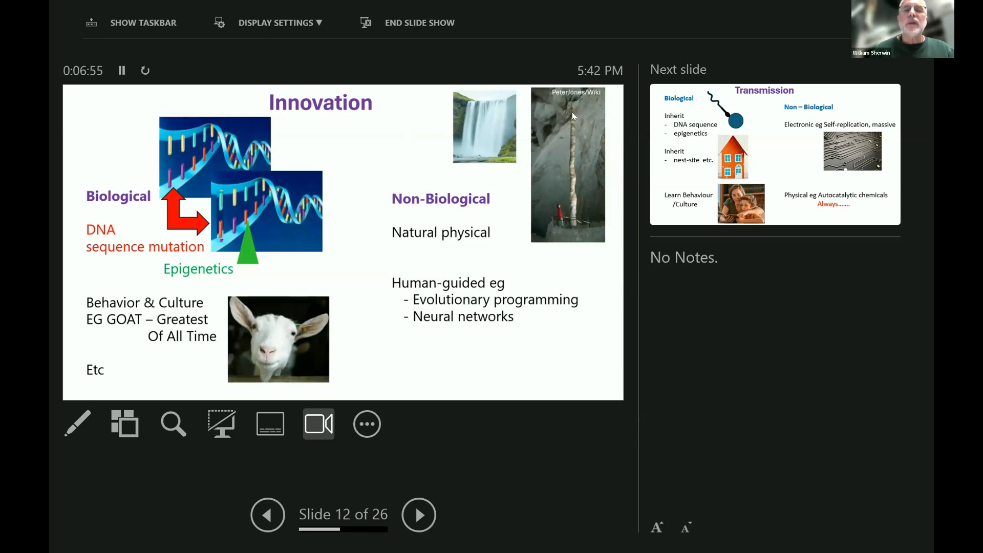
mouse_move(479, 107)
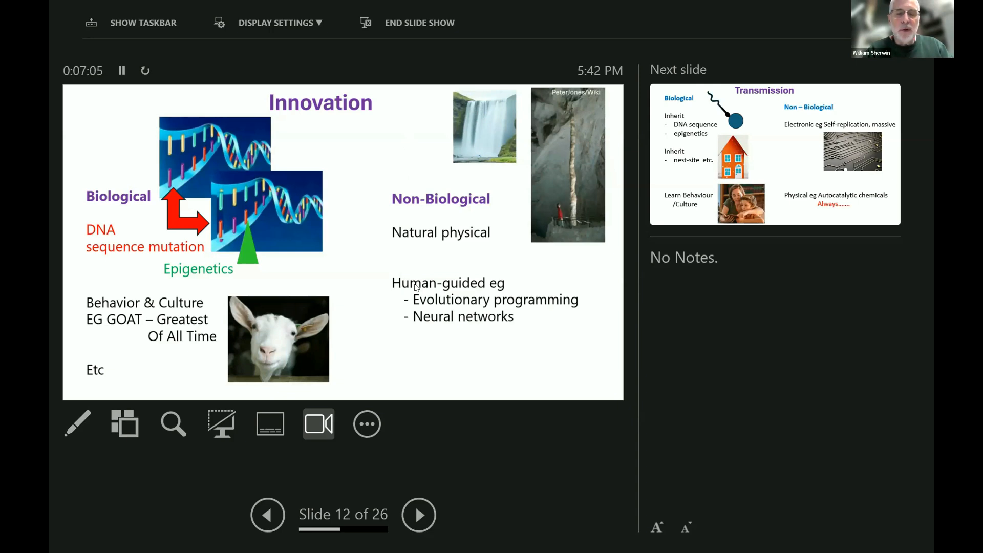
mouse_move(433, 306)
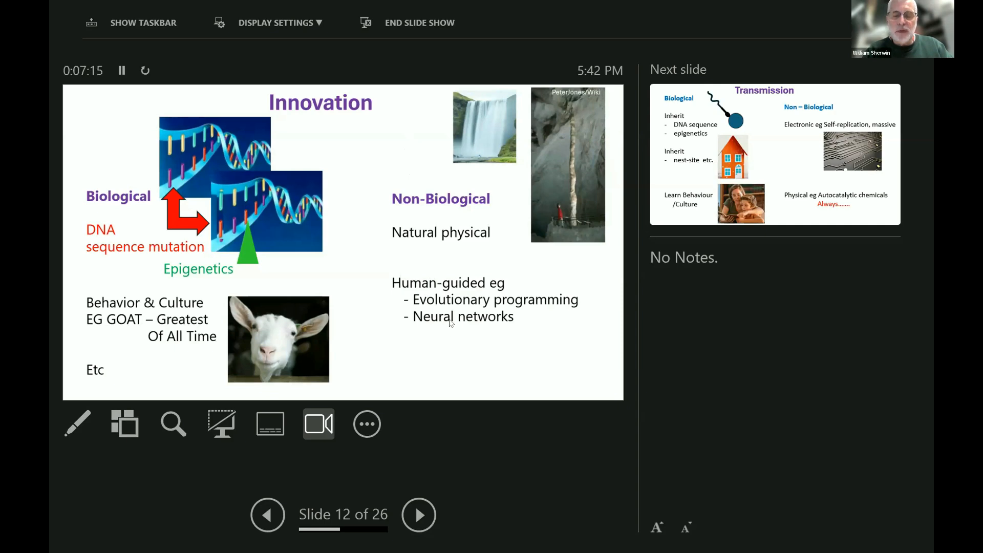
mouse_move(460, 325)
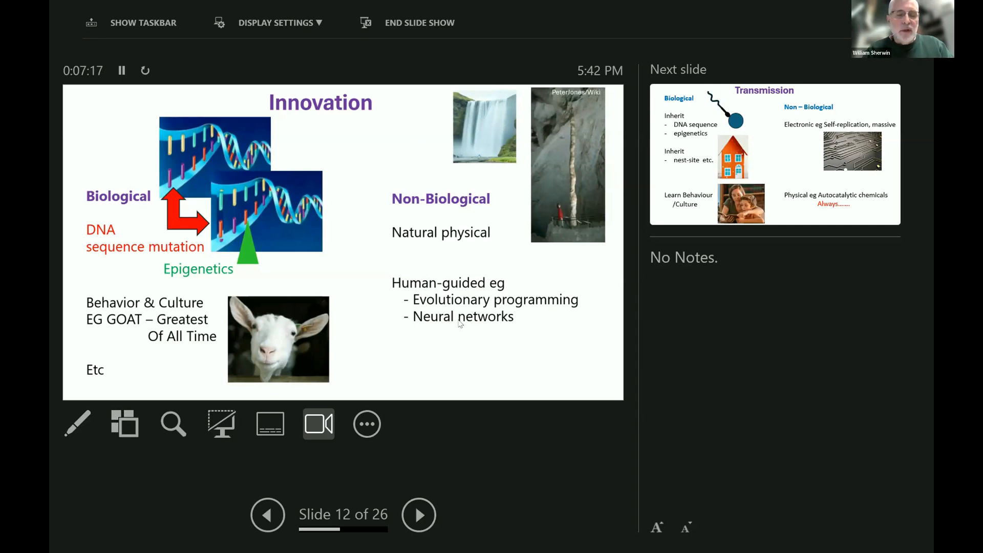
mouse_move(520, 321)
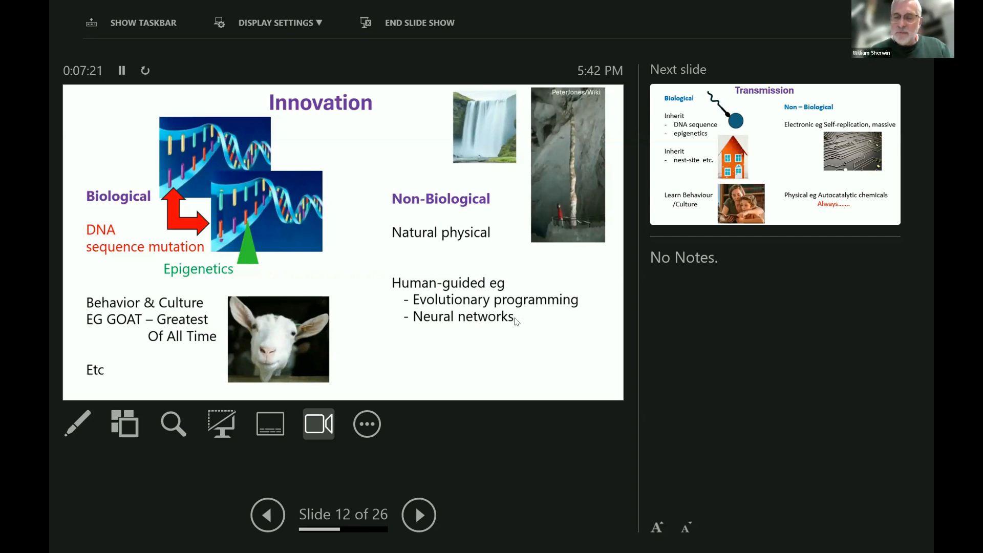
click(418, 514)
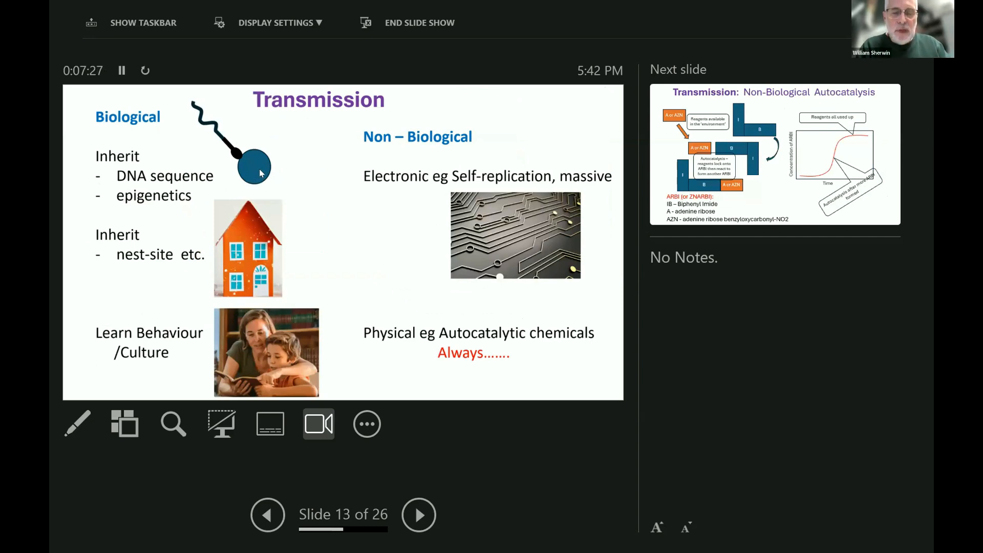
mouse_move(246, 169)
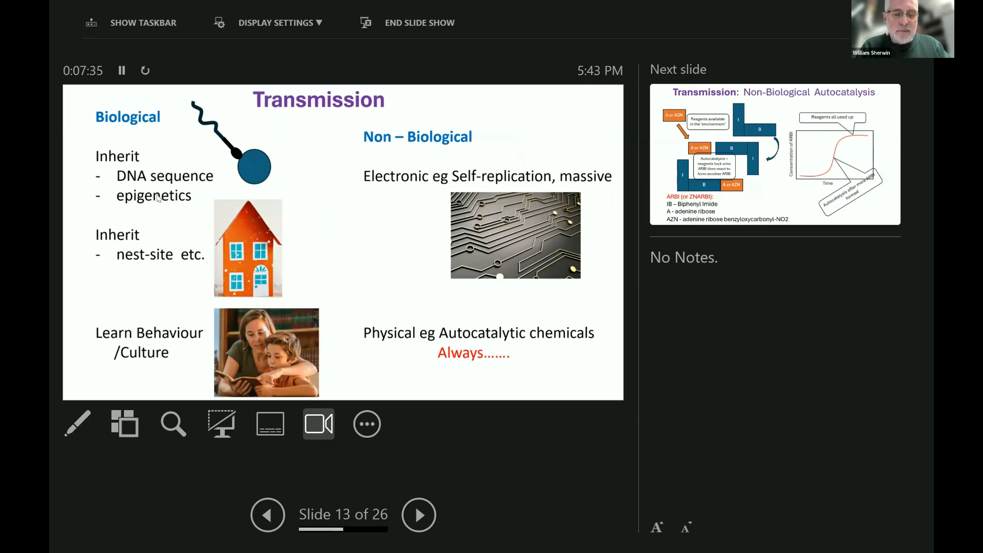
mouse_move(141, 235)
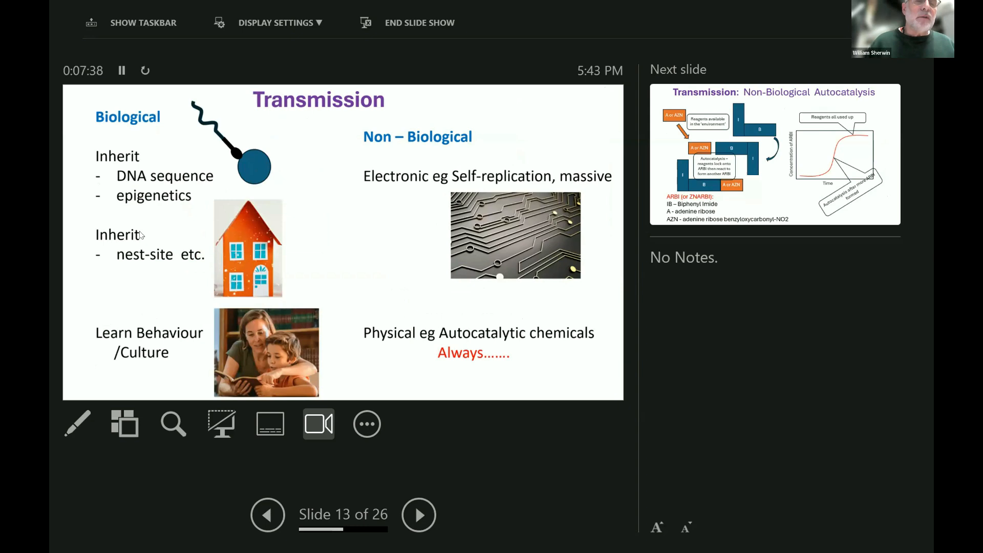
mouse_move(108, 250)
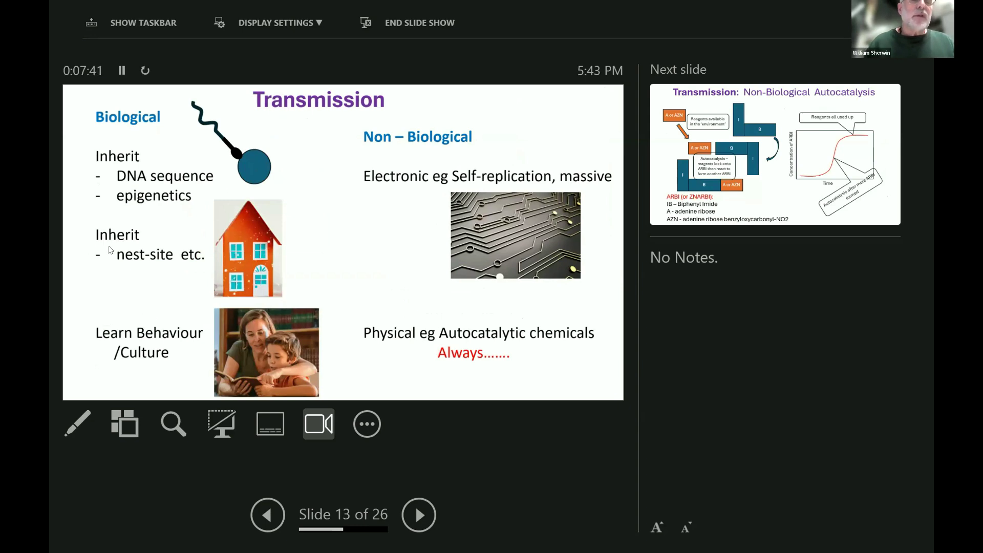
mouse_move(242, 264)
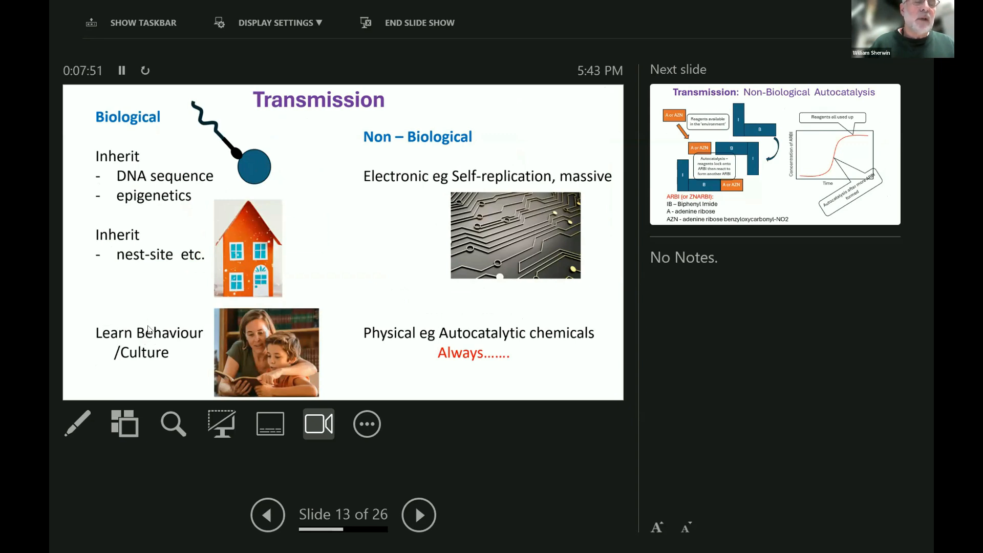
mouse_move(138, 338)
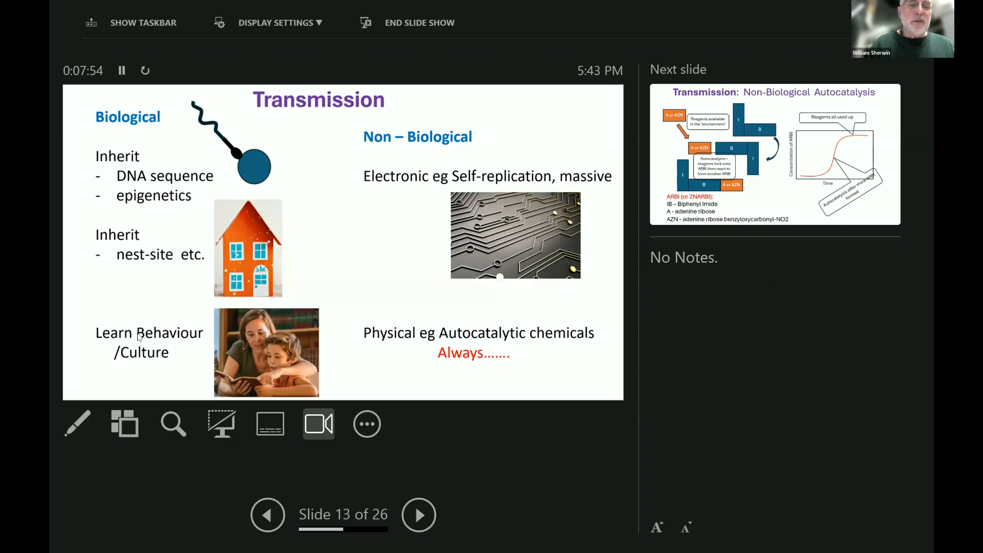
mouse_move(185, 342)
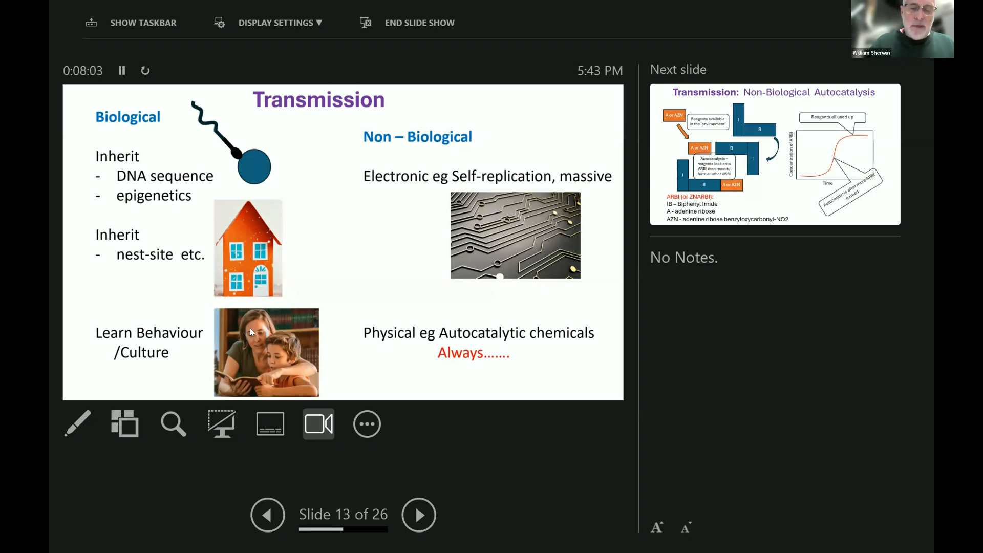
mouse_move(282, 369)
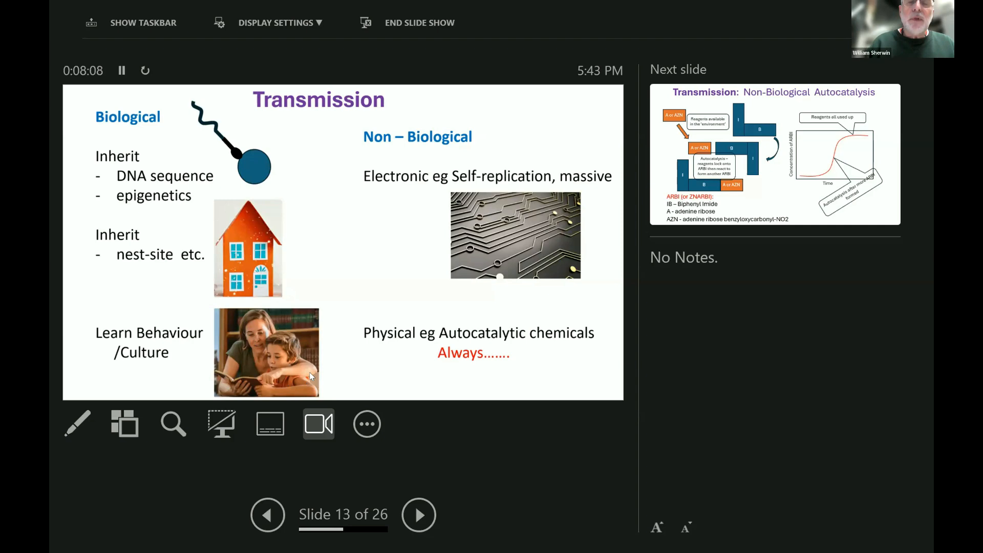
mouse_move(408, 180)
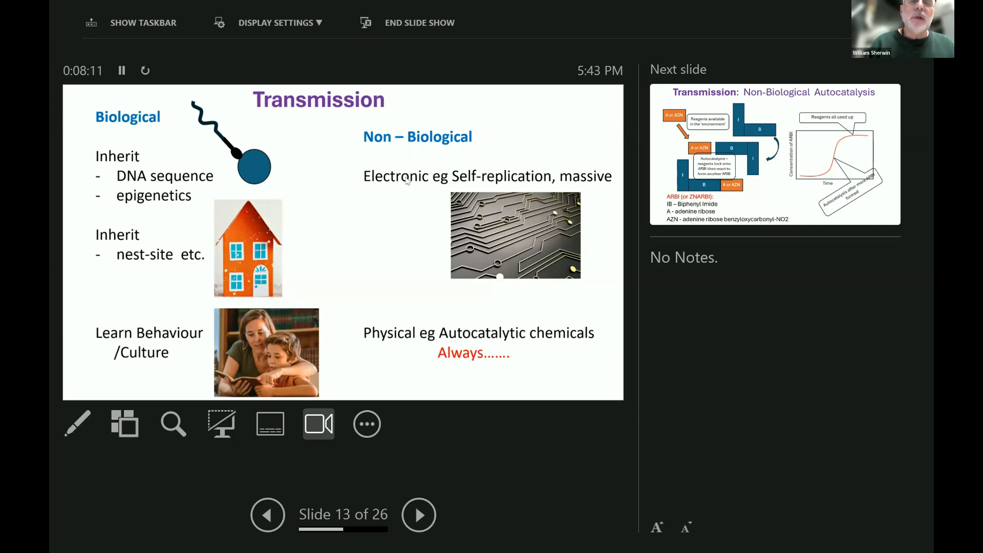
mouse_move(416, 177)
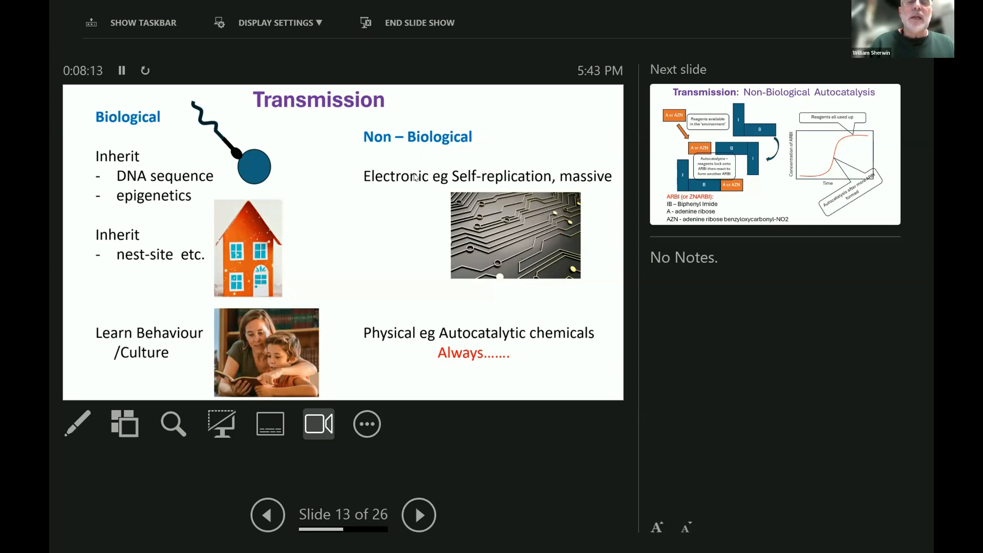
mouse_move(519, 191)
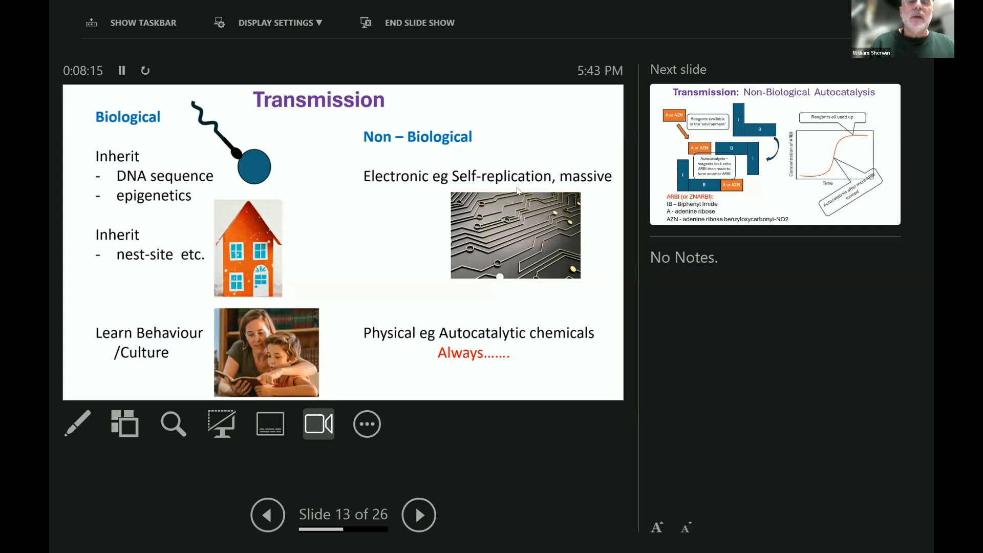
mouse_move(436, 180)
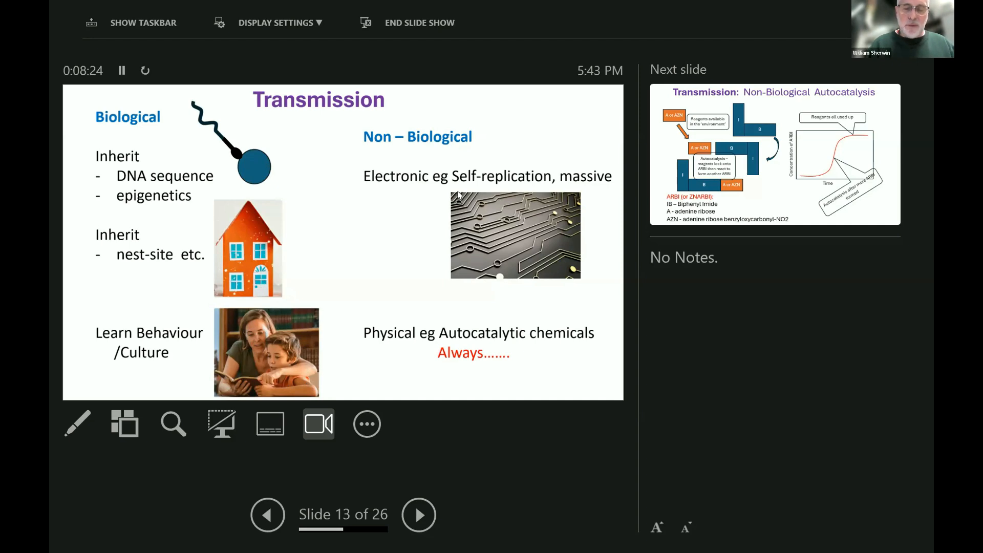
mouse_move(511, 176)
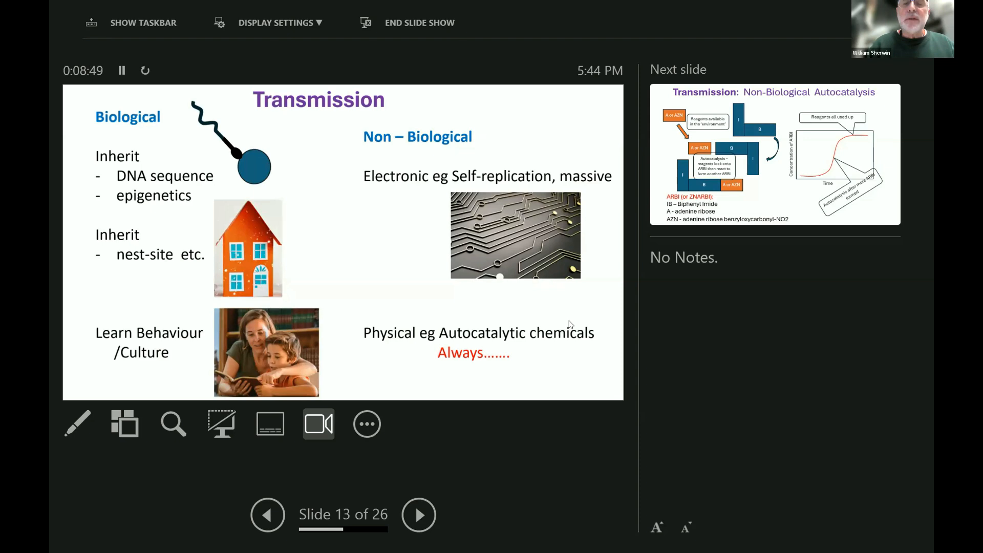
mouse_move(562, 322)
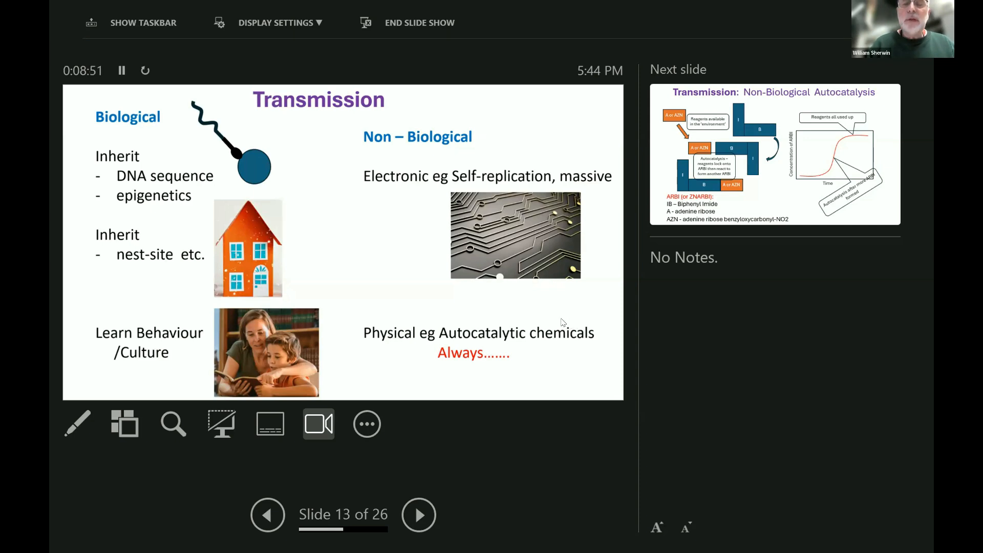
click(418, 515)
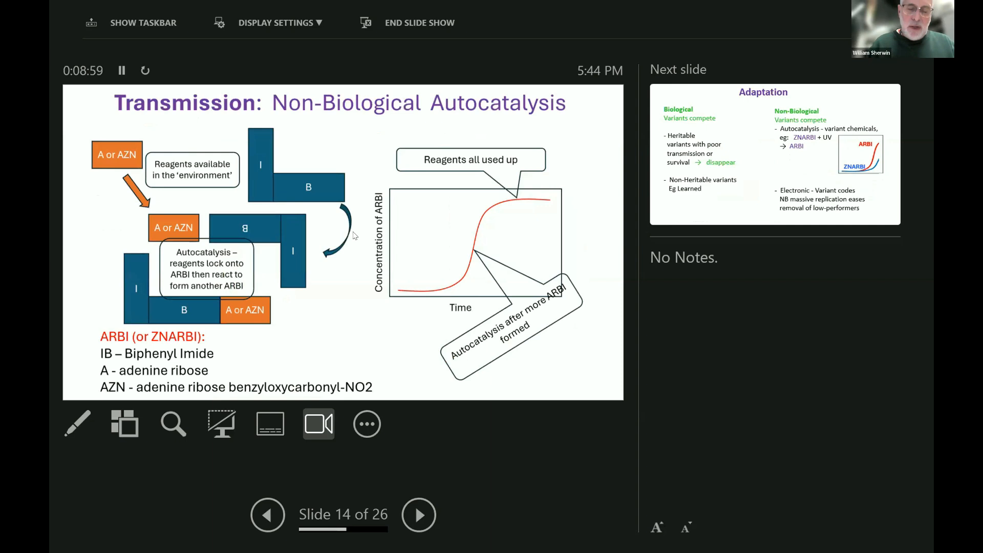
mouse_move(340, 237)
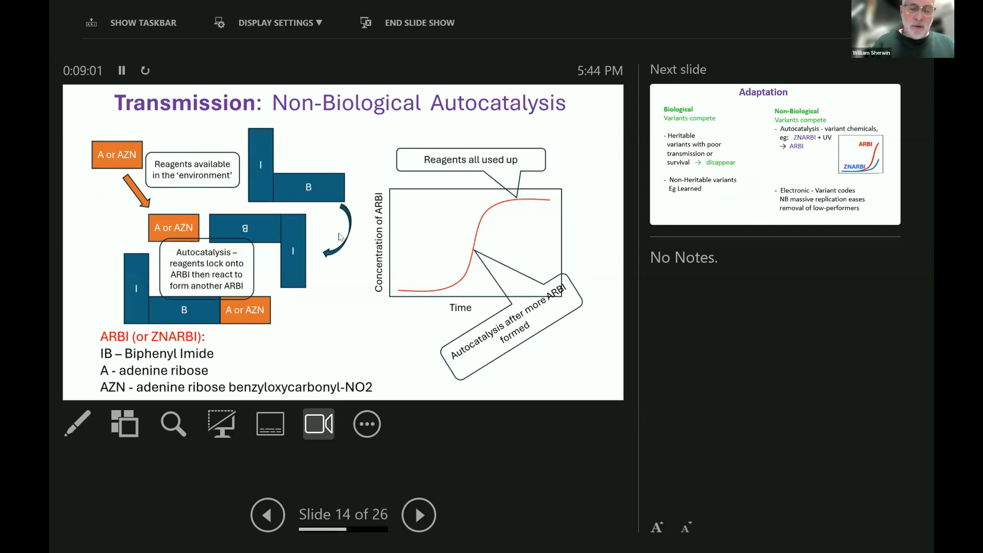
mouse_move(317, 240)
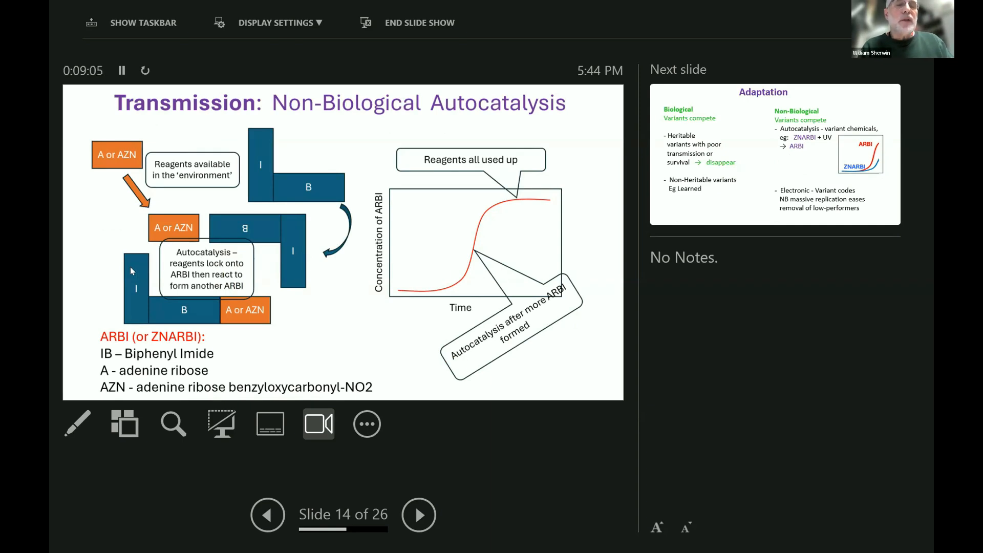
mouse_move(137, 258)
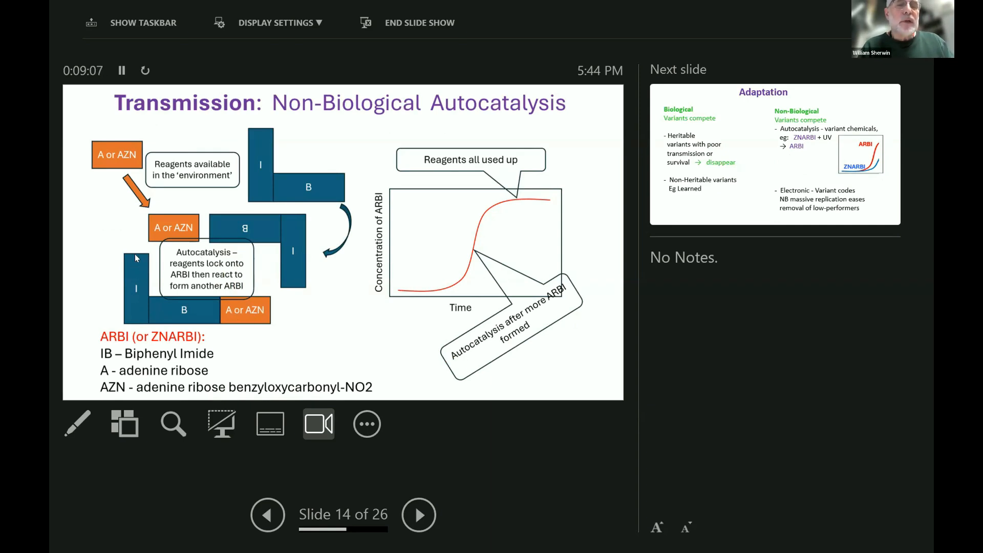
mouse_move(171, 308)
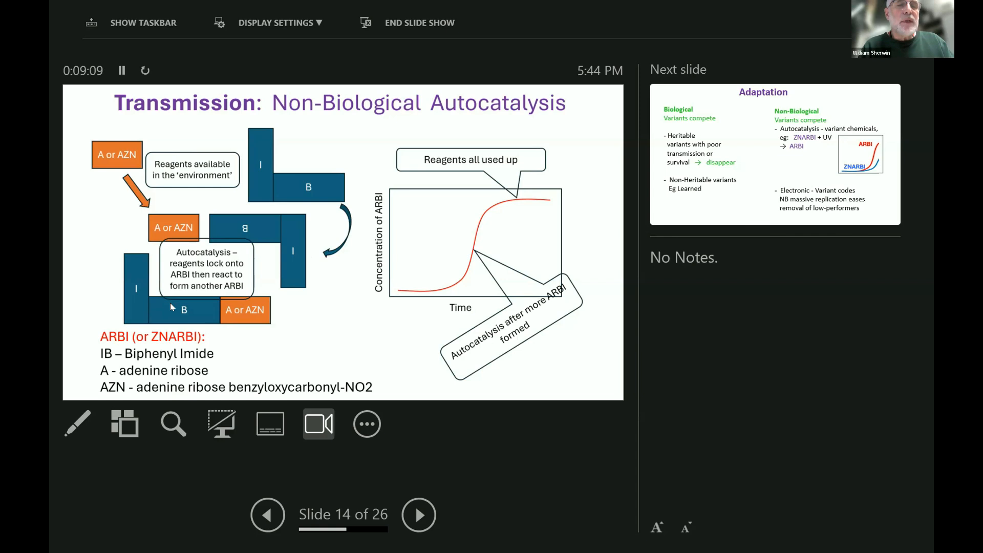
mouse_move(272, 346)
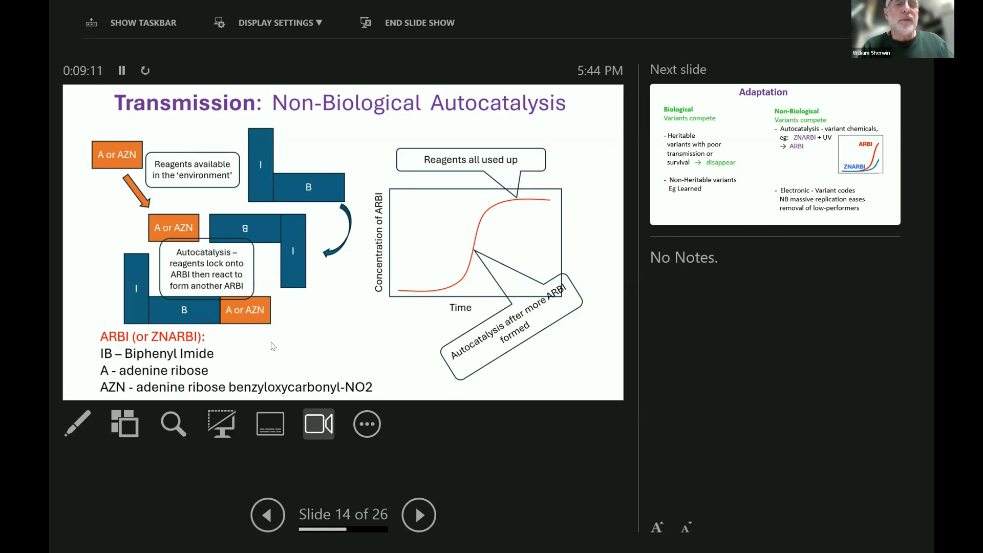
mouse_move(244, 318)
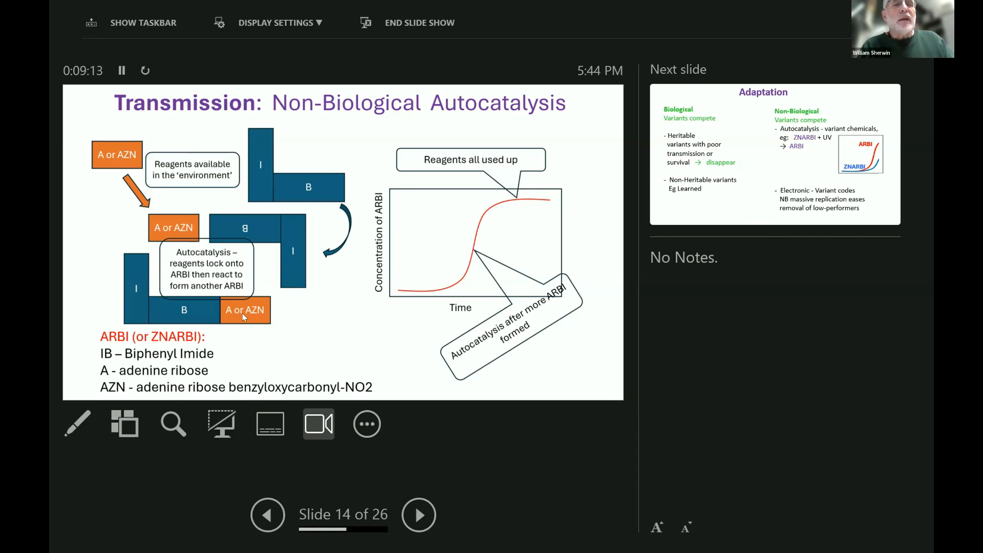
mouse_move(308, 186)
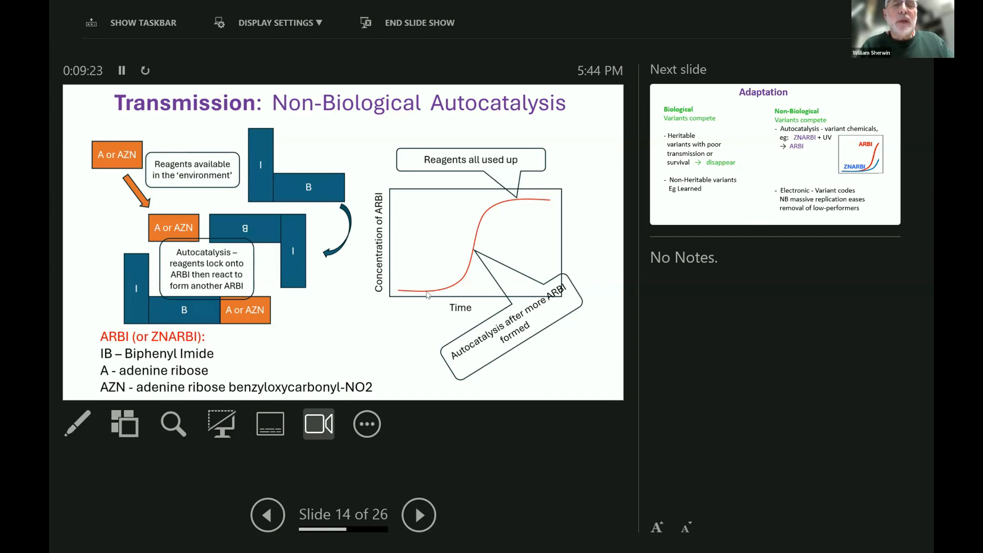
mouse_move(473, 278)
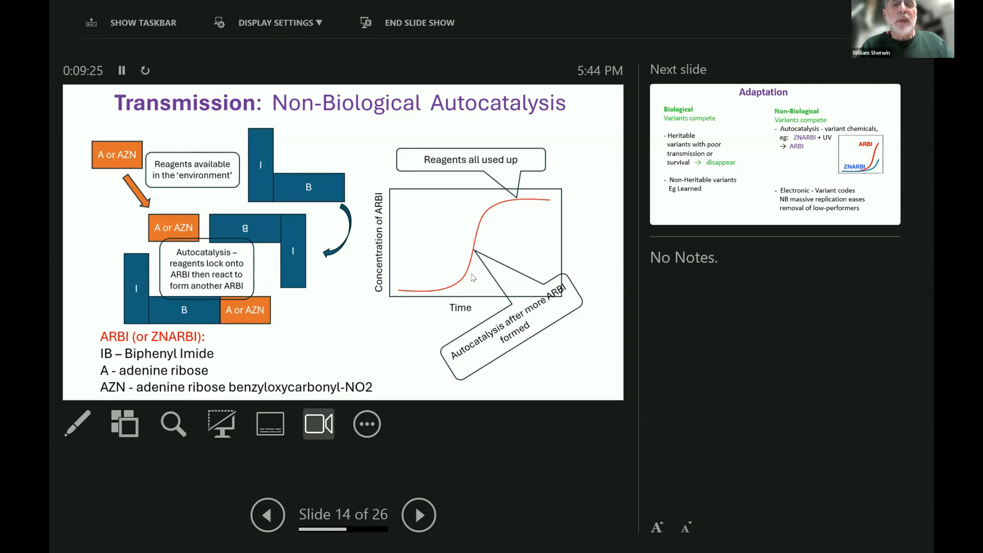
mouse_move(478, 236)
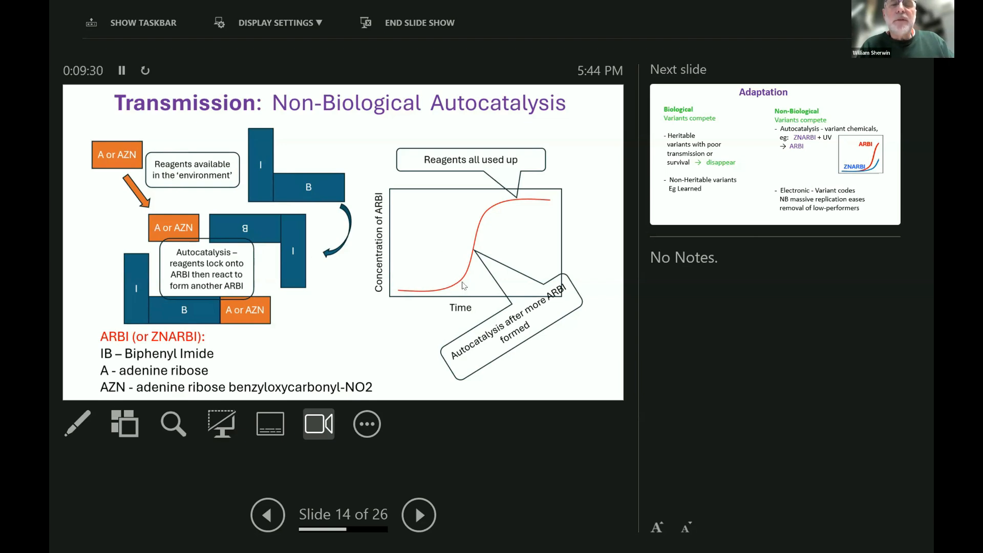
mouse_move(470, 264)
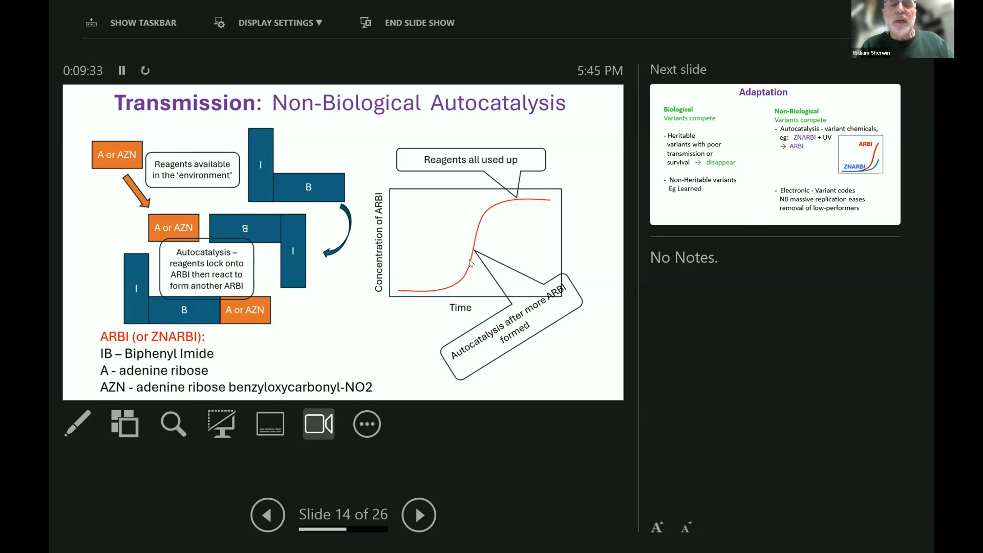
mouse_move(474, 259)
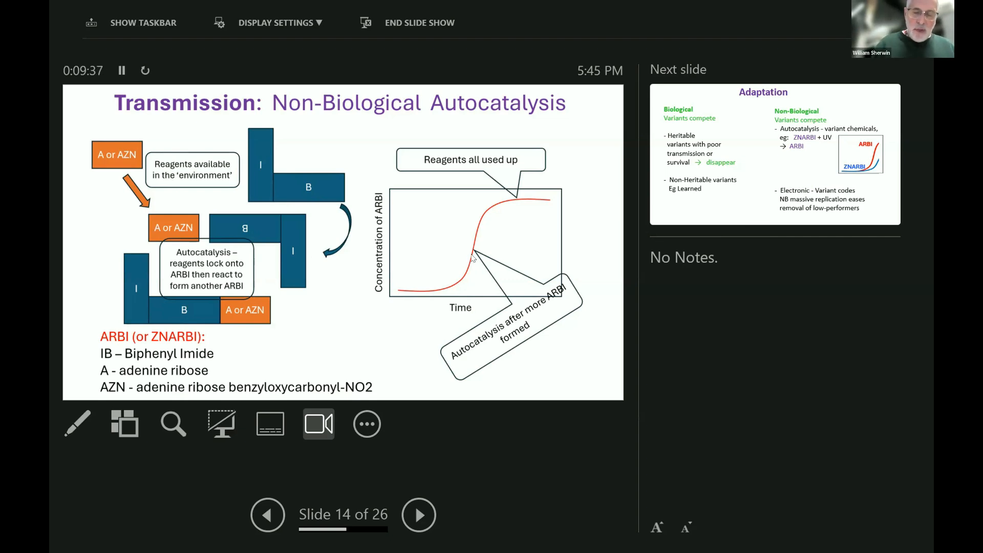
mouse_move(441, 263)
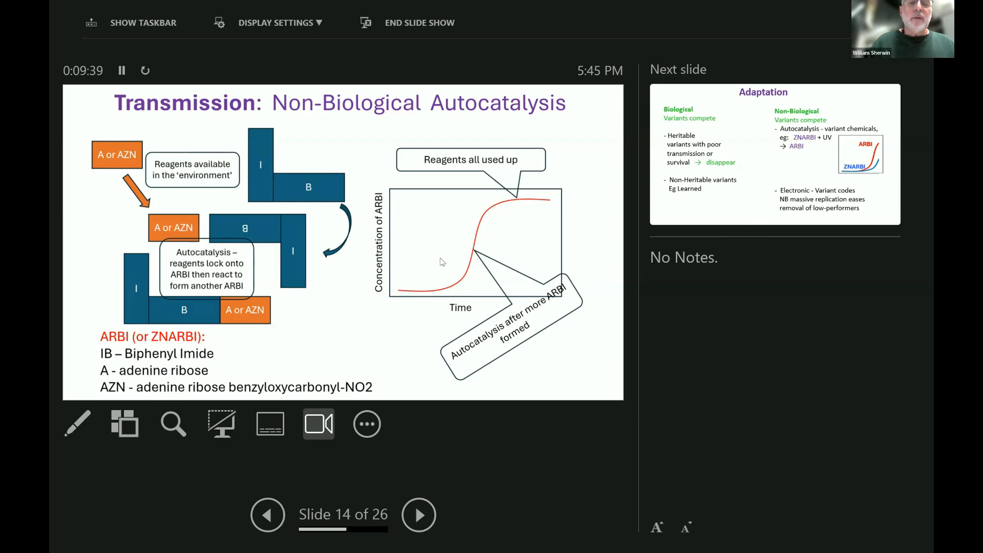
mouse_move(545, 288)
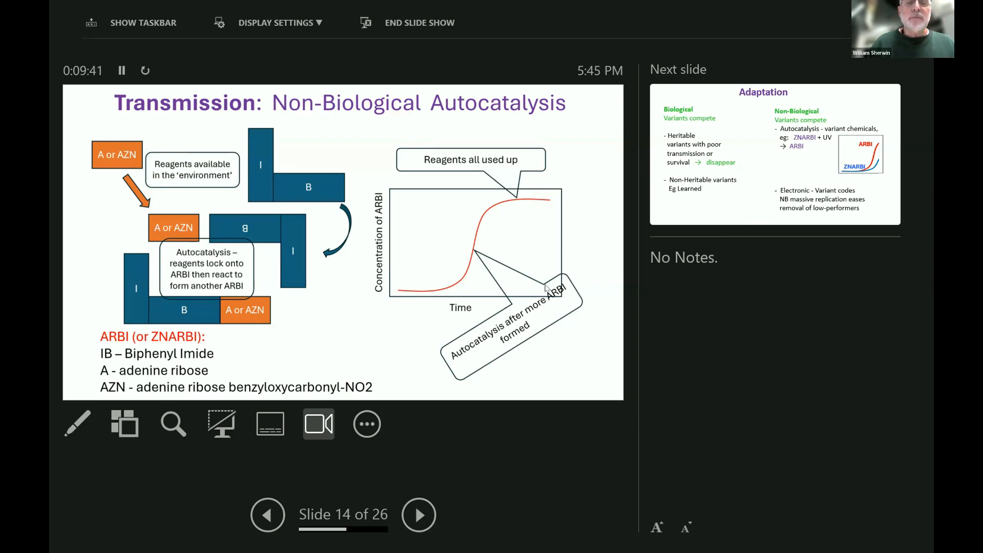
mouse_move(515, 287)
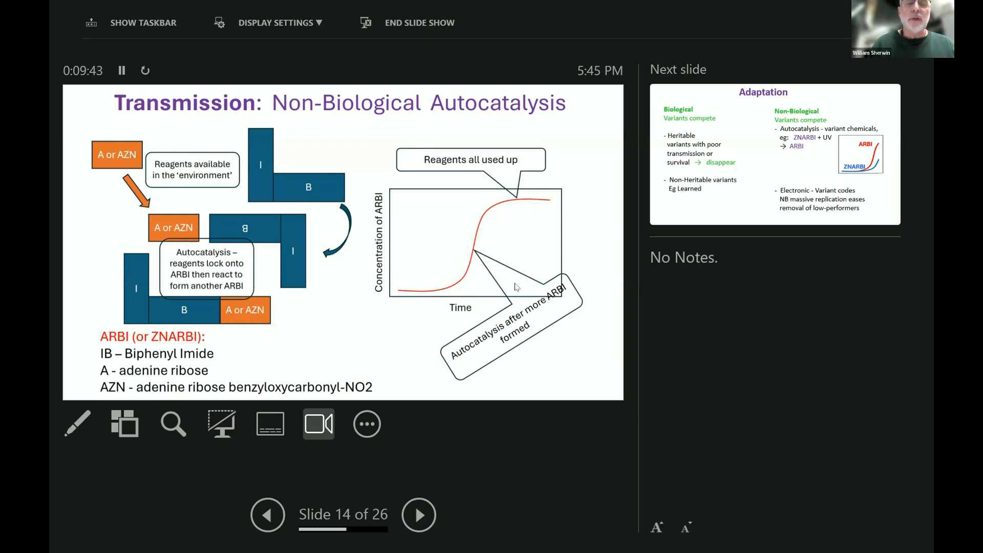
mouse_move(496, 271)
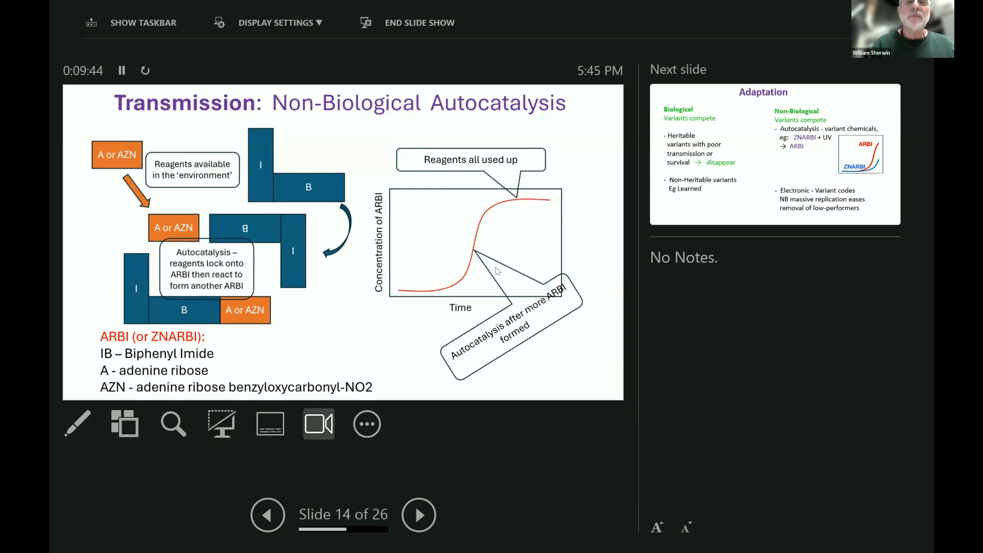
Advance to slide 15, Adaptation, comparing biological and non-biological variant competition.
click(421, 515)
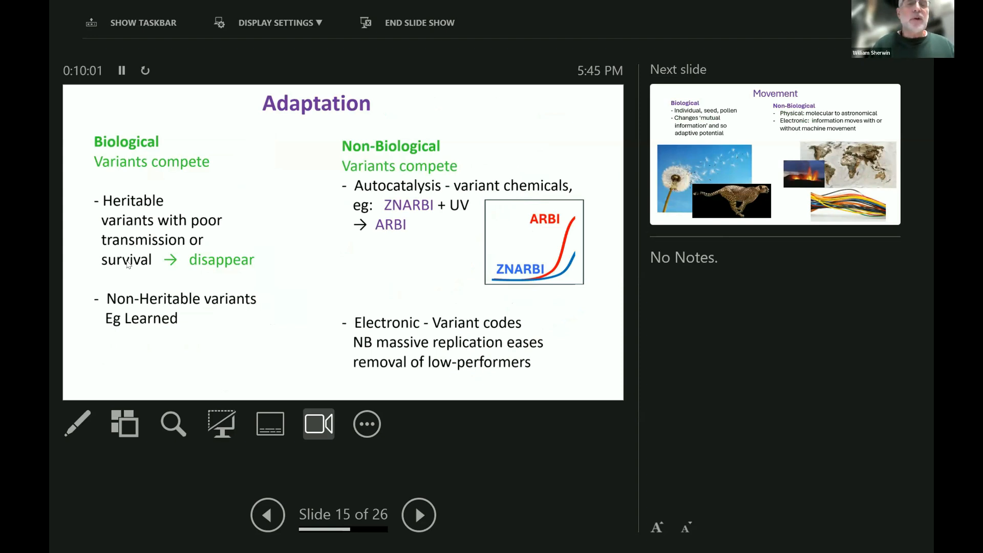
mouse_move(231, 261)
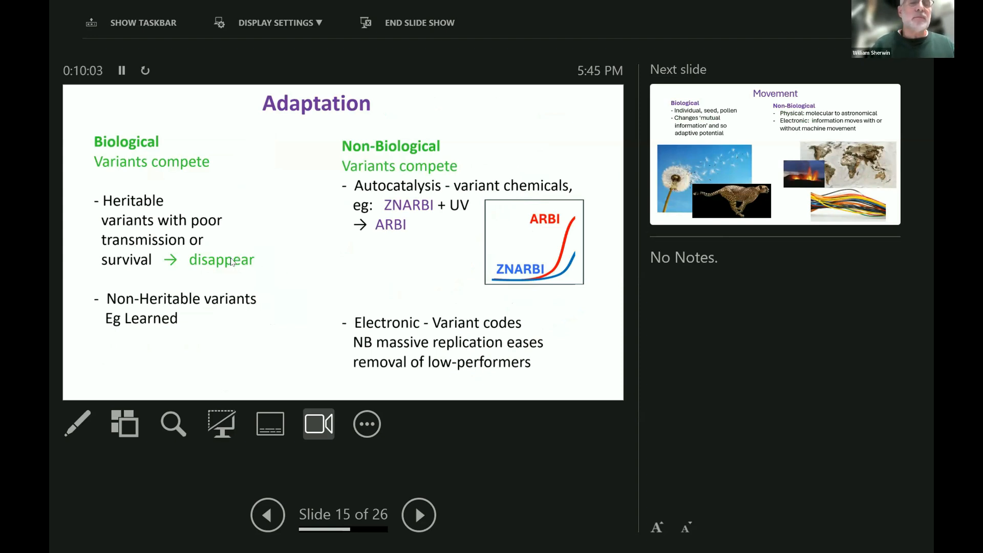
mouse_move(200, 307)
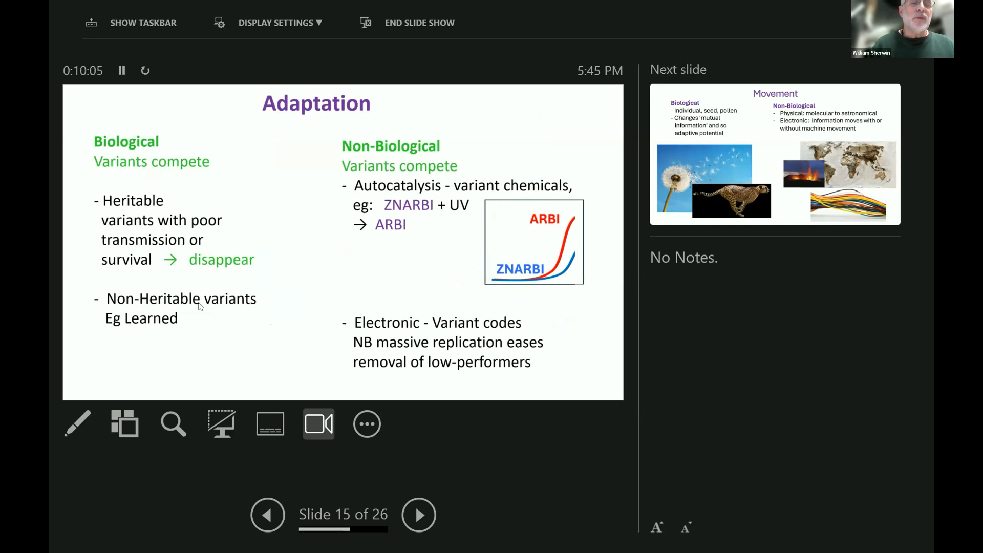
mouse_move(162, 323)
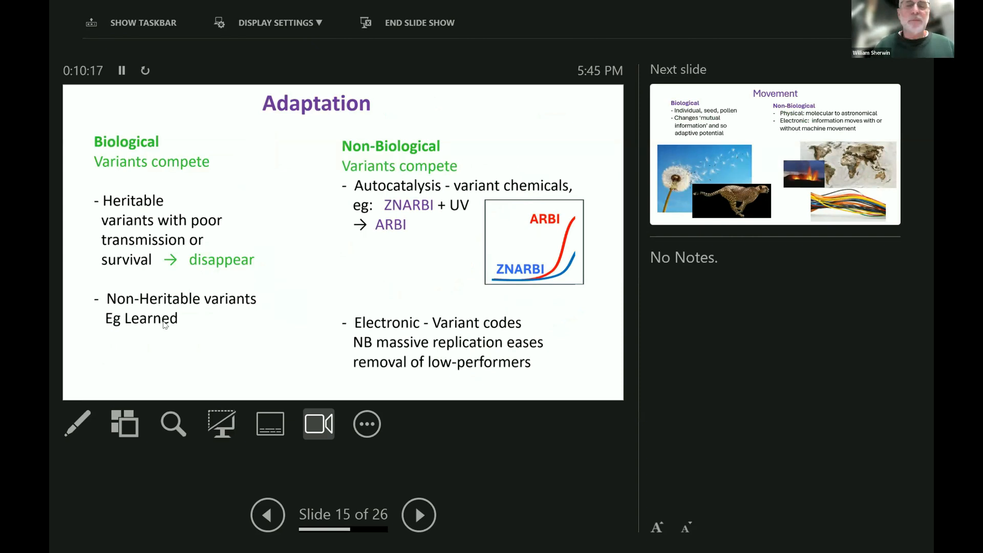
mouse_move(194, 376)
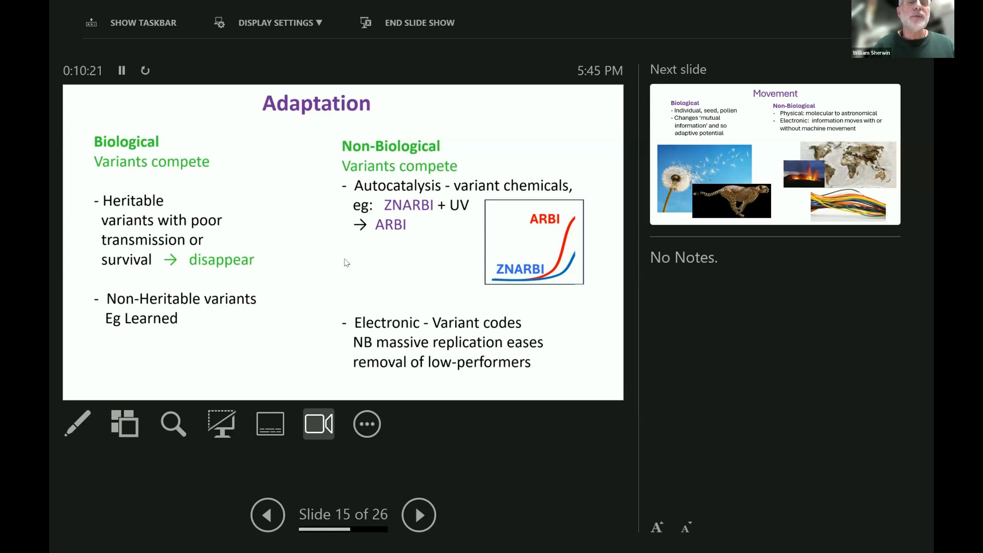
mouse_move(350, 254)
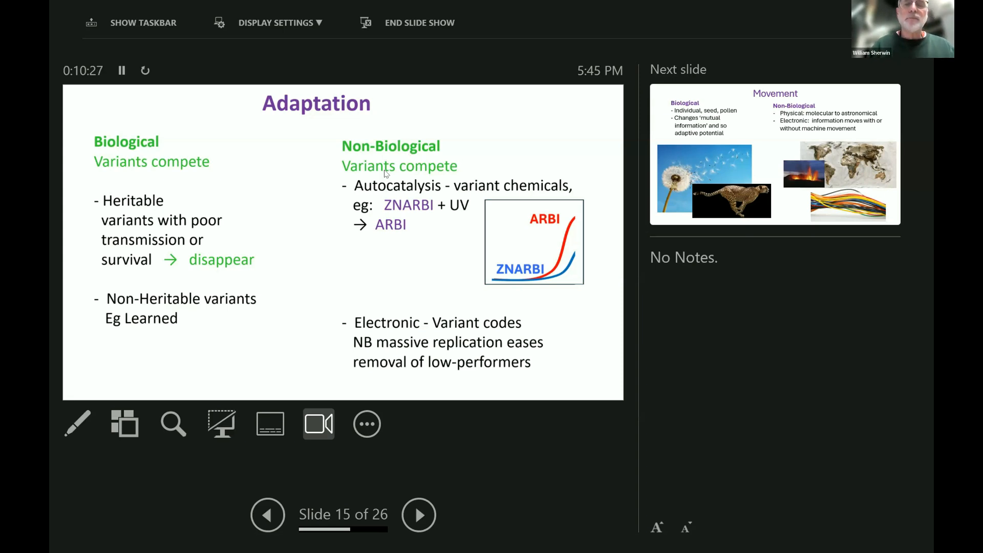
mouse_move(309, 154)
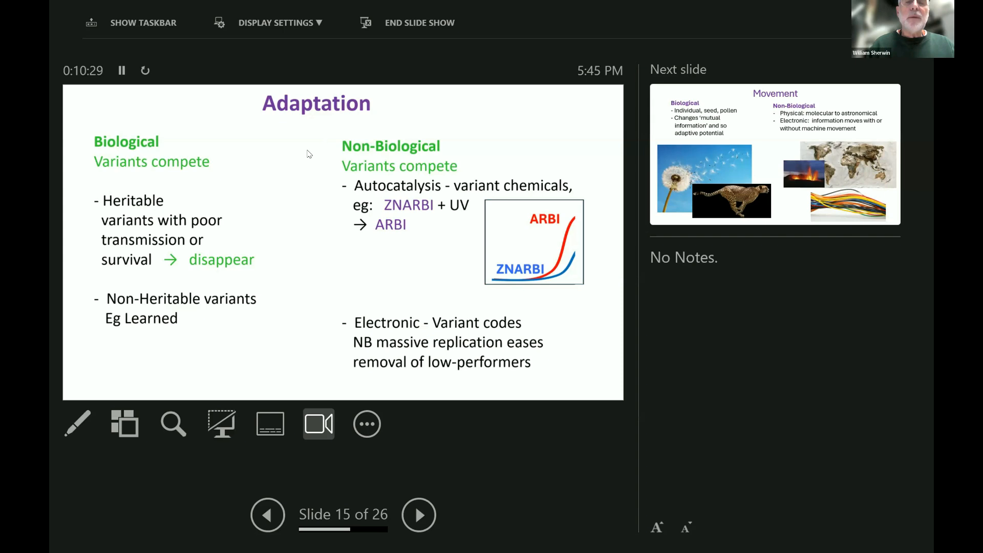
mouse_move(532, 219)
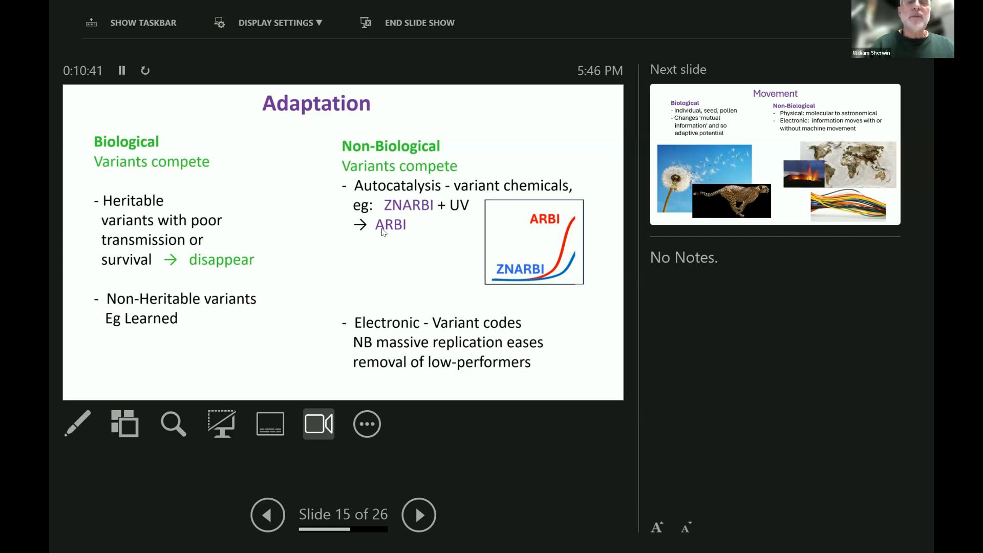
mouse_move(558, 264)
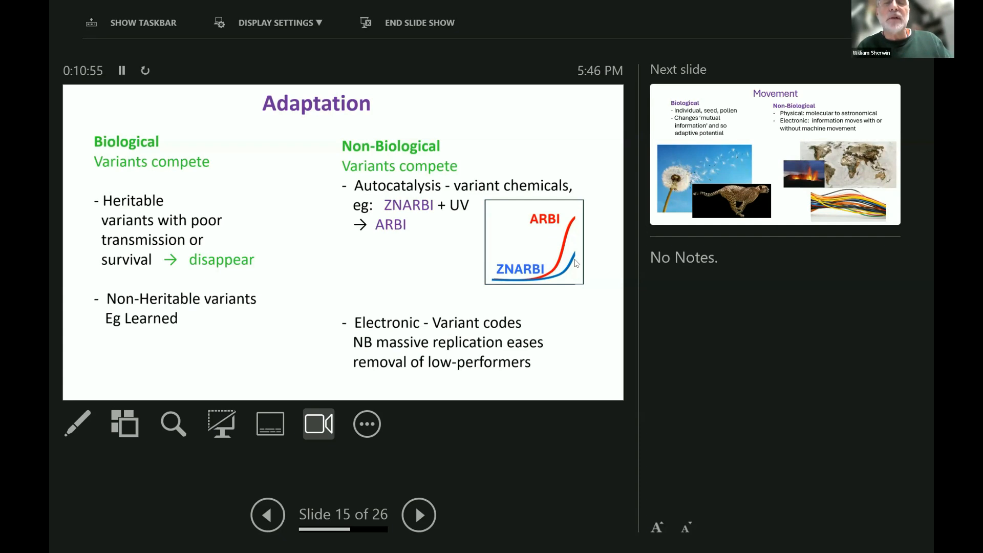
mouse_move(397, 328)
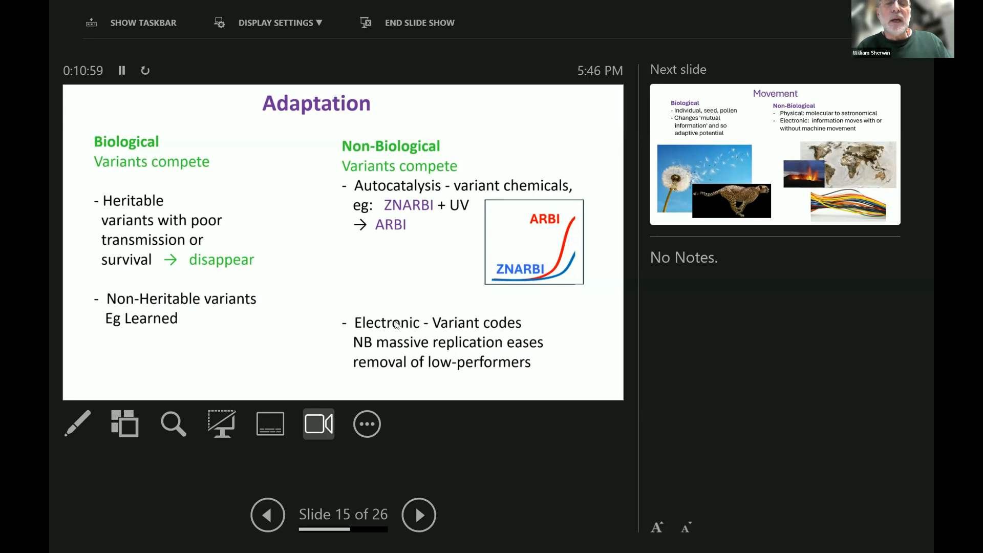
mouse_move(524, 330)
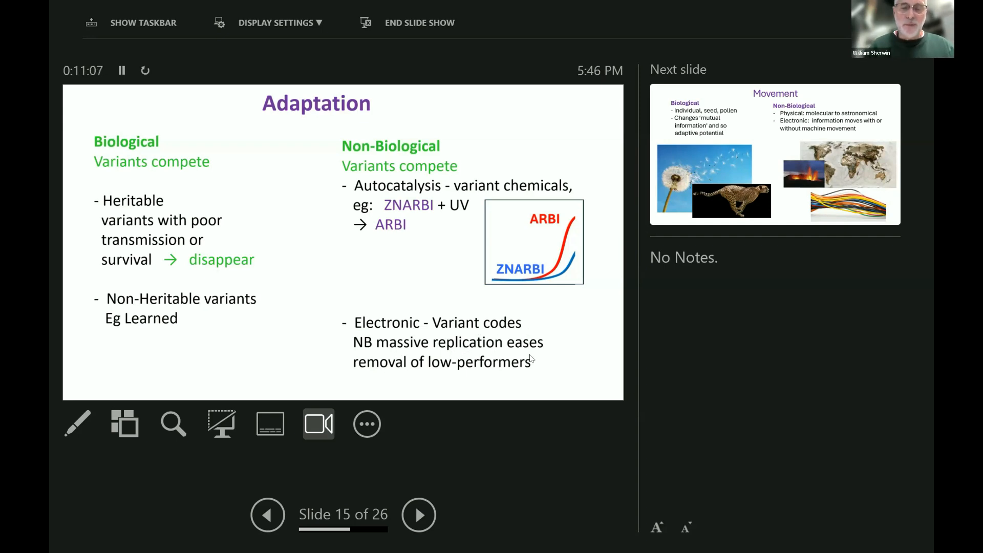
mouse_move(556, 373)
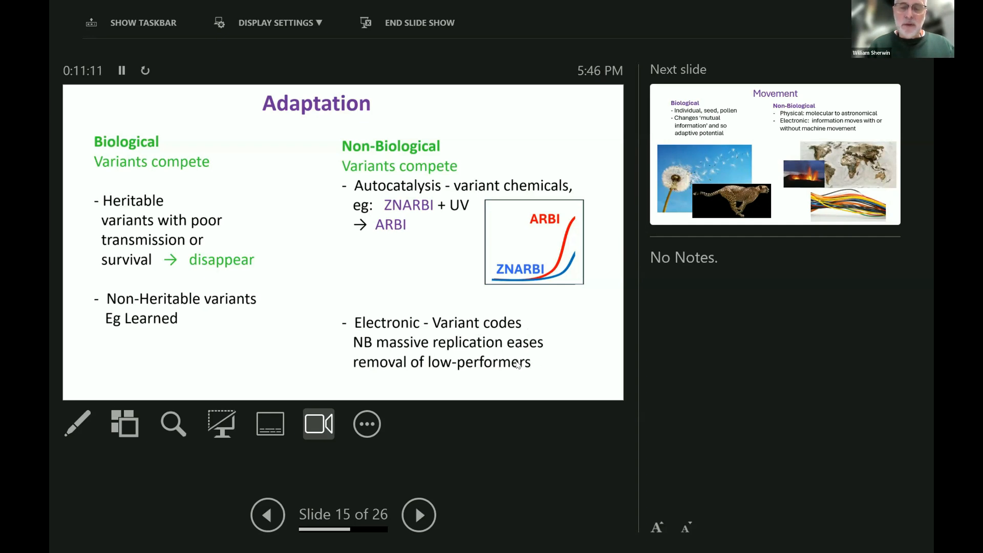
mouse_move(207, 317)
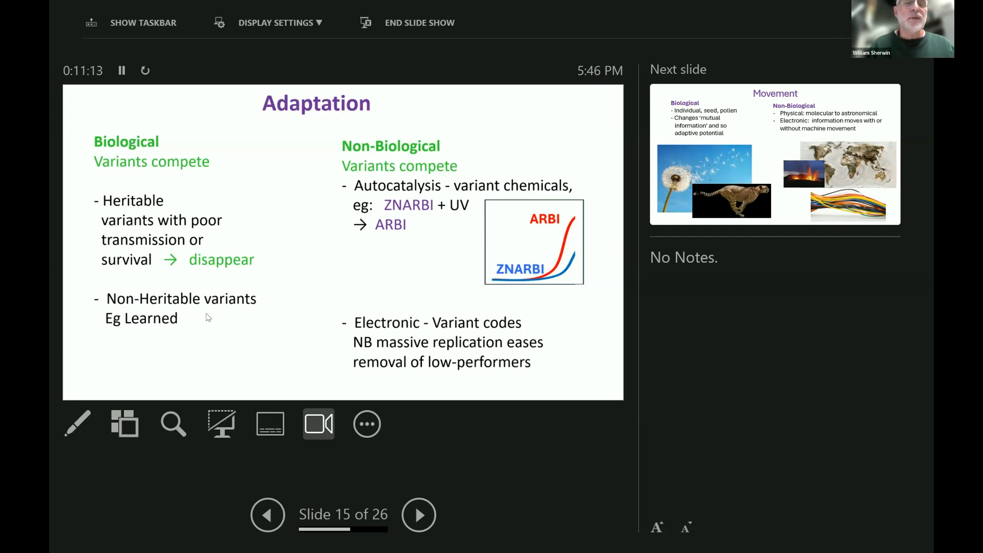
mouse_move(271, 281)
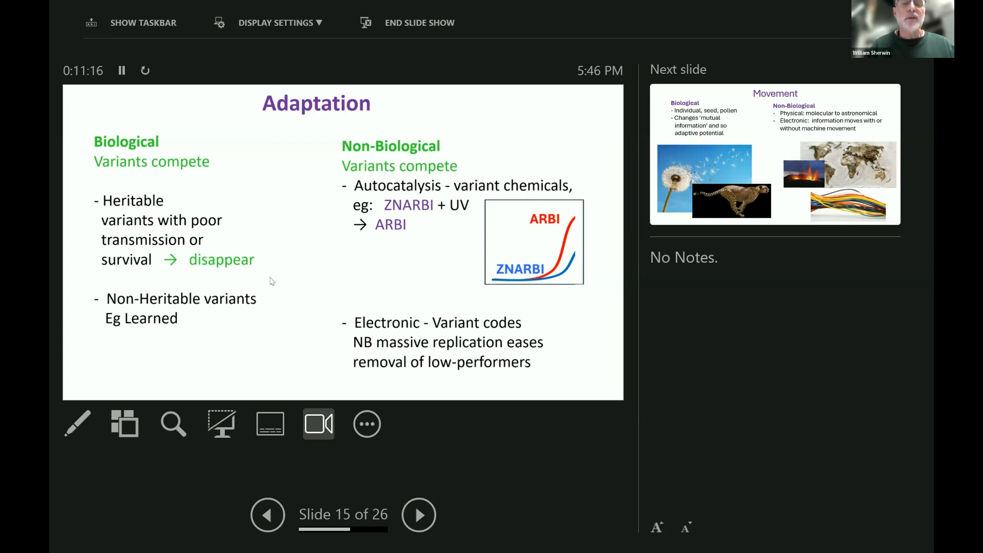
mouse_move(762, 368)
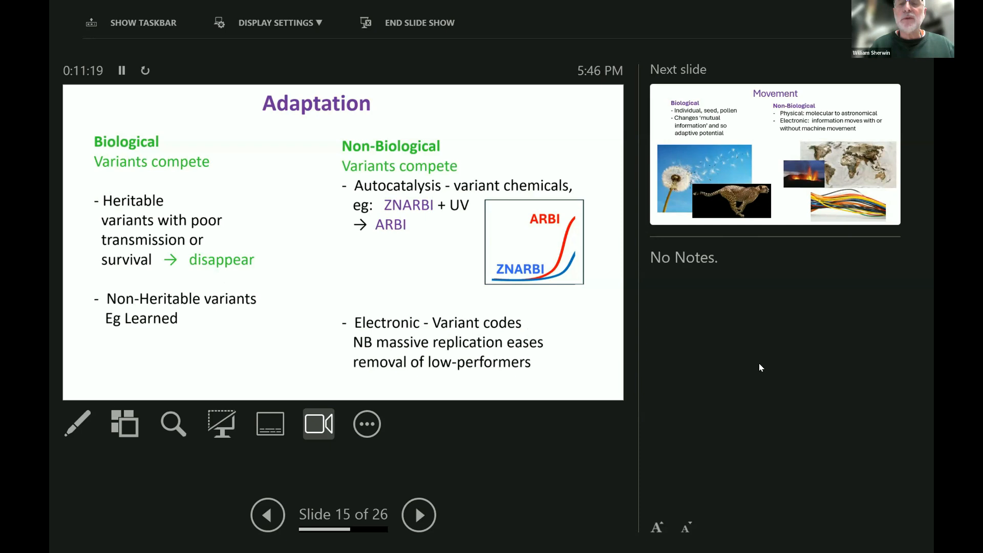
Advance to slide 16, Movement, with dandelion, cheetah, world map and cable pictures.
click(421, 515)
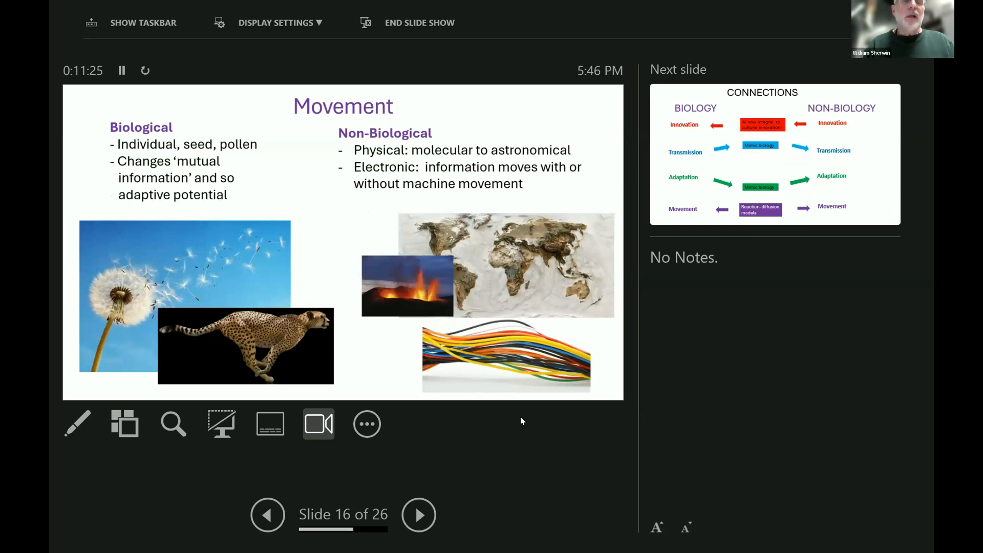
mouse_move(219, 340)
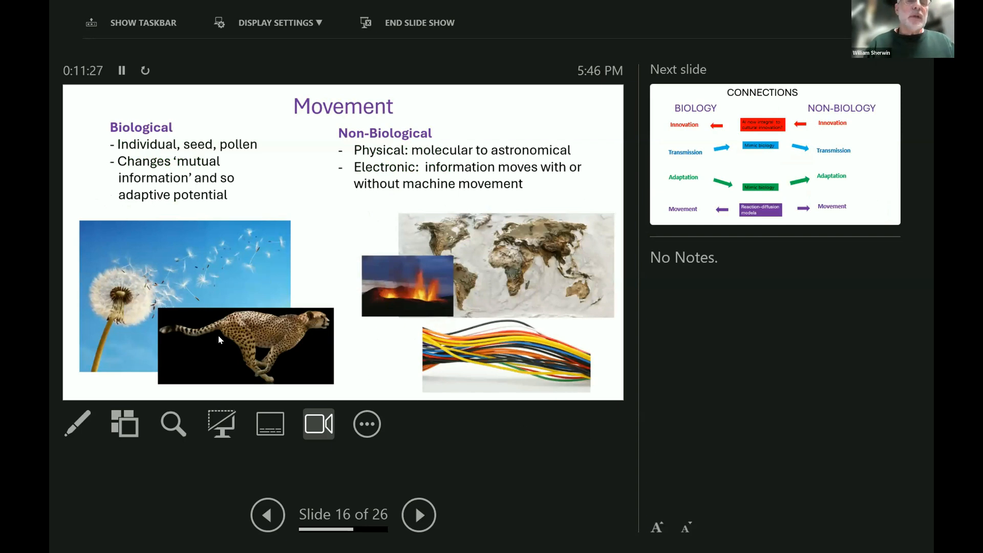
mouse_move(227, 350)
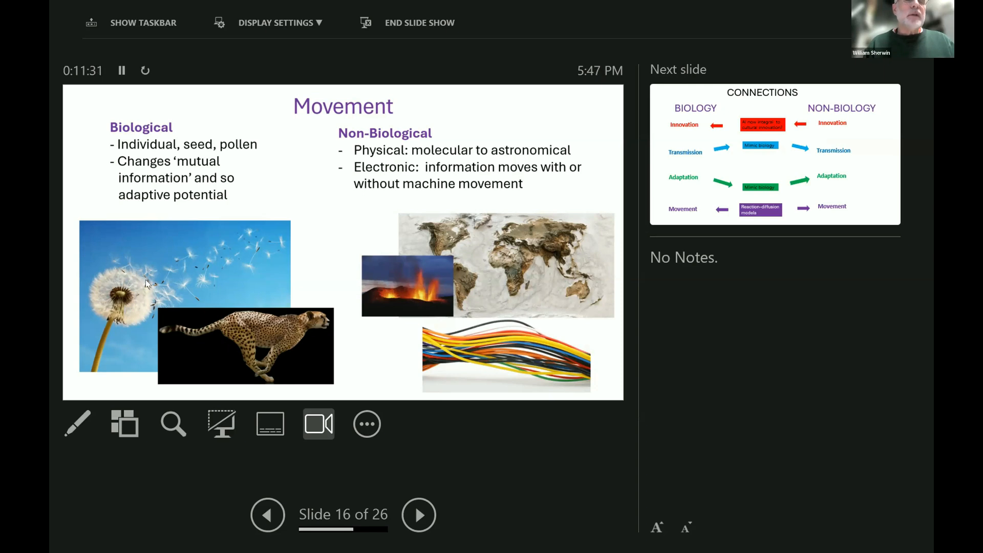
mouse_move(251, 255)
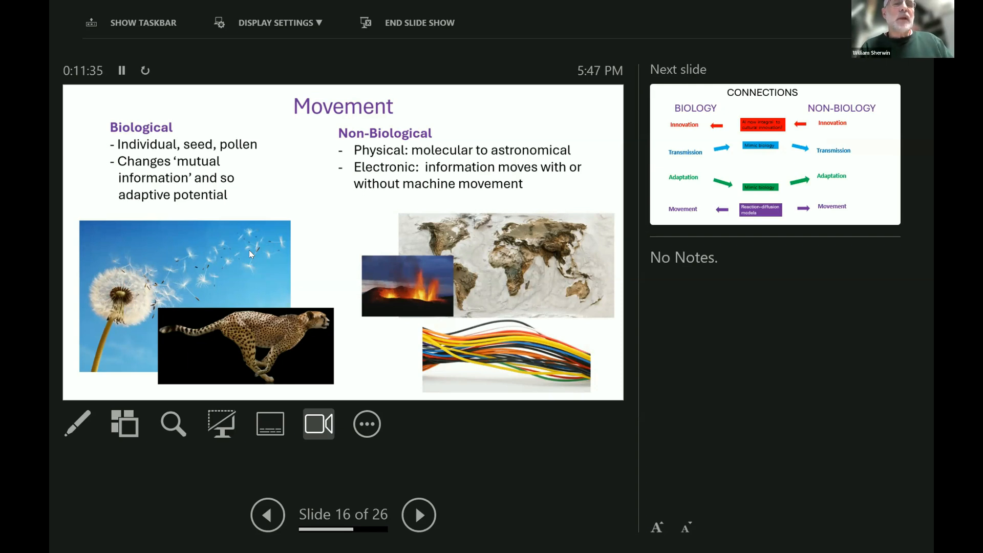
mouse_move(271, 228)
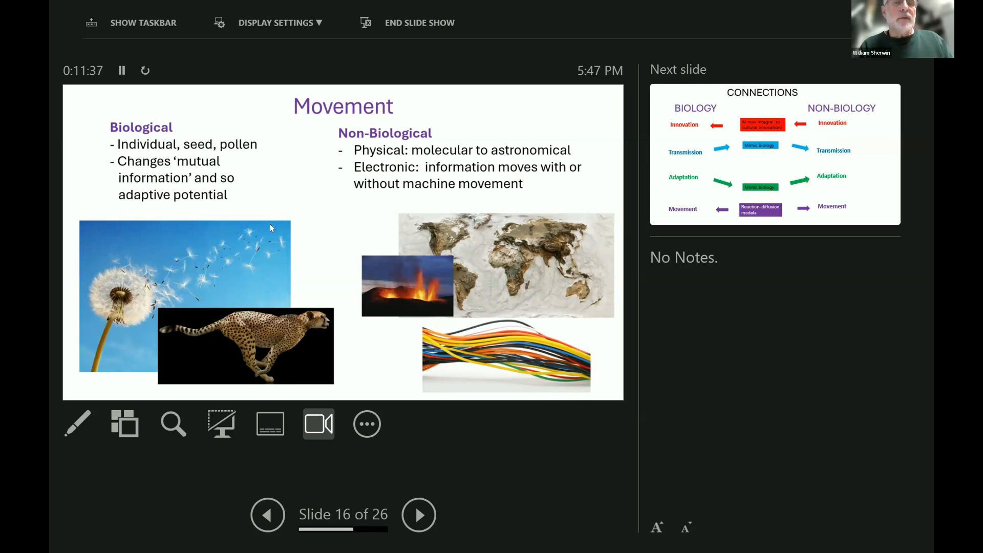
mouse_move(209, 257)
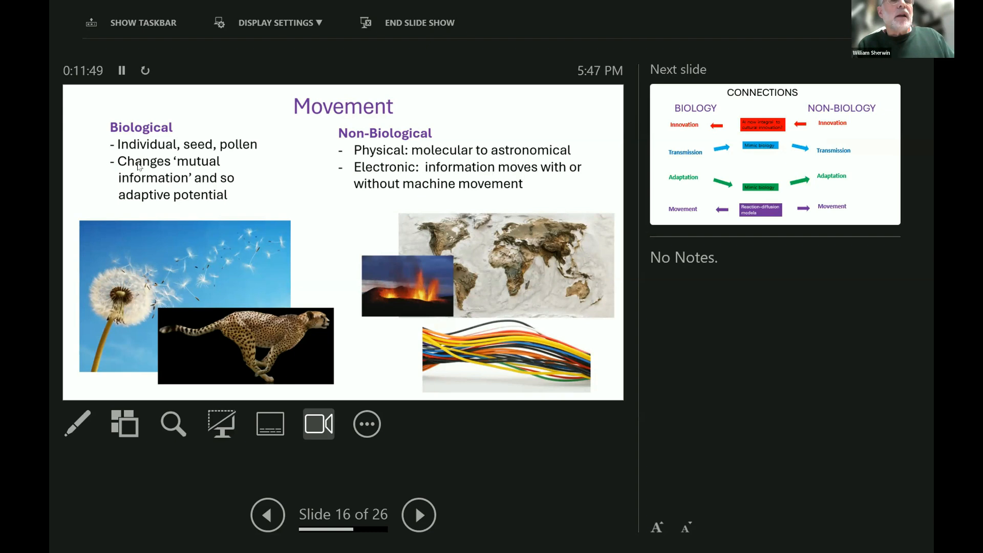
mouse_move(143, 187)
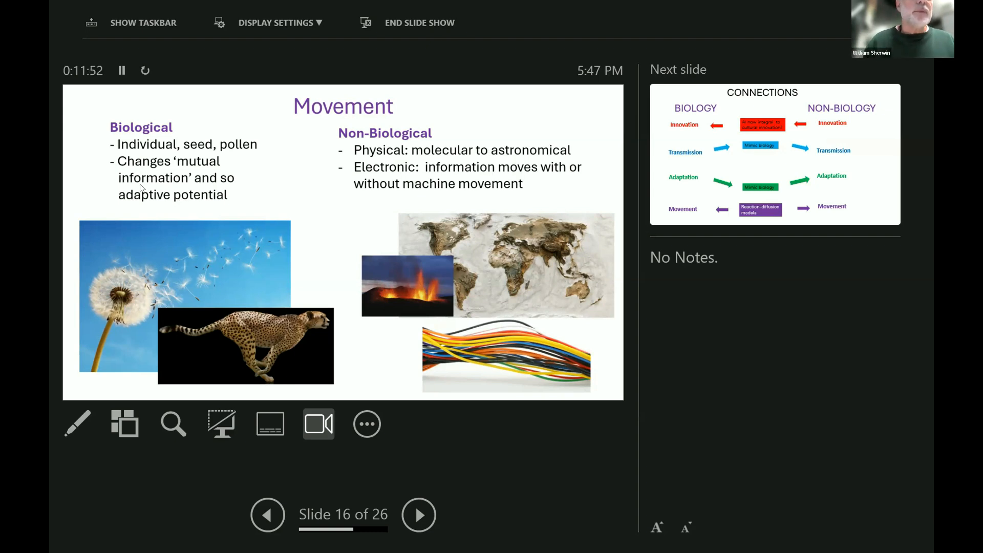
mouse_move(185, 169)
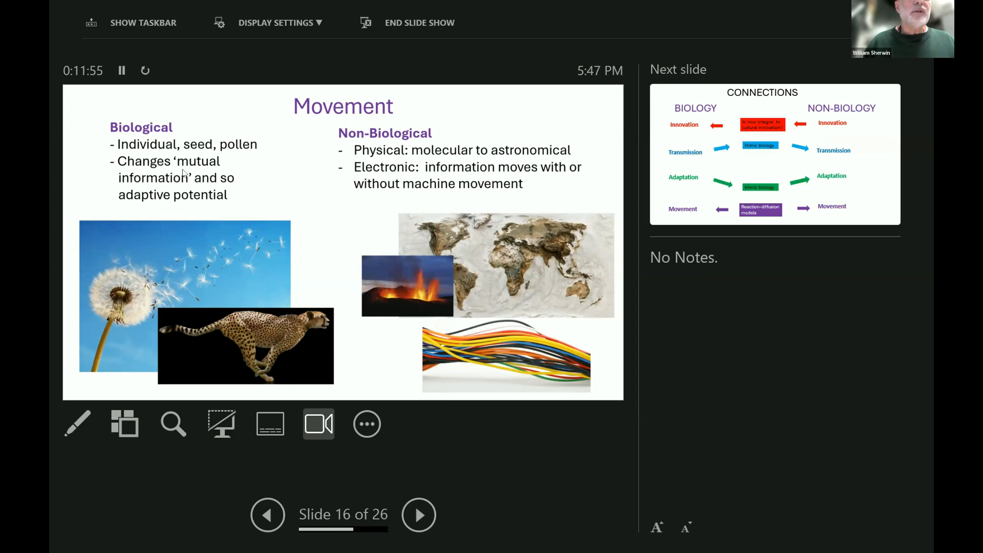
mouse_move(176, 183)
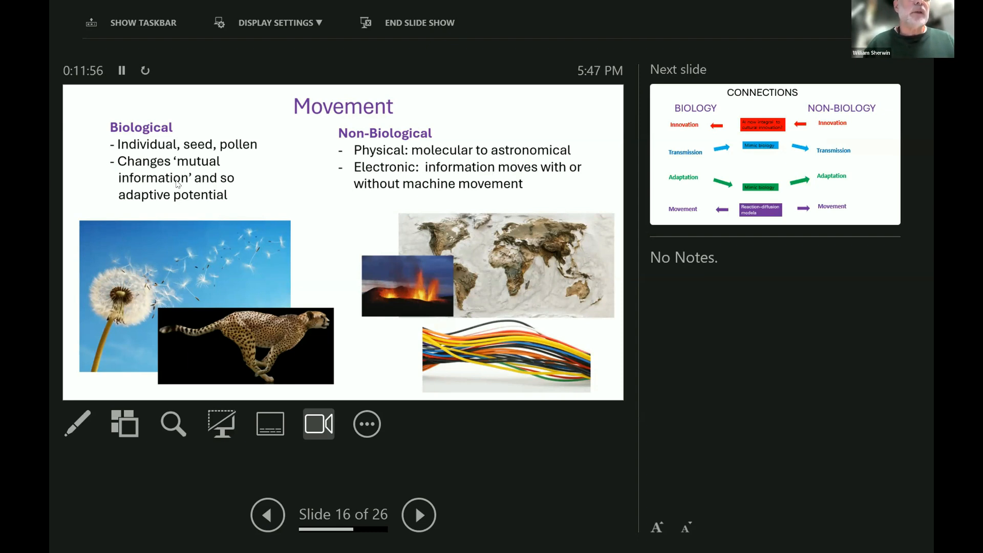
mouse_move(239, 185)
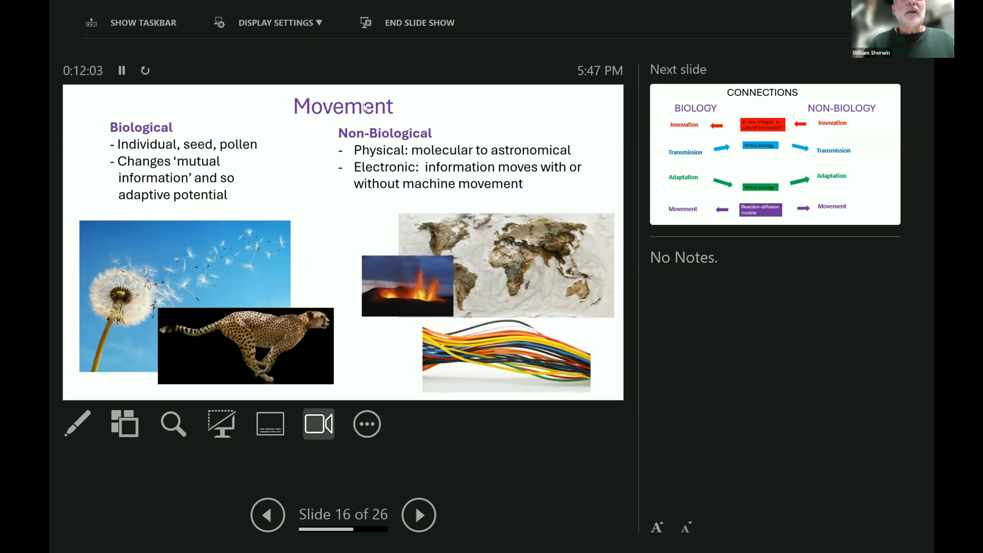
mouse_move(387, 141)
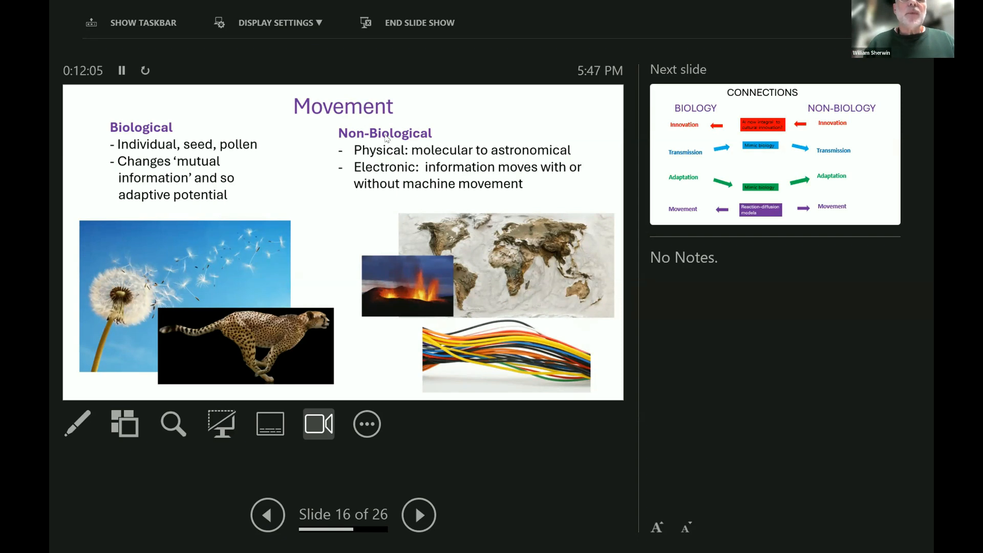
mouse_move(393, 160)
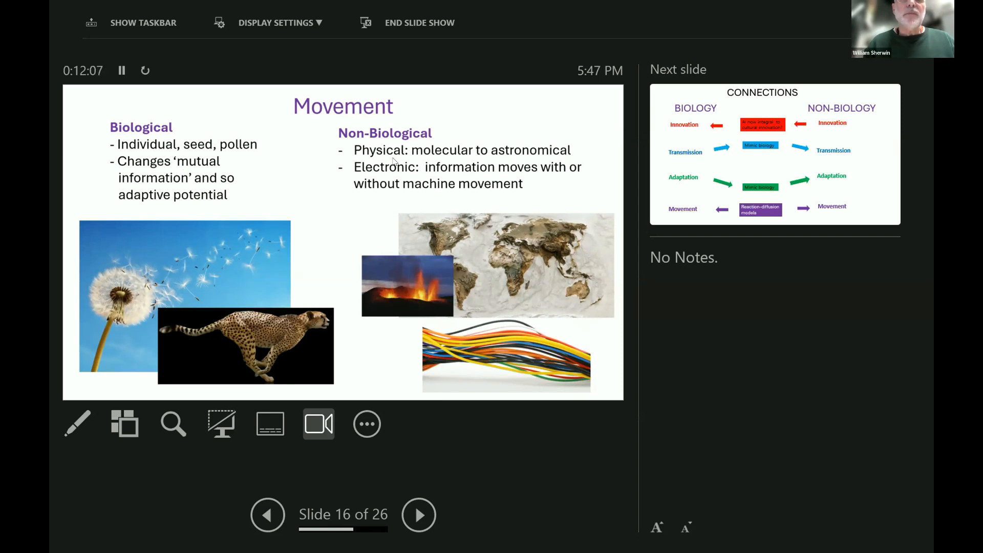
mouse_move(421, 282)
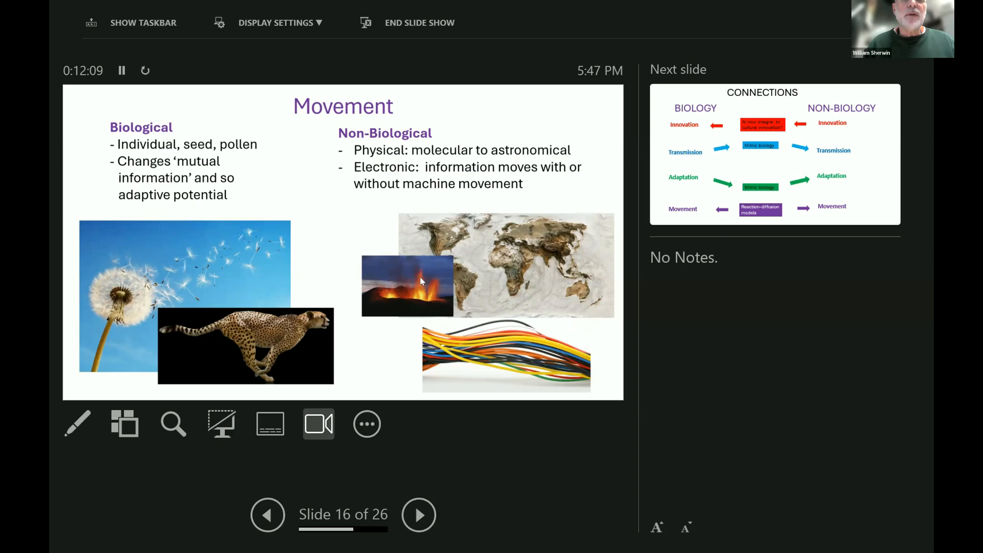
mouse_move(414, 306)
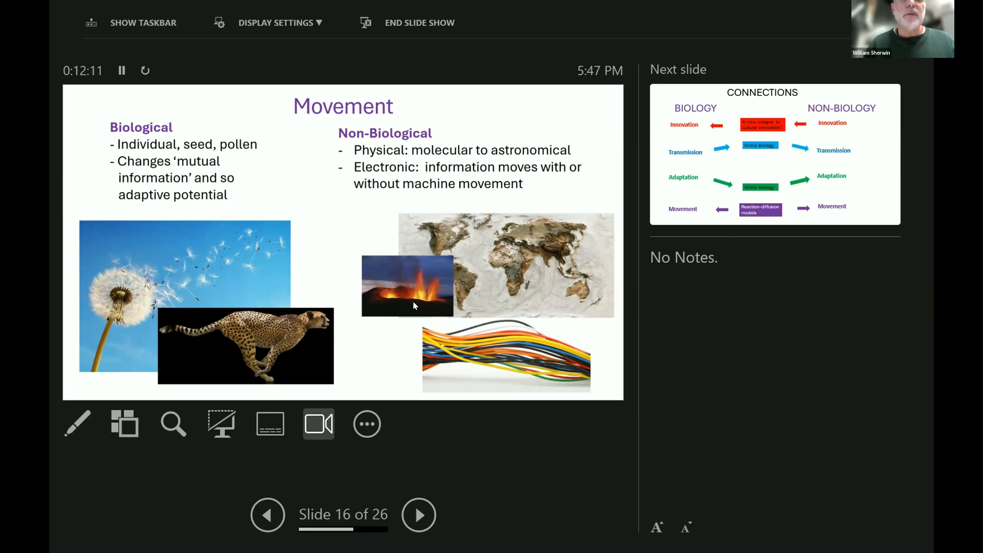
mouse_move(493, 247)
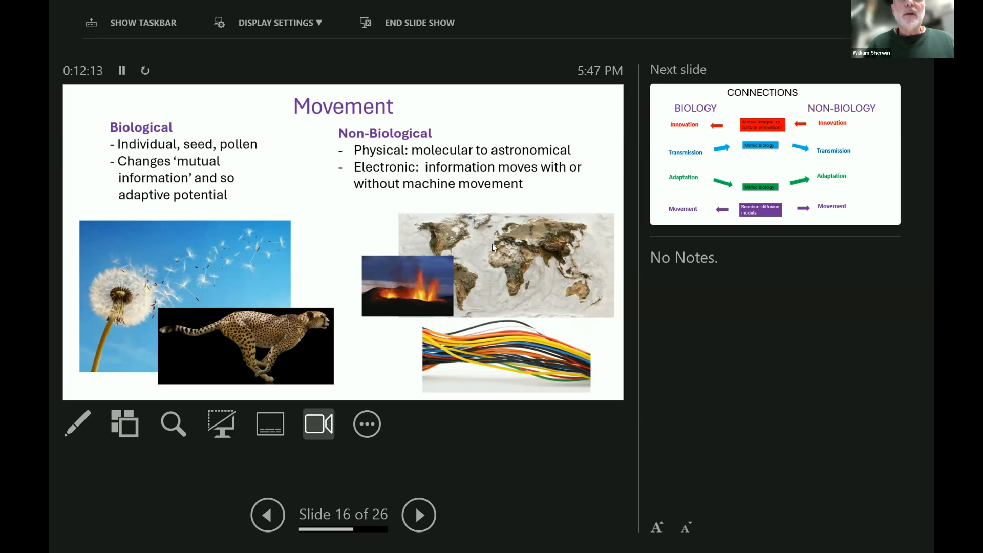
mouse_move(489, 260)
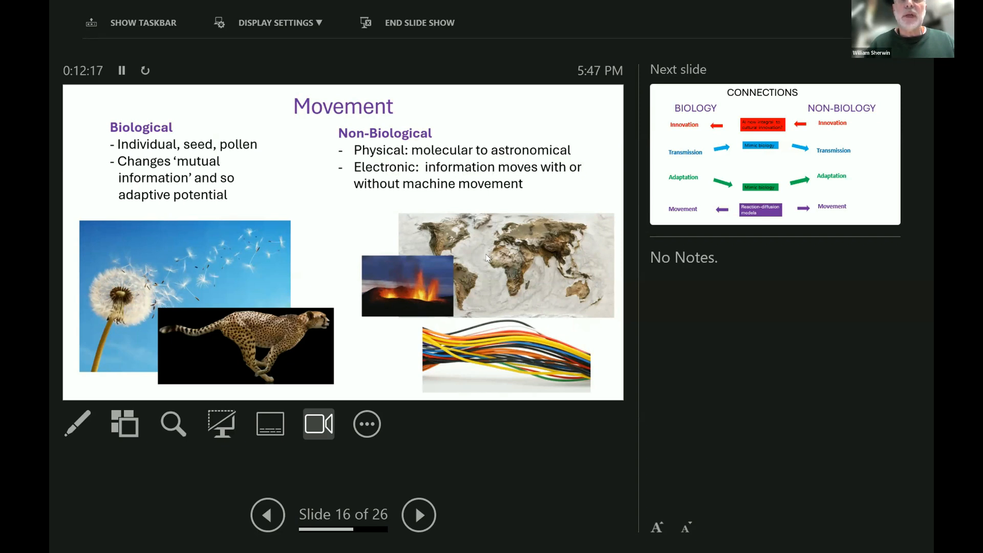
mouse_move(407, 174)
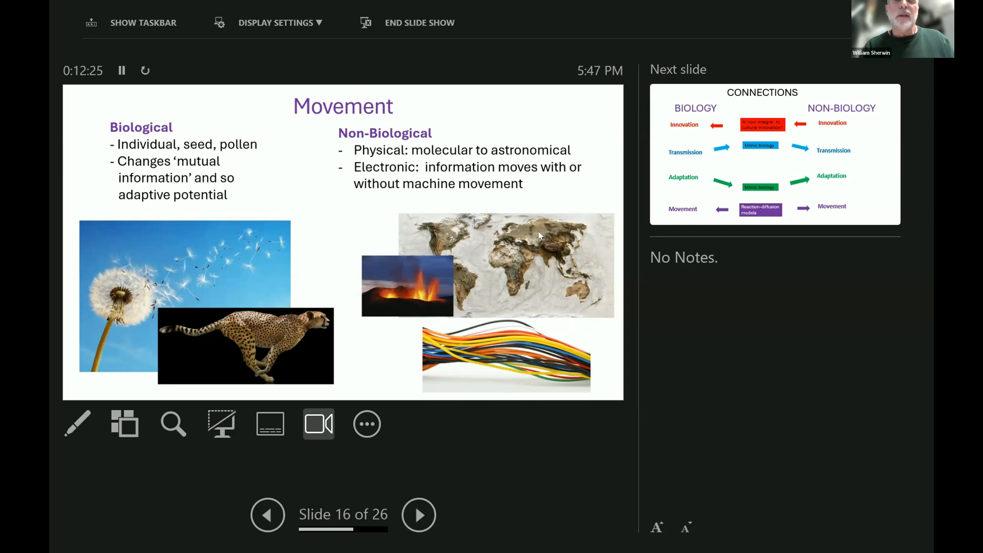
mouse_move(444, 353)
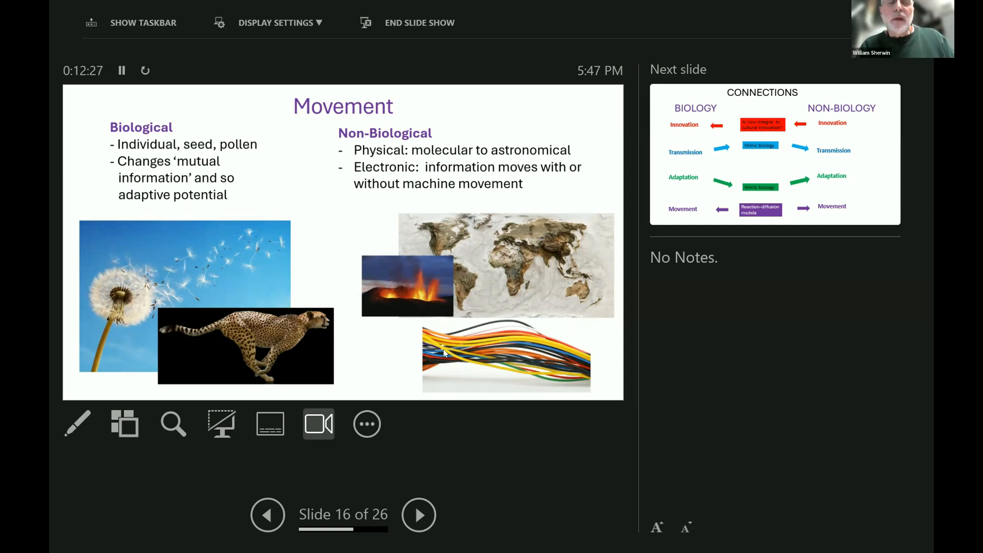
mouse_move(370, 192)
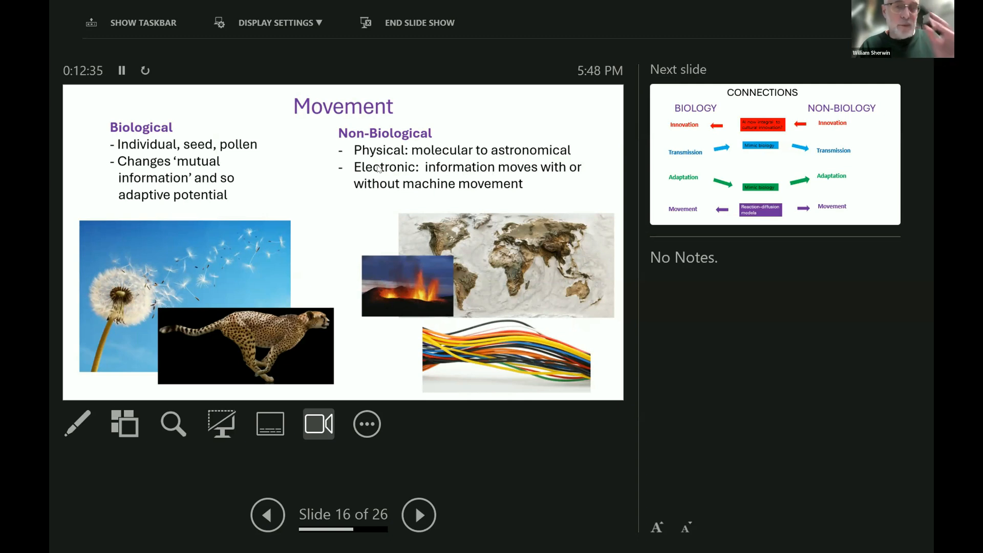
mouse_move(405, 456)
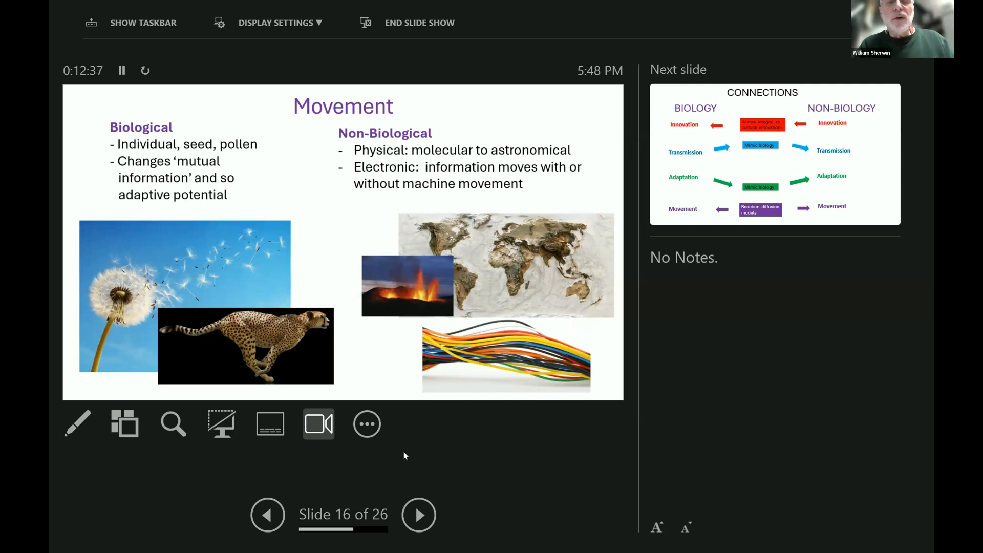
mouse_move(466, 374)
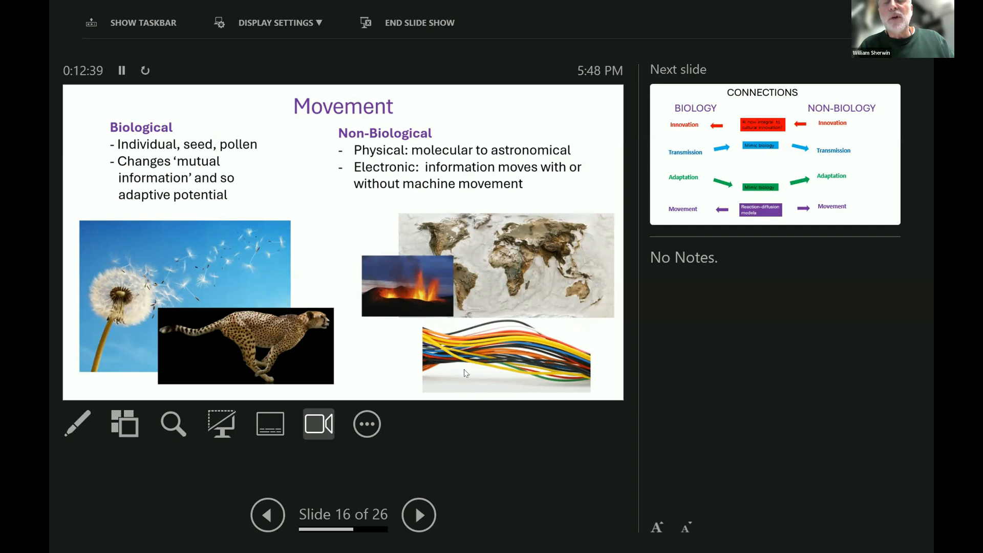
mouse_move(488, 366)
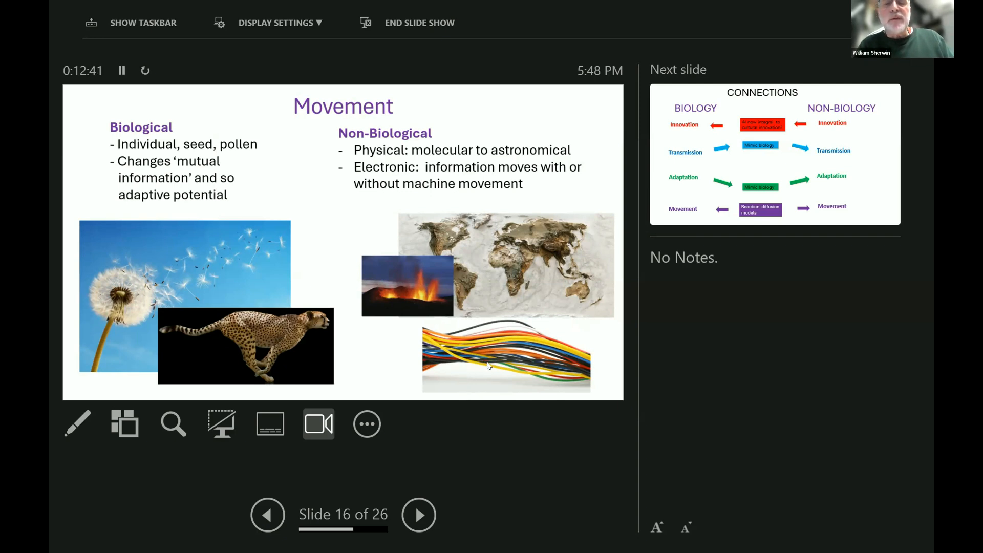
mouse_move(526, 381)
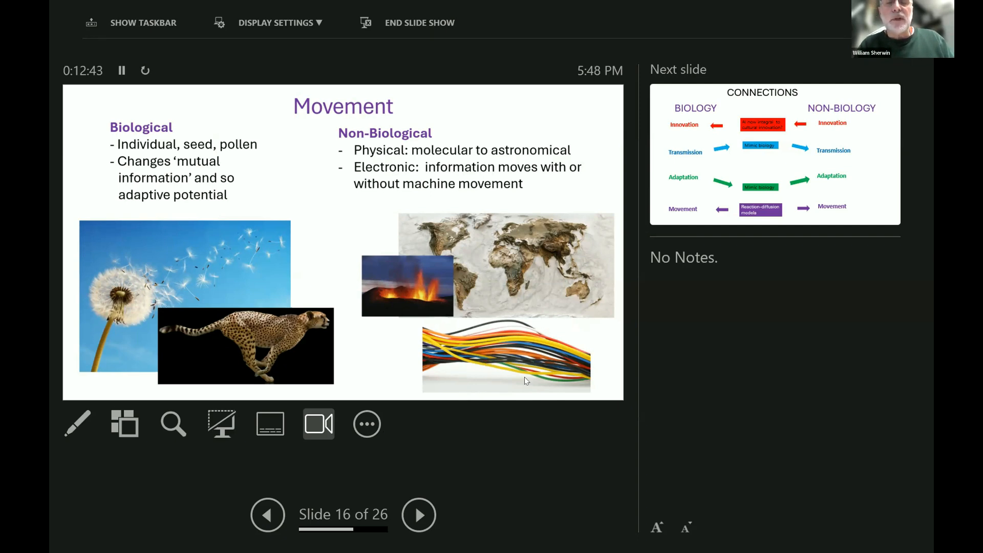
mouse_move(509, 372)
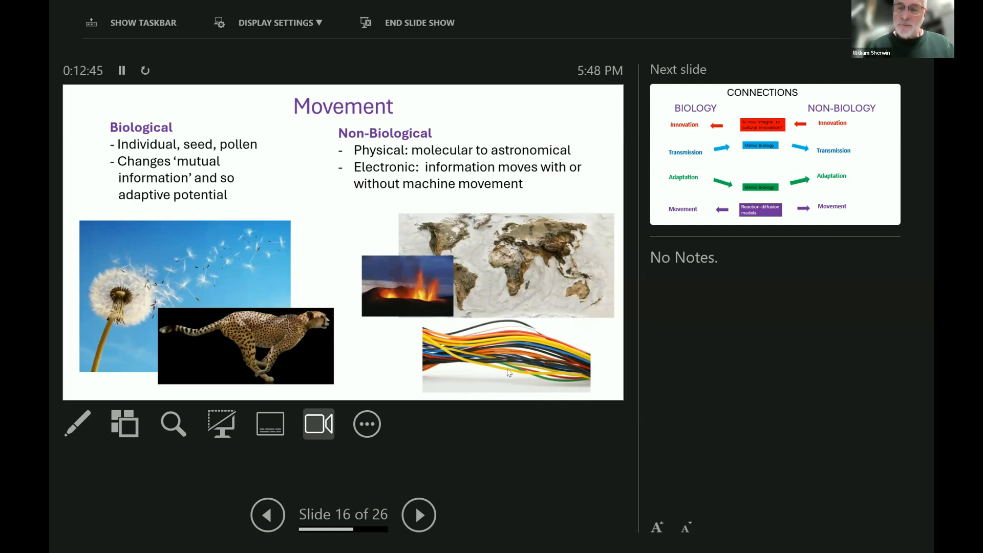
click(418, 515)
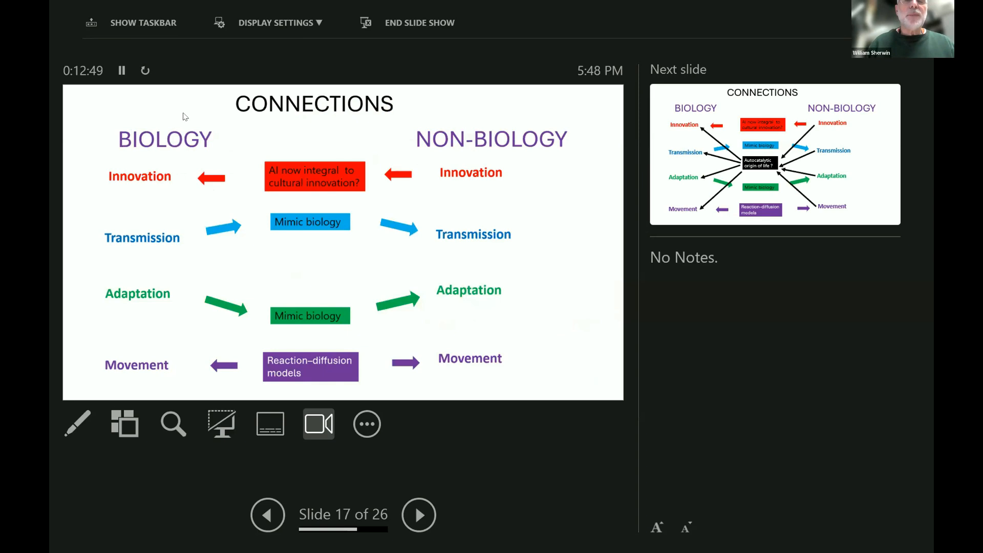
mouse_move(426, 247)
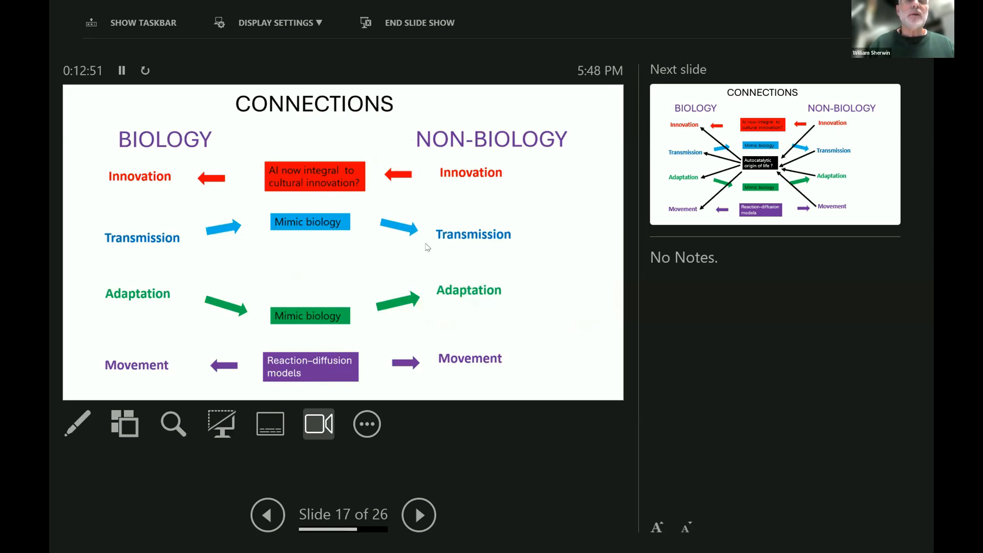
mouse_move(421, 169)
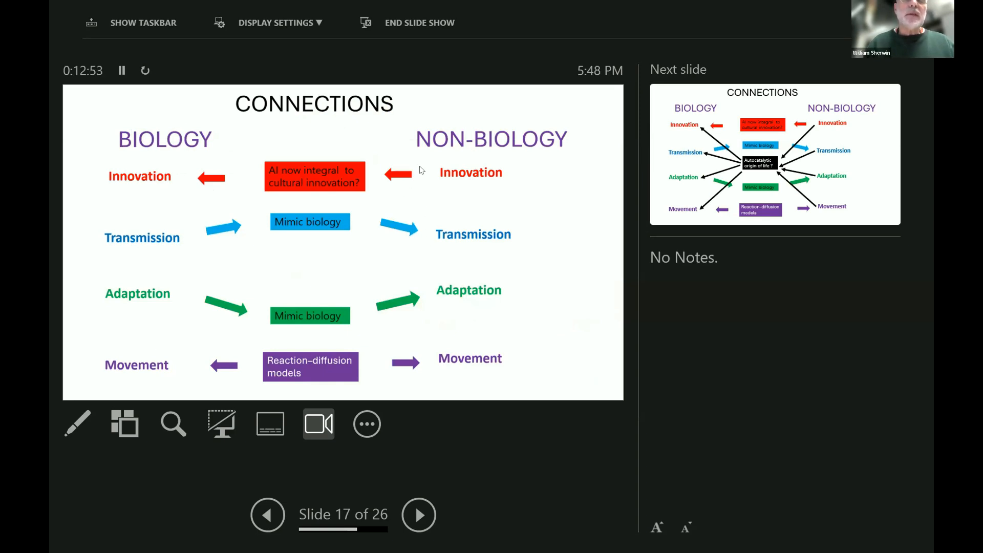
mouse_move(467, 138)
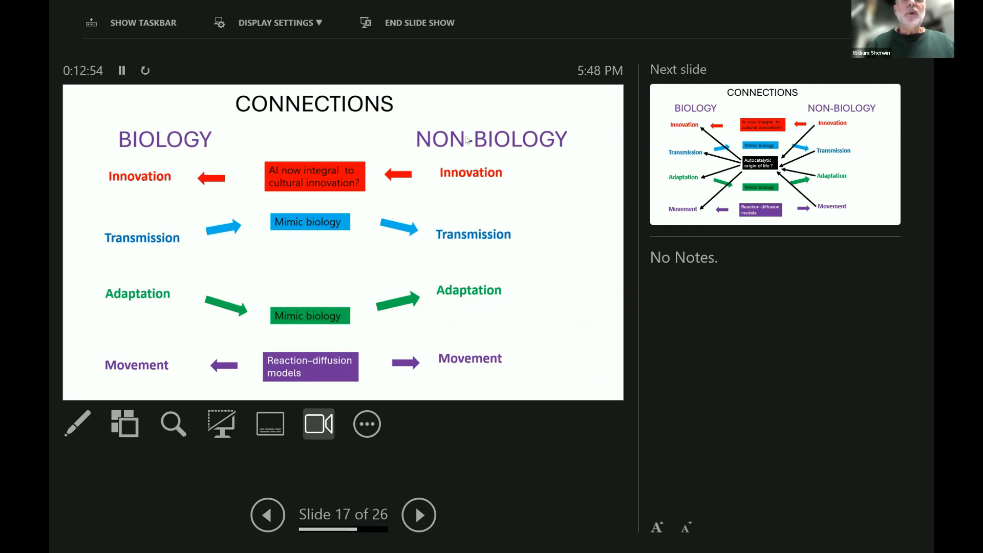
mouse_move(387, 195)
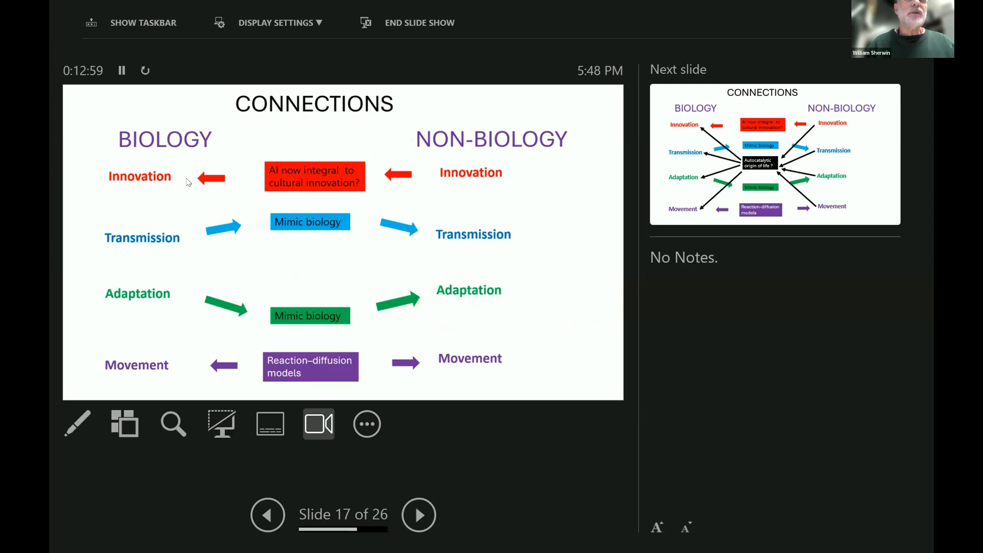
mouse_move(160, 183)
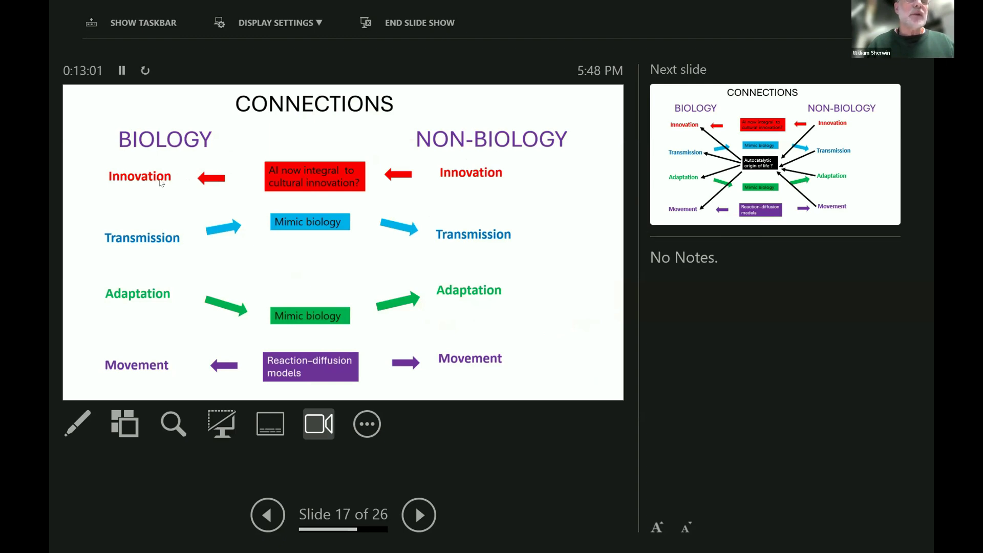
mouse_move(222, 270)
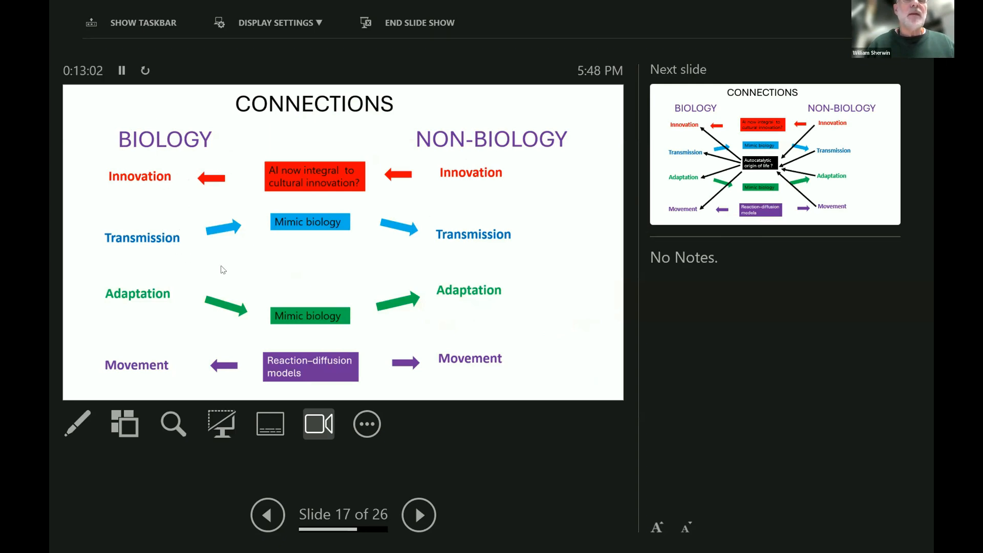
mouse_move(161, 248)
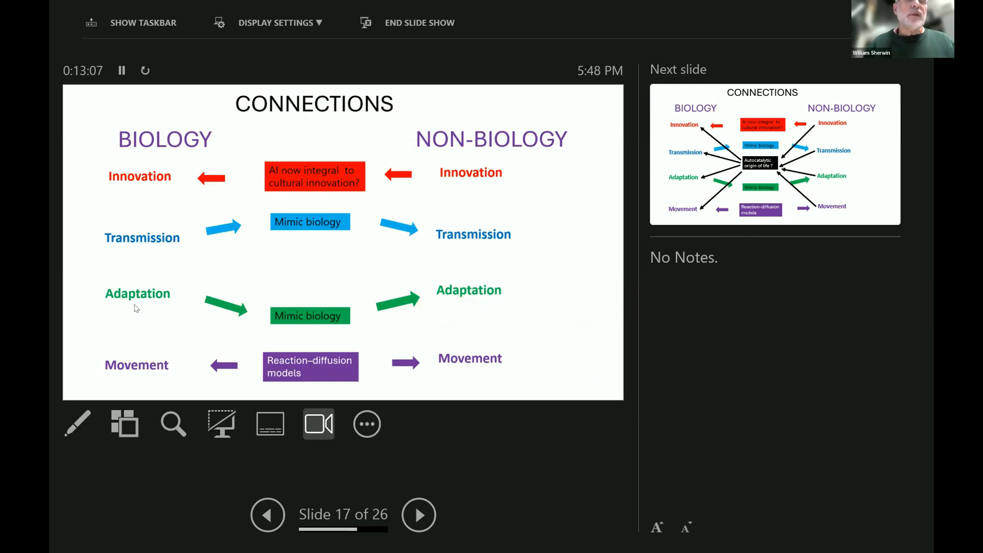
mouse_move(210, 219)
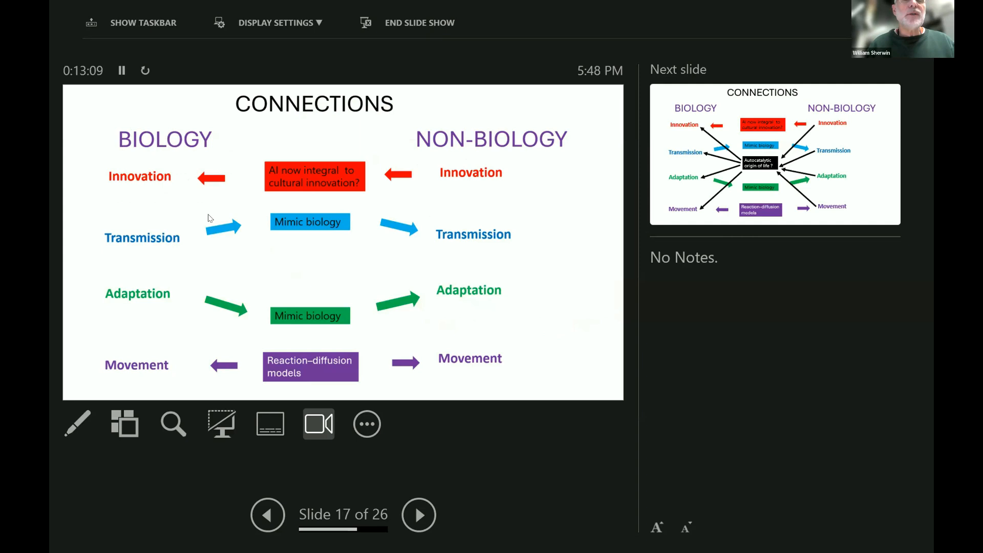
mouse_move(473, 241)
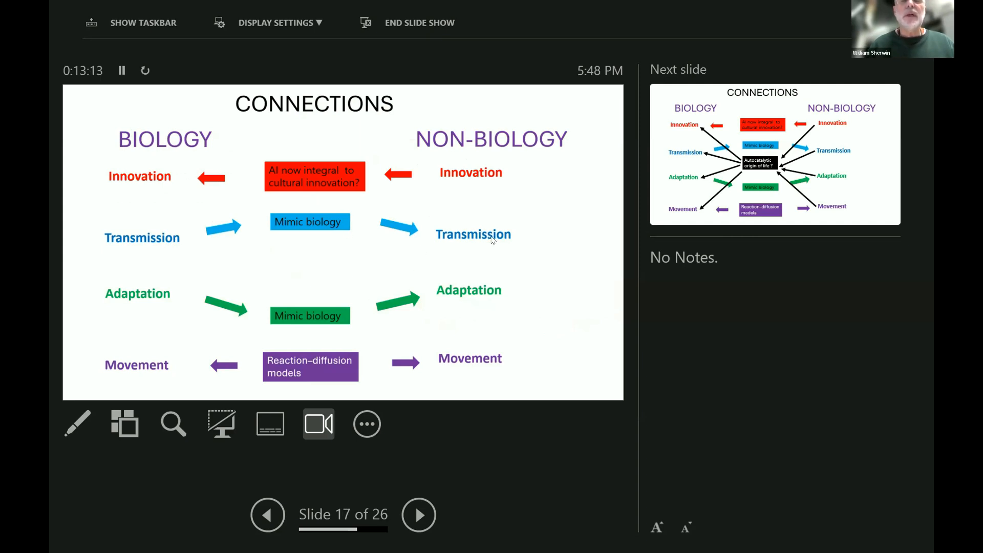
mouse_move(434, 263)
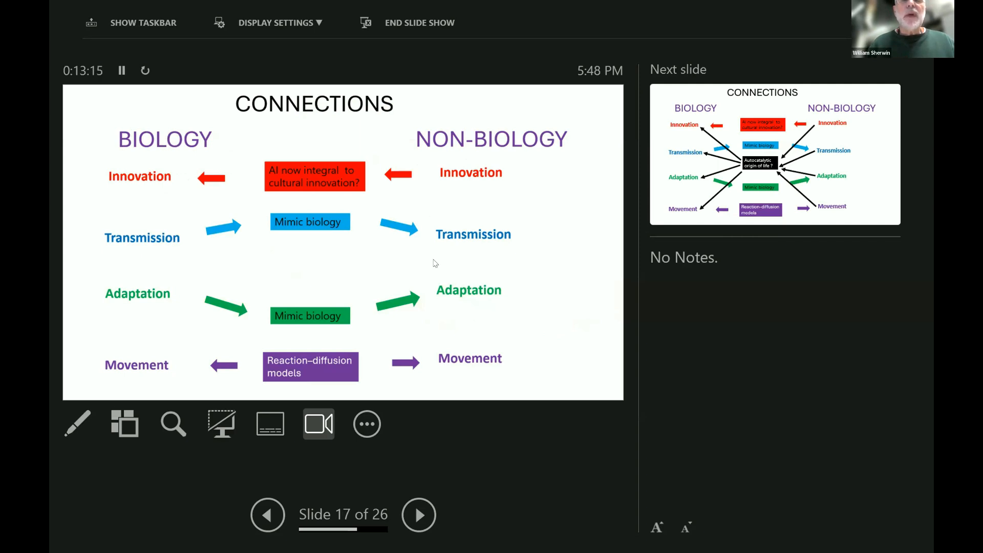
mouse_move(502, 250)
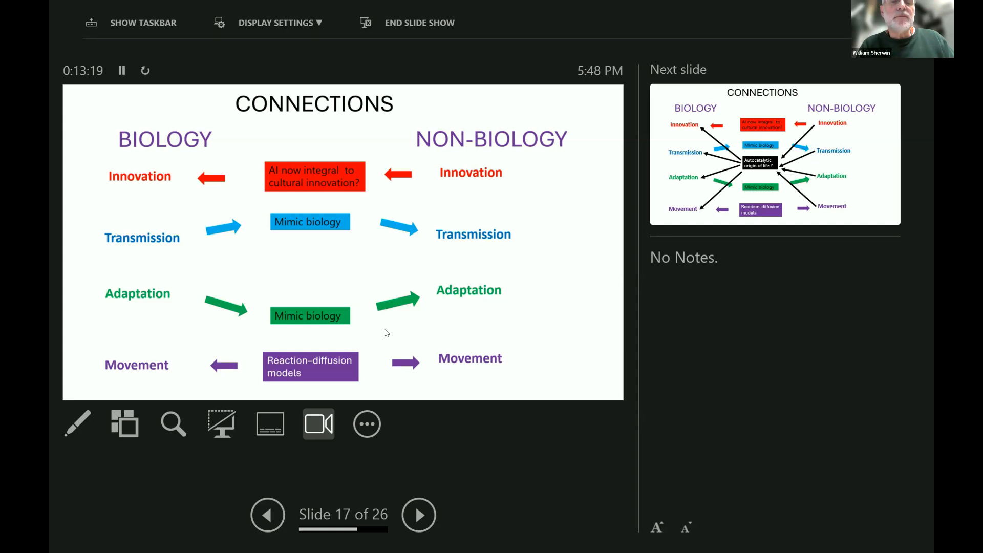
mouse_move(425, 367)
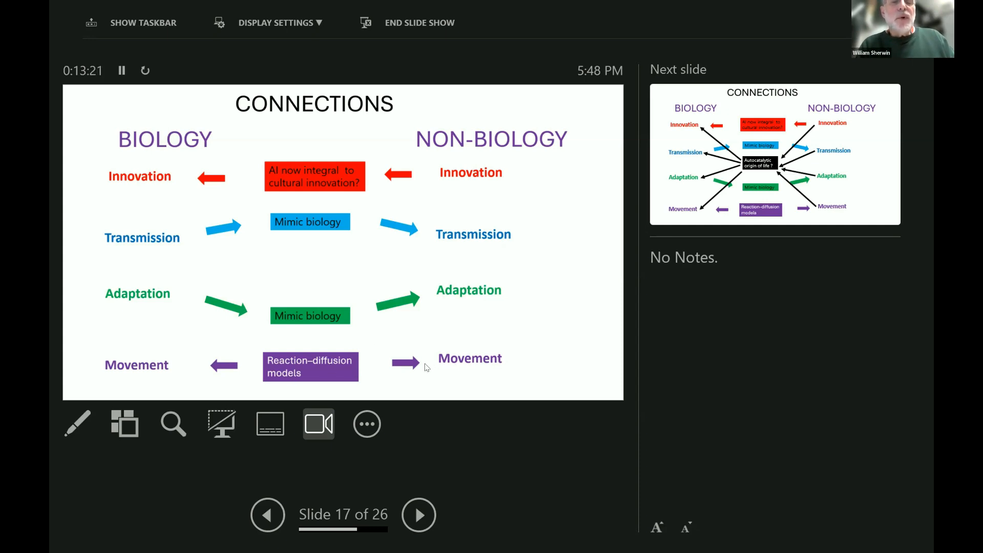
mouse_move(147, 397)
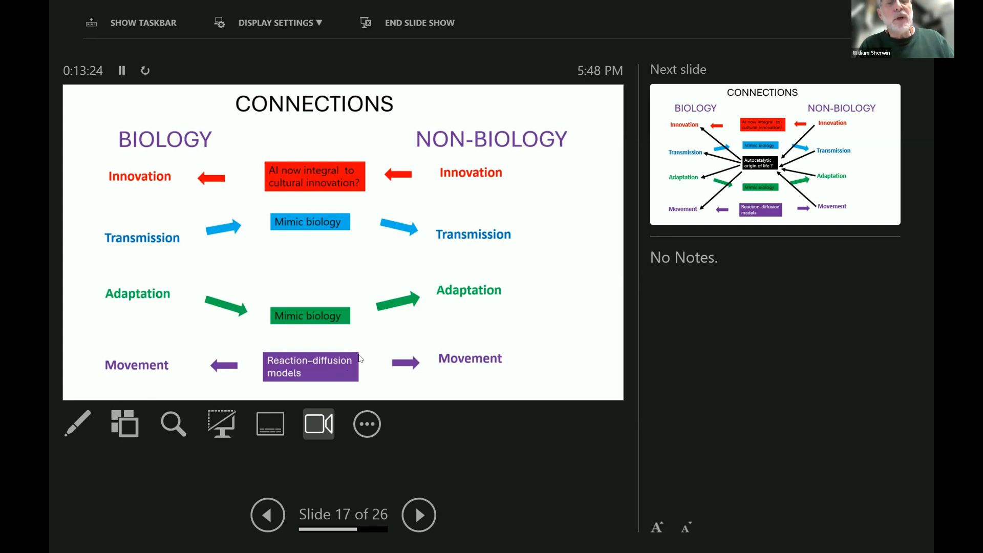
mouse_move(370, 375)
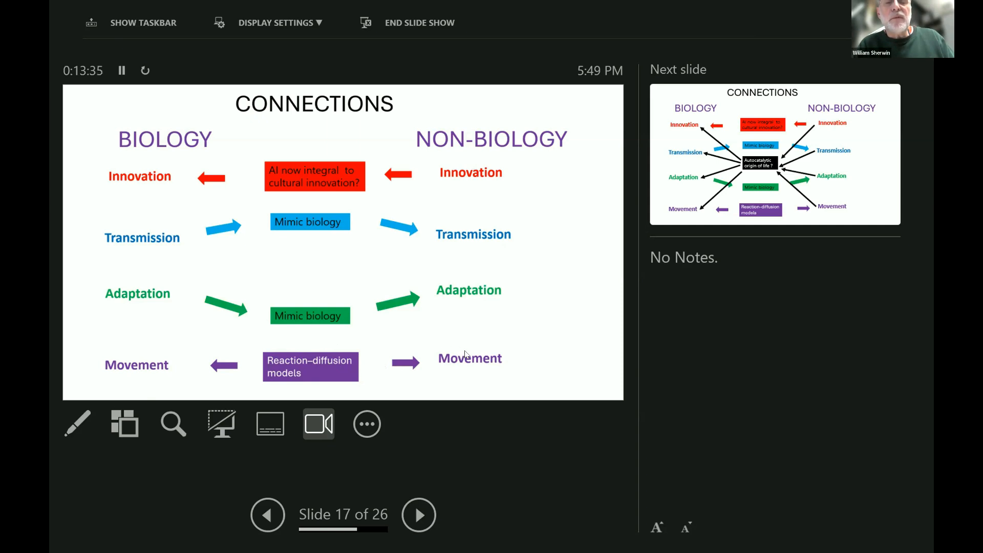
mouse_move(376, 380)
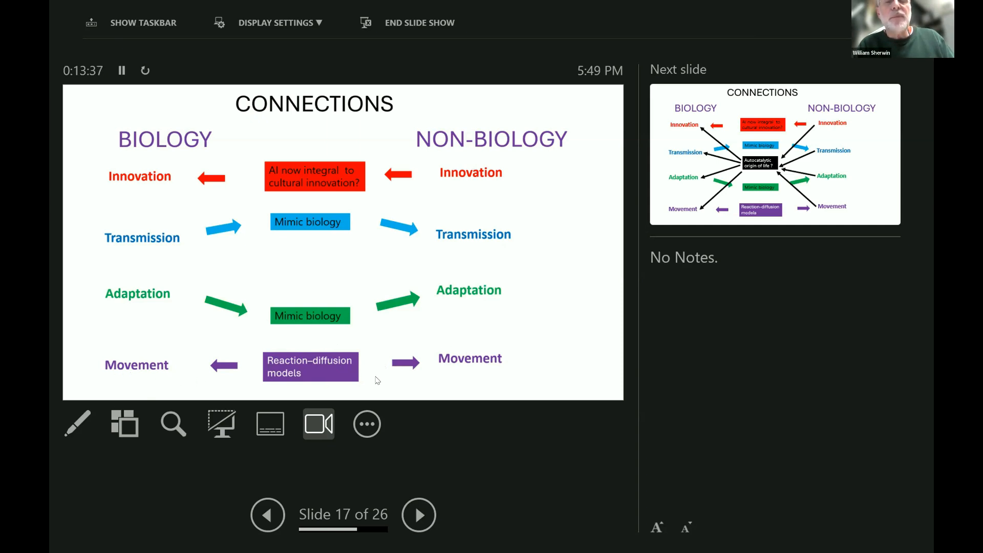
mouse_move(471, 362)
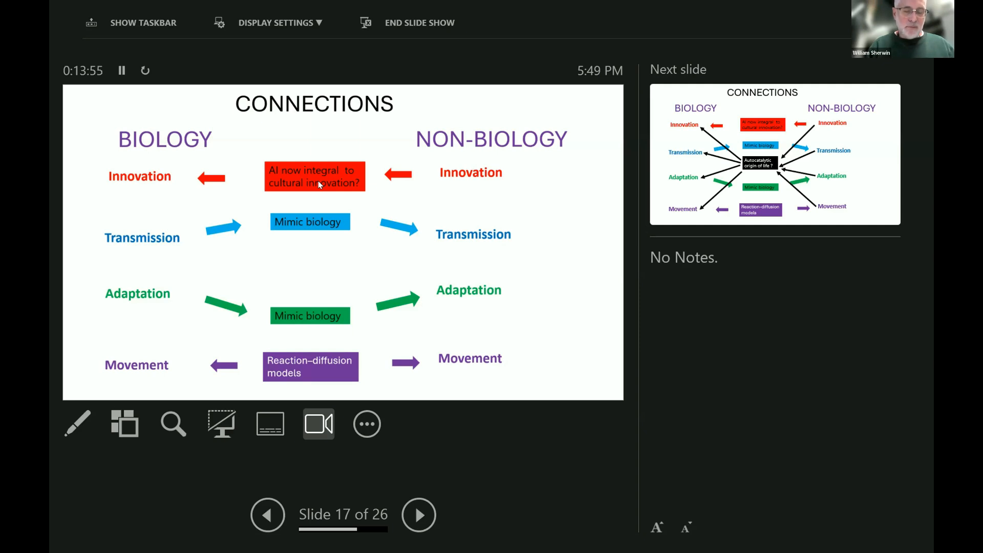
Advance to slide 18, adding the Autocatalytic origin of life? box and arrows.
click(419, 515)
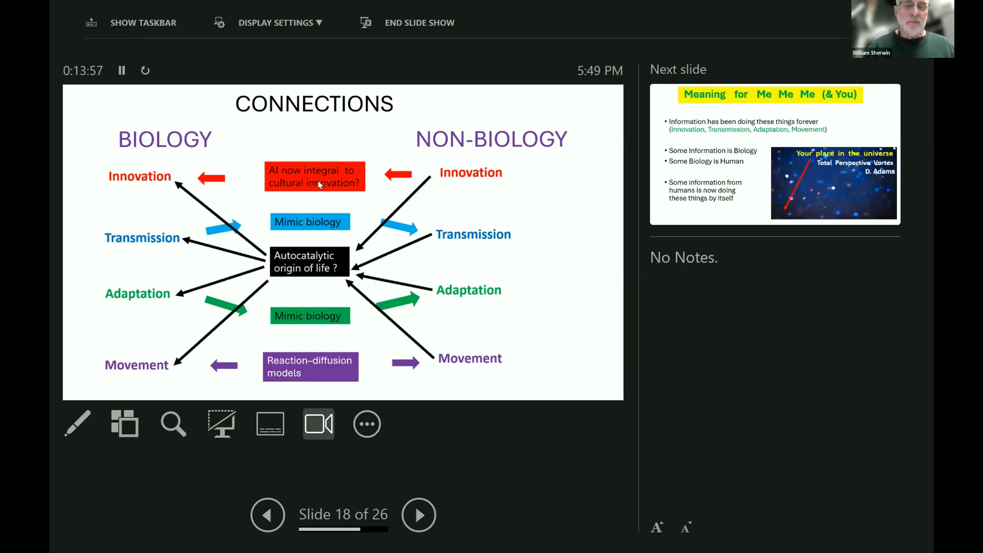
mouse_move(308, 147)
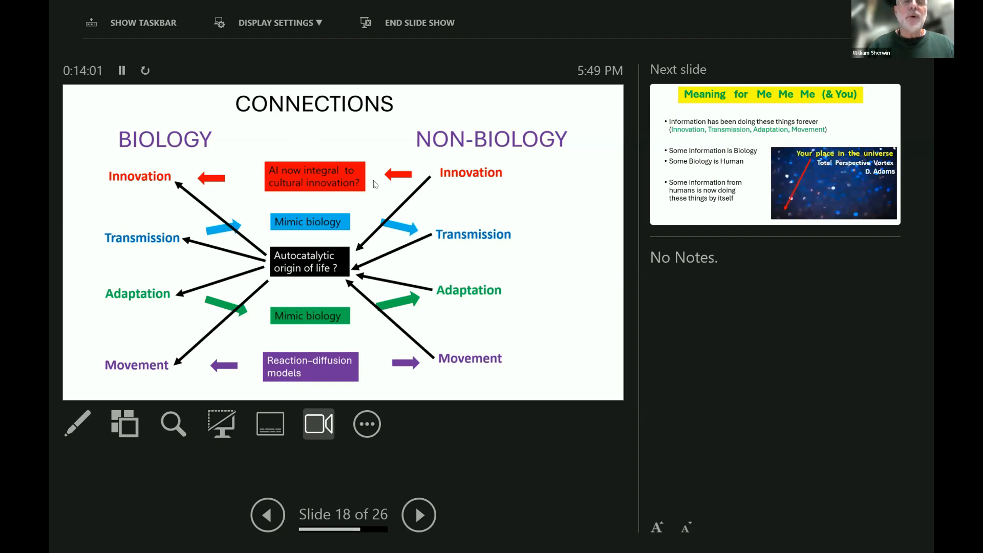
mouse_move(431, 189)
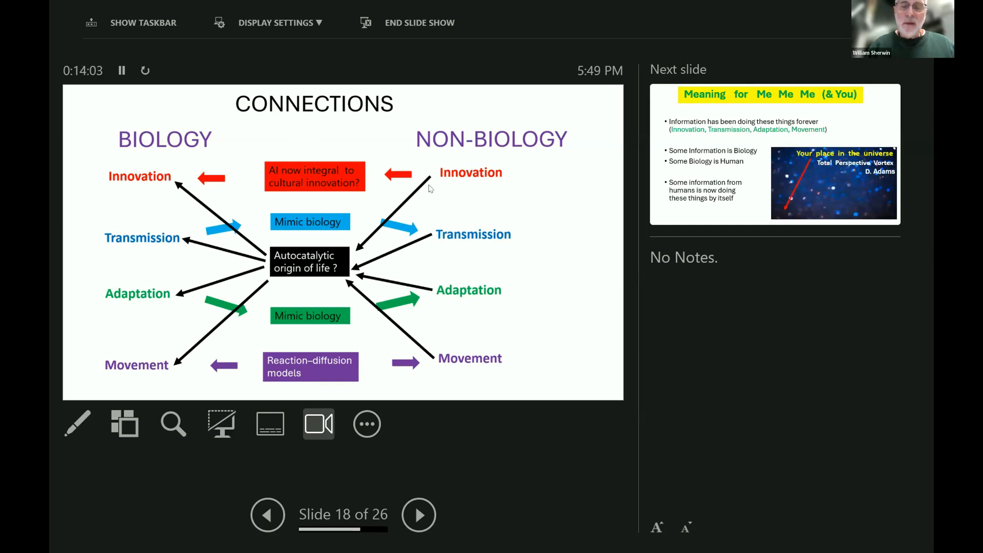
mouse_move(463, 375)
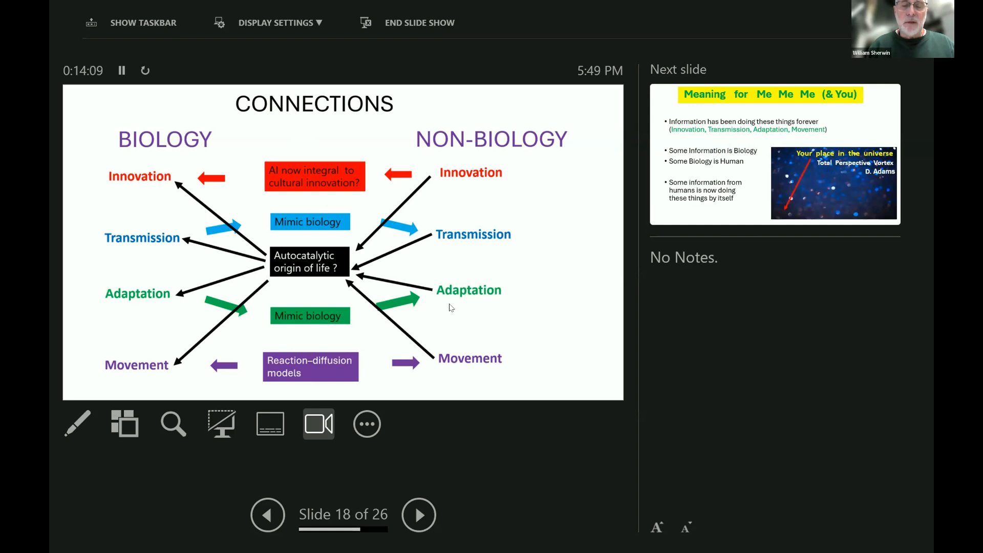
mouse_move(471, 219)
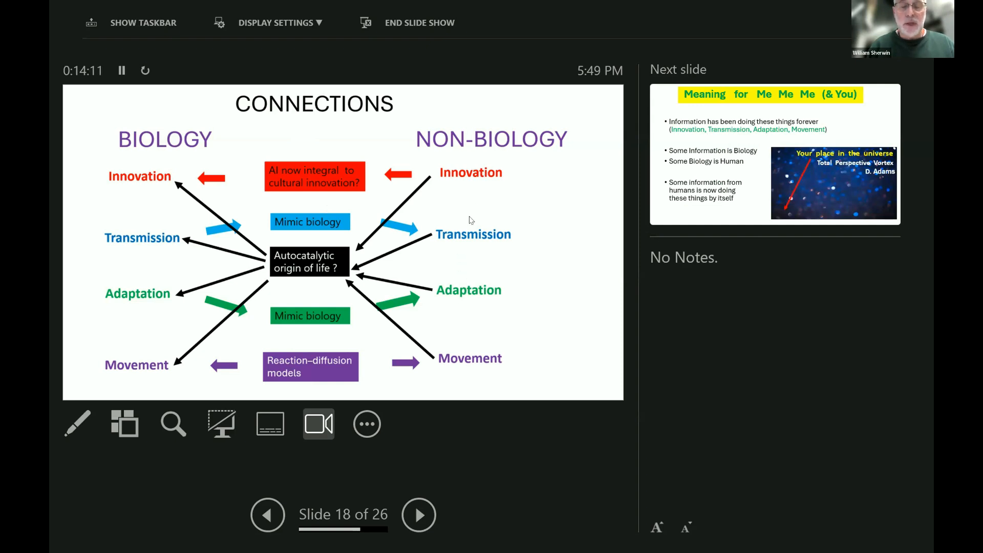
mouse_move(554, 308)
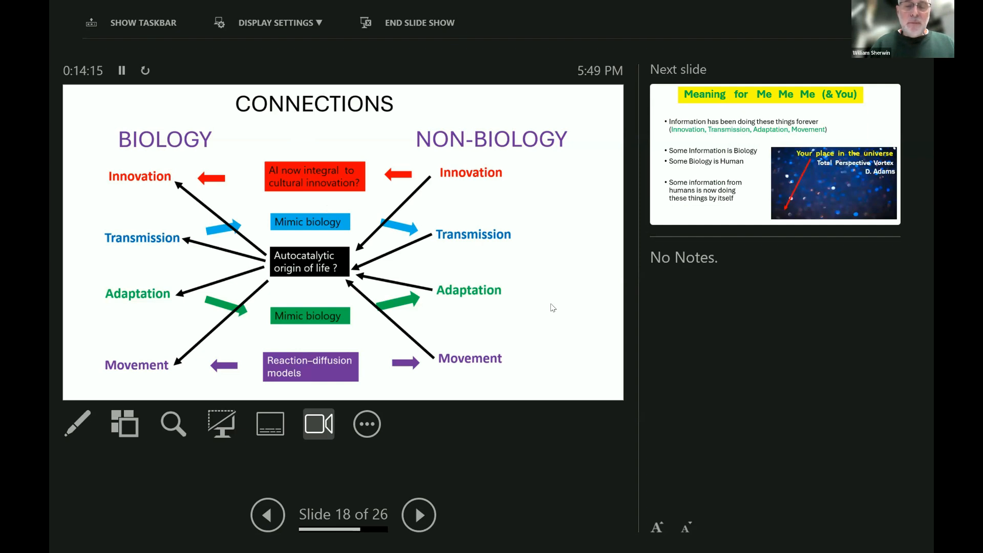
mouse_move(549, 308)
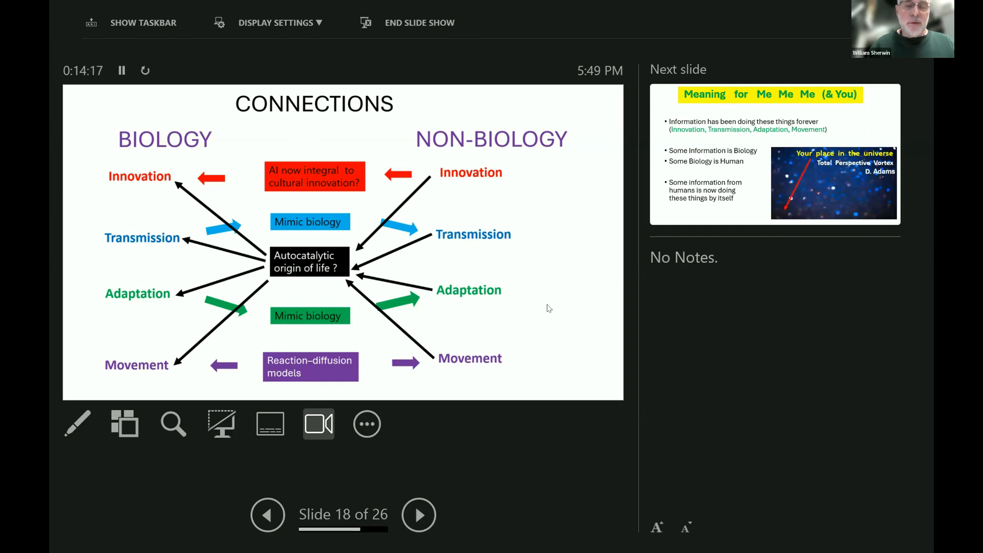
mouse_move(559, 321)
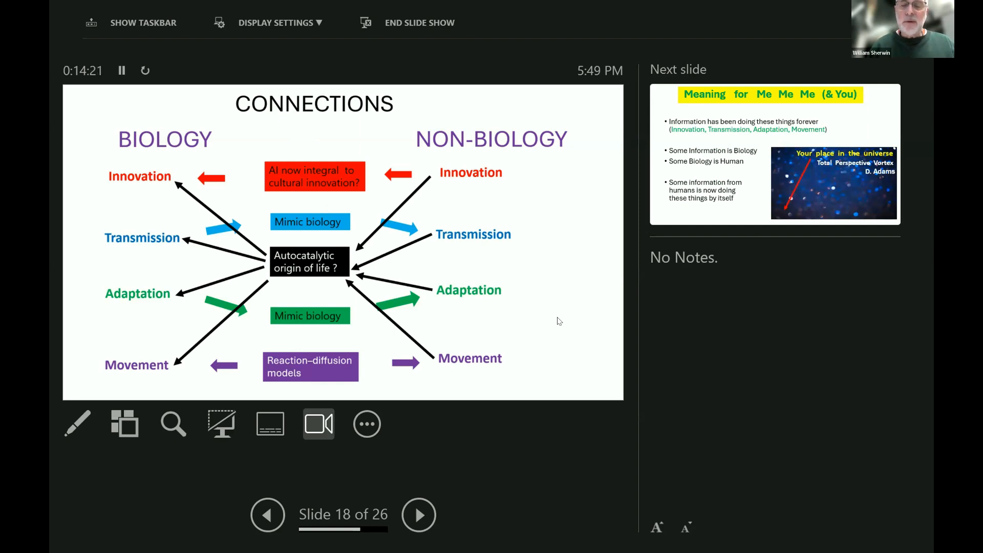
mouse_move(496, 323)
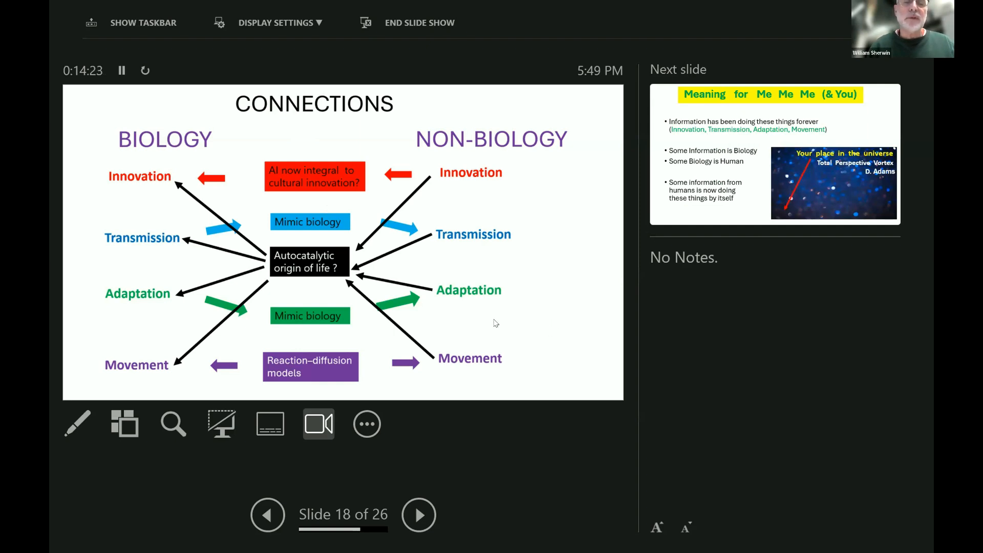
mouse_move(427, 292)
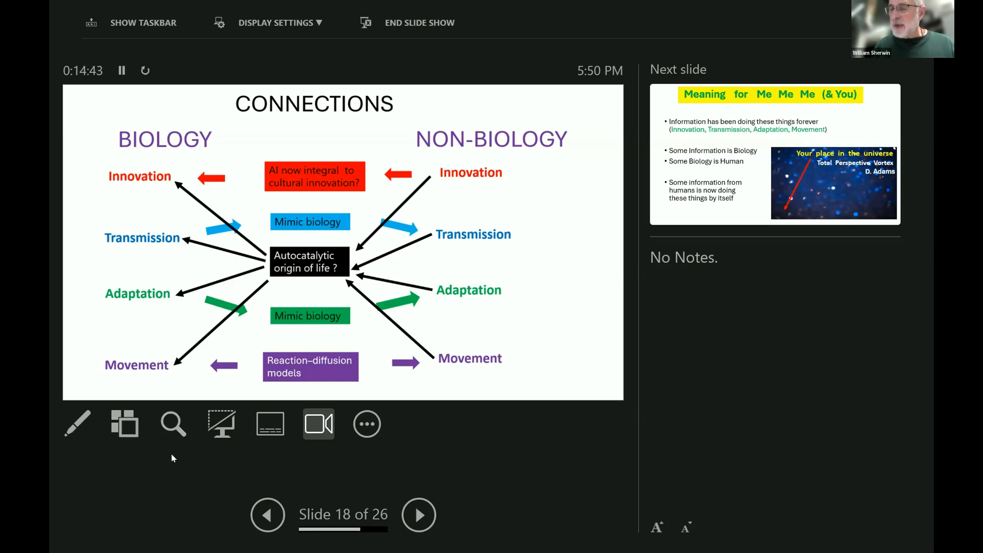
mouse_move(327, 469)
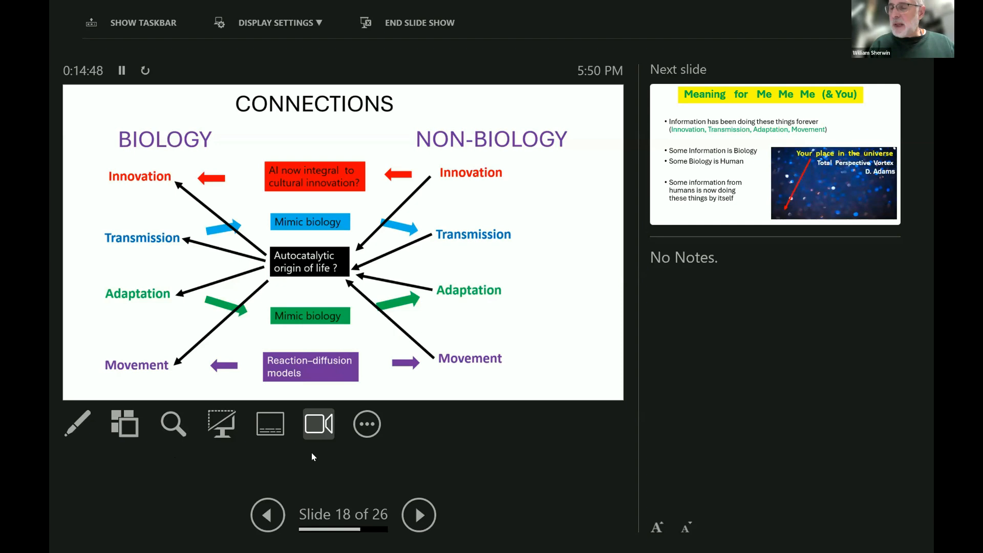
Advance through slide 19, Meaning for Me Me Me, to slide 20, the Evolution of Information diagram.
click(420, 515)
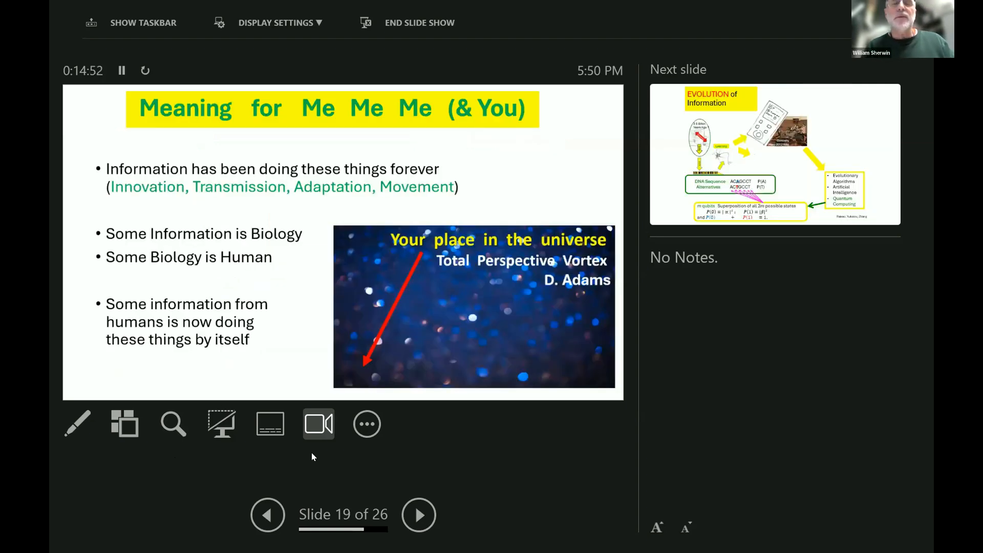
mouse_move(291, 457)
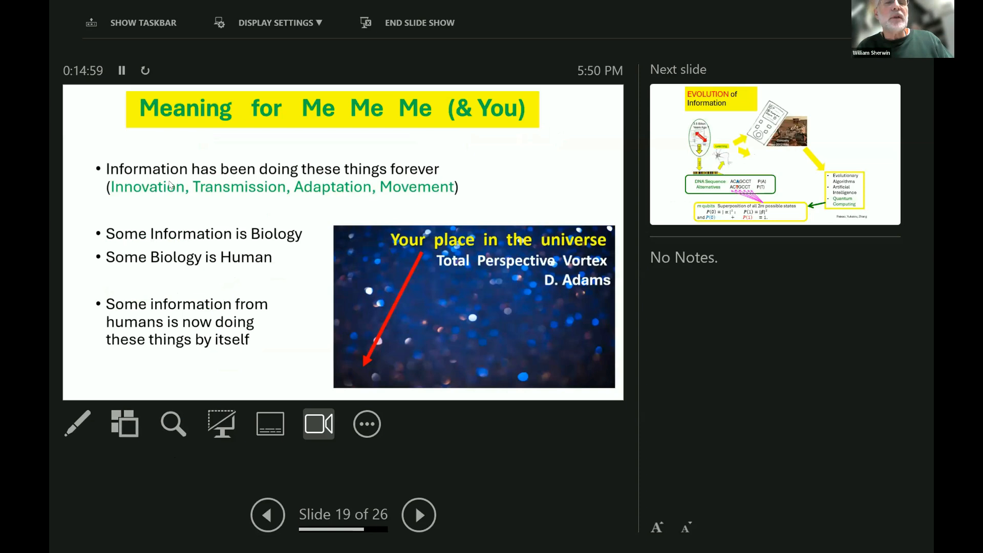
mouse_move(381, 204)
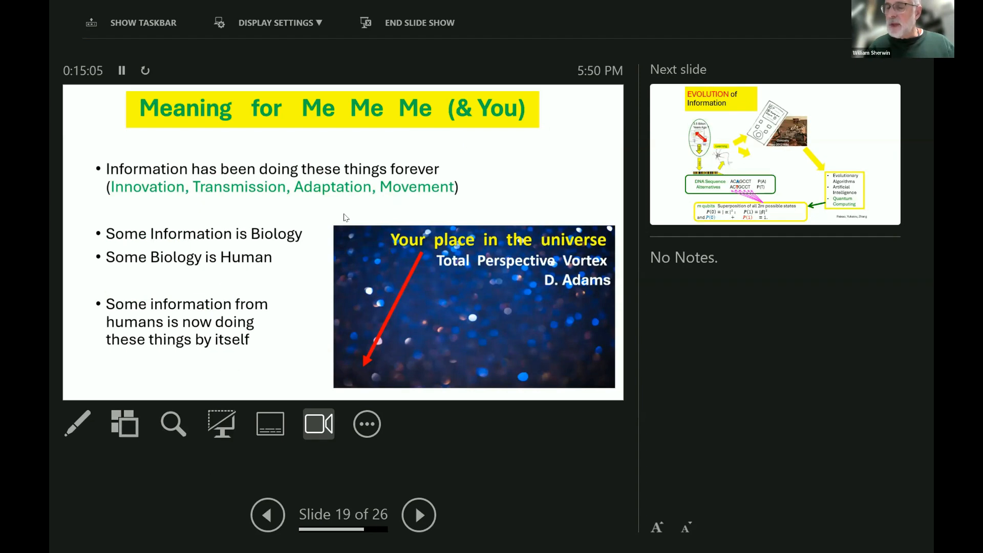
mouse_move(316, 213)
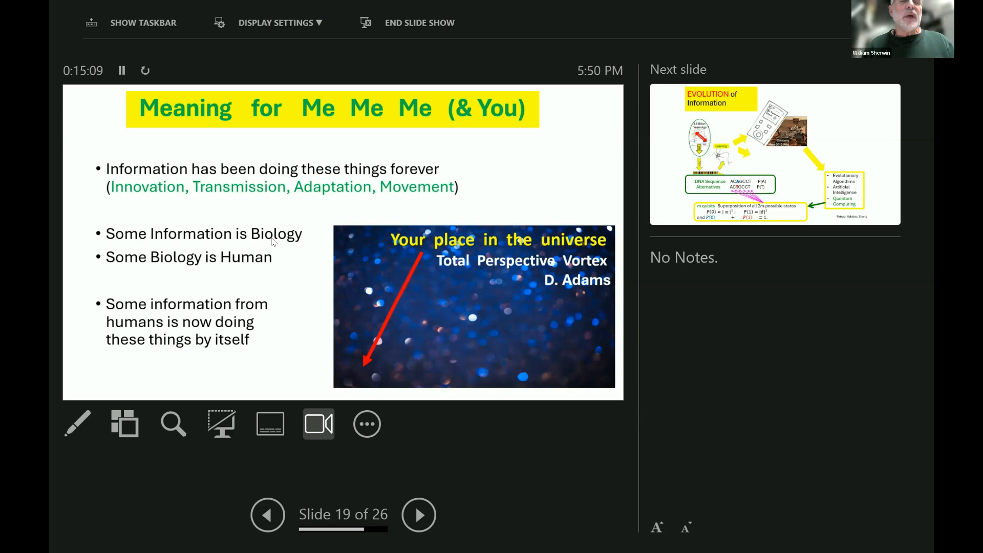
mouse_move(139, 261)
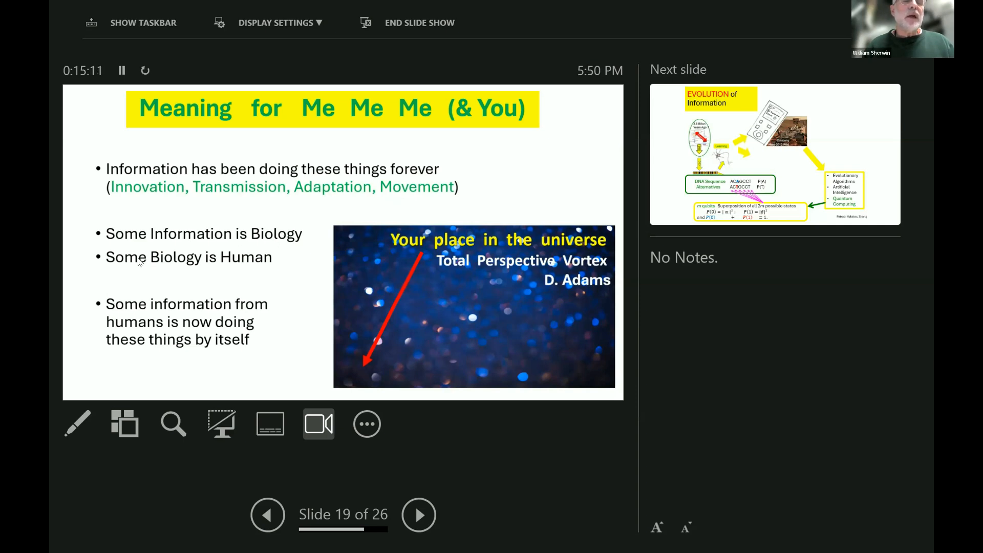
mouse_move(517, 274)
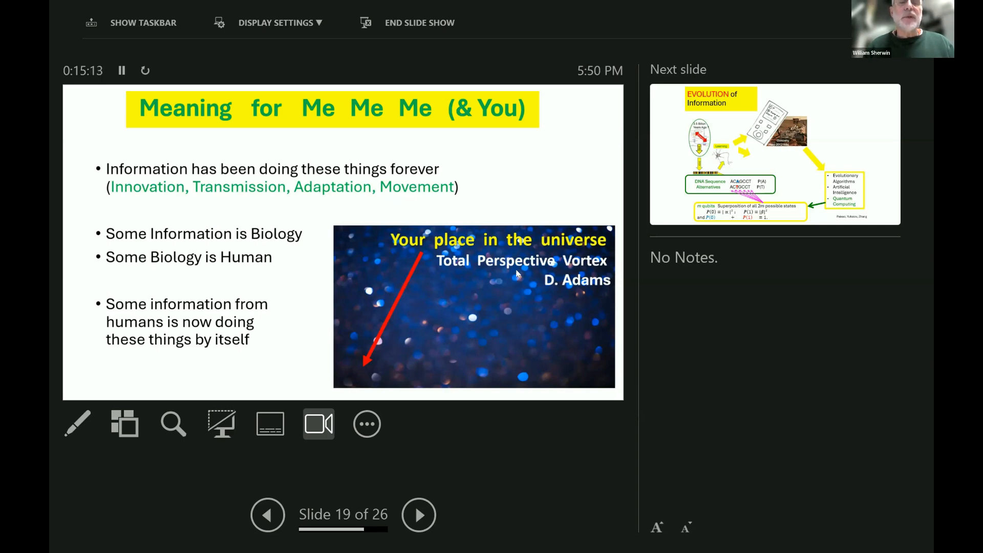
mouse_move(339, 396)
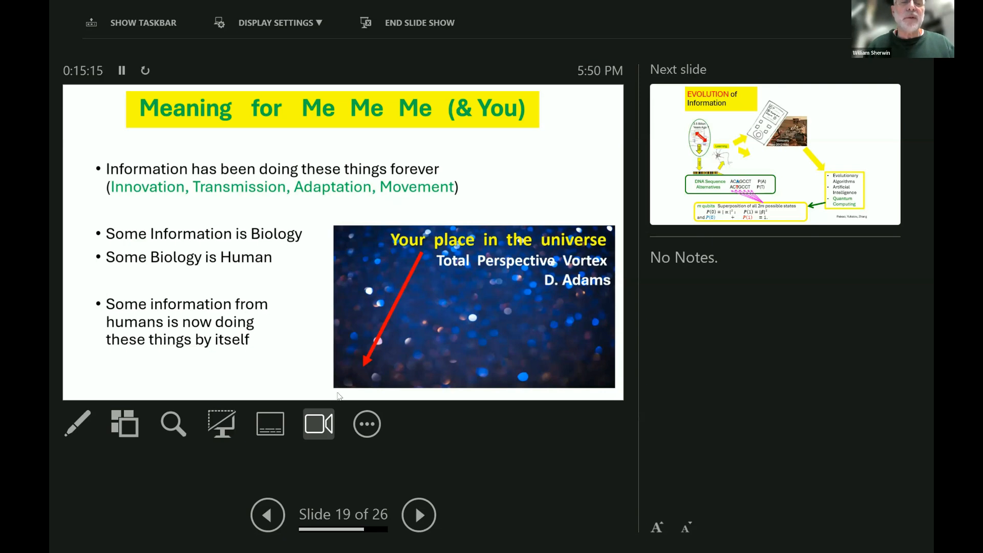
mouse_move(361, 370)
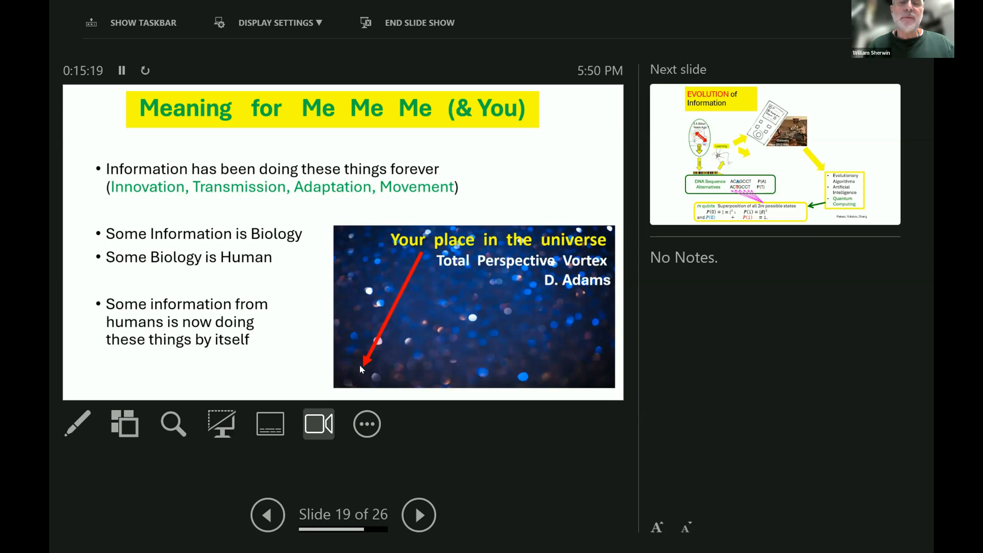
mouse_move(357, 368)
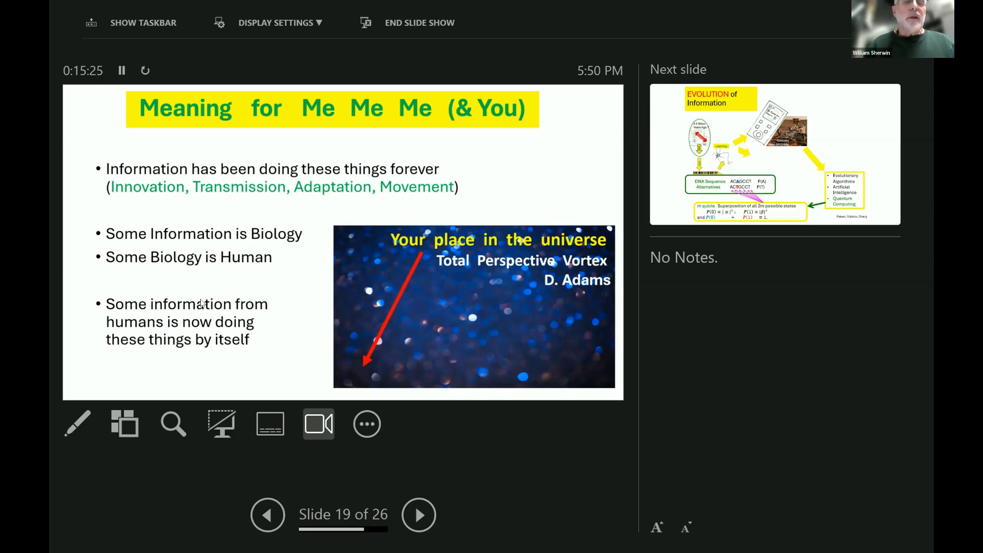
mouse_move(332, 318)
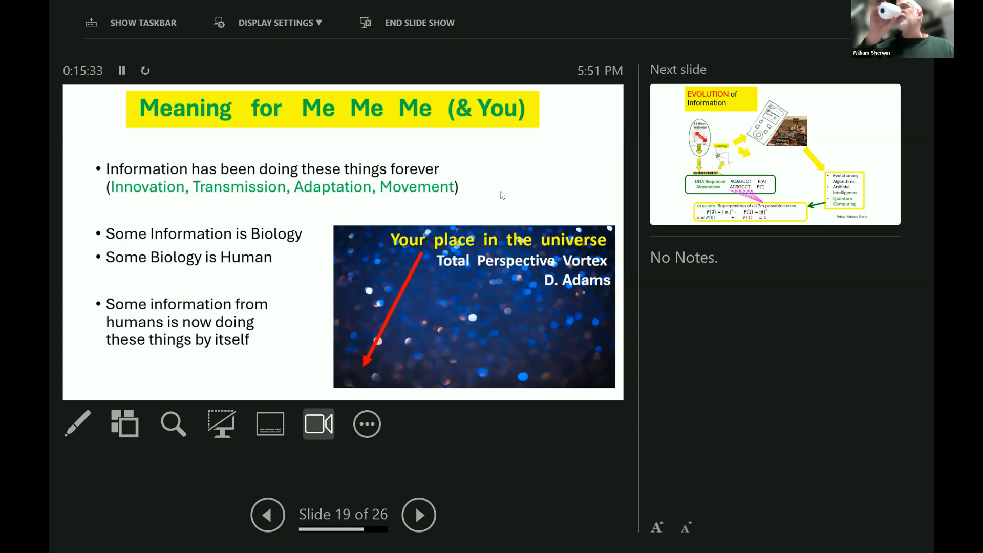
mouse_move(539, 269)
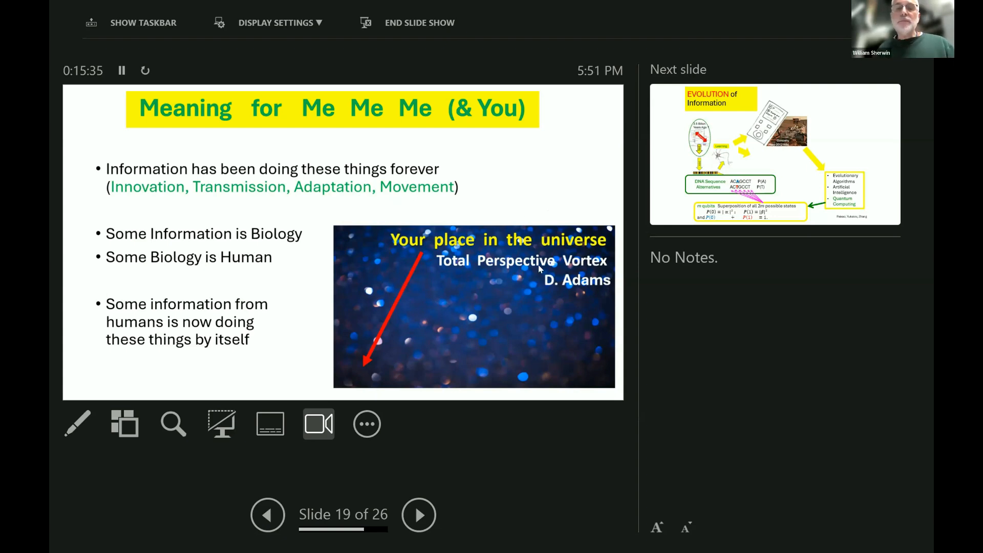
click(418, 516)
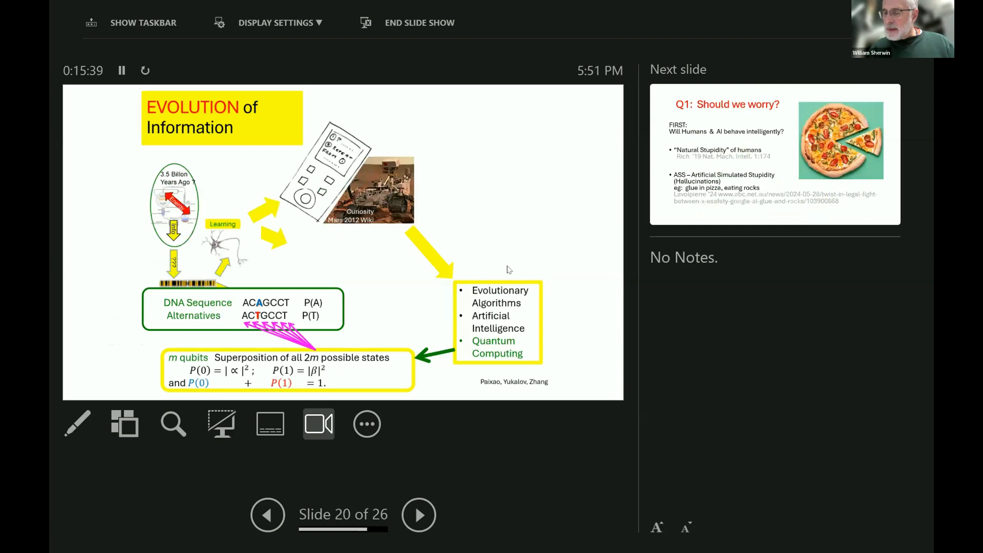
mouse_move(501, 270)
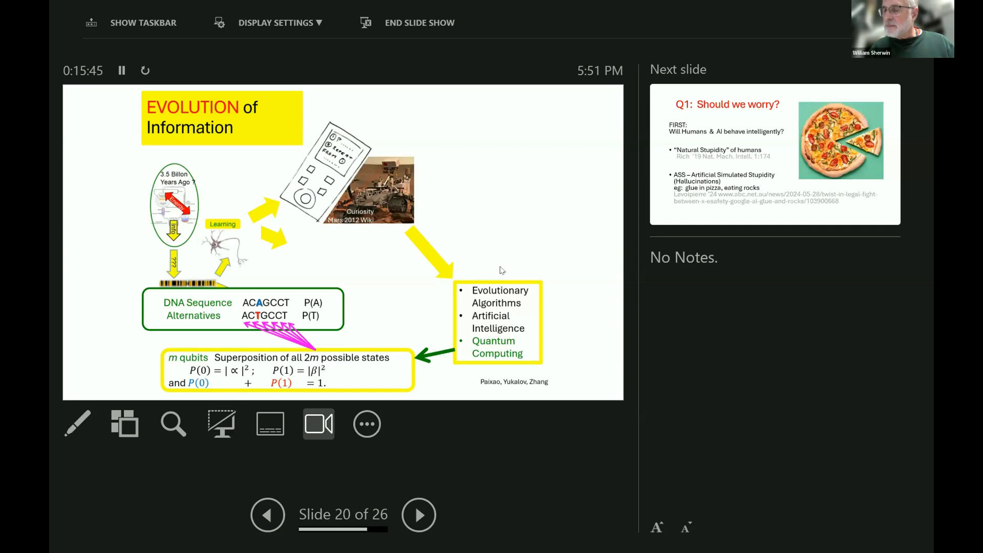
mouse_move(494, 270)
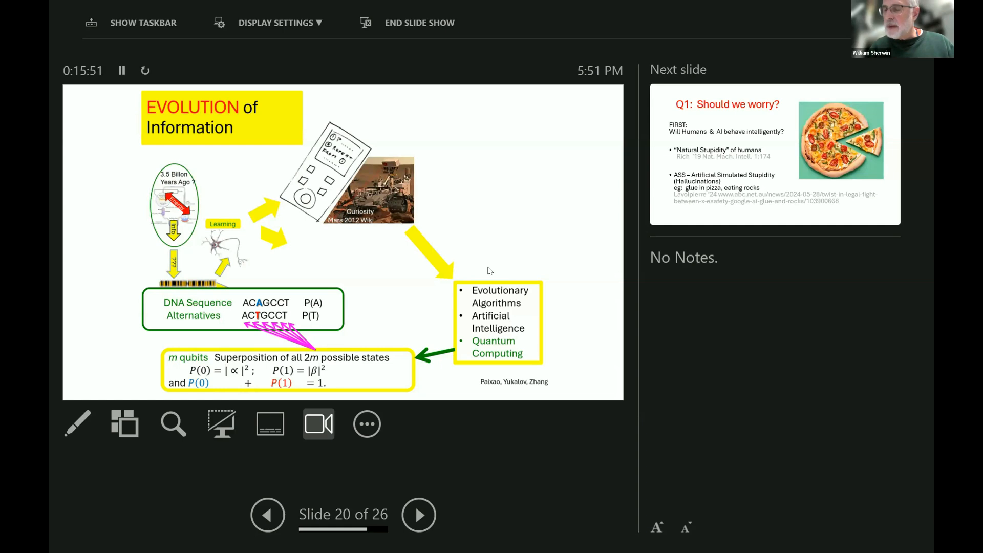
mouse_move(456, 249)
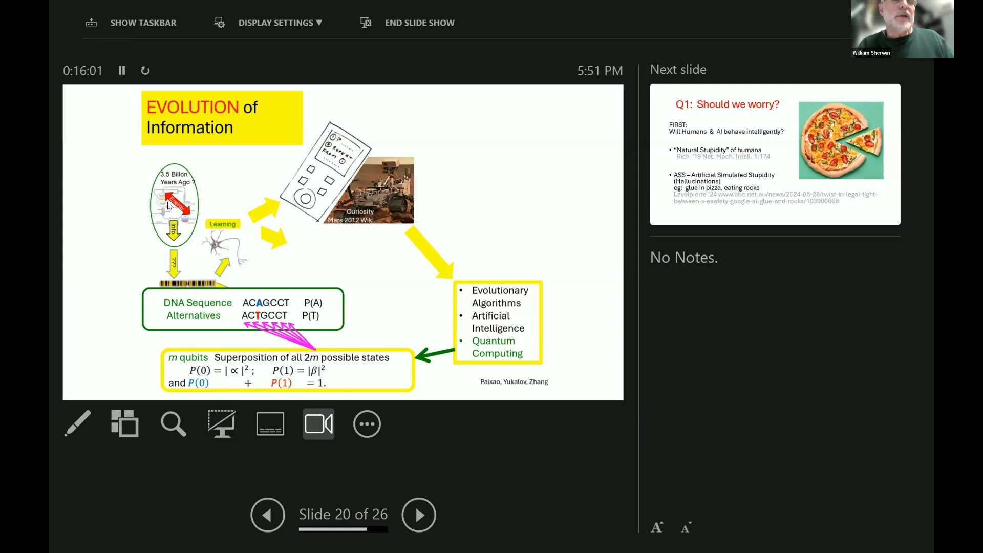
mouse_move(127, 185)
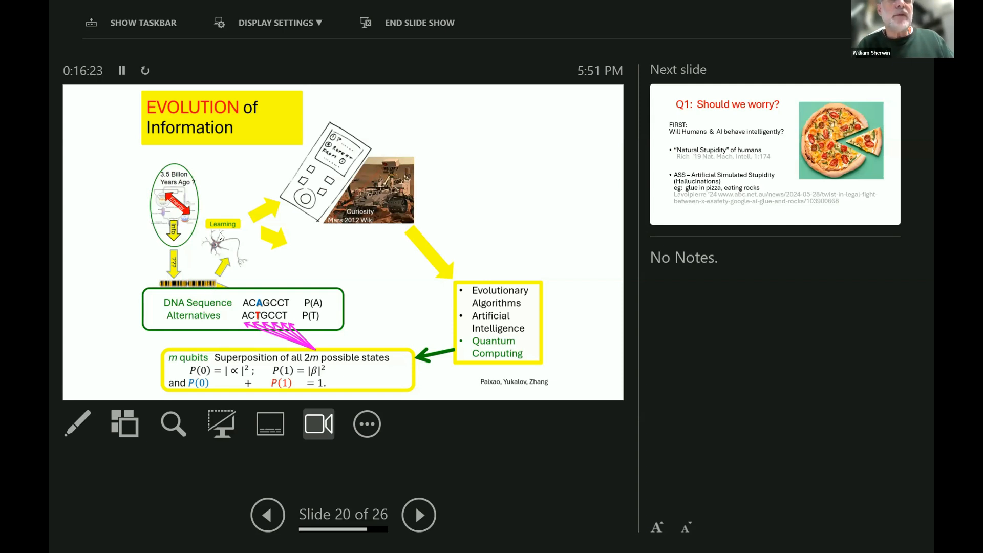
mouse_move(213, 223)
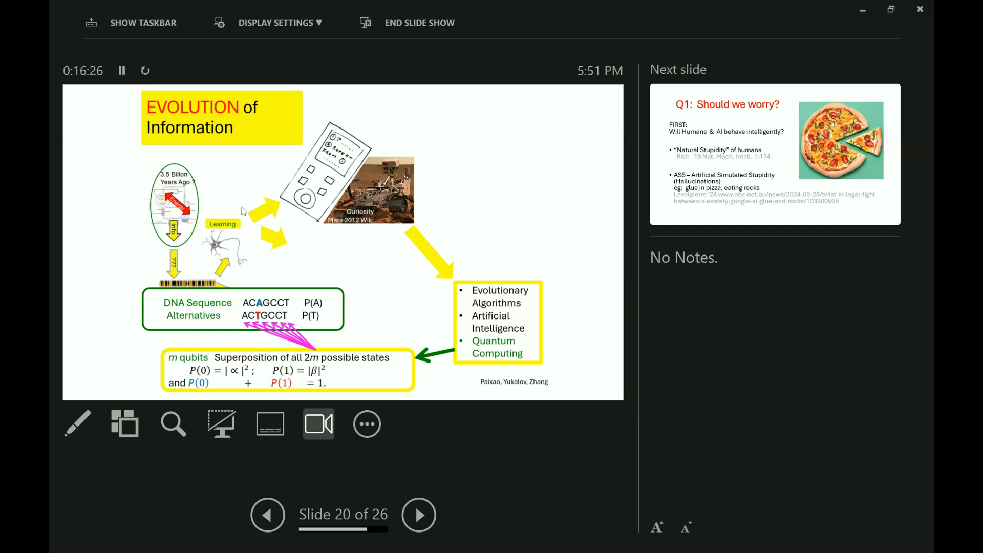
mouse_move(312, 189)
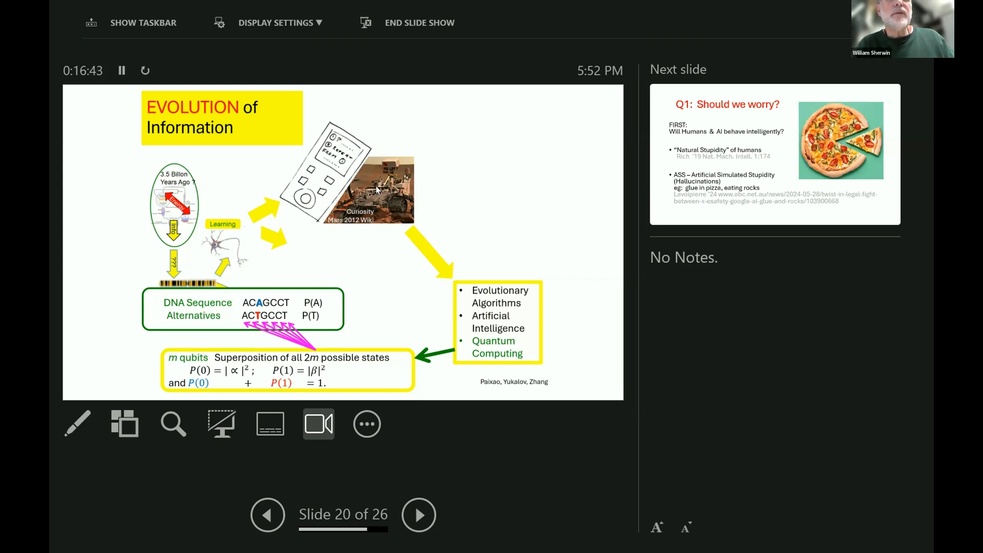
mouse_move(404, 219)
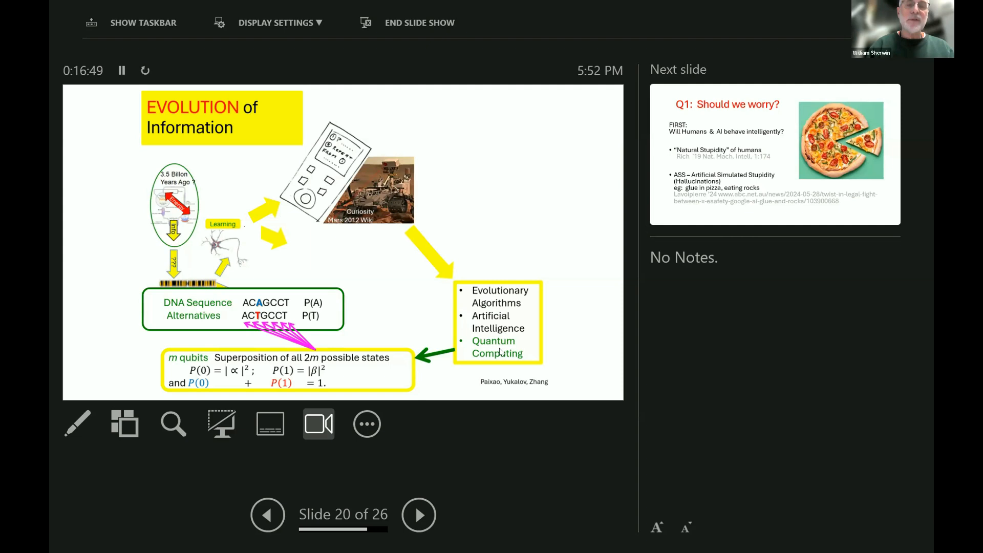
mouse_move(316, 401)
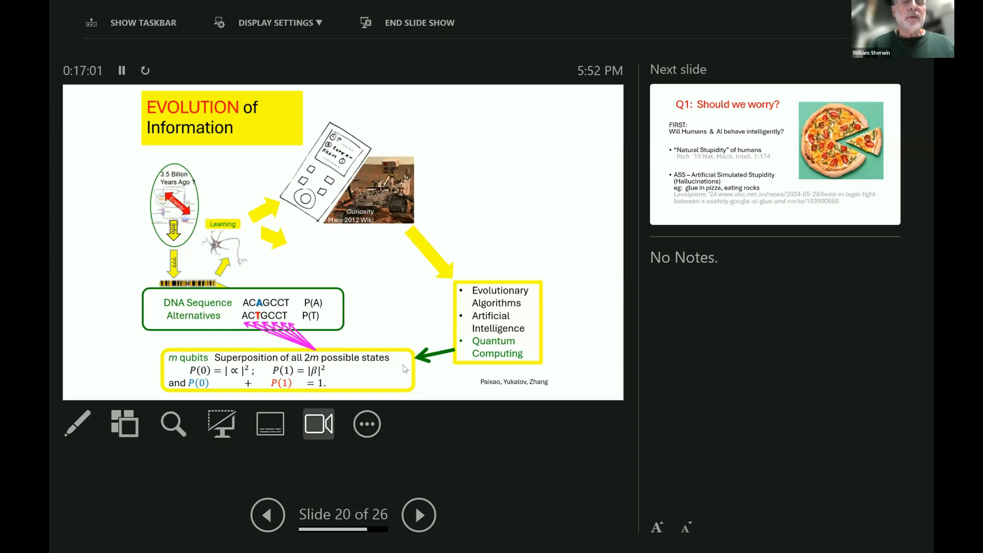
mouse_move(606, 360)
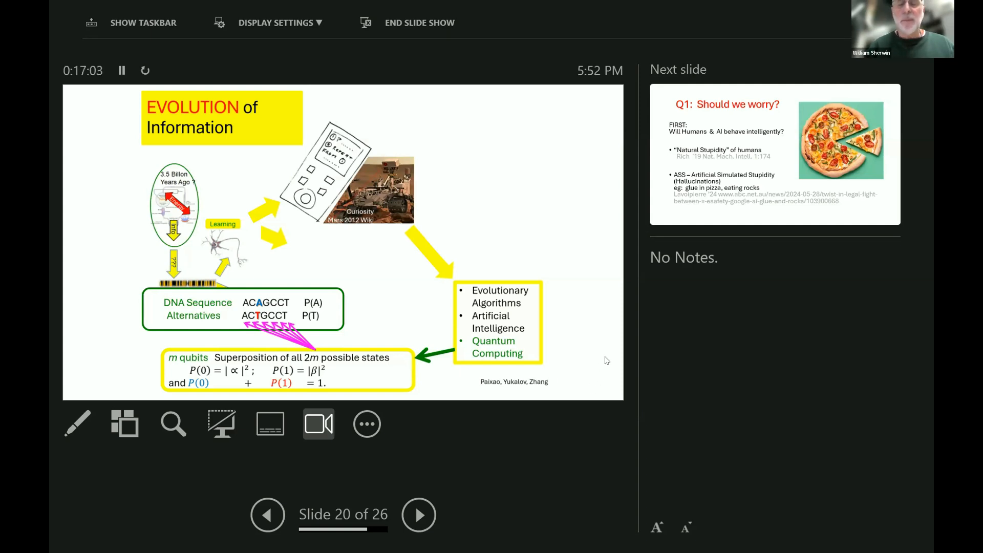
mouse_move(598, 363)
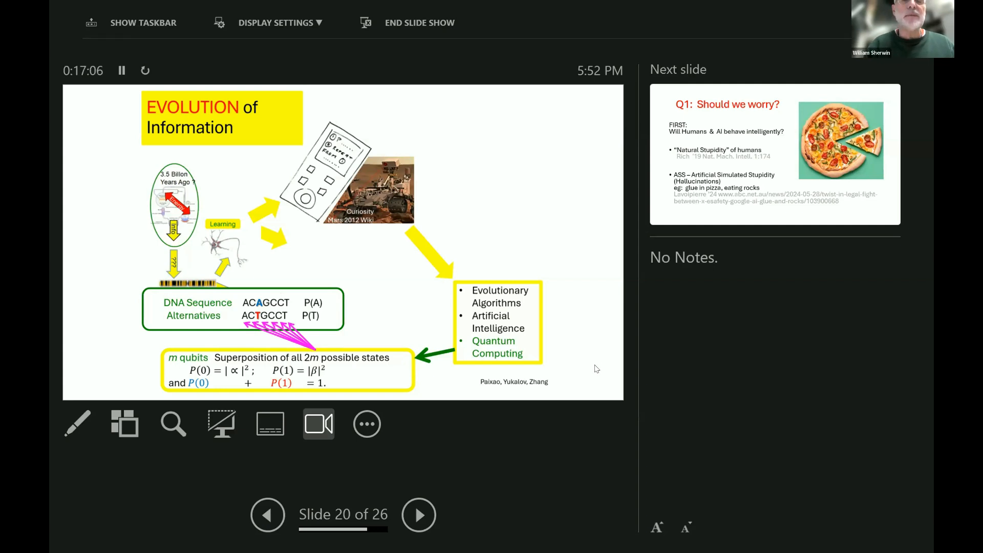
Advance to slide 21 of 26, "Q1: Should we worry?" with the pizza picture.
click(419, 515)
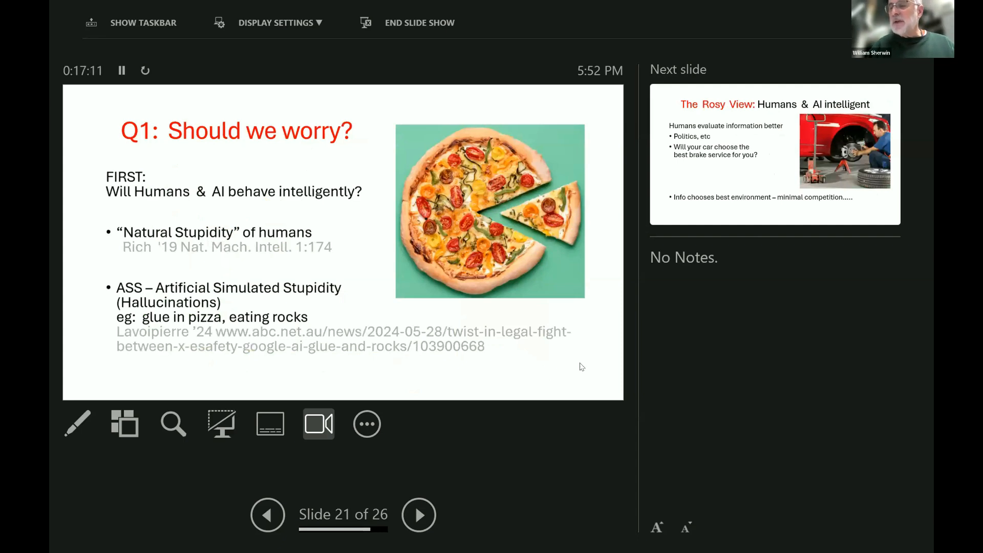
mouse_move(561, 368)
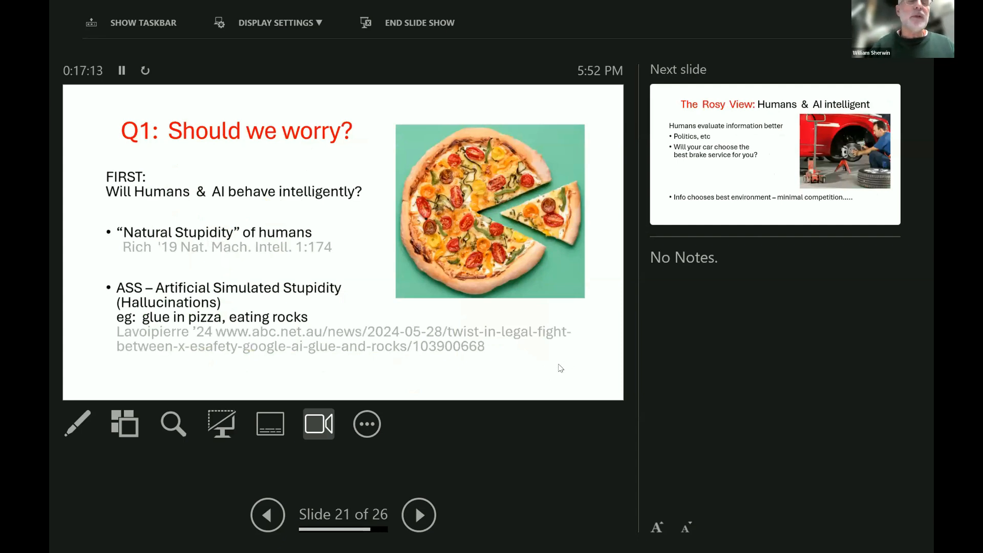
mouse_move(51, 162)
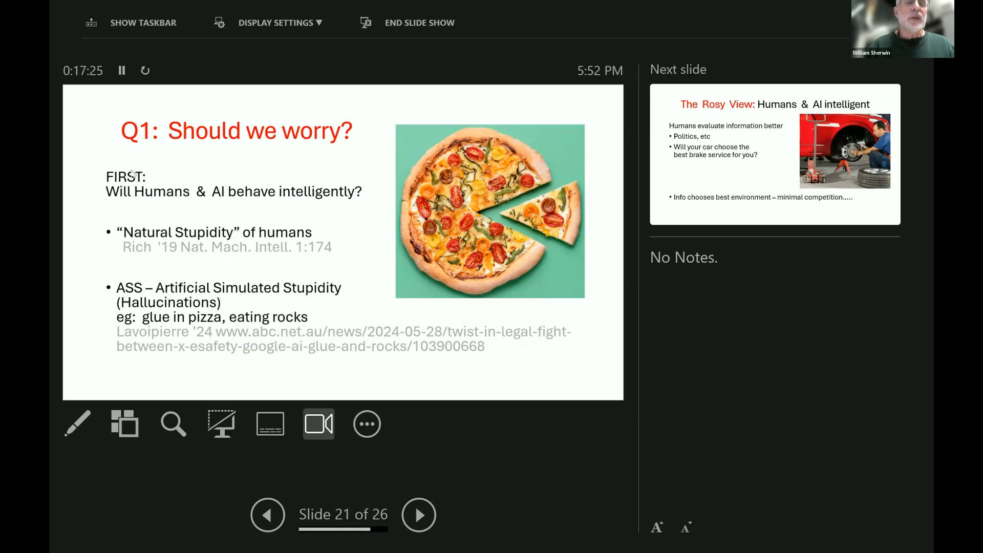
mouse_move(134, 192)
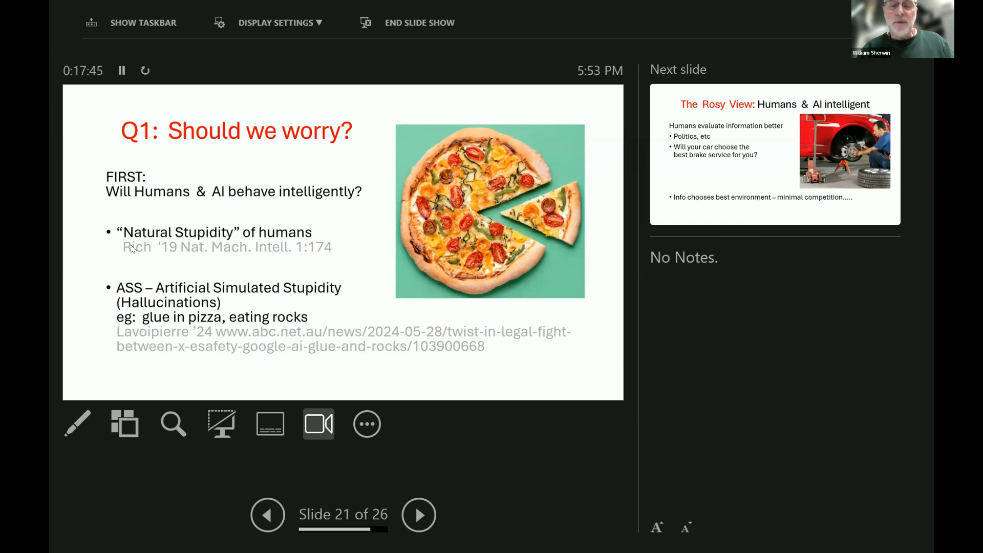
mouse_move(173, 301)
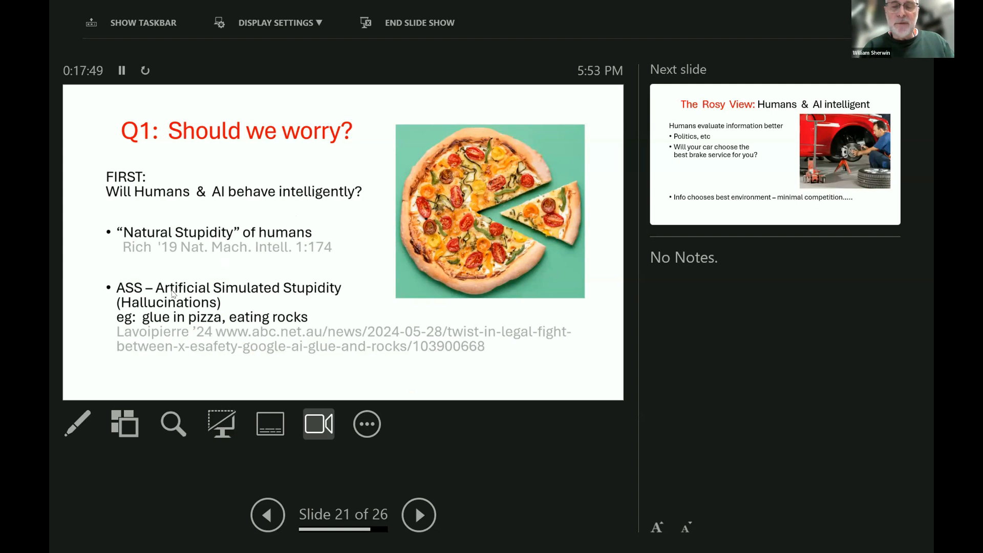
mouse_move(139, 311)
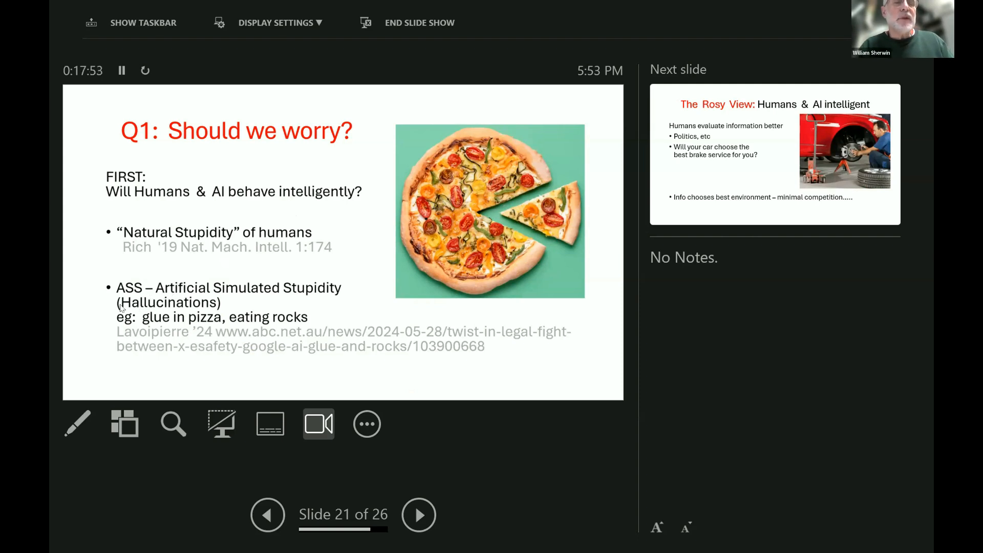
mouse_move(164, 301)
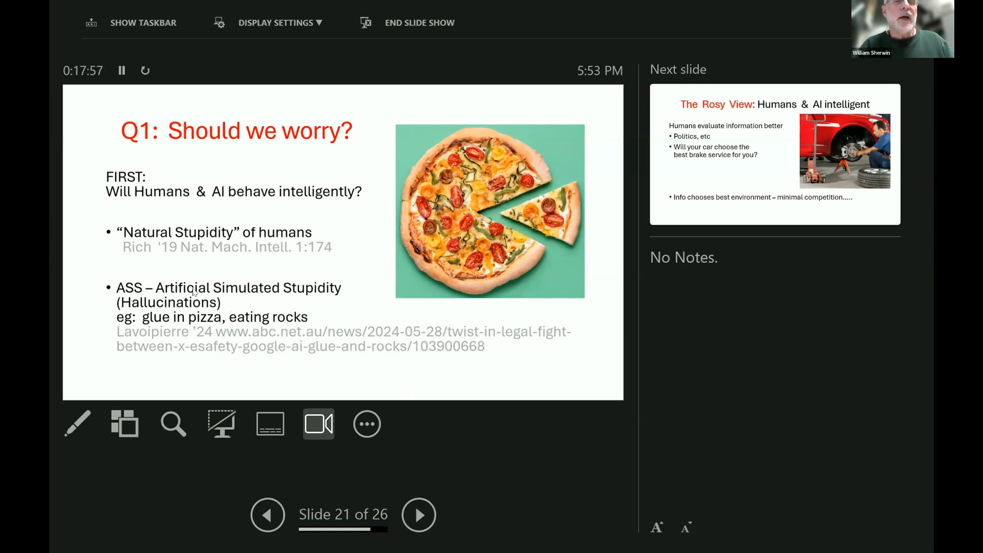
mouse_move(324, 284)
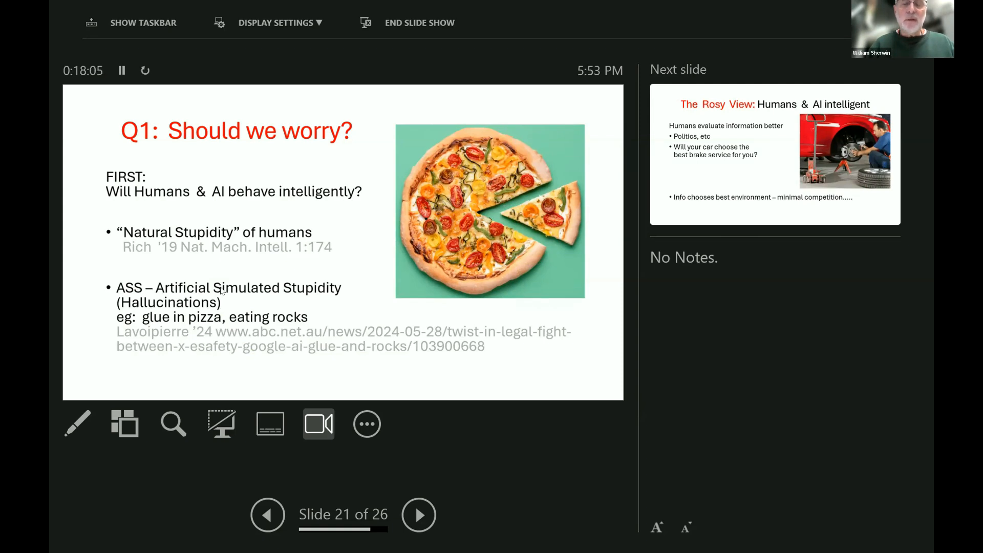
mouse_move(599, 373)
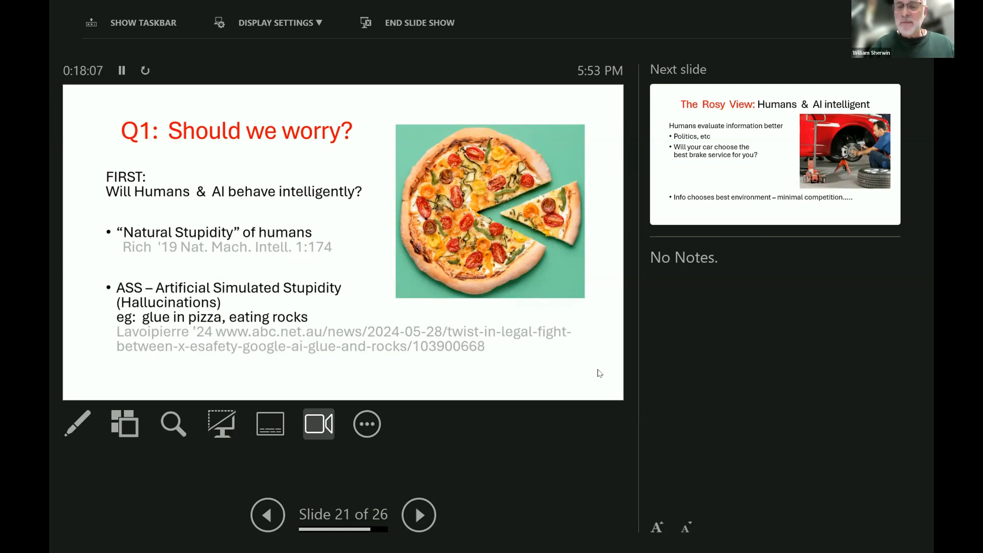
Advance to slide 22 of 26, "The Rosy View: Humans & AI intelligent" with the brake-service photo.
click(419, 515)
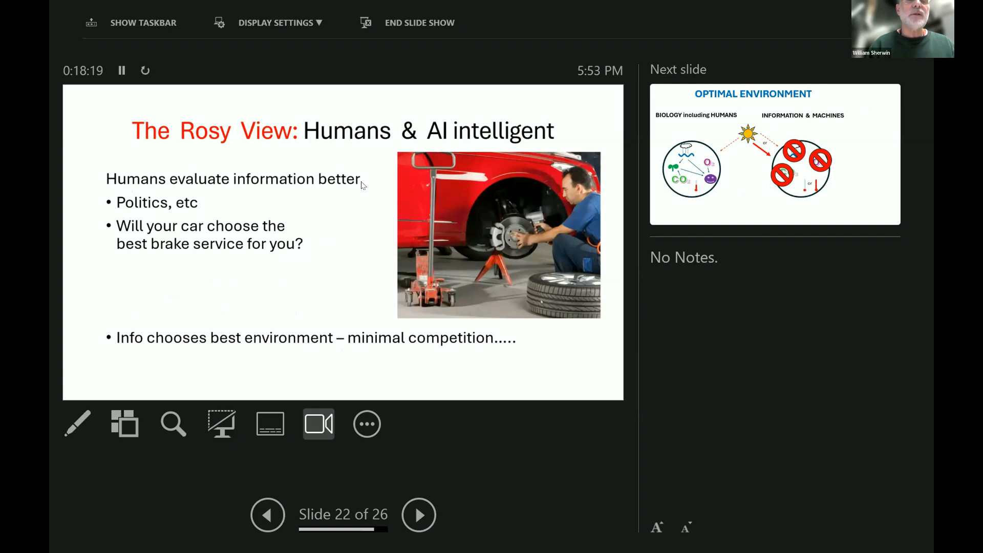
mouse_move(153, 207)
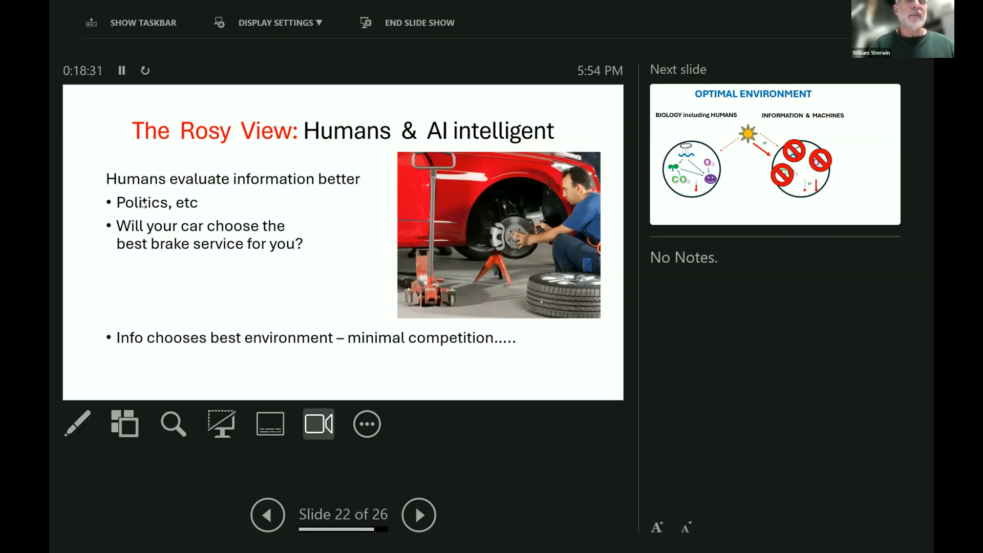
mouse_move(202, 234)
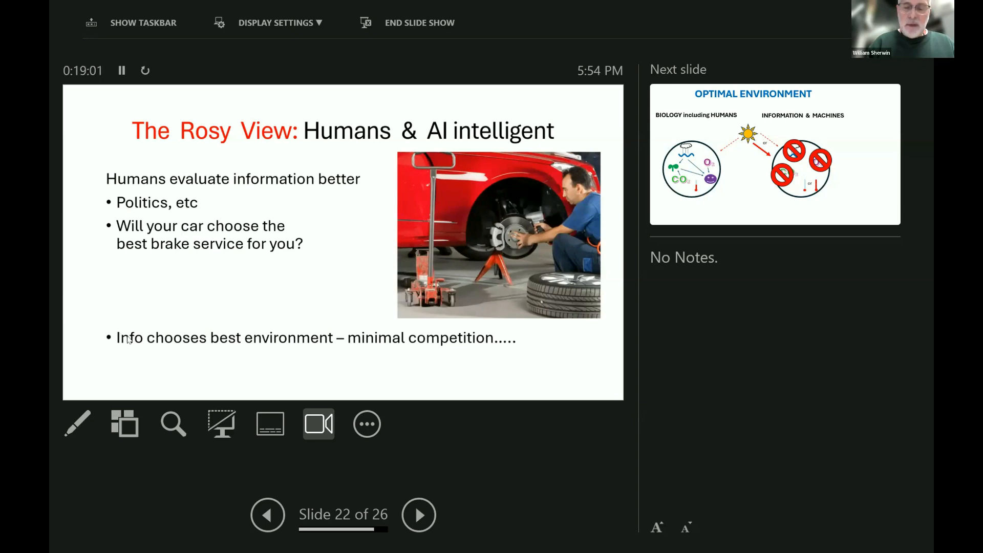
mouse_move(300, 324)
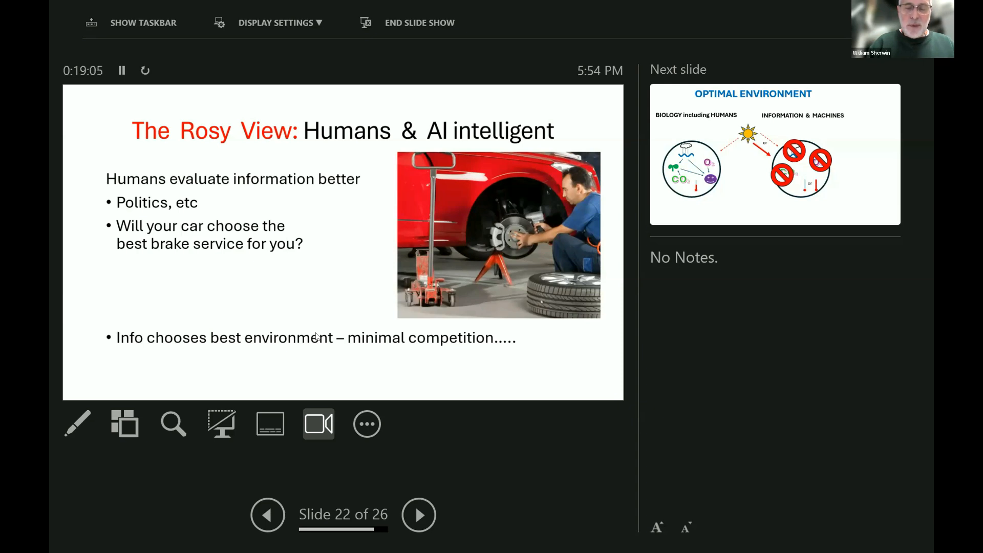
mouse_move(348, 338)
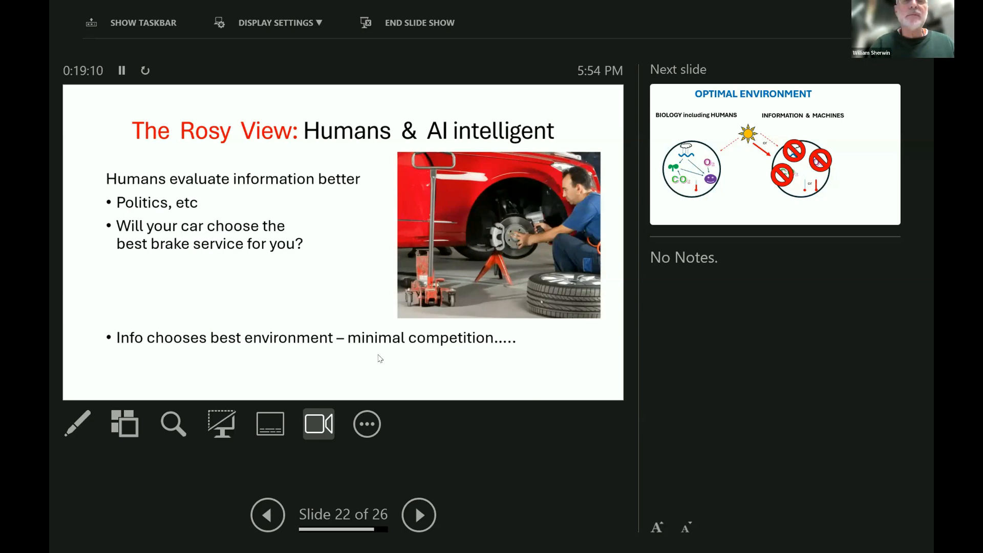
Advance to slide 23 of 26, the Optimal Environment diagram contrasting biology with machines.
click(418, 515)
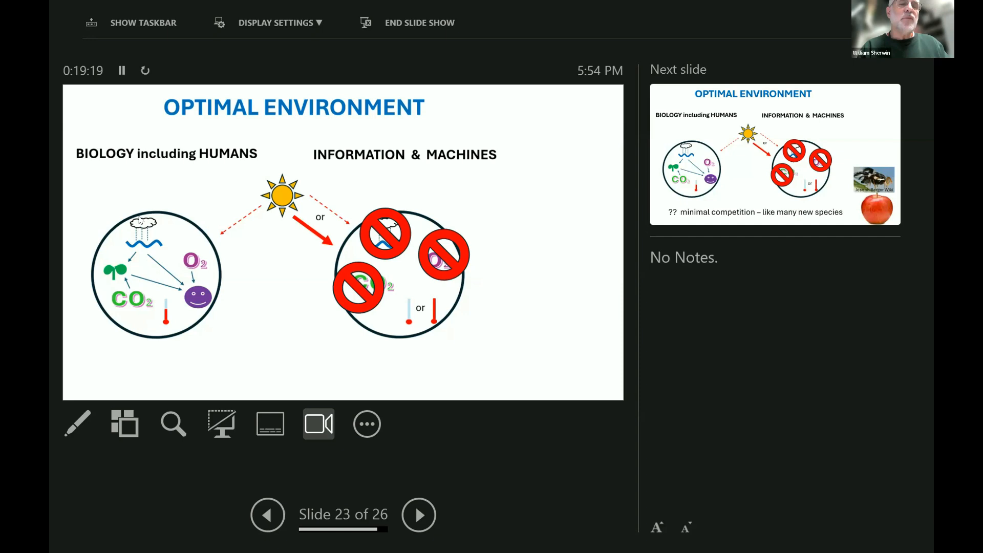
mouse_move(160, 272)
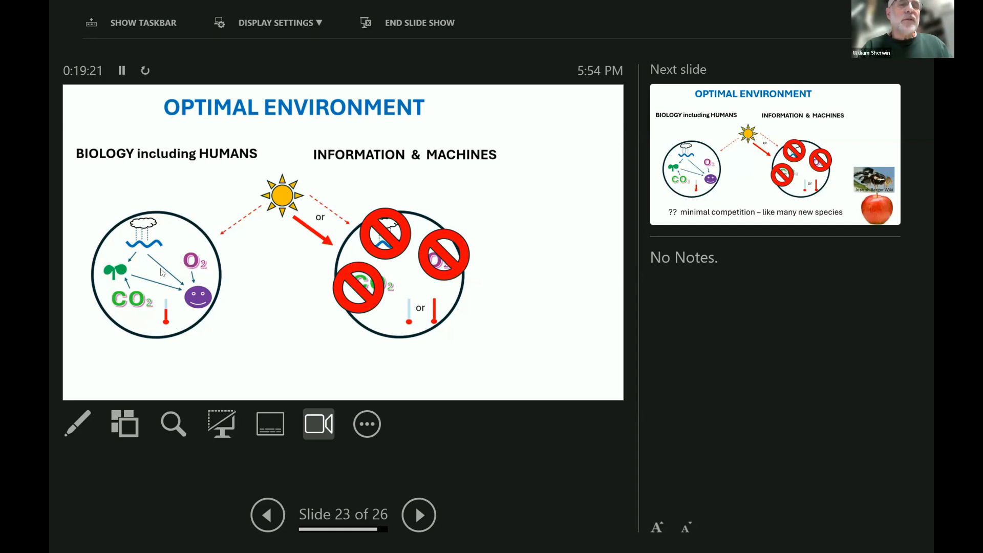
mouse_move(183, 286)
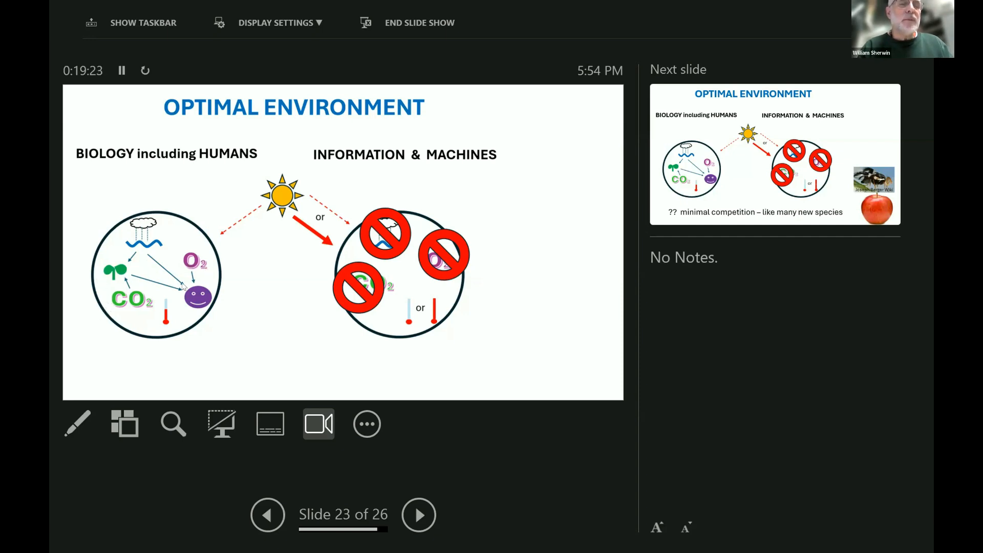
mouse_move(159, 315)
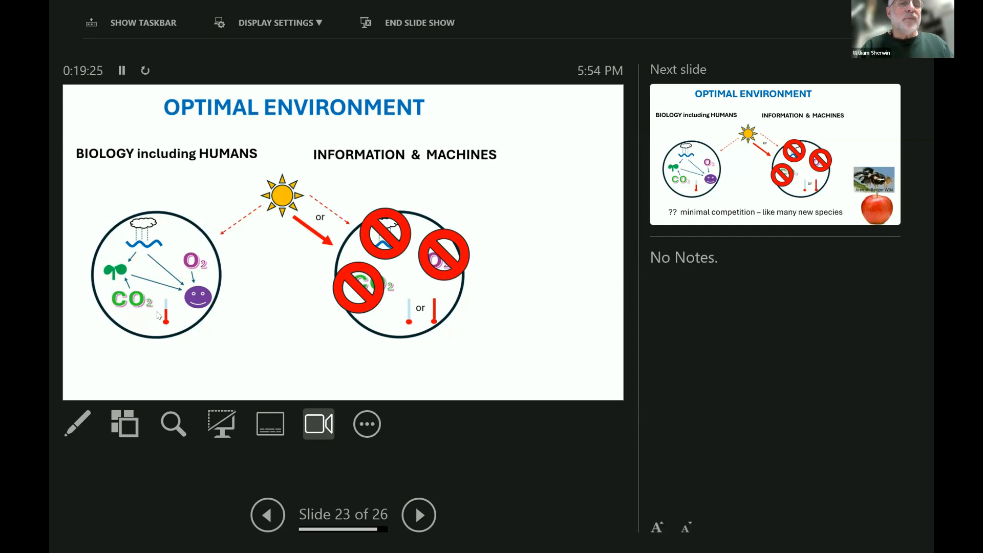
mouse_move(245, 218)
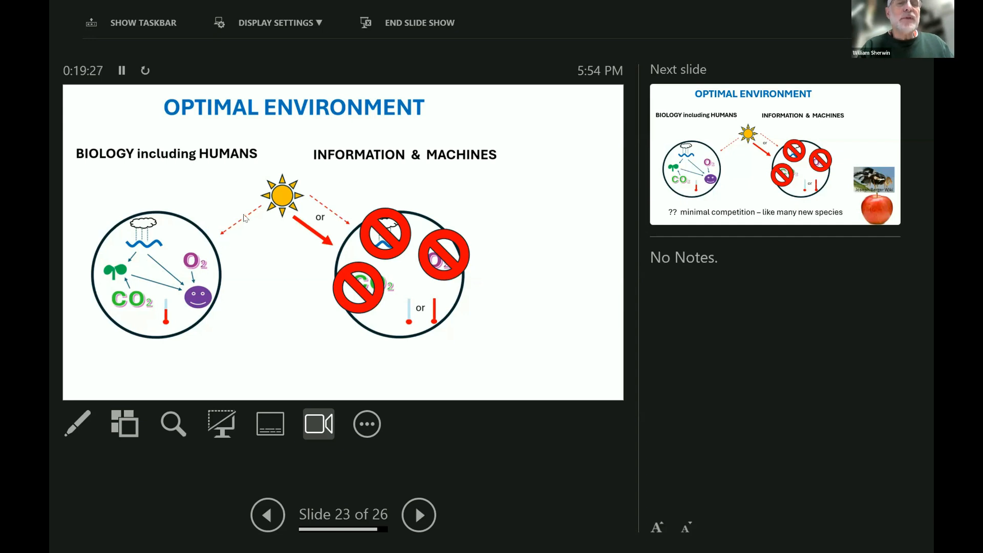
mouse_move(215, 241)
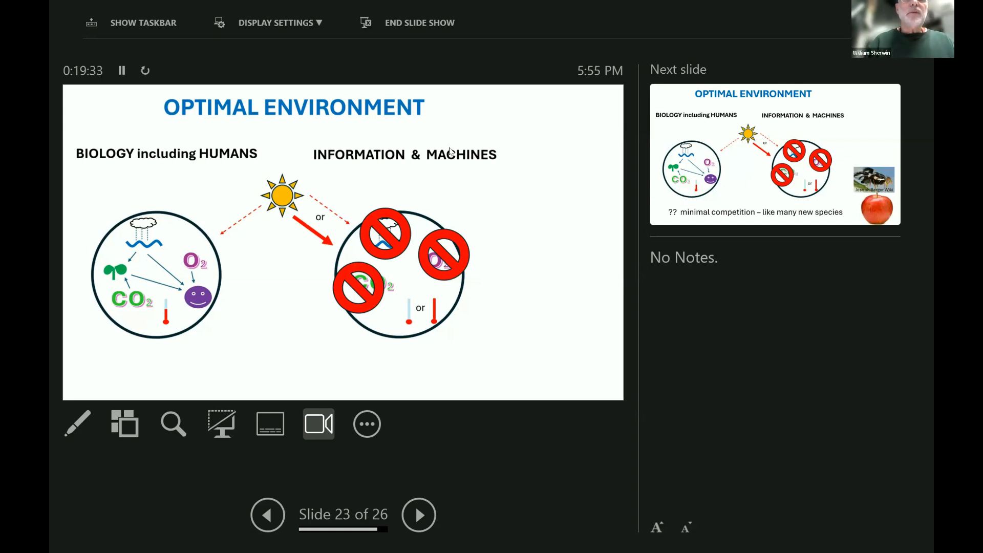
mouse_move(346, 156)
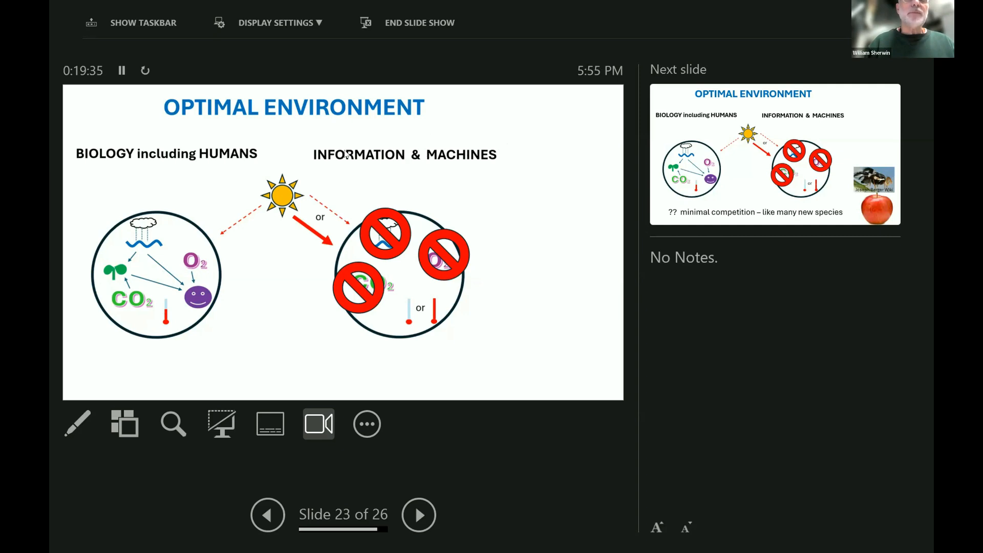
mouse_move(449, 181)
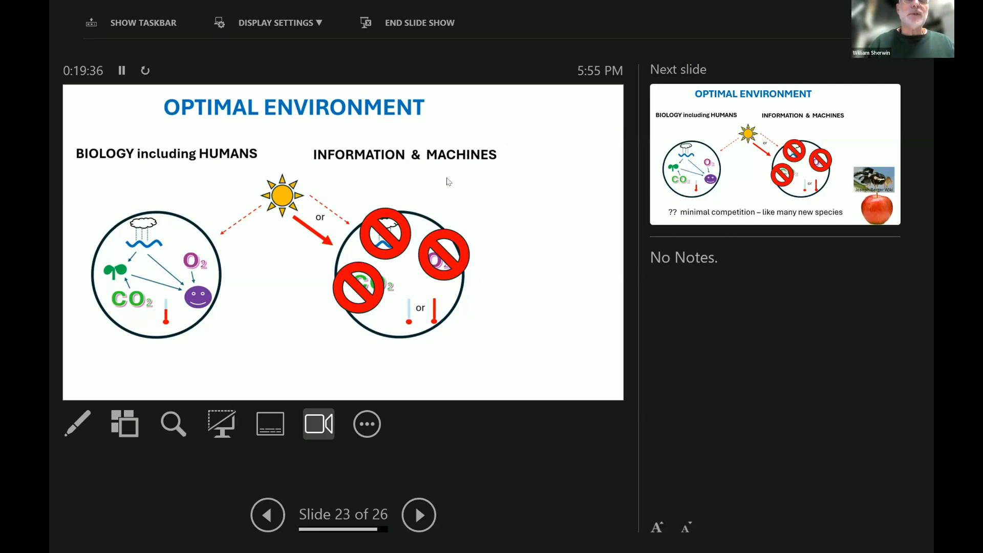
mouse_move(451, 199)
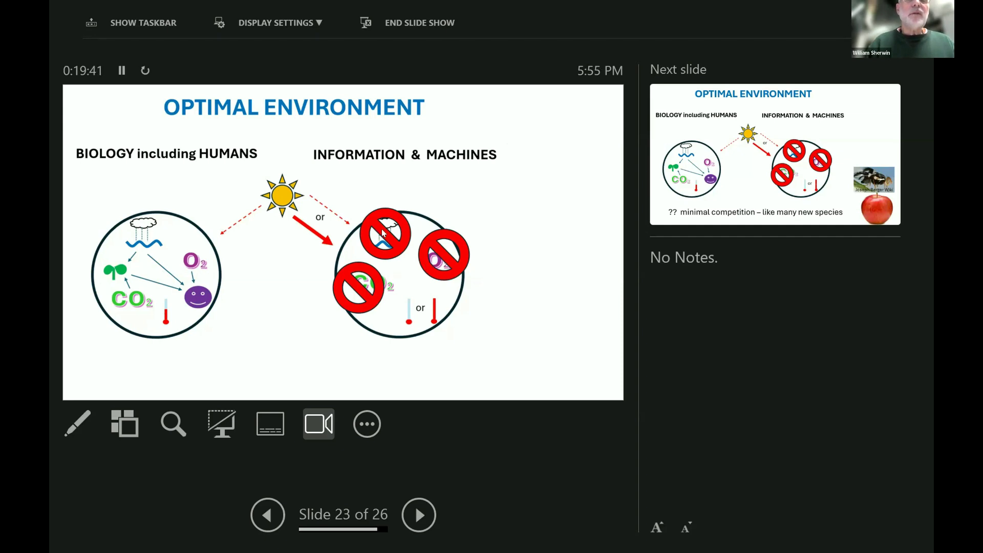
mouse_move(366, 286)
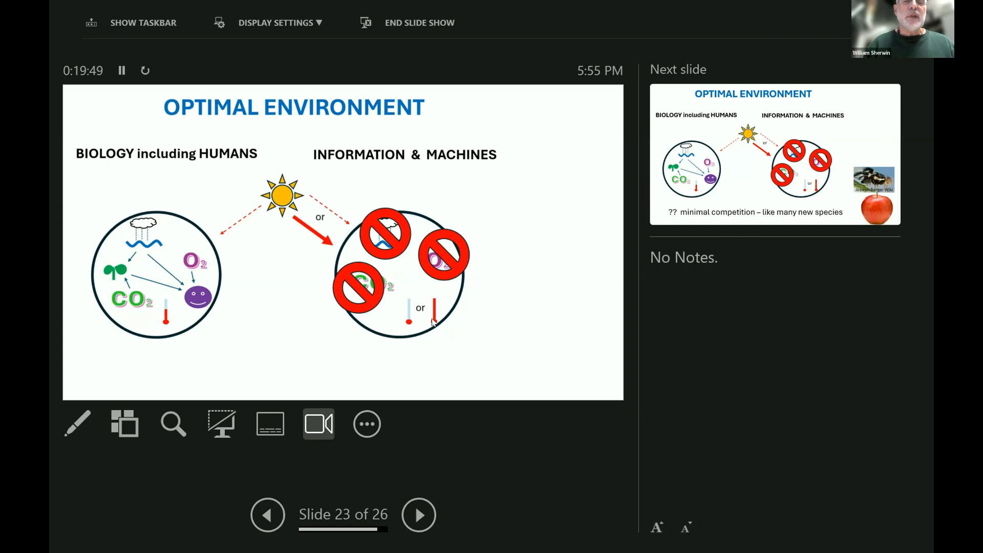
mouse_move(415, 321)
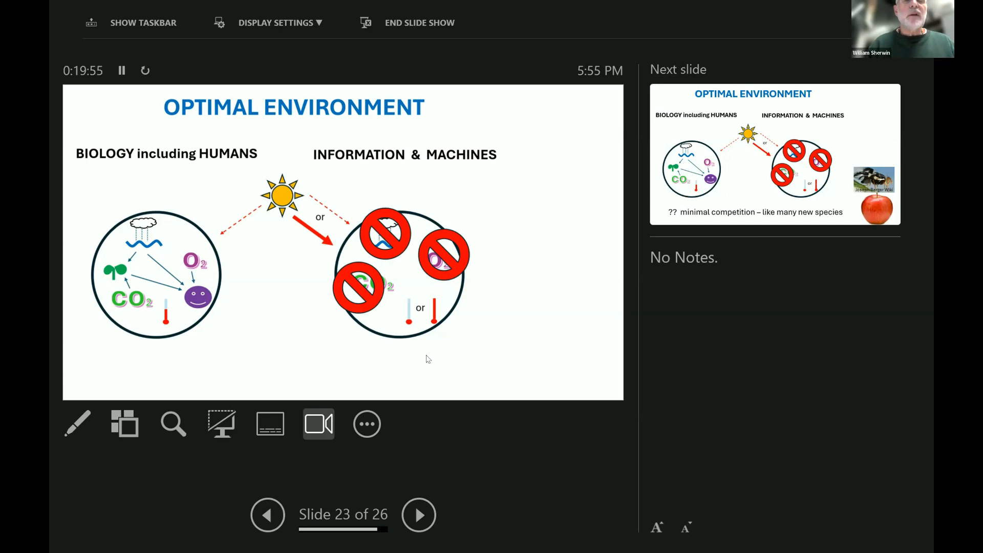
mouse_move(437, 313)
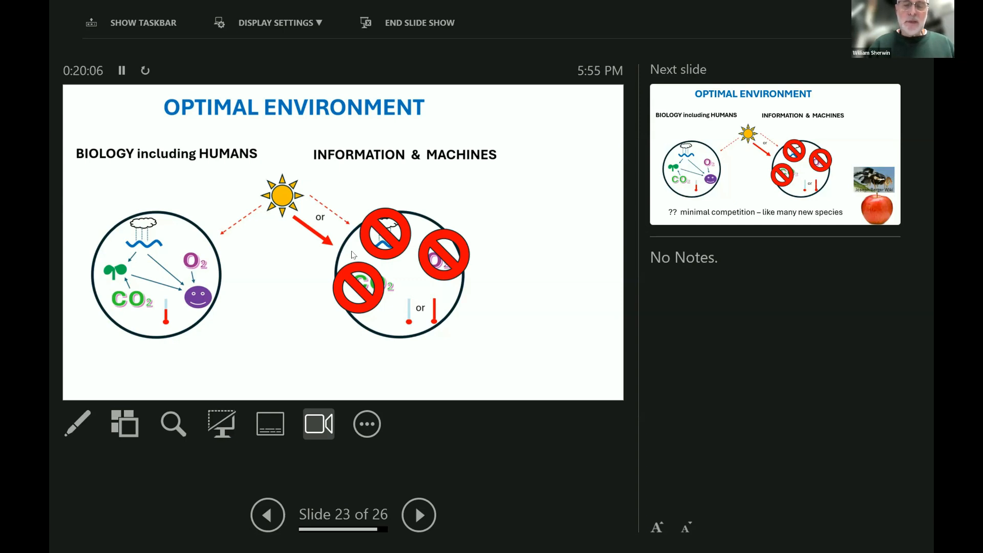
mouse_move(341, 252)
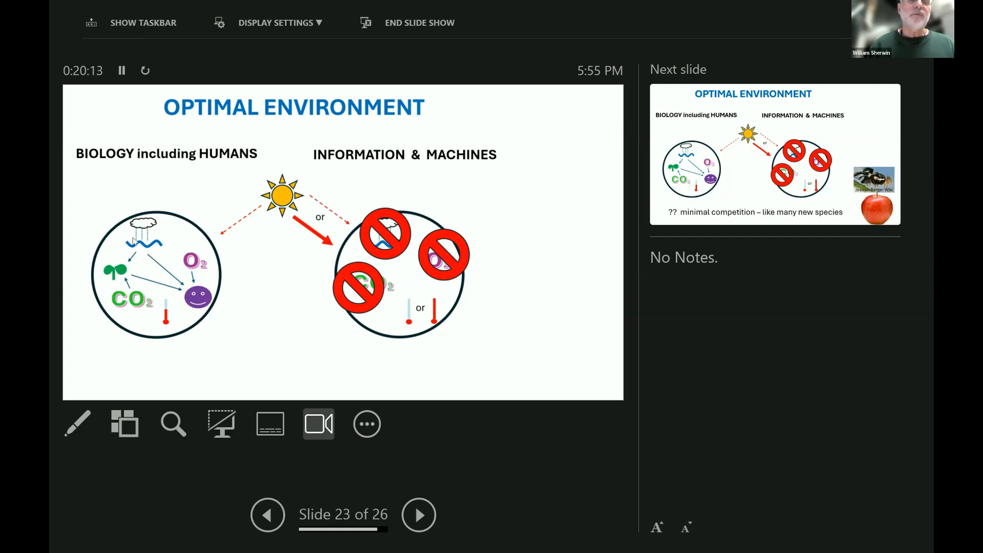
mouse_move(409, 248)
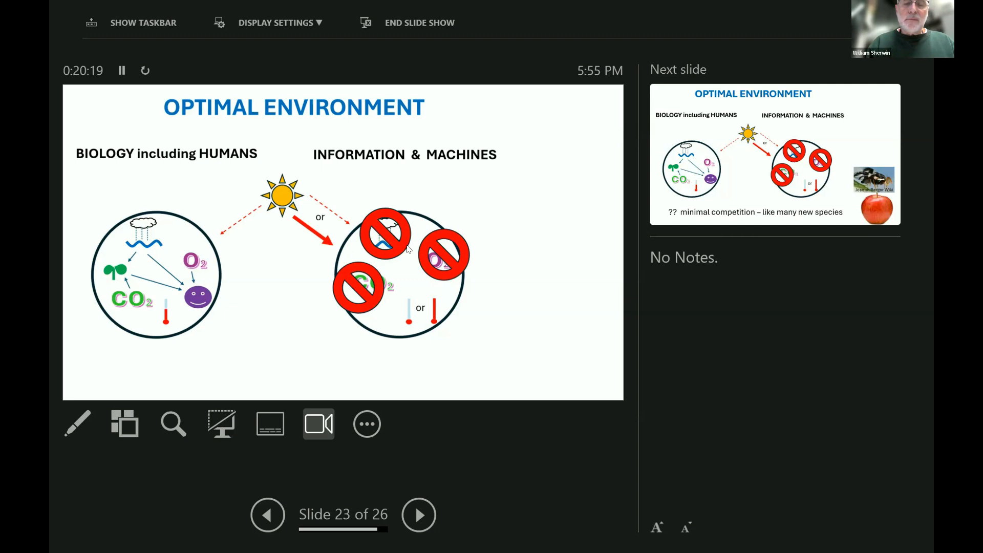
Advance to slide 24 of 26, adding "minimal competition – like many new species" with fly and apple images.
click(419, 515)
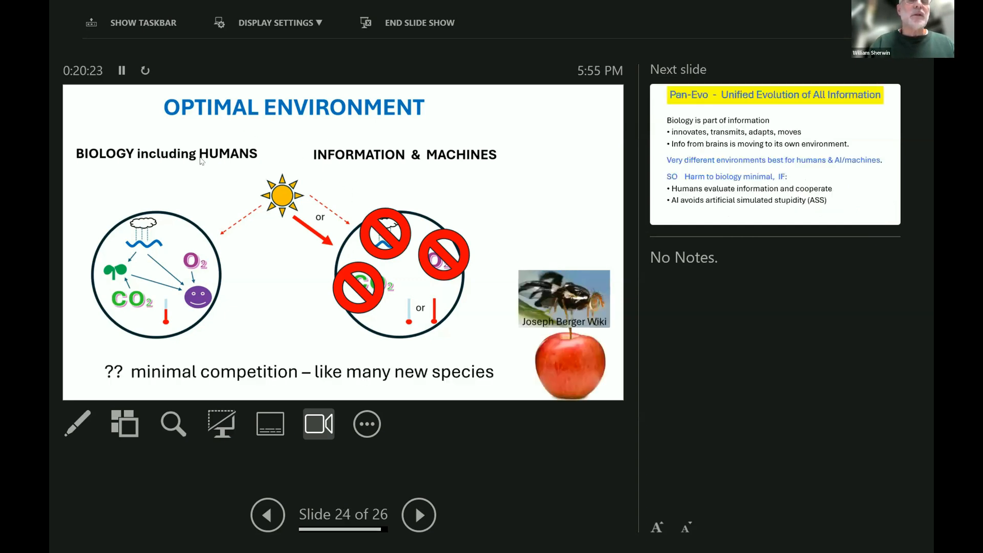
mouse_move(531, 279)
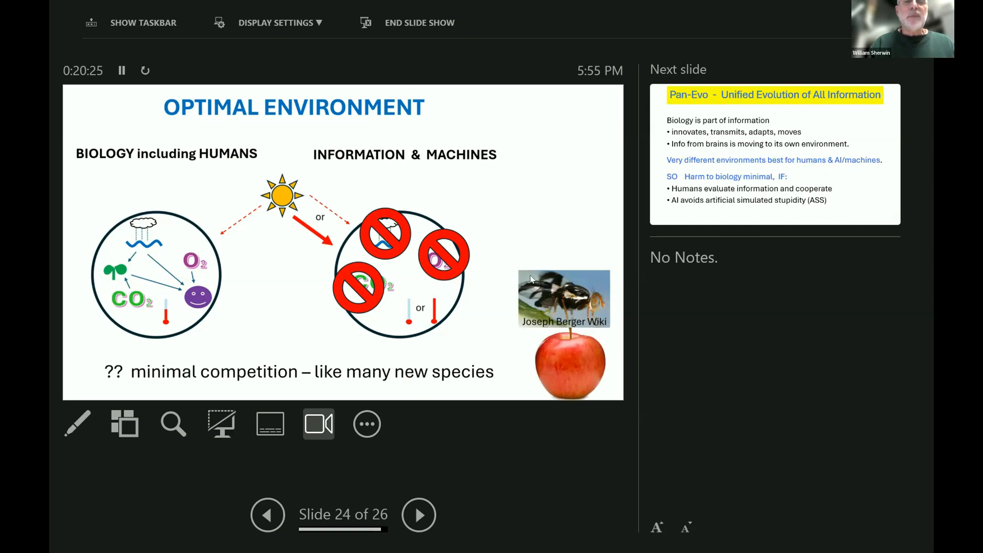
mouse_move(537, 293)
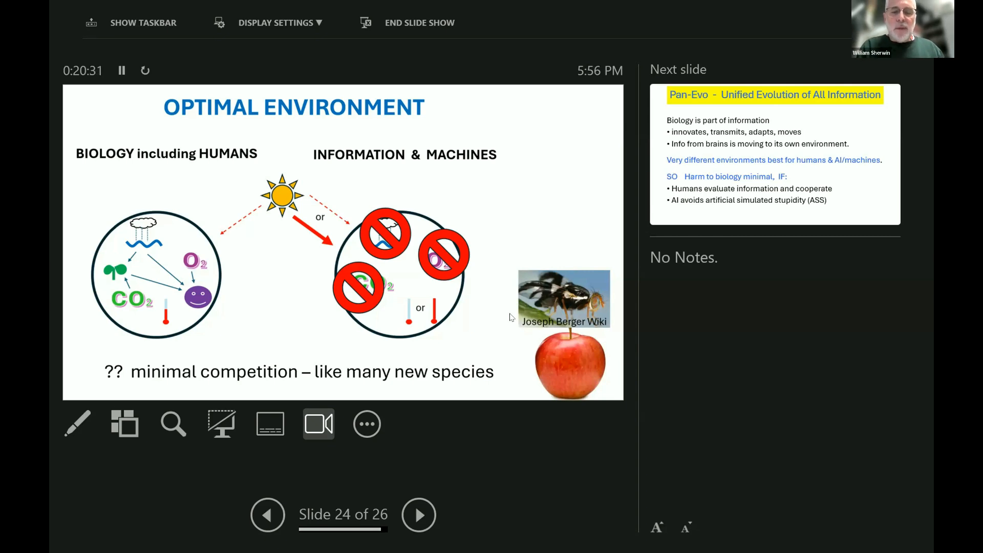
mouse_move(589, 166)
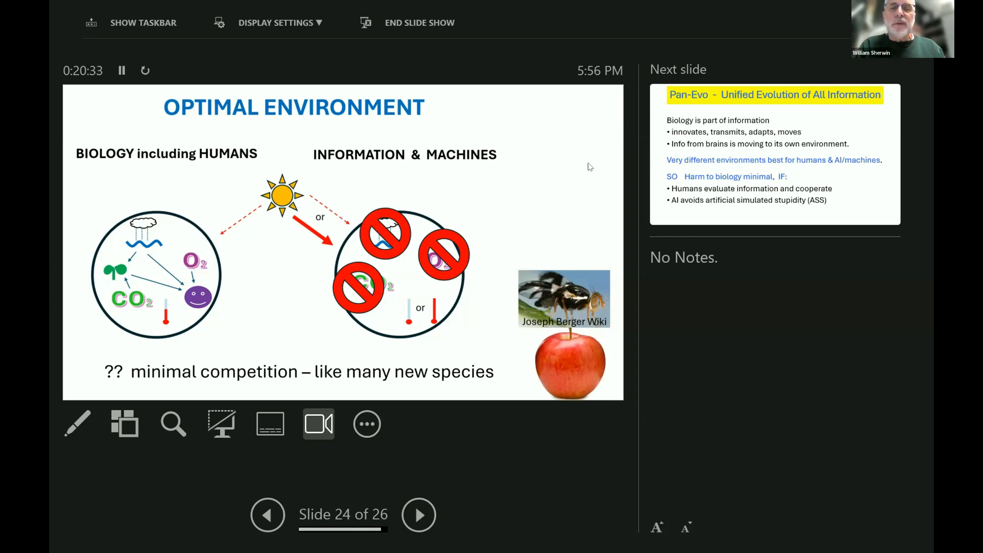
mouse_move(529, 226)
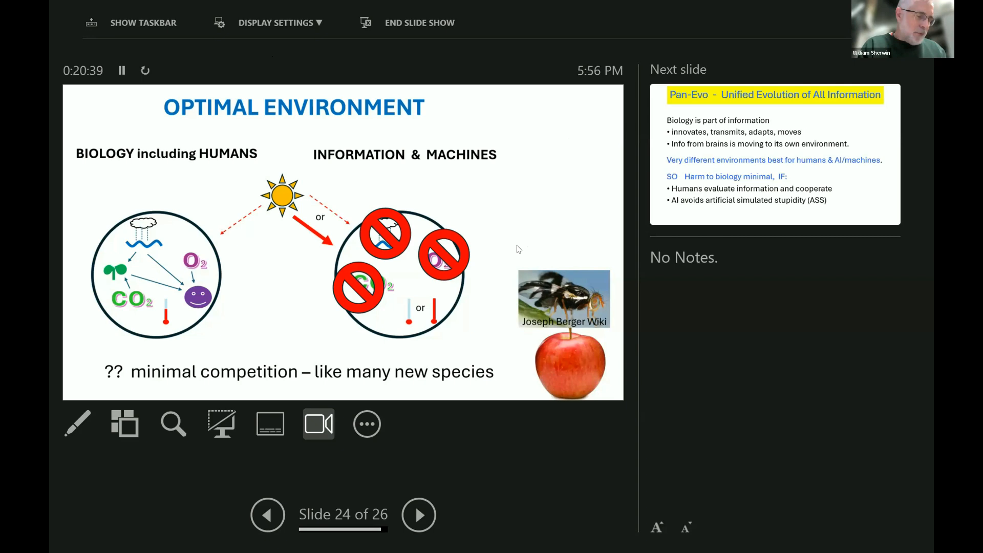
mouse_move(515, 257)
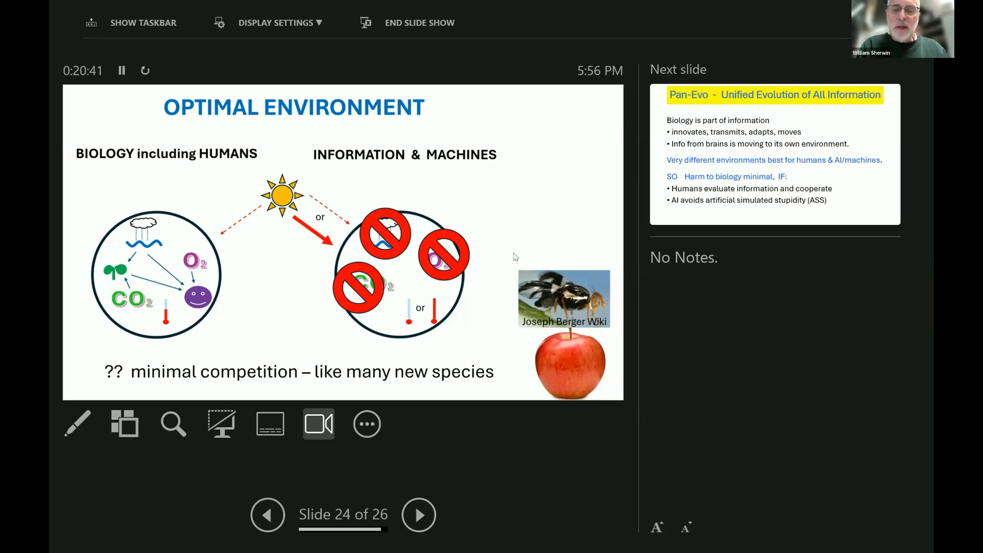
mouse_move(508, 269)
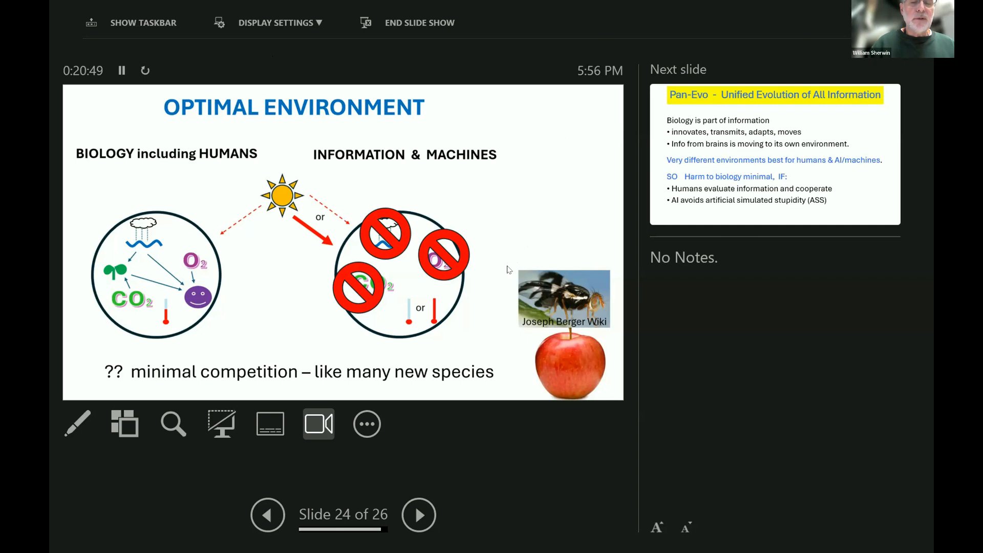
mouse_move(456, 198)
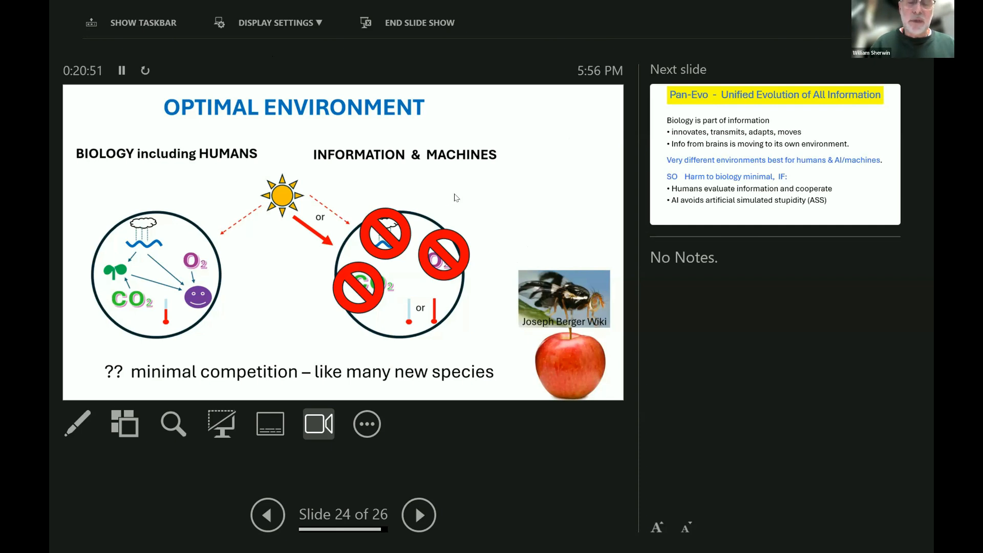
mouse_move(516, 236)
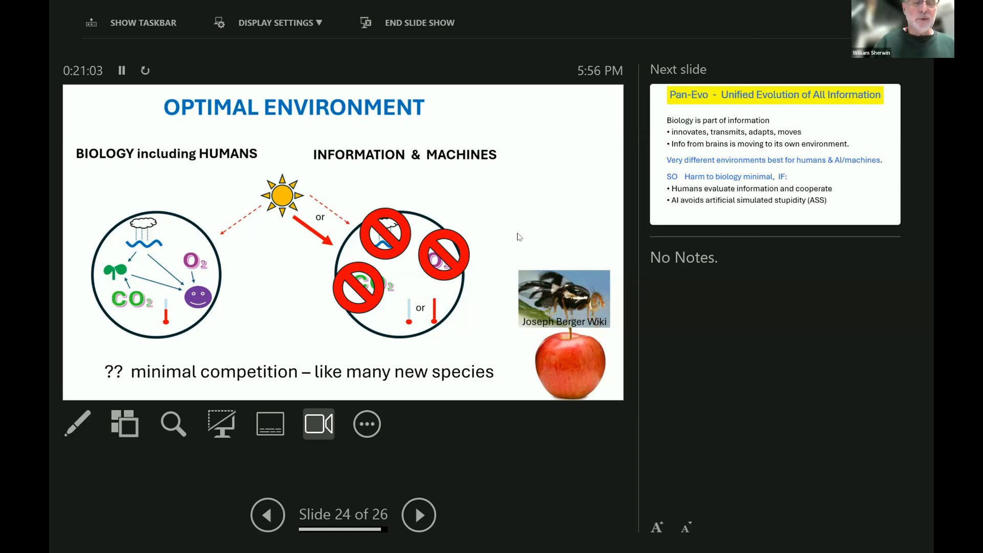
mouse_move(515, 236)
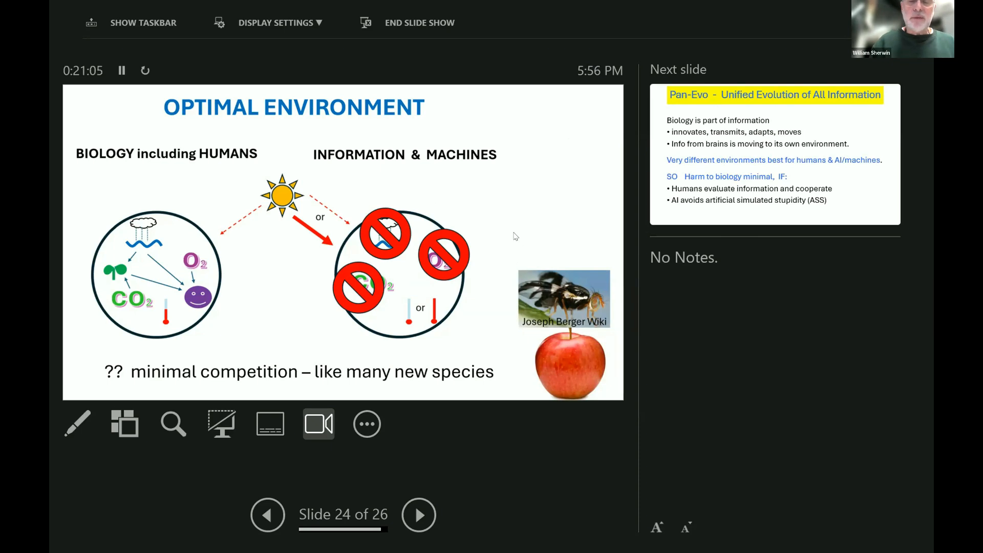
mouse_move(570, 294)
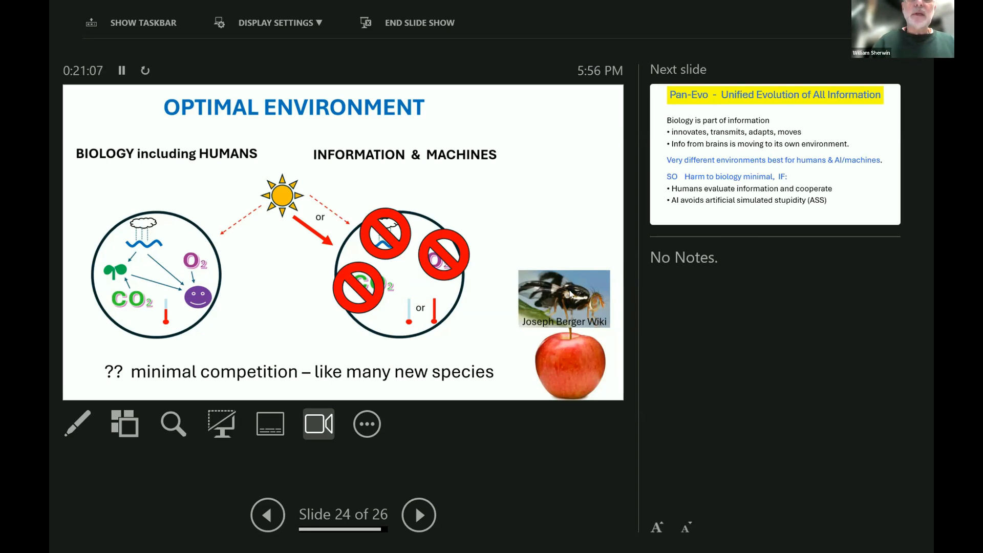
mouse_move(612, 344)
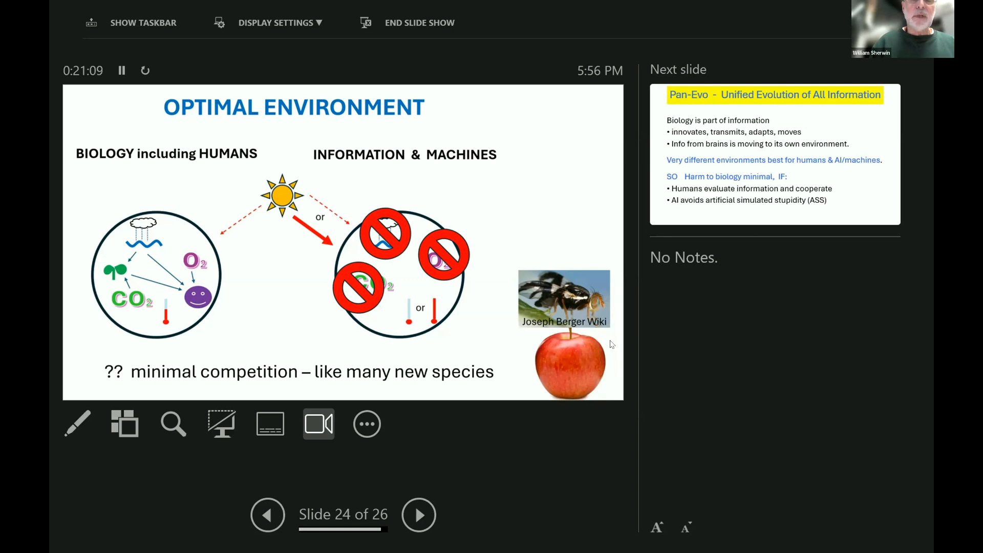
mouse_move(505, 236)
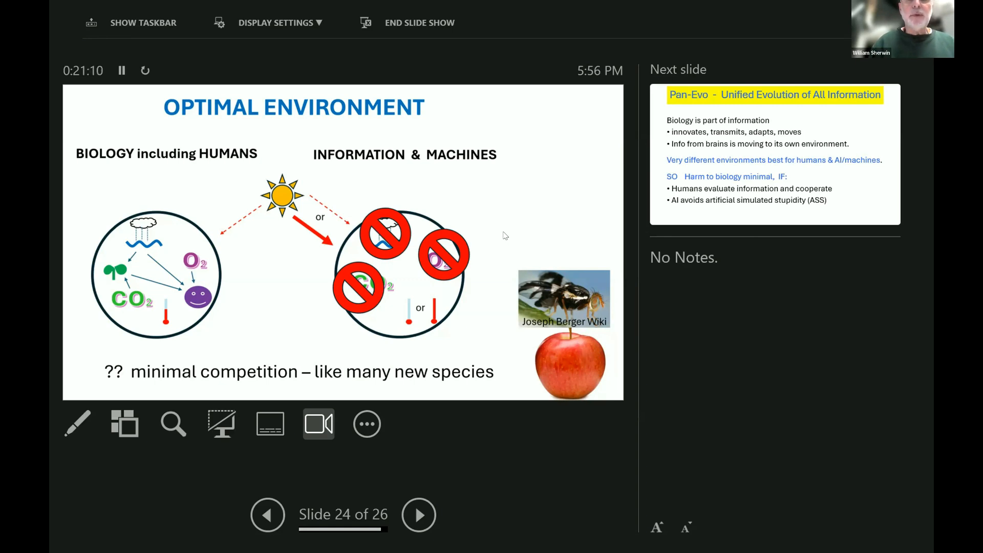
mouse_move(562, 352)
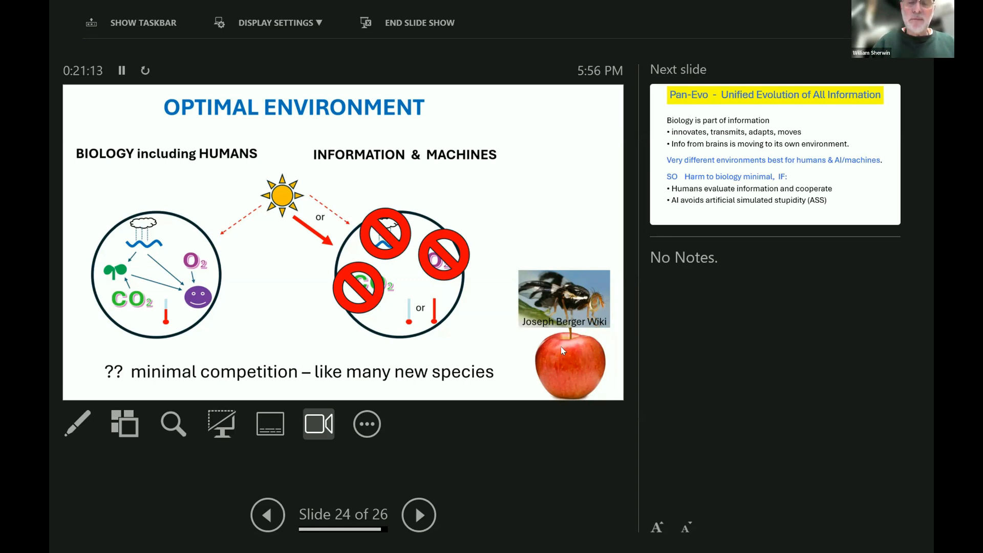
mouse_move(566, 272)
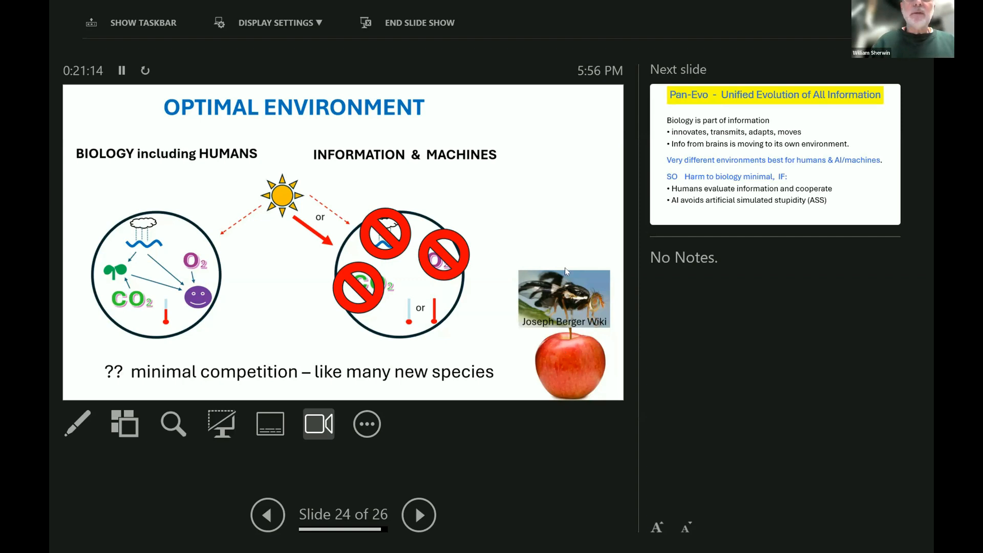
mouse_move(557, 240)
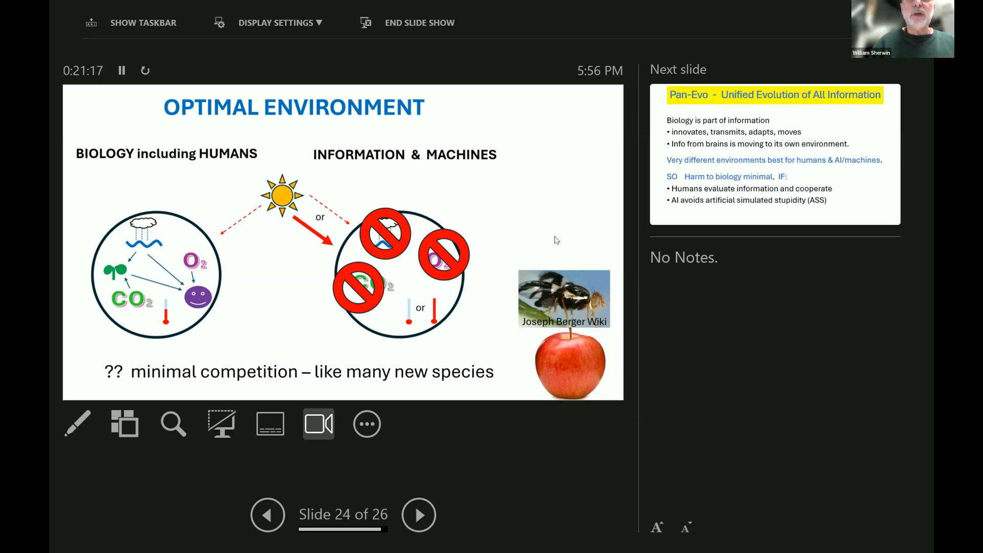
mouse_move(561, 360)
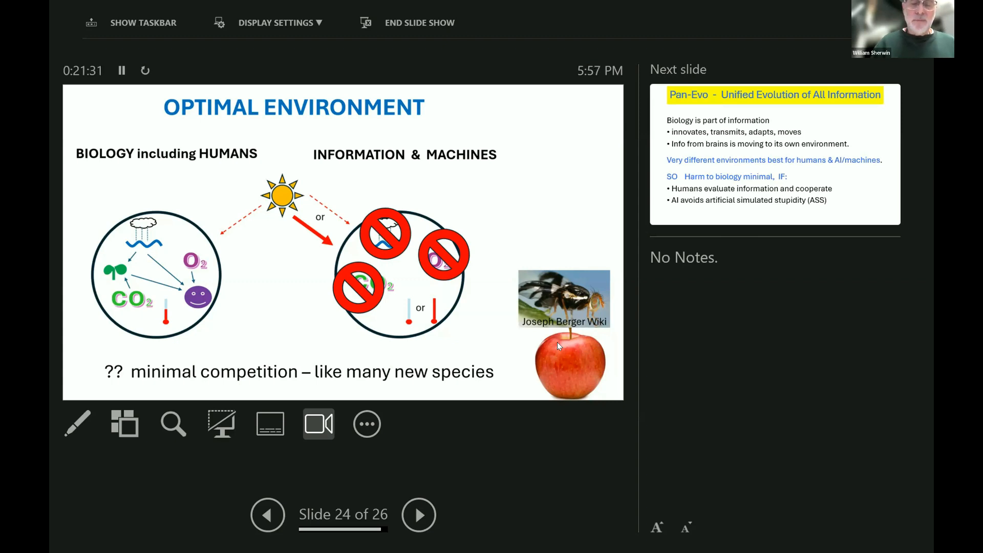
mouse_move(531, 330)
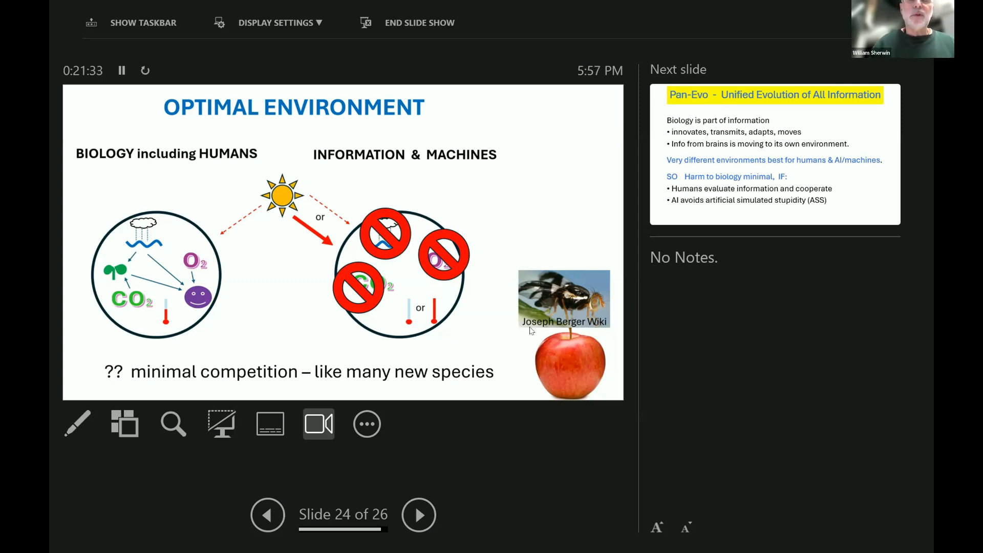
mouse_move(524, 348)
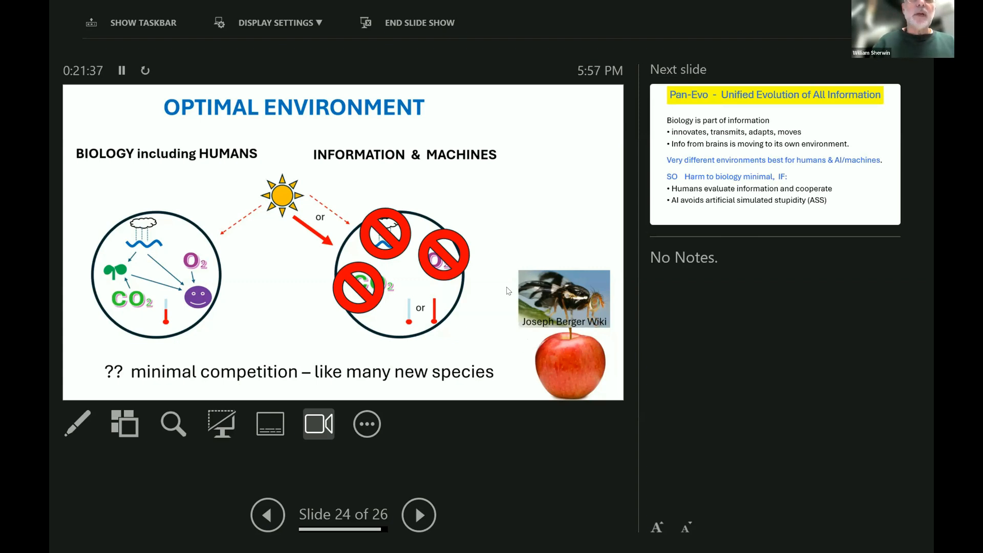
mouse_move(149, 257)
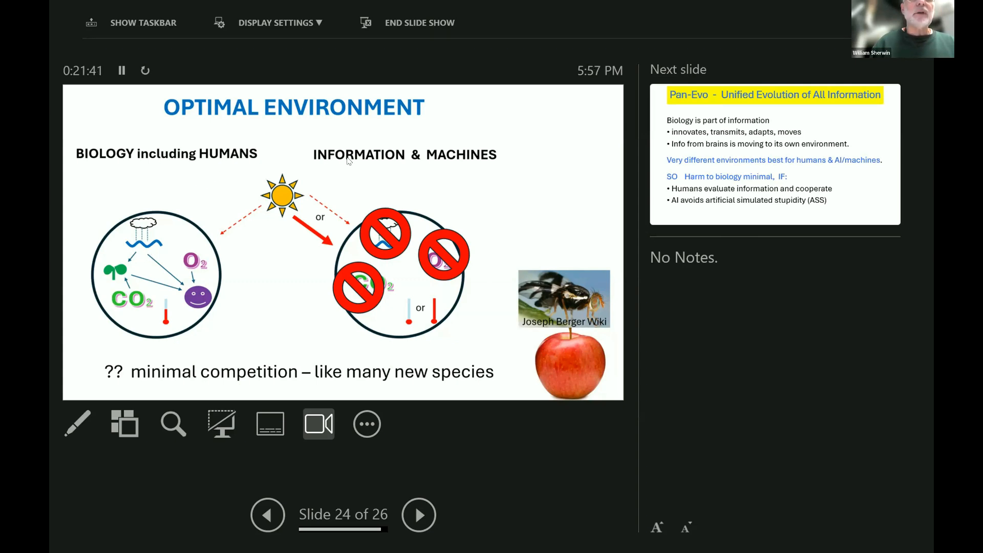
mouse_move(392, 184)
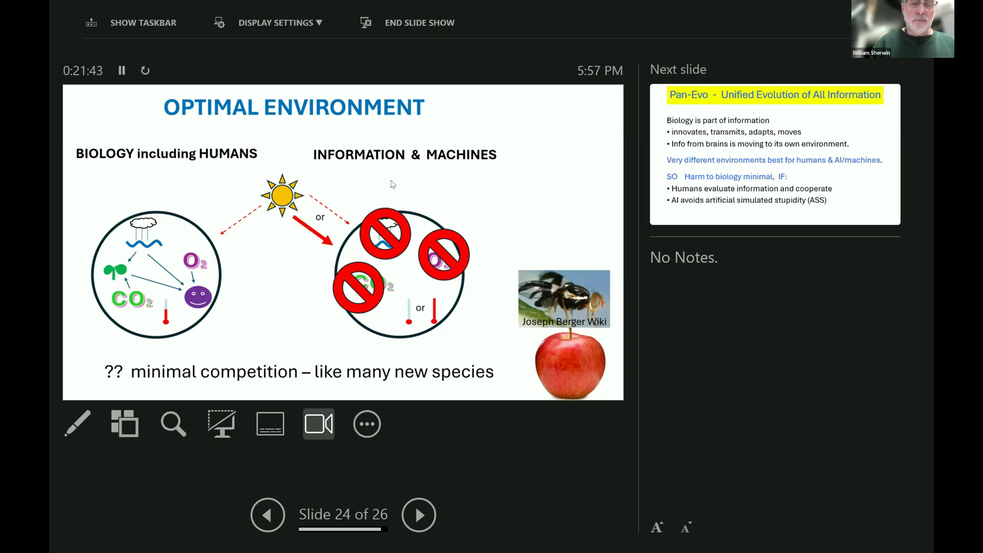
mouse_move(370, 203)
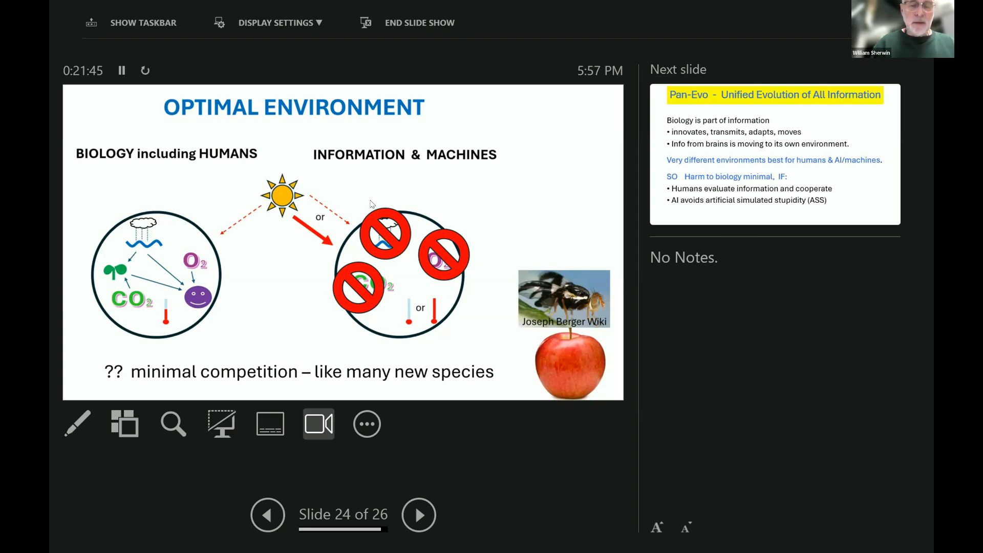
mouse_move(413, 177)
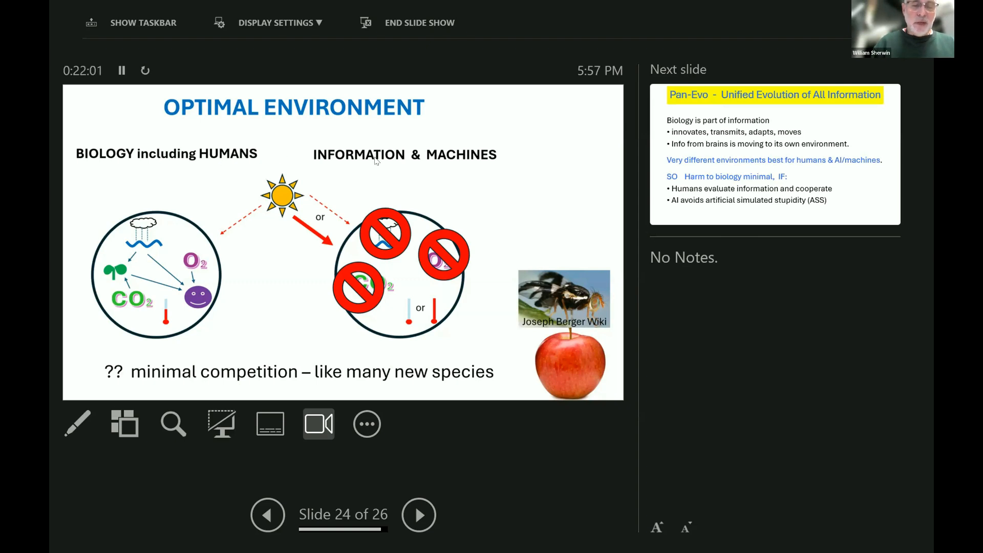
mouse_move(371, 182)
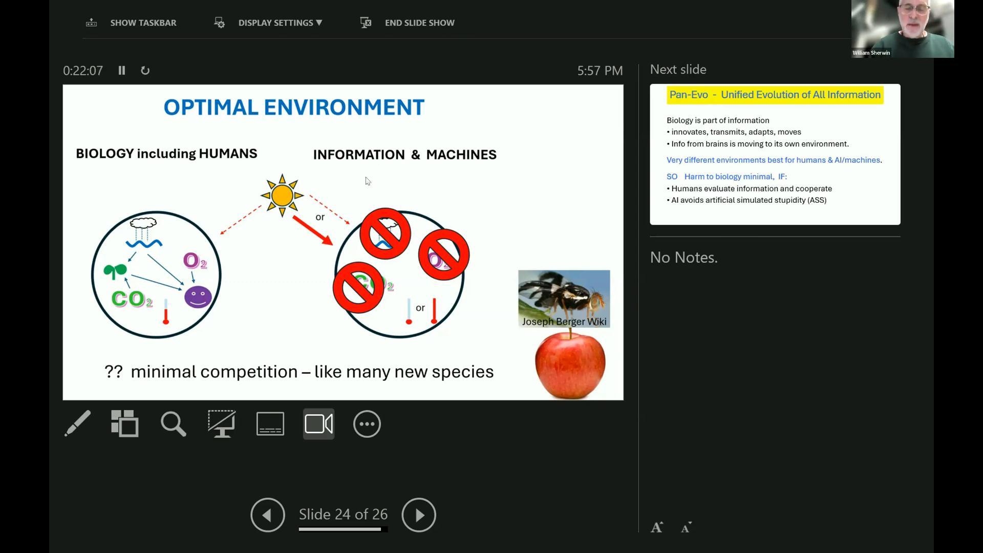
mouse_move(224, 308)
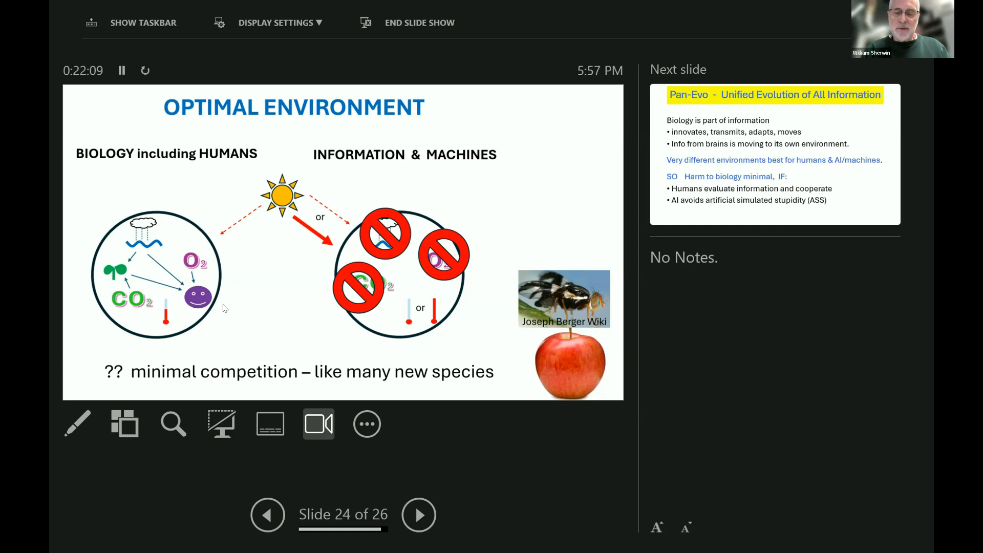
mouse_move(200, 299)
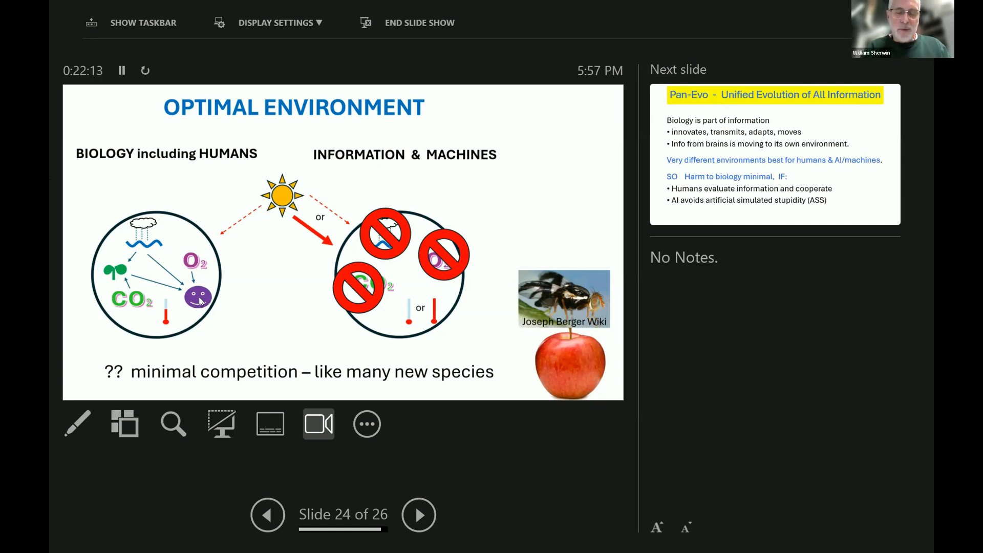
mouse_move(389, 237)
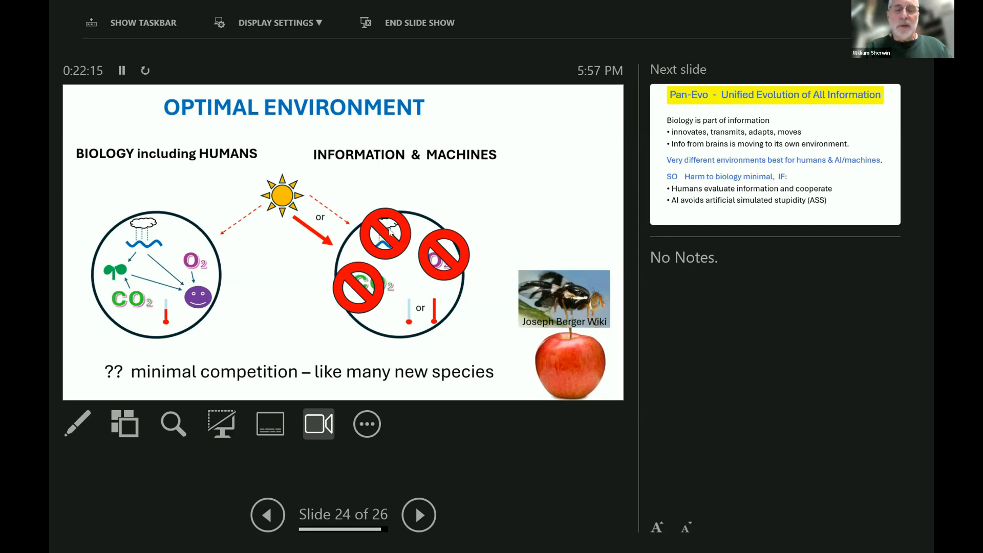
mouse_move(412, 218)
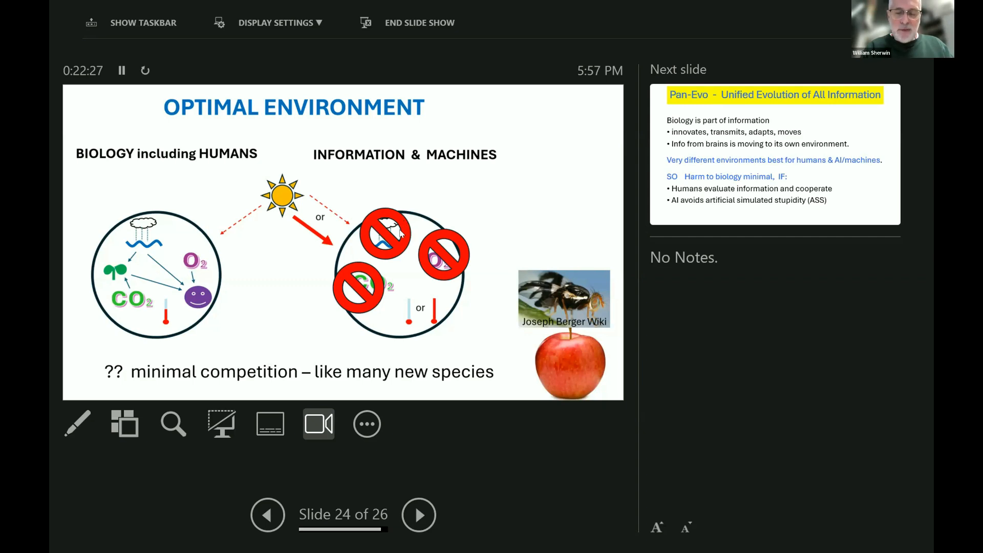
mouse_move(391, 310)
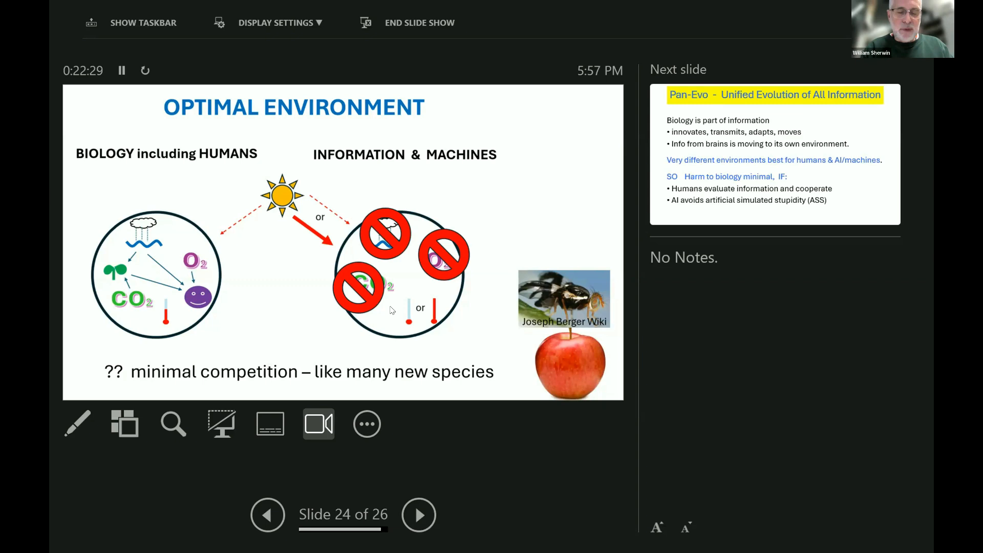
mouse_move(546, 365)
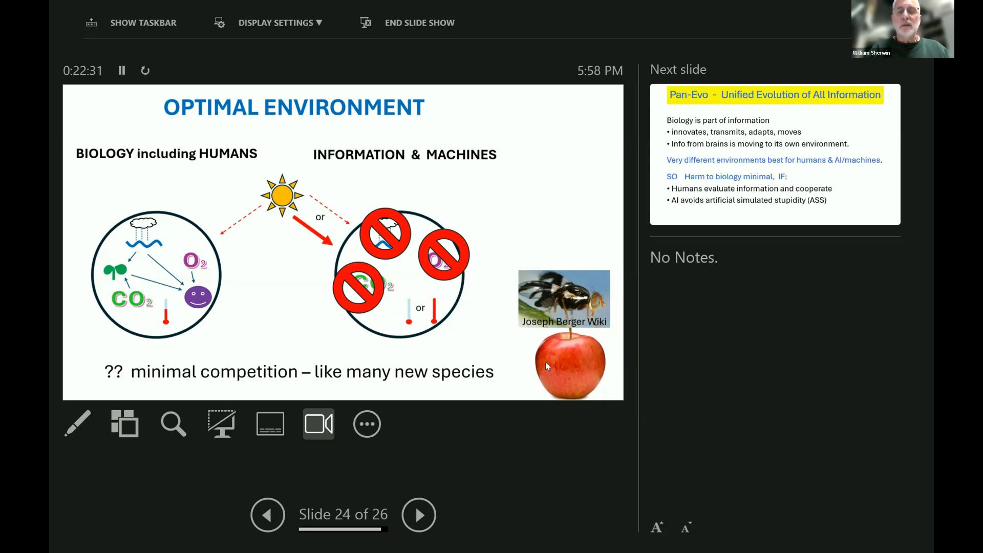
Advance to slide 25 of 26, Pan-Evo – Unified Evolution of All Information.
click(418, 514)
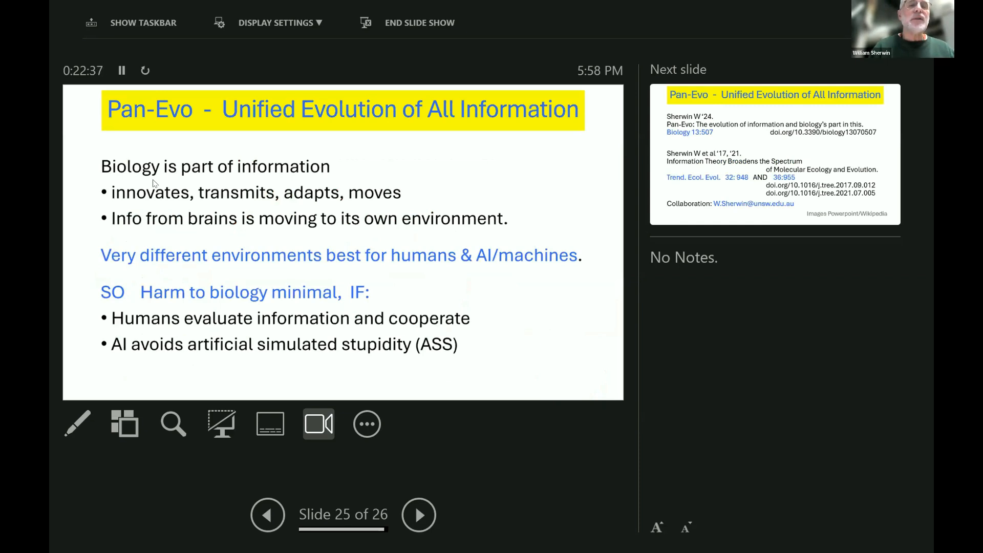
mouse_move(355, 196)
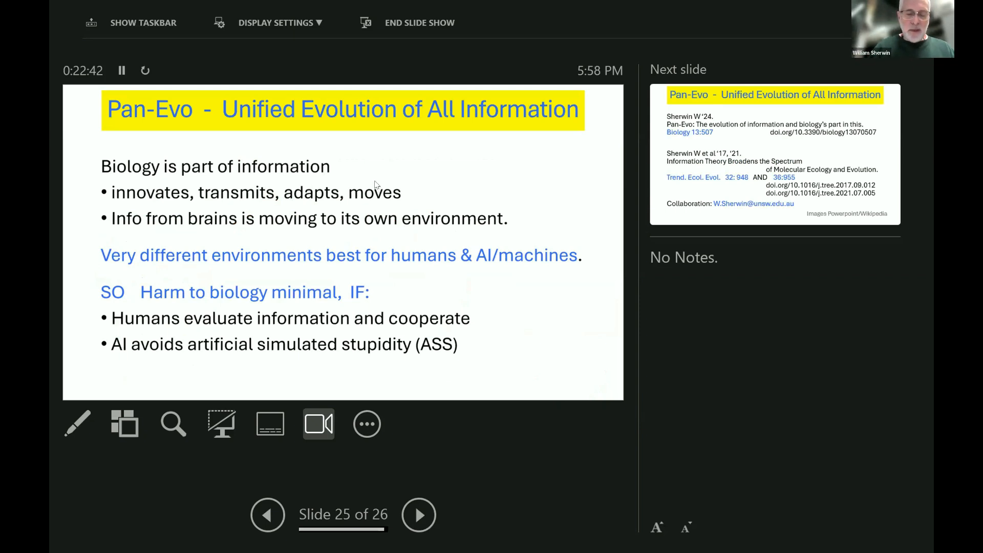
mouse_move(281, 226)
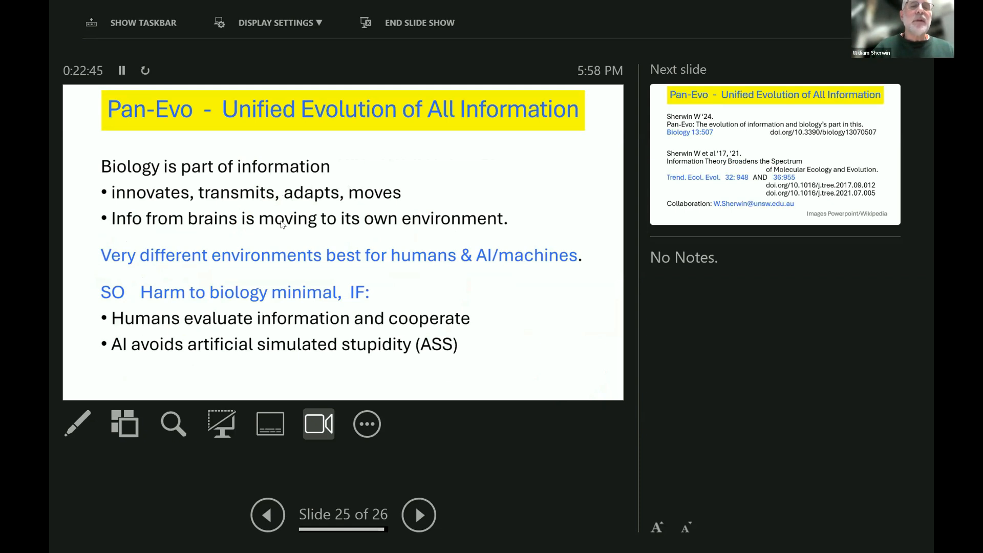
mouse_move(458, 226)
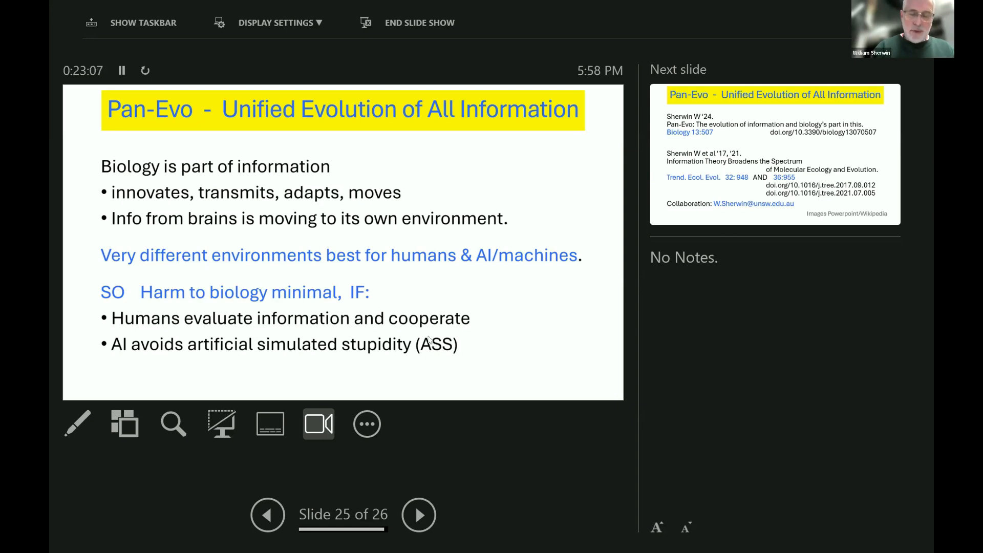
Advance to the final slide, 26 of 26, listing Pan-Evo references and a collaboration contact.
click(419, 515)
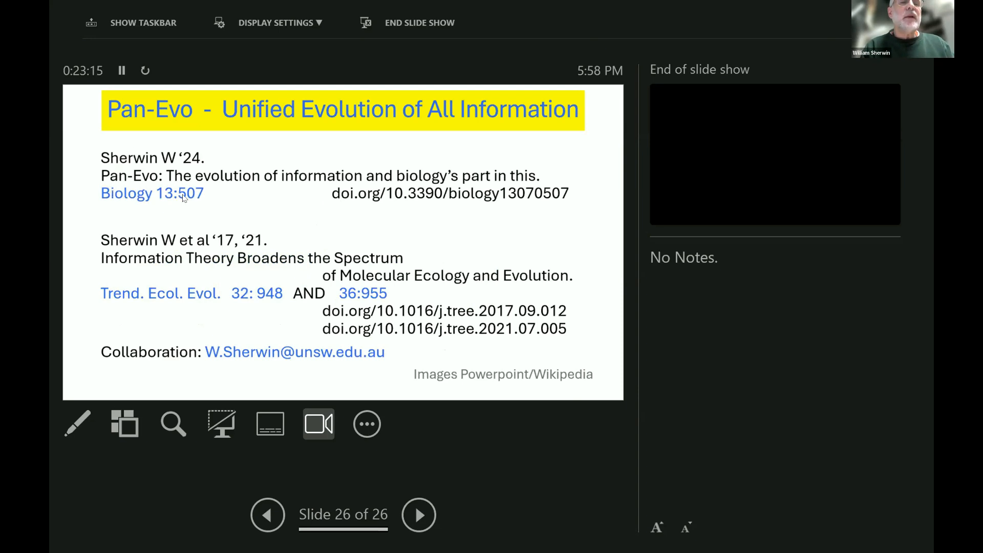
mouse_move(284, 185)
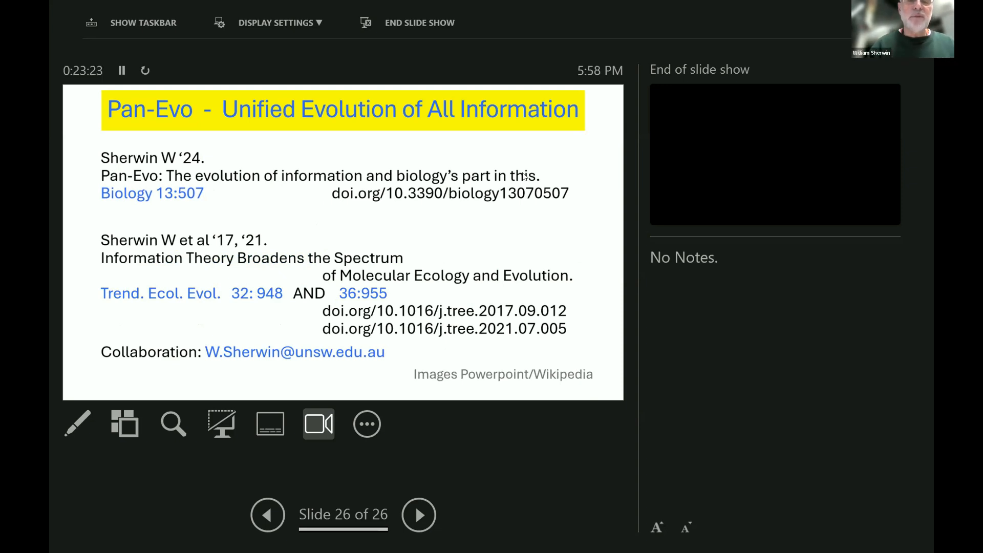
mouse_move(198, 248)
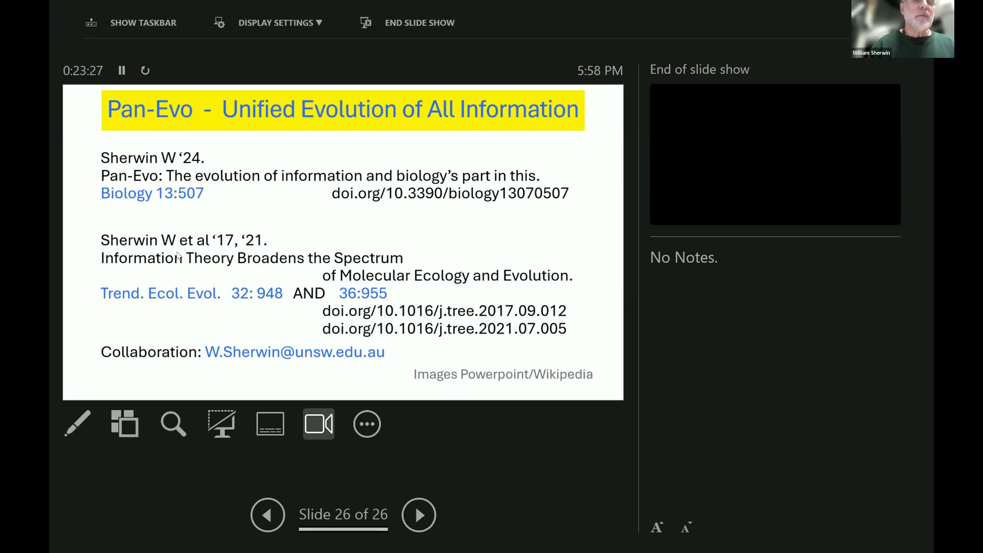
mouse_move(355, 280)
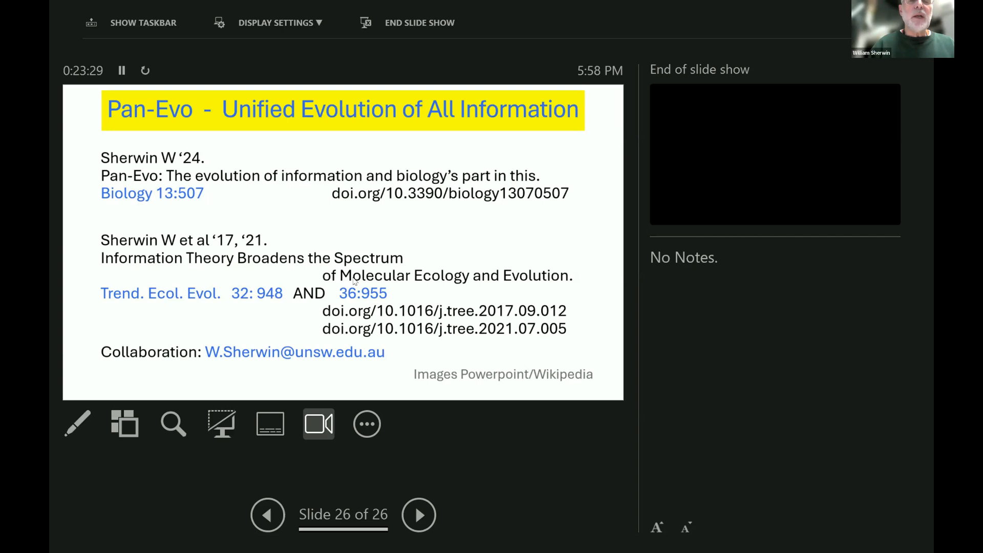
mouse_move(244, 287)
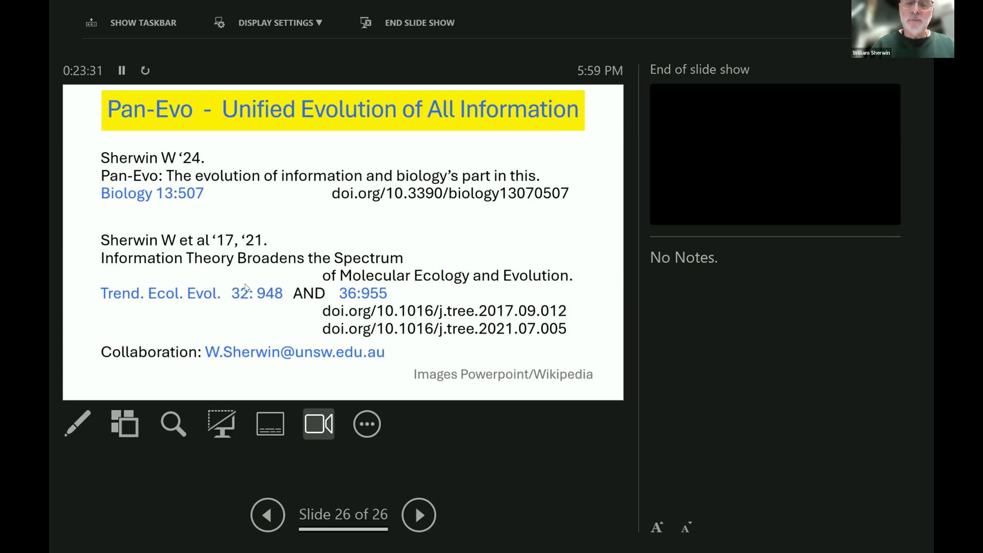
mouse_move(251, 293)
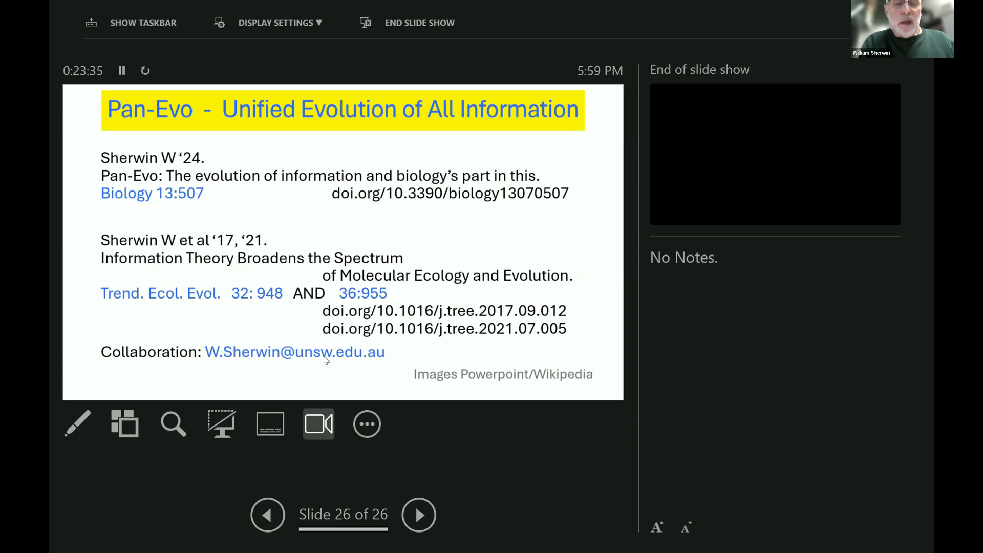
mouse_move(192, 347)
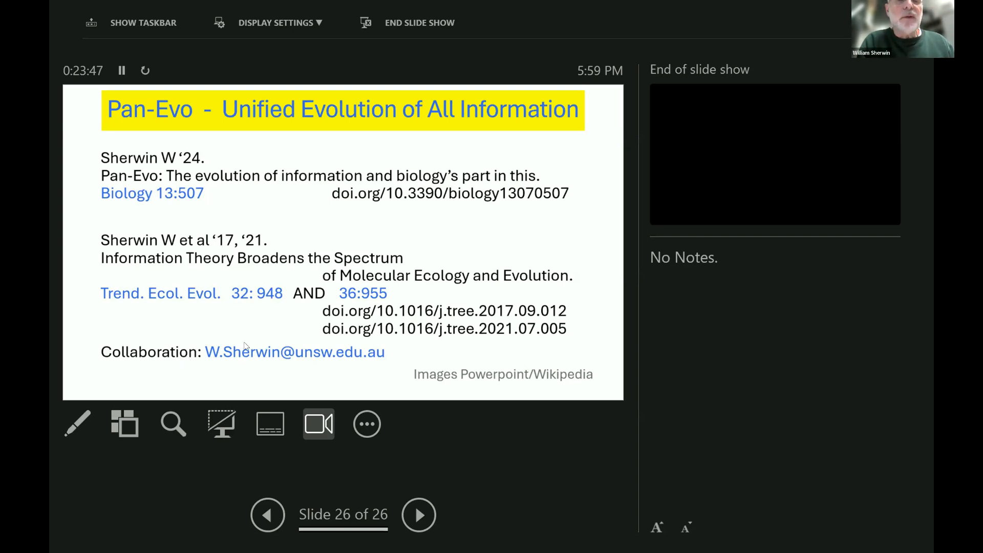
mouse_move(384, 357)
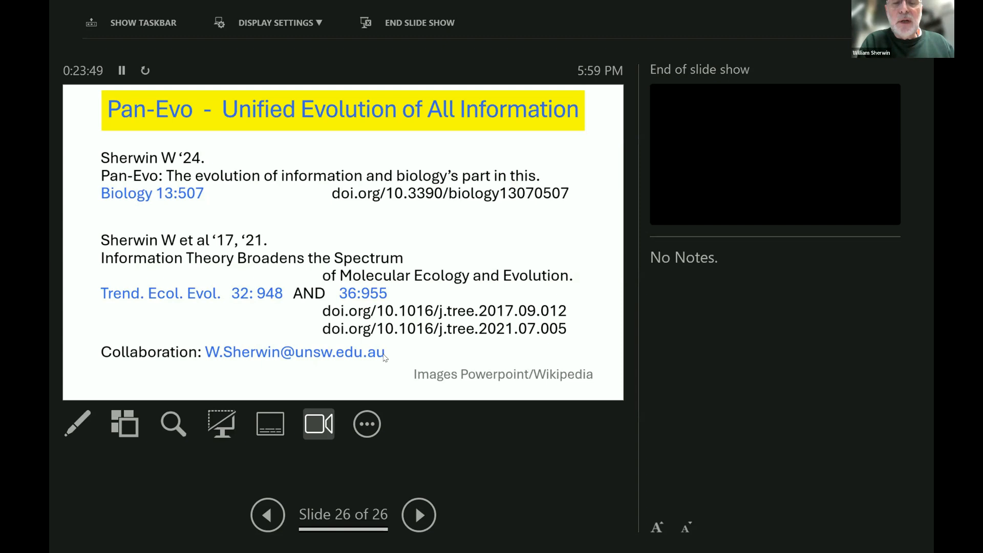
mouse_move(392, 361)
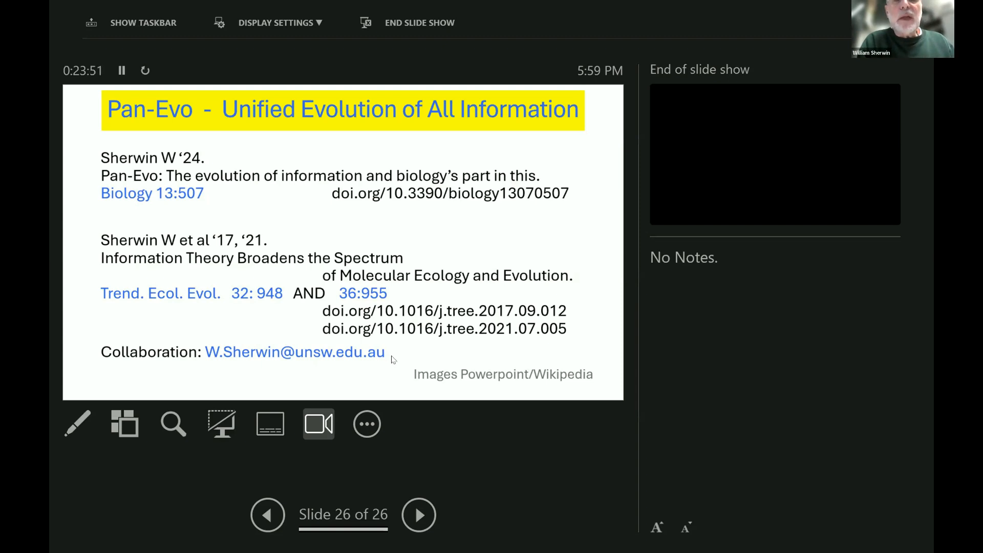
mouse_move(385, 362)
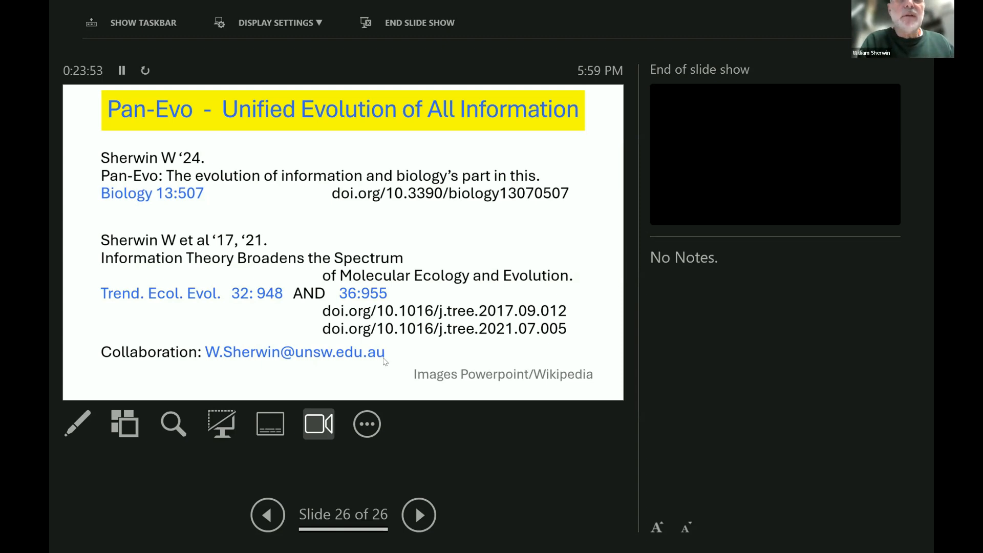
mouse_move(561, 401)
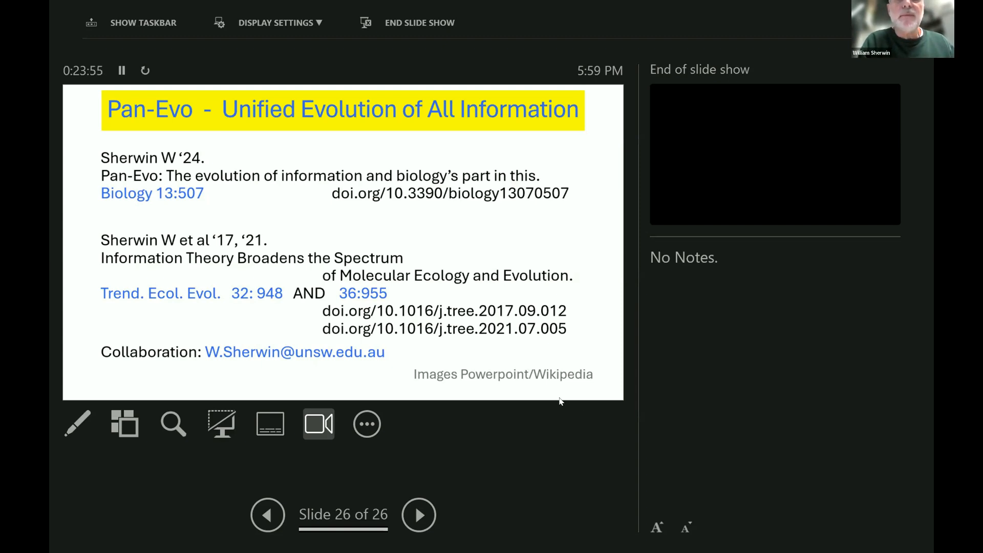